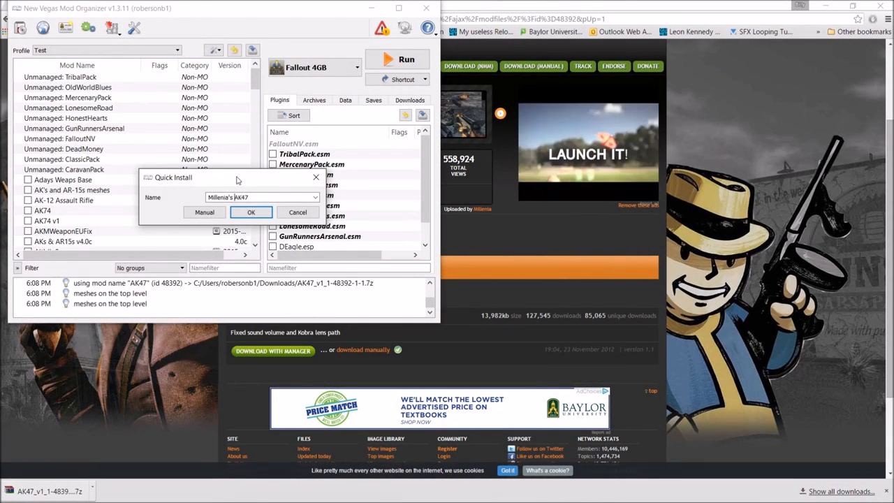
mouse_move(482, 4)
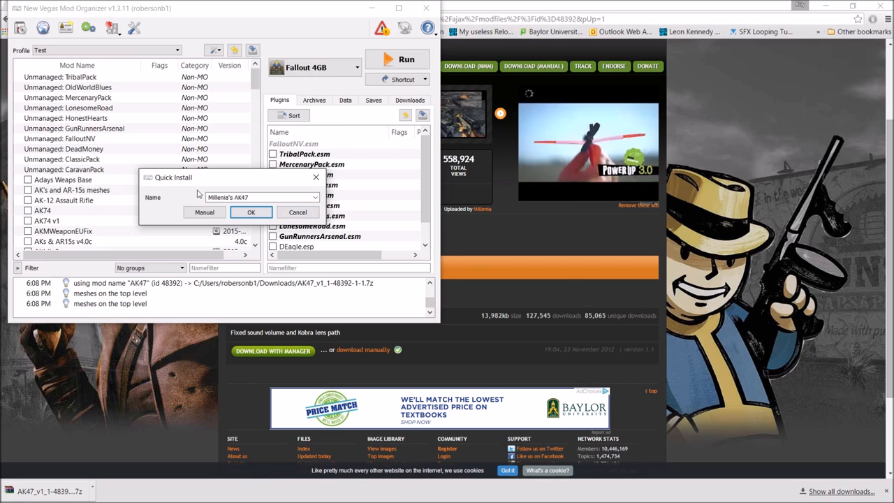
mouse_move(316, 177)
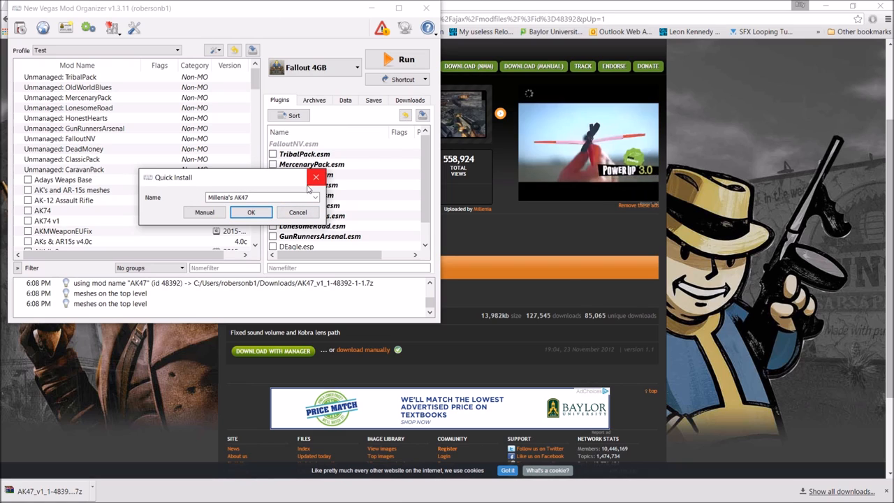
mouse_move(282, 188)
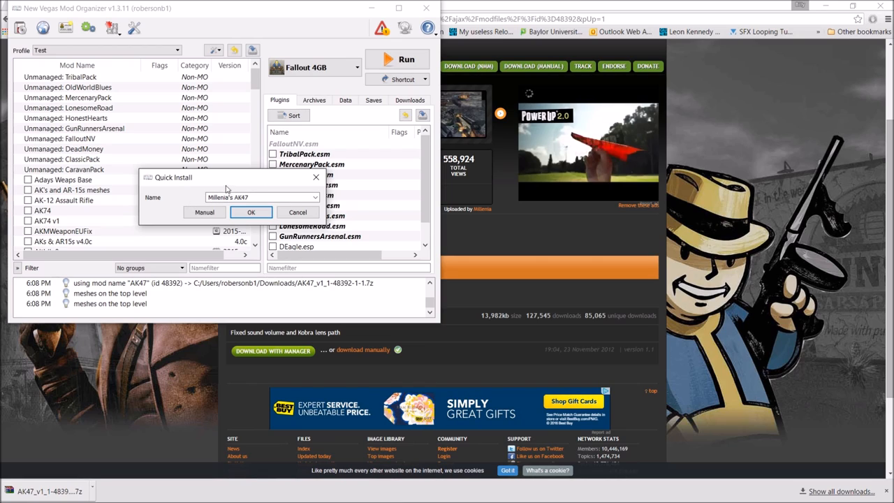
mouse_move(262, 176)
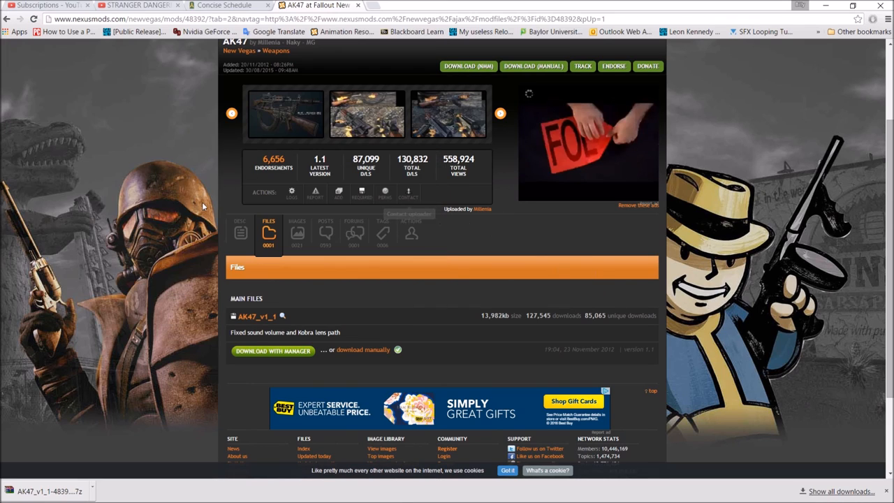
Scroll up and down through the AK47 mod page on Nexus Mods
scroll(up, 3)
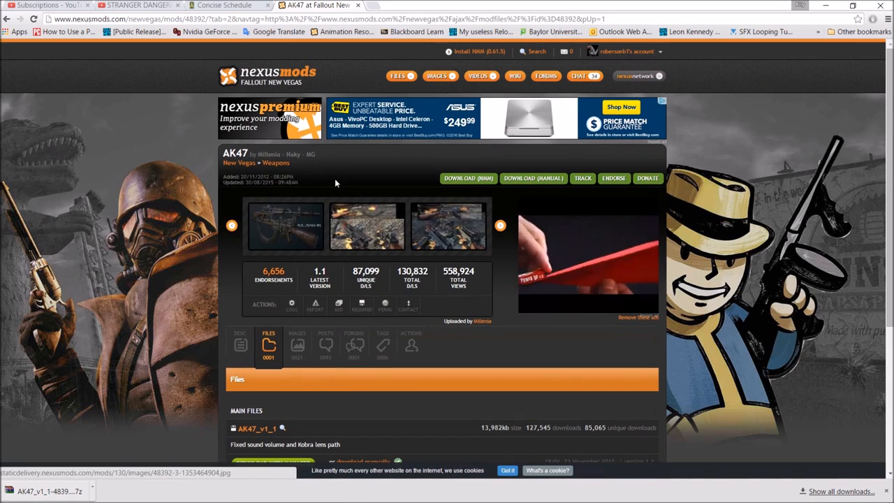
scroll(down, 3)
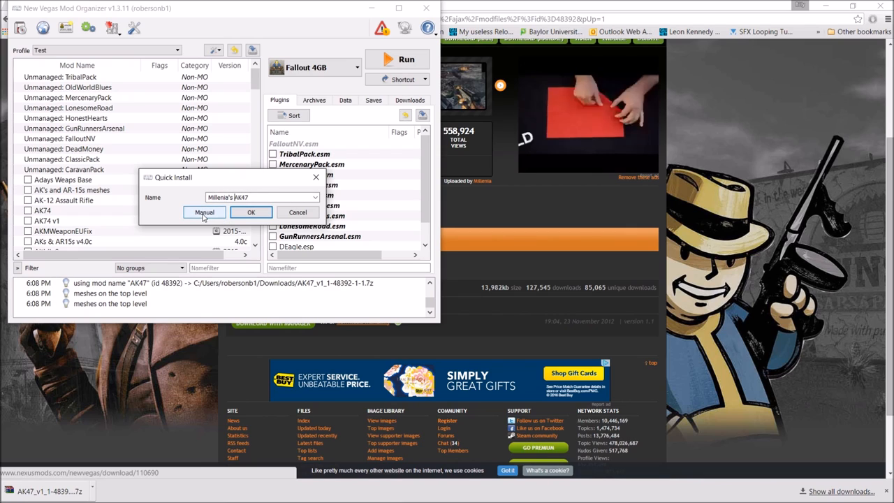
Manually install Millenia's AK47 after reviewing its archive, then untick 10MM Reanimated
click(205, 211)
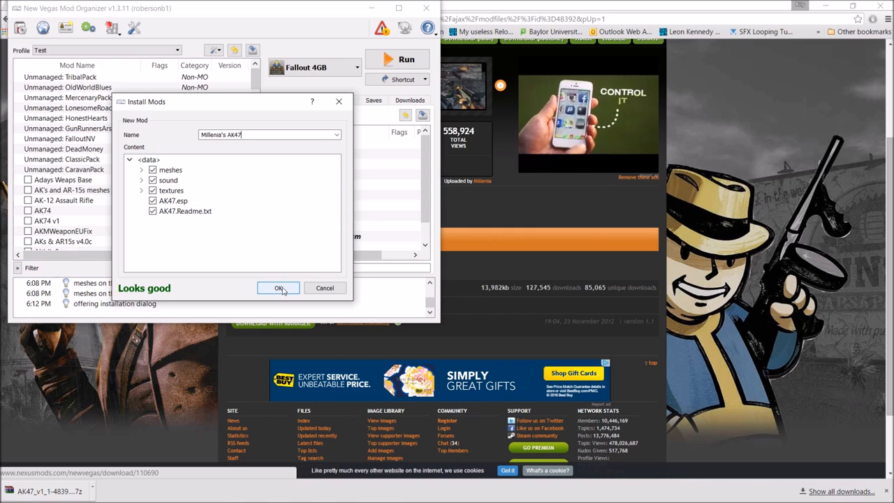
click(278, 288)
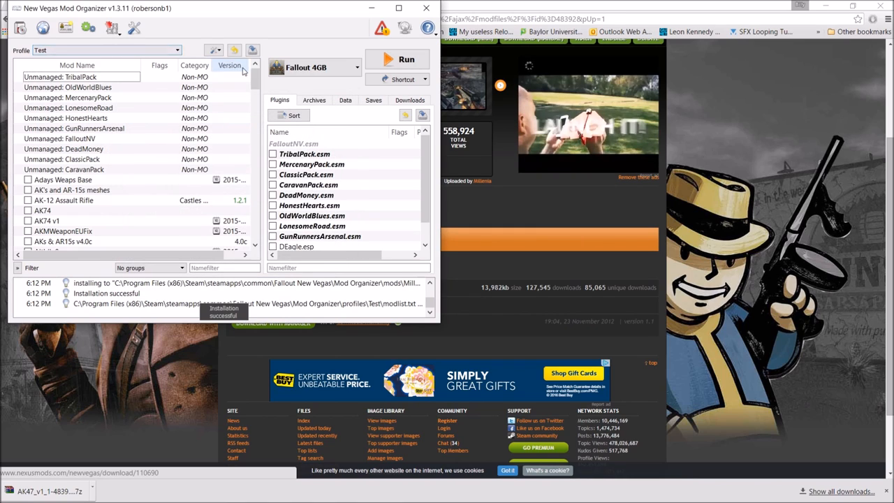
scroll(down, 3)
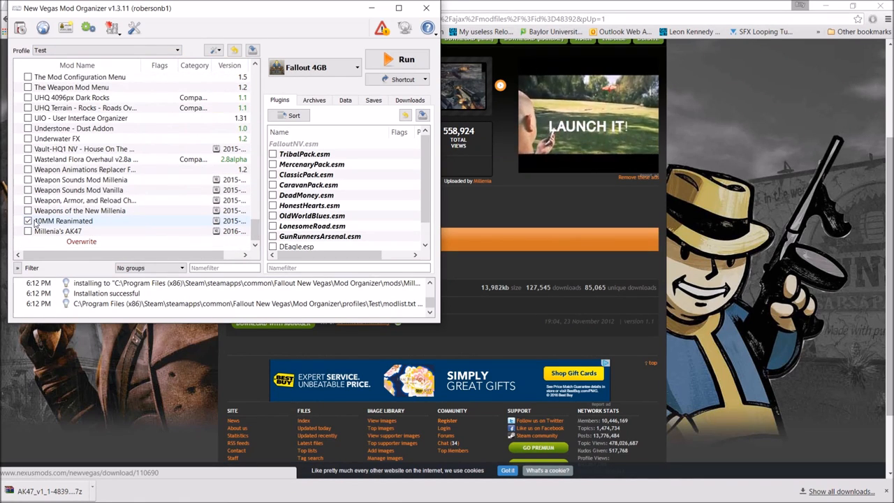
click(28, 220)
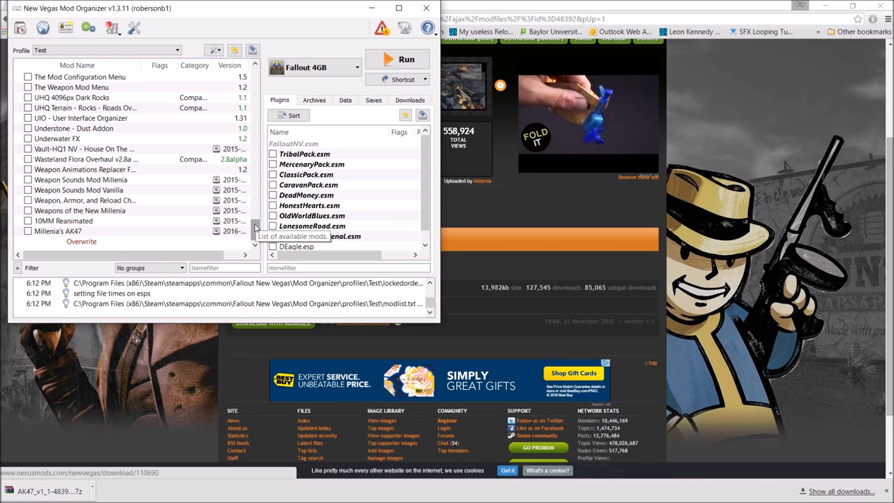
Enable the My AK Reload and Millenia's AK47 mods in the mod list
scroll(up, 3)
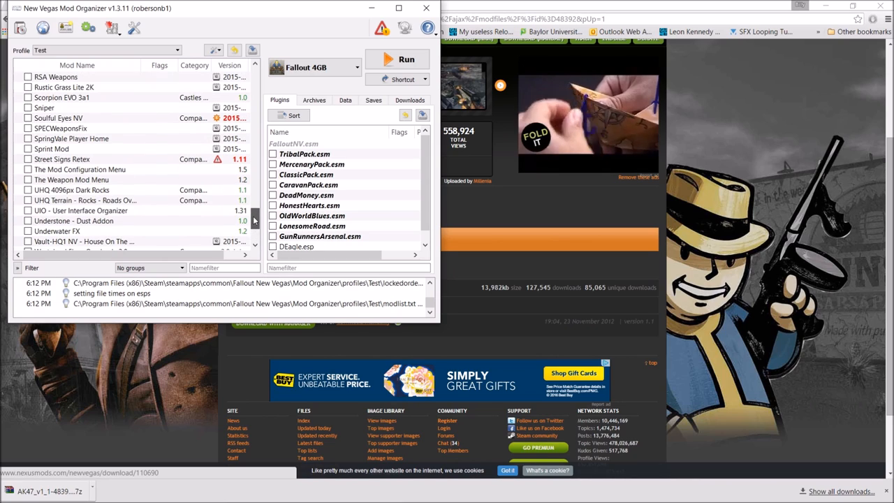
scroll(up, 3)
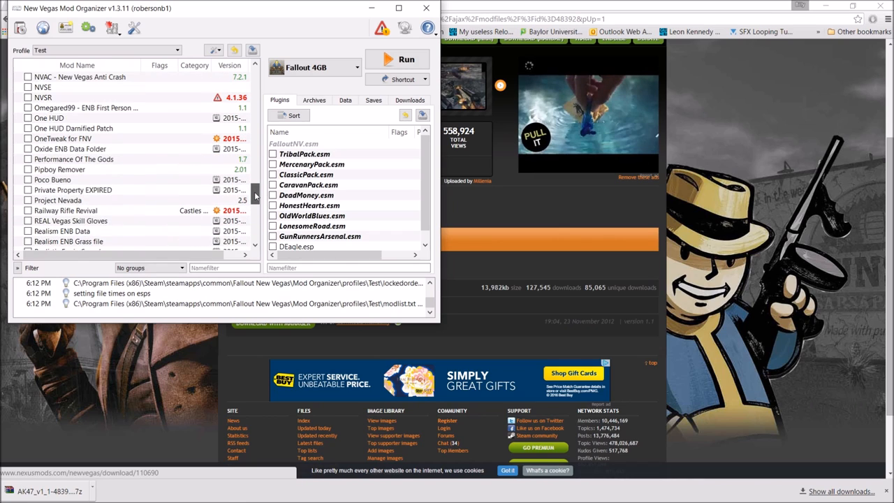
scroll(down, 3)
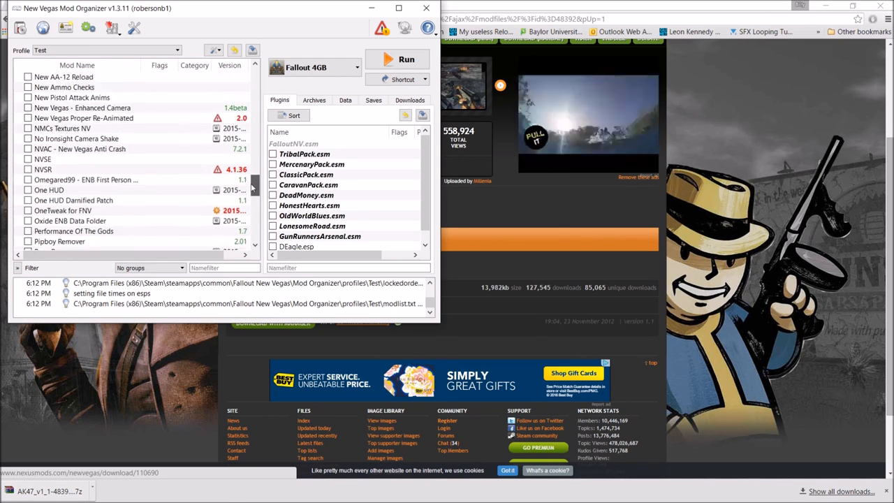
scroll(up, 3)
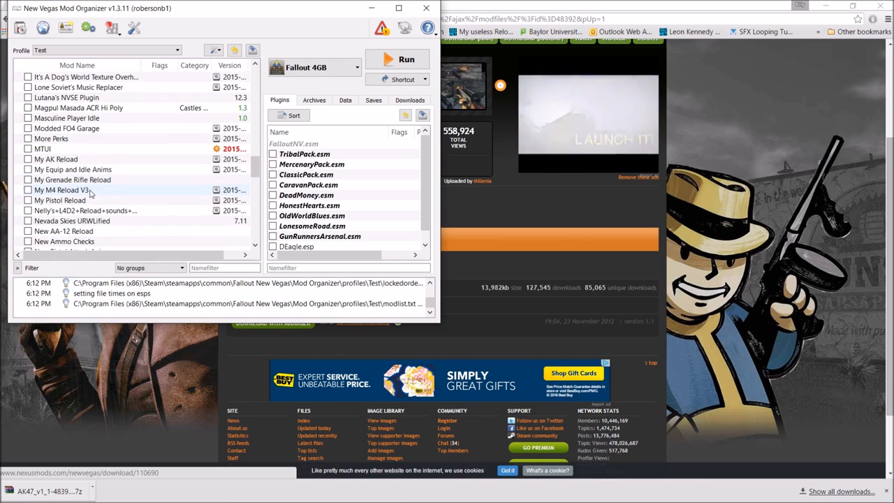
click(28, 159)
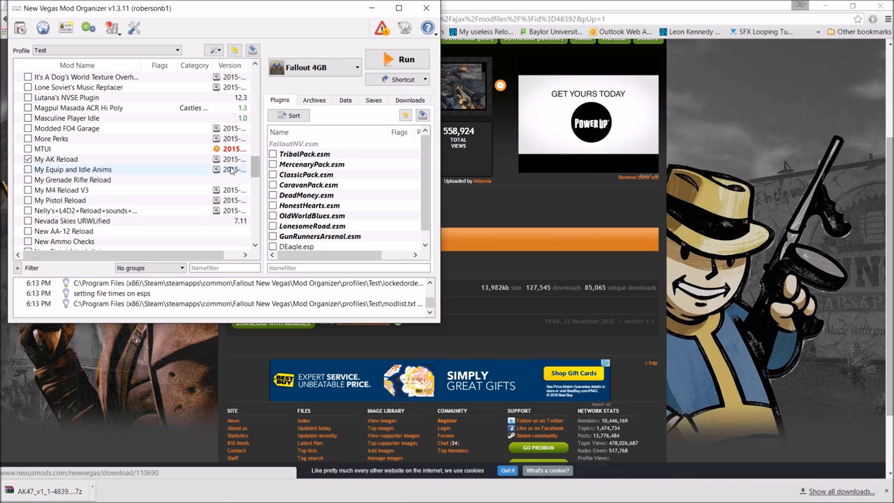
scroll(down, 3)
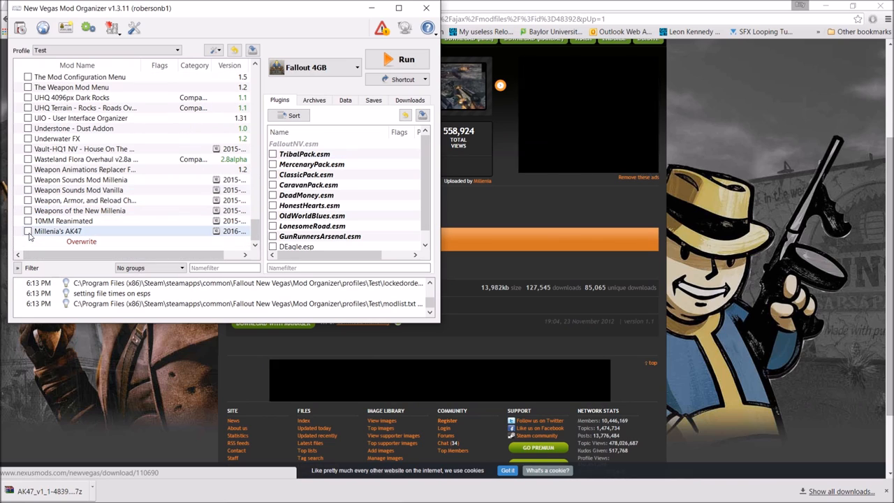
click(28, 231)
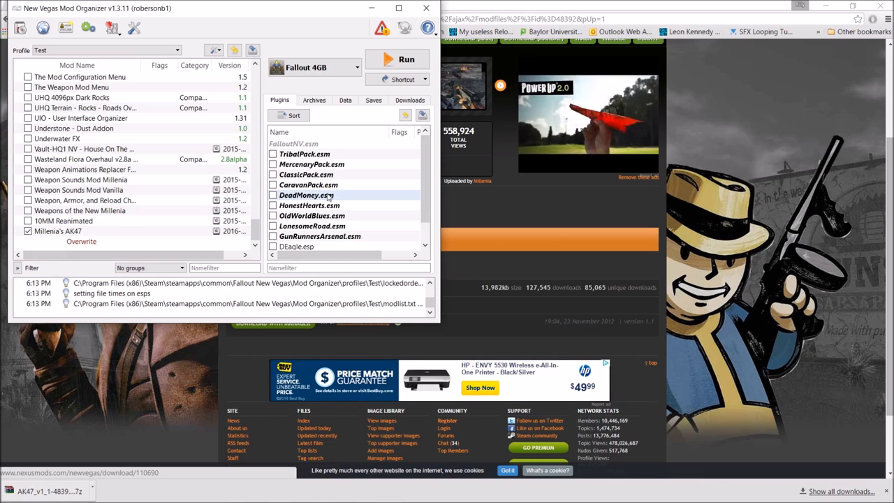
Enable Weapons of the New Millenia and tick AK47.esp with its related plugins
scroll(down, 3)
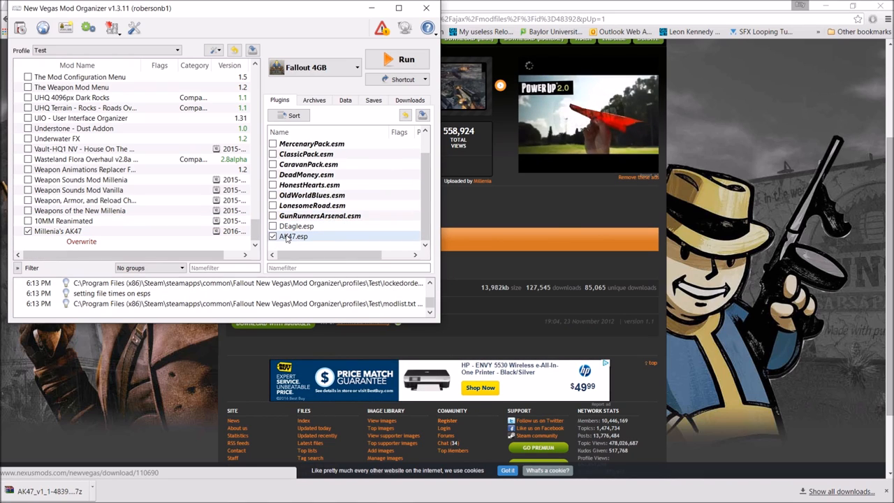
mouse_move(293, 236)
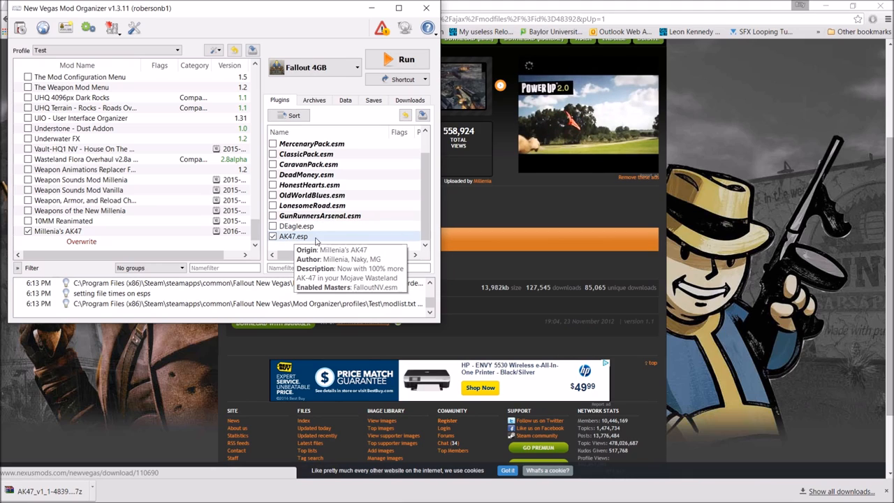
mouse_move(312, 205)
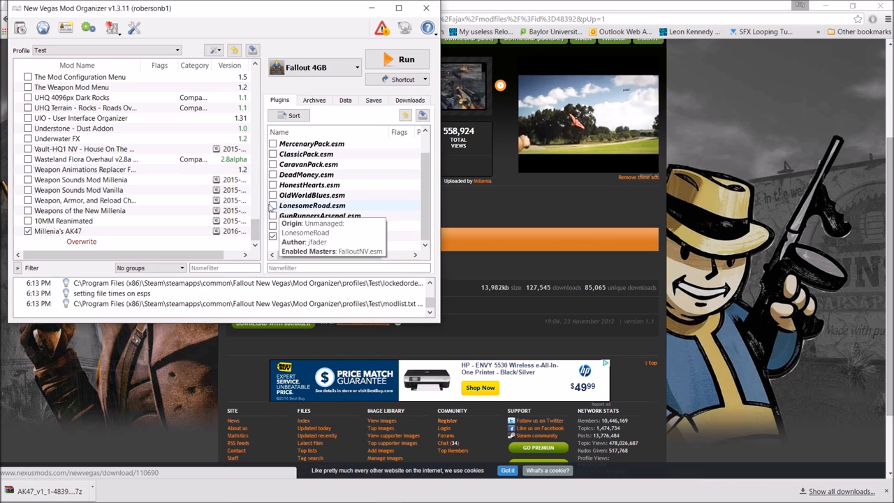
click(289, 115)
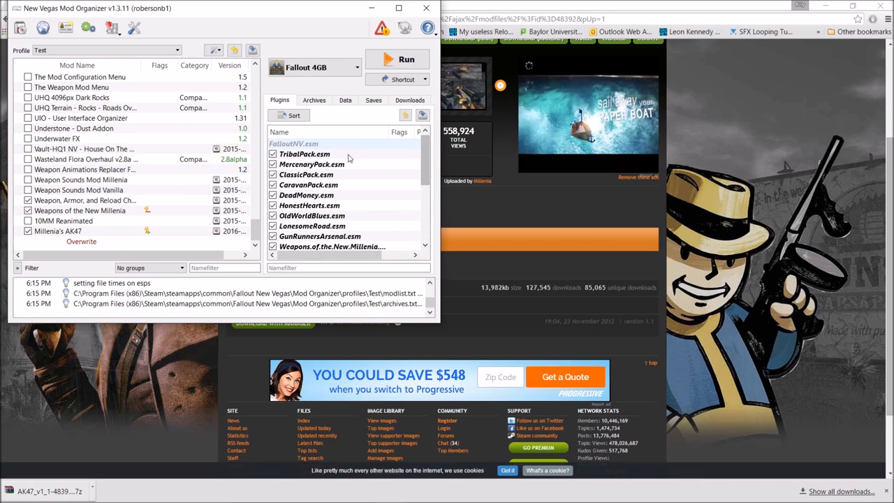
scroll(down, 3)
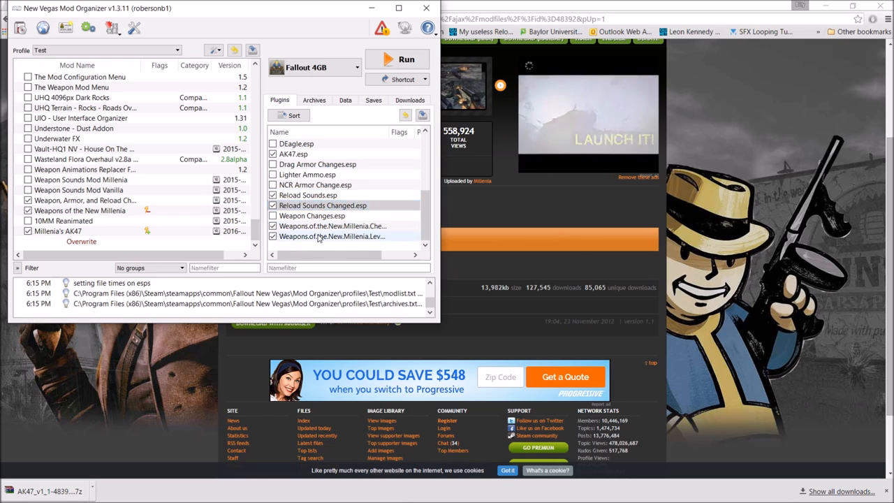
scroll(up, 3)
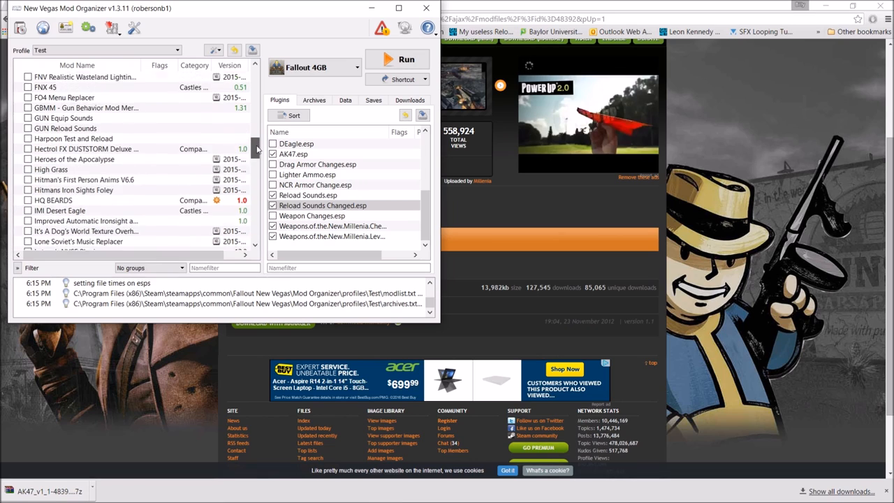
scroll(up, 3)
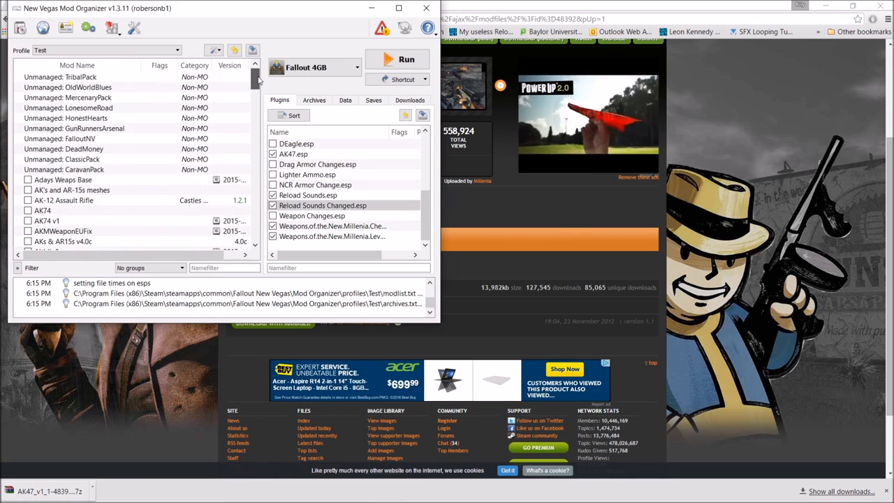
scroll(down, 3)
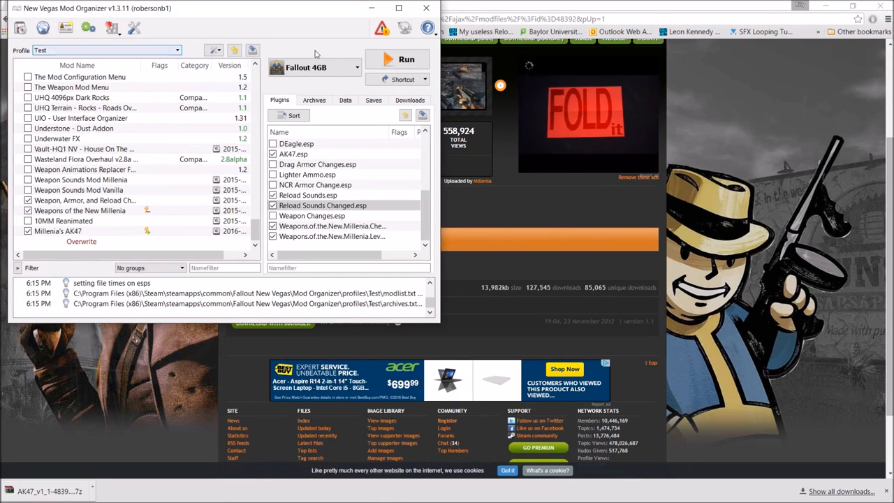
Run the GECK editor from Mod Organizer's executables list
click(356, 67)
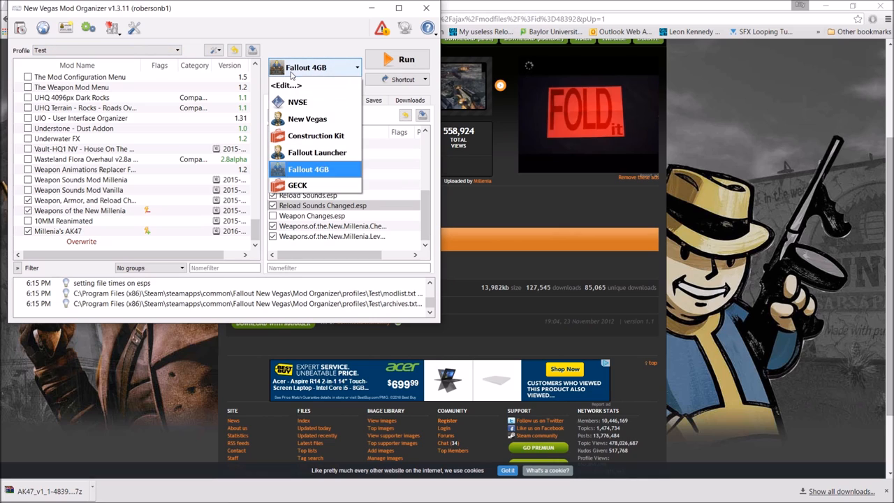
click(308, 184)
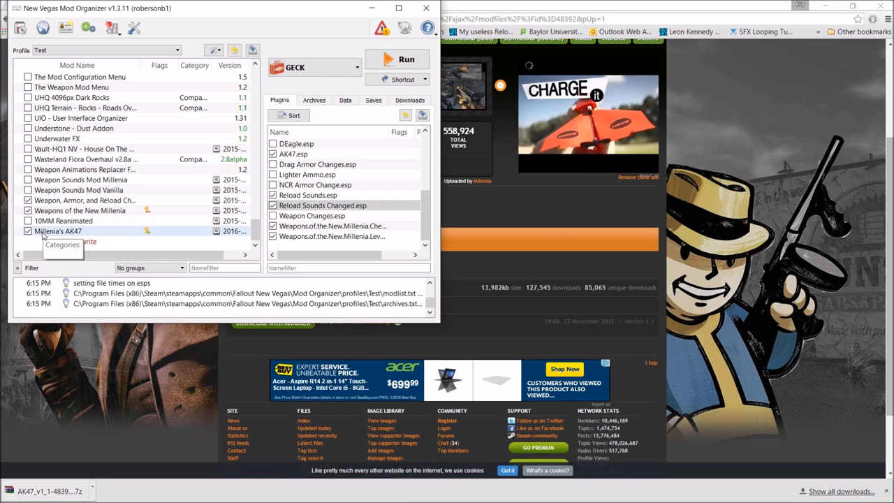
click(406, 59)
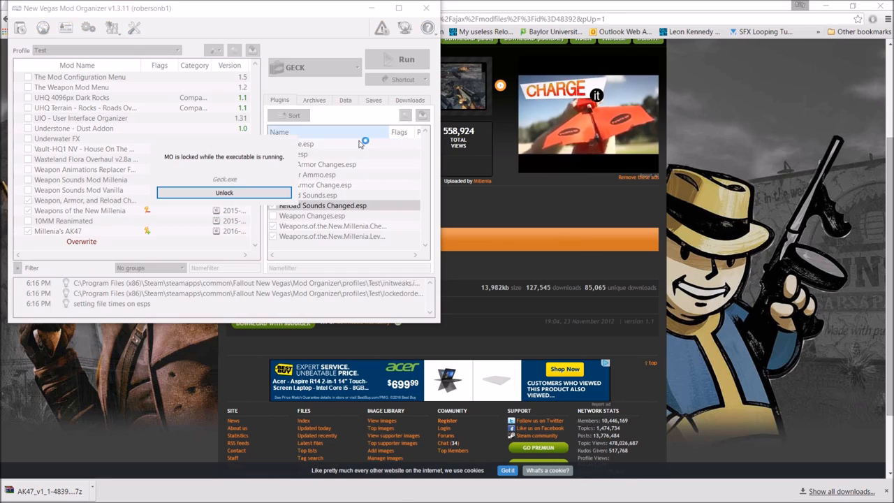
click(224, 192)
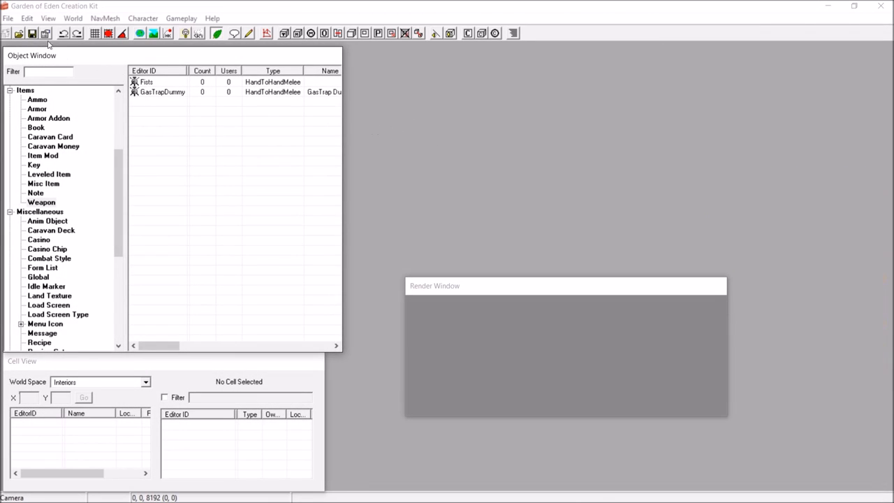
Untick Mercenary Pack, Caravan Pack and Old World Blues masters; load AK47.esp as active file
click(17, 32)
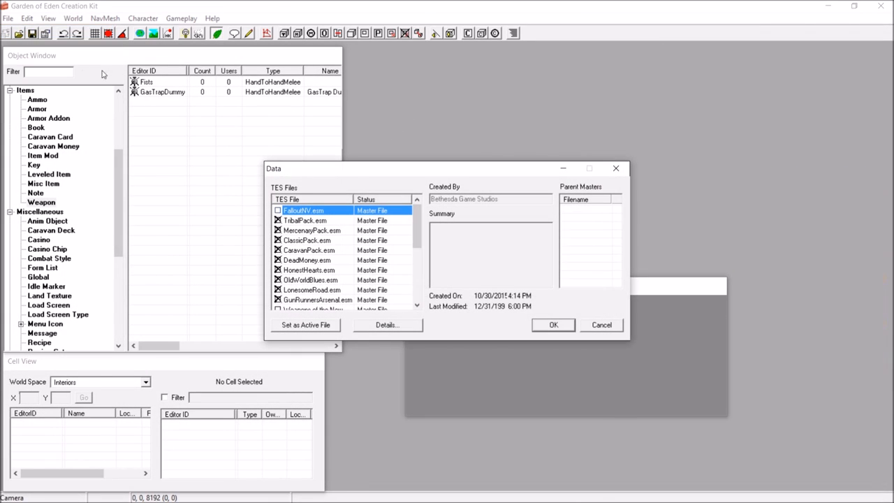
click(311, 230)
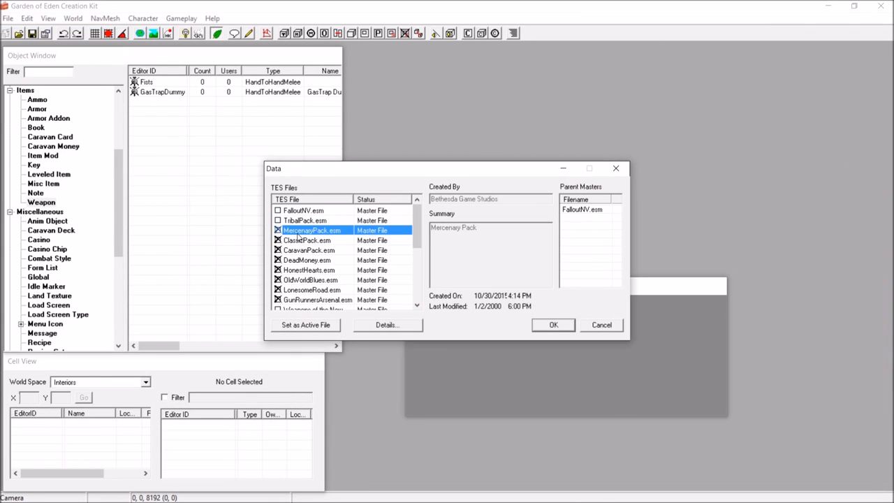
click(310, 249)
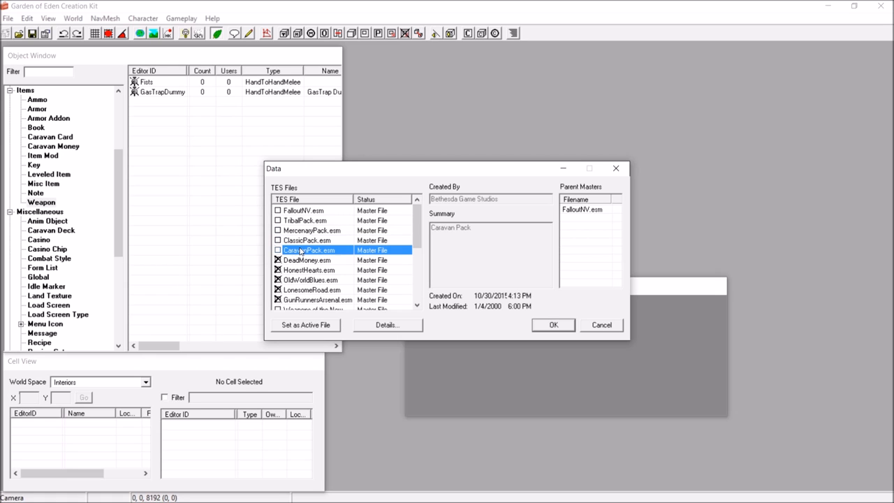
click(310, 279)
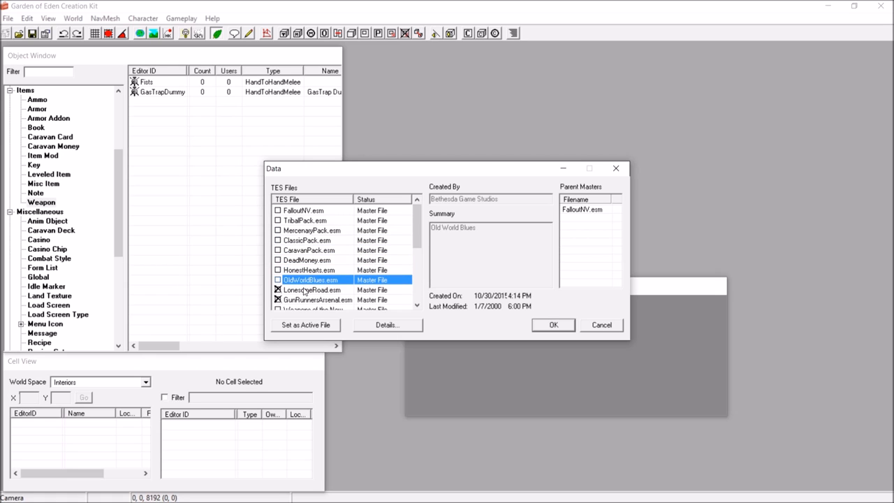
scroll(down, 3)
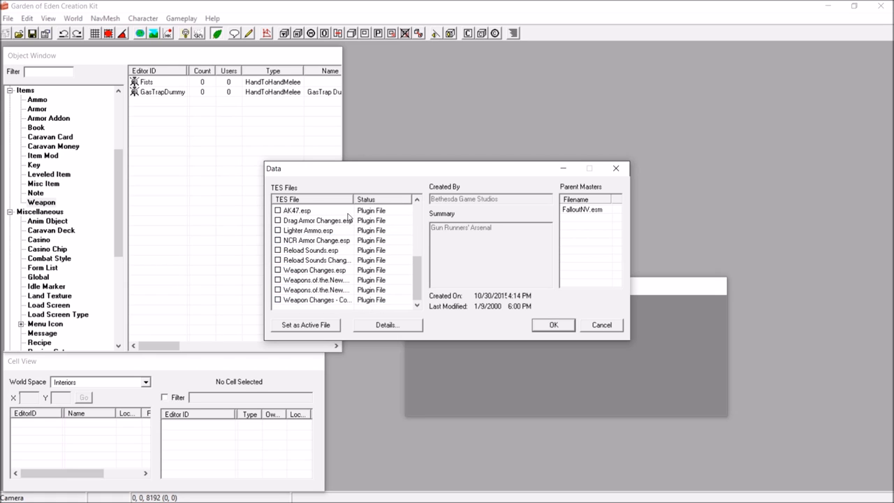
click(296, 210)
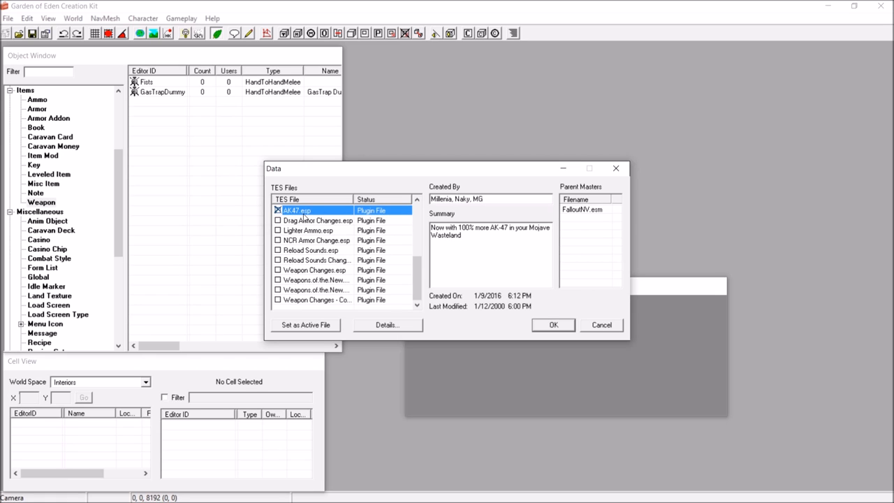
click(306, 325)
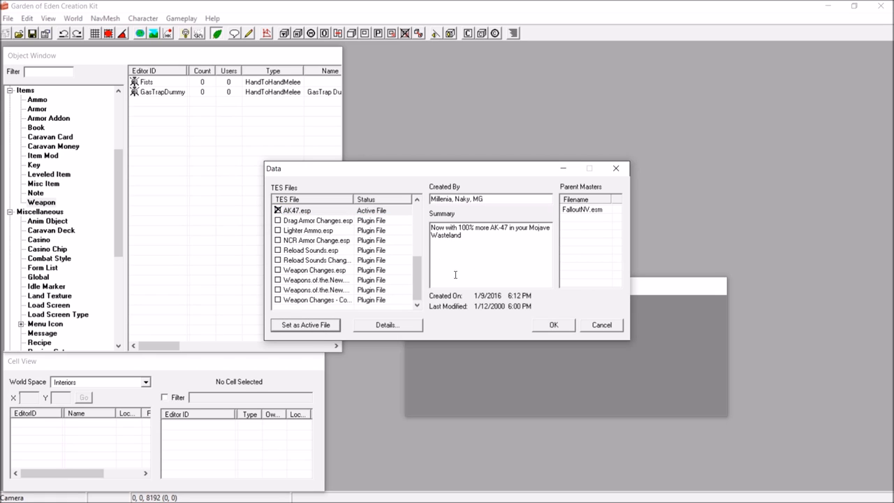
scroll(up, 3)
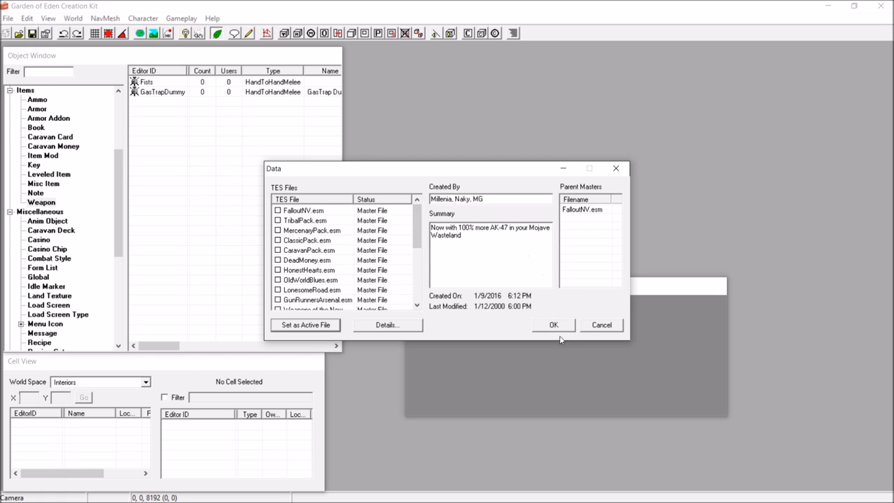
click(552, 324)
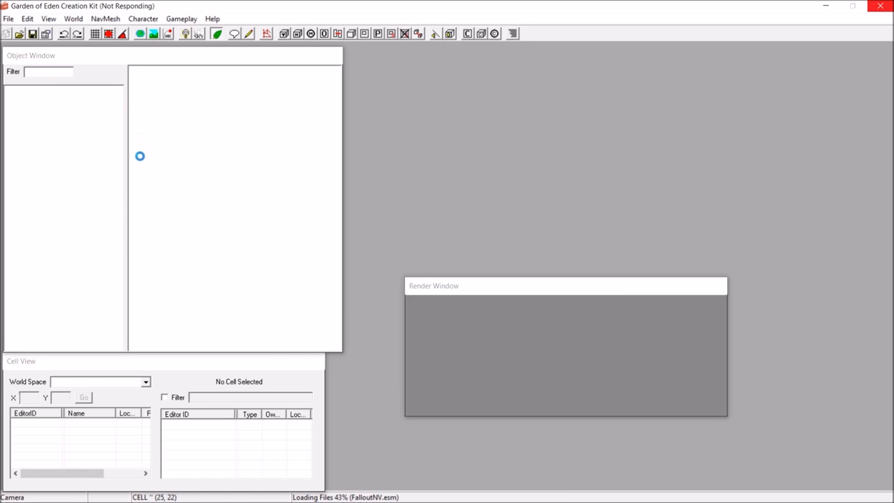
mouse_move(451, 293)
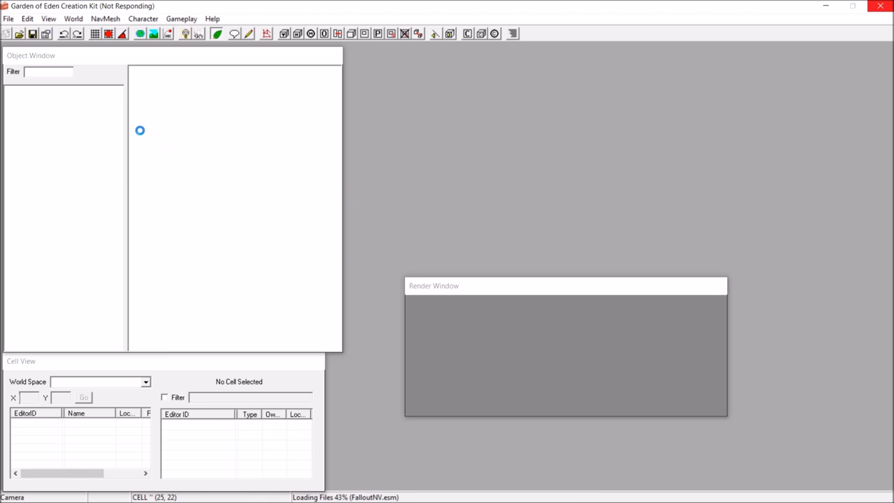
mouse_move(481, 355)
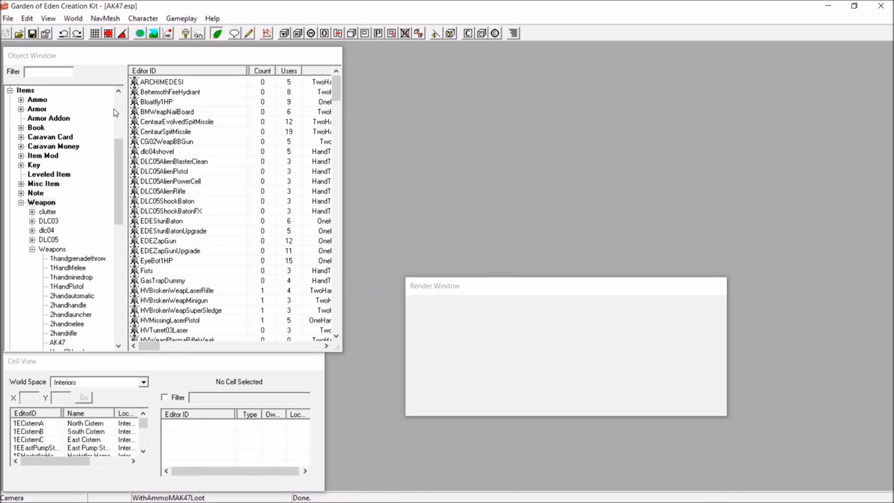
mouse_move(75, 185)
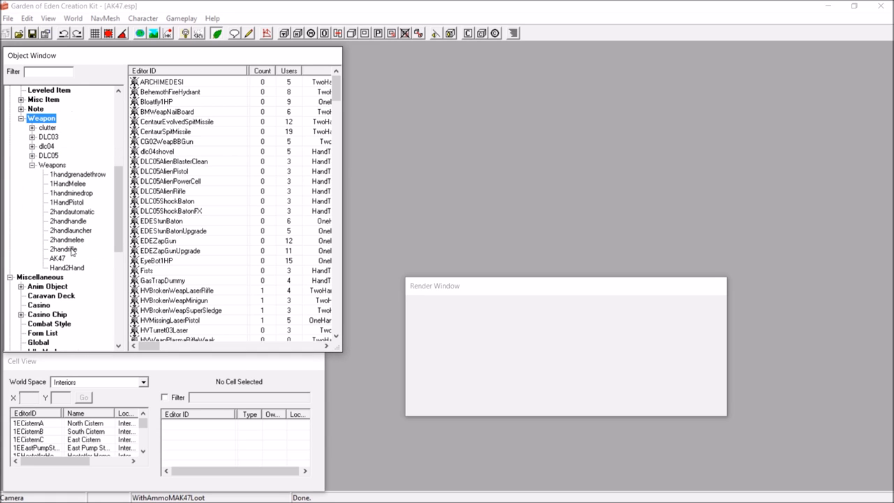
Open the WeapMAK47 record from the AK47 weapons category
click(57, 258)
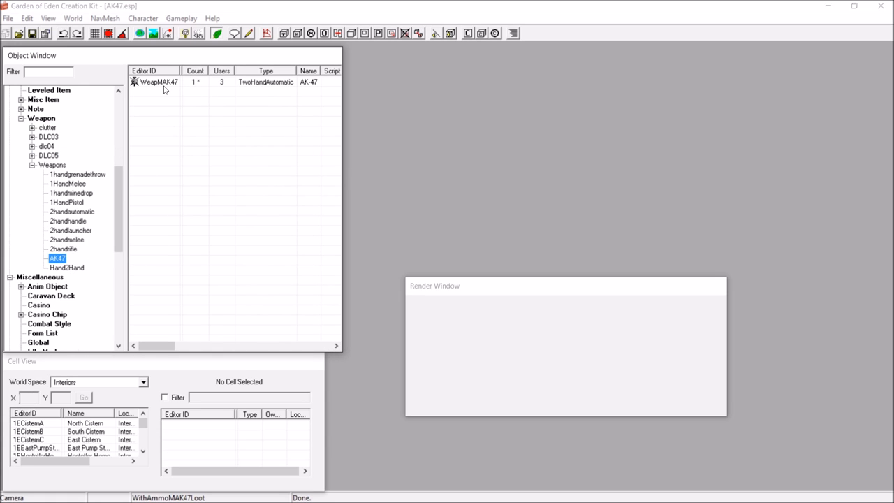
double_click(160, 82)
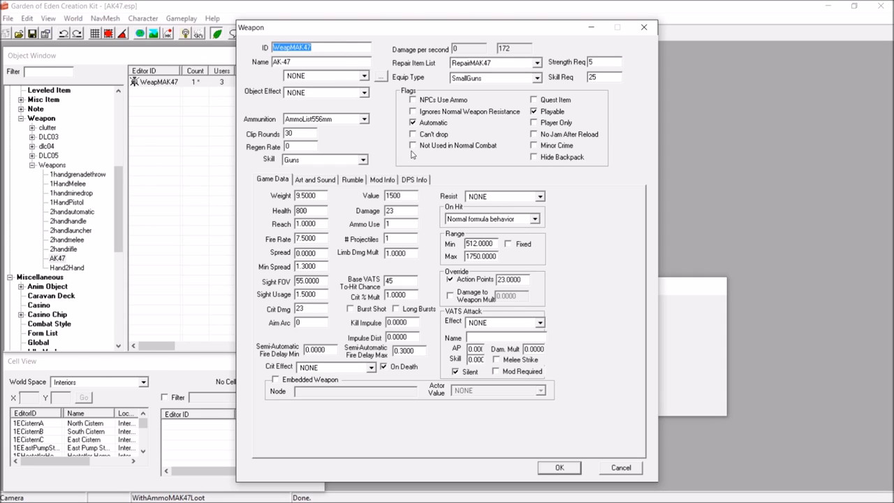
mouse_move(371, 143)
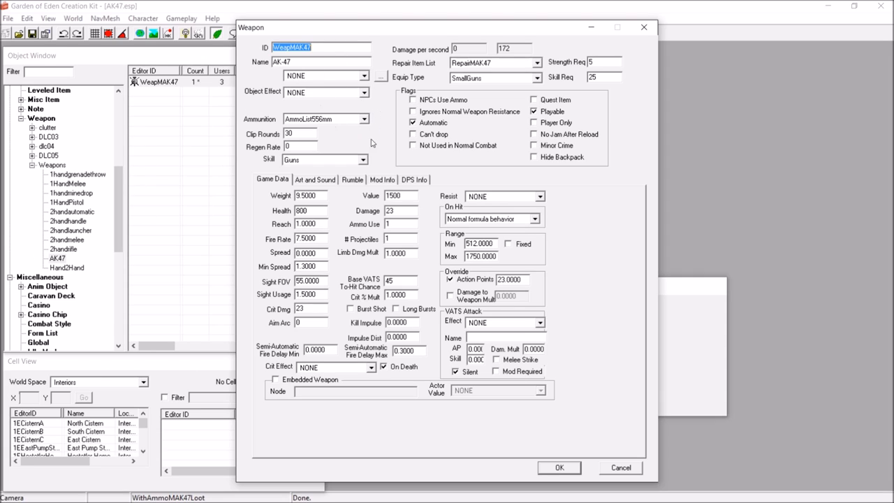
mouse_move(358, 150)
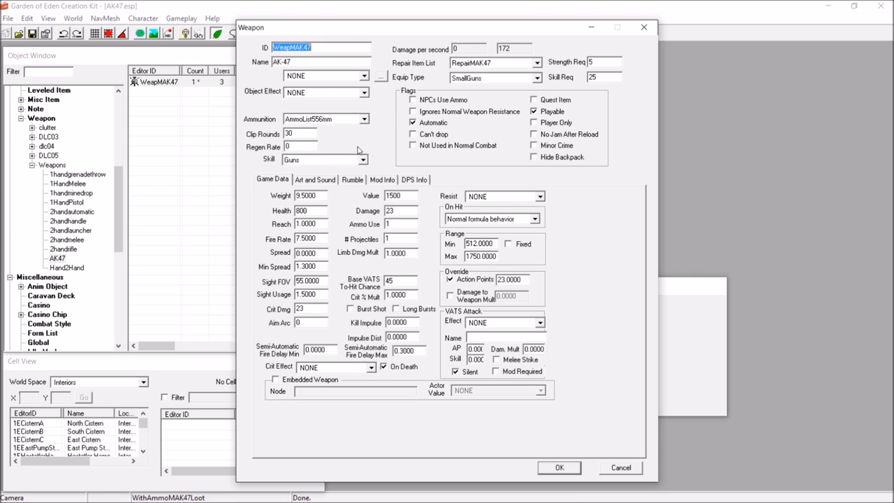
mouse_move(310, 183)
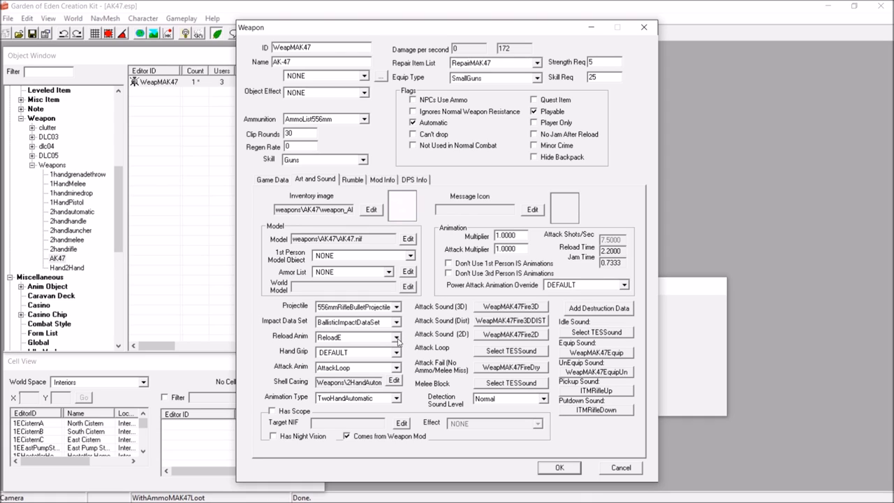
Set the AK-47's Reload Anim to ReloadM
click(396, 337)
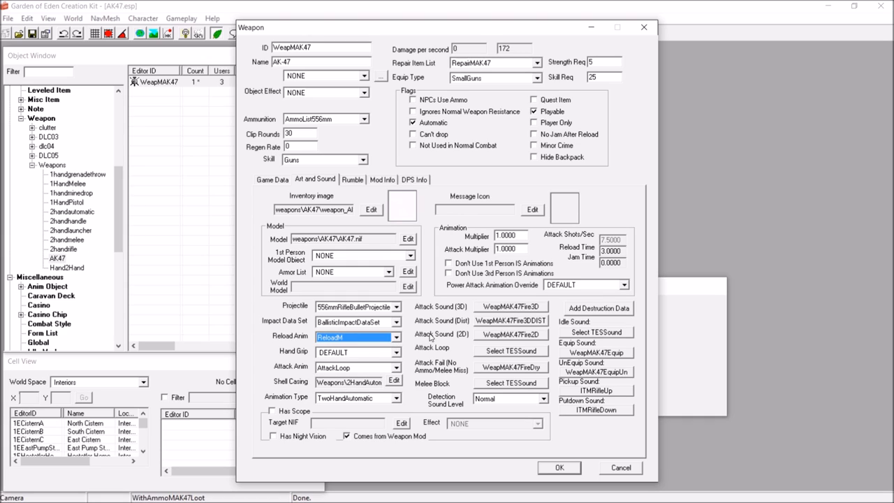
mouse_move(470, 320)
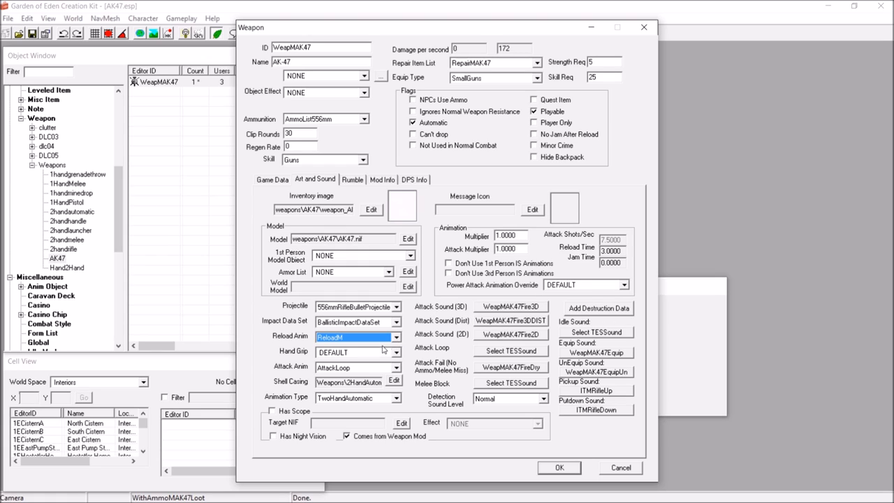
mouse_move(423, 347)
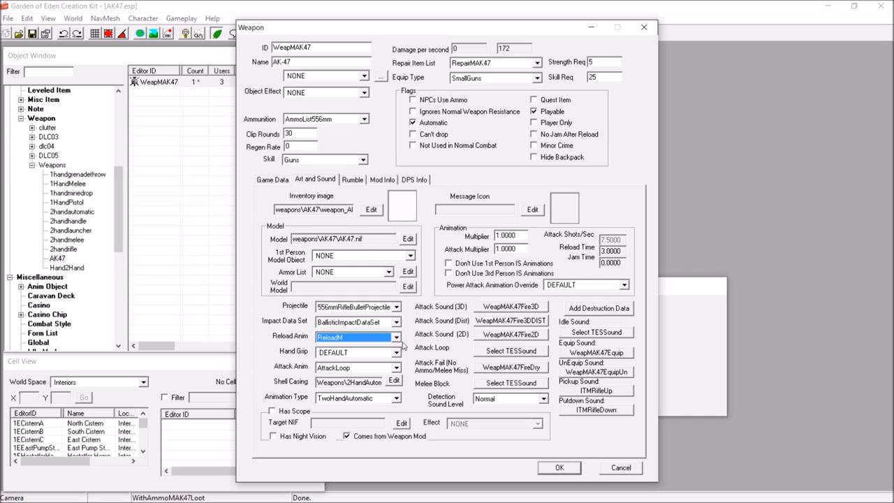
mouse_move(332, 342)
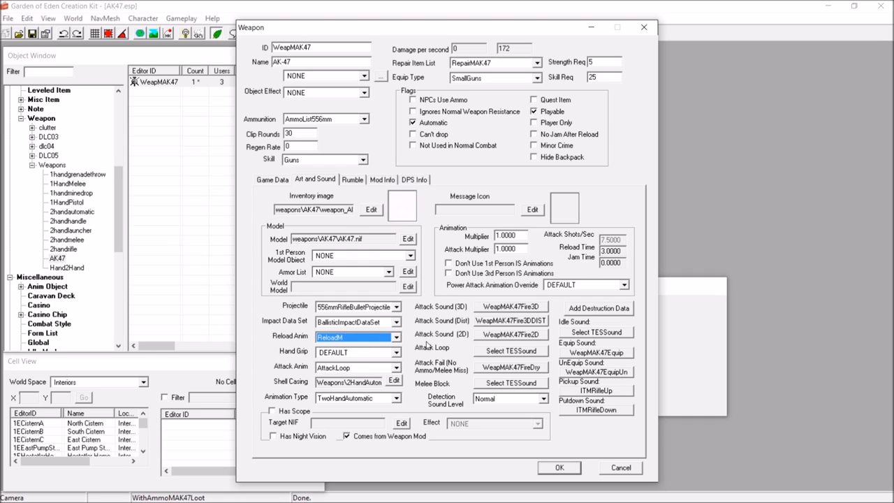
mouse_move(474, 378)
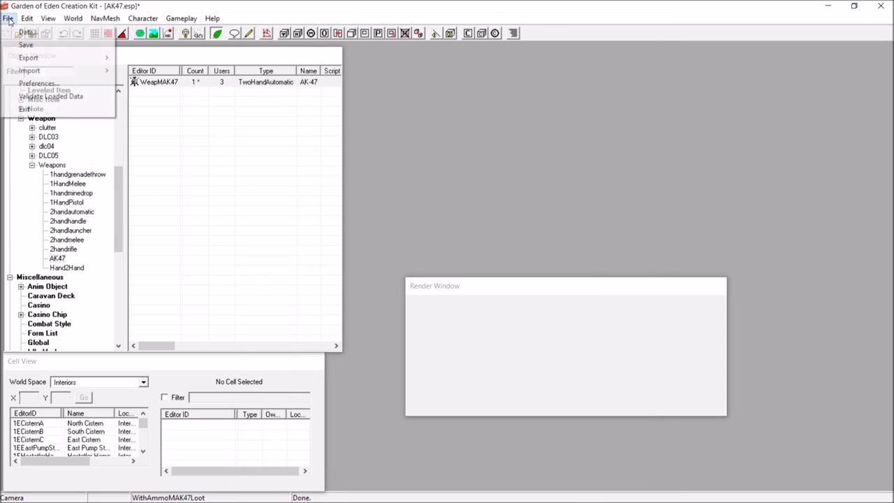
Save the AK47 plugin in GECK and run Fallout 4GB from Mod Organizer
click(26, 44)
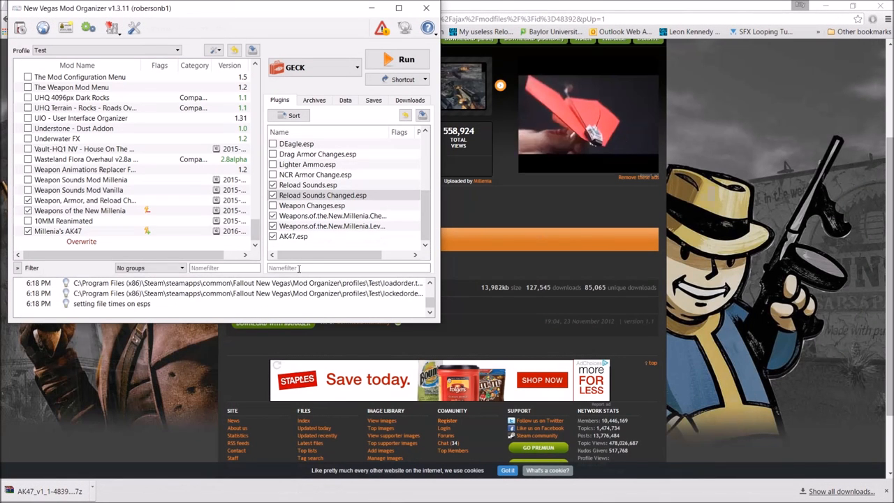
click(356, 67)
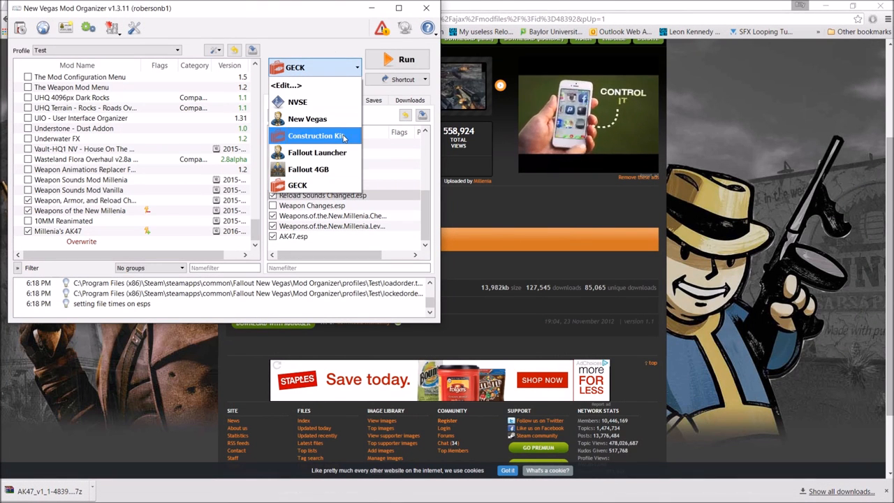
click(307, 169)
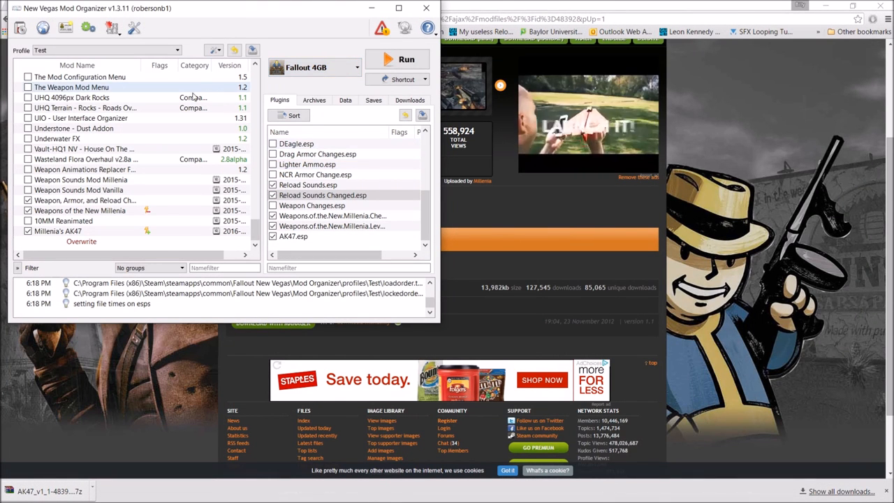
click(406, 58)
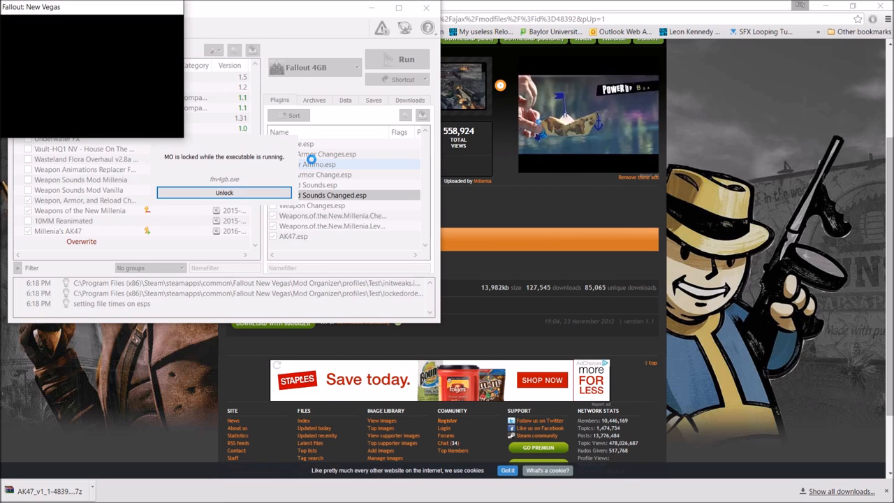
Add the AK-47 from AK47.esp through the ItemBrowser, then return to the game
click(405, 59)
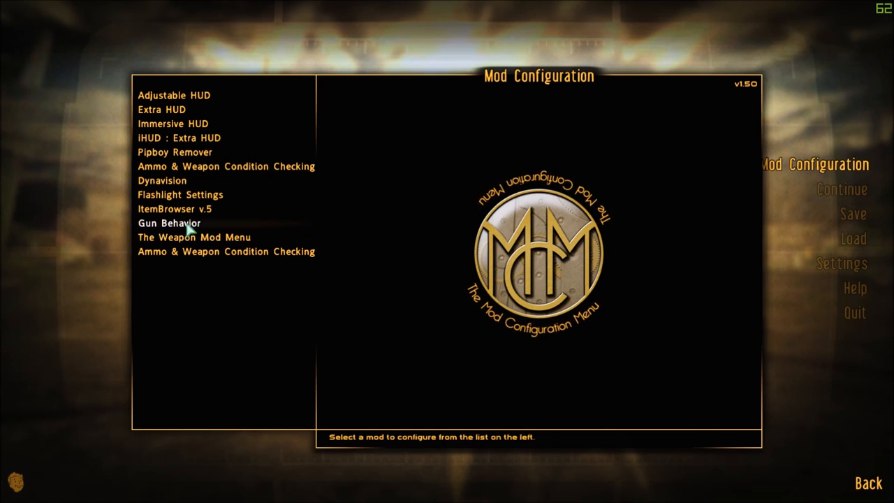
click(175, 209)
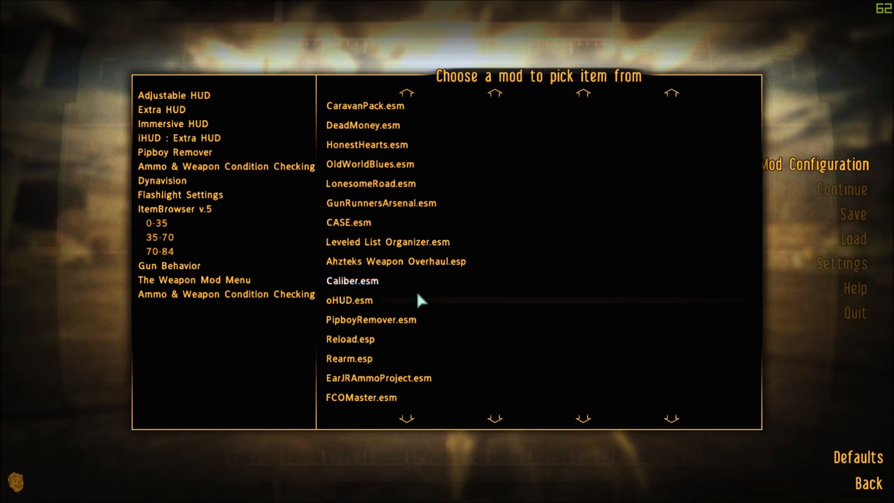
scroll(down, 3)
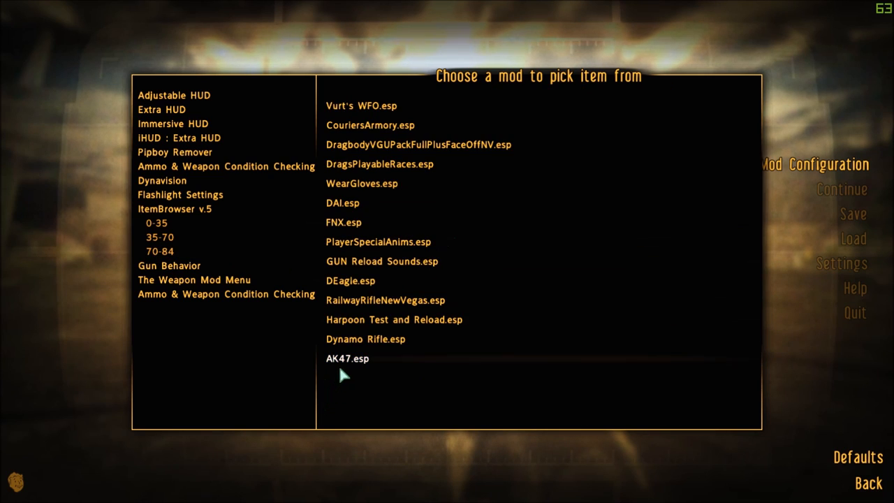
click(347, 358)
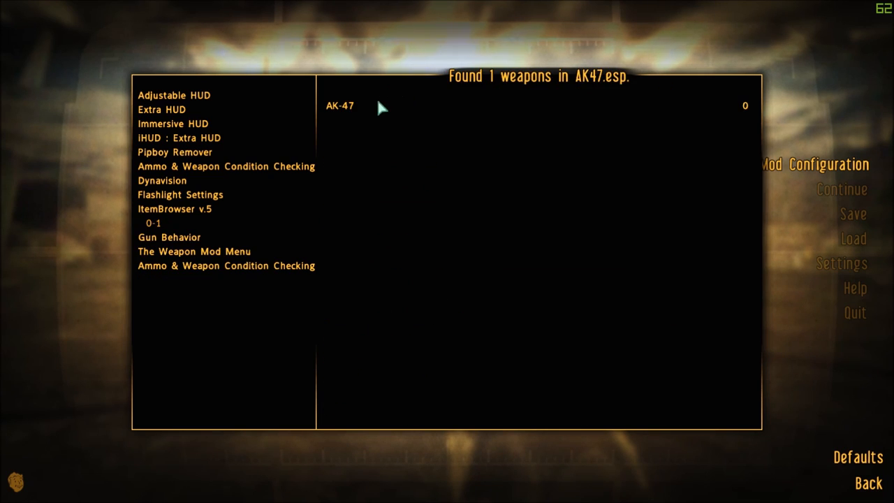
click(339, 105)
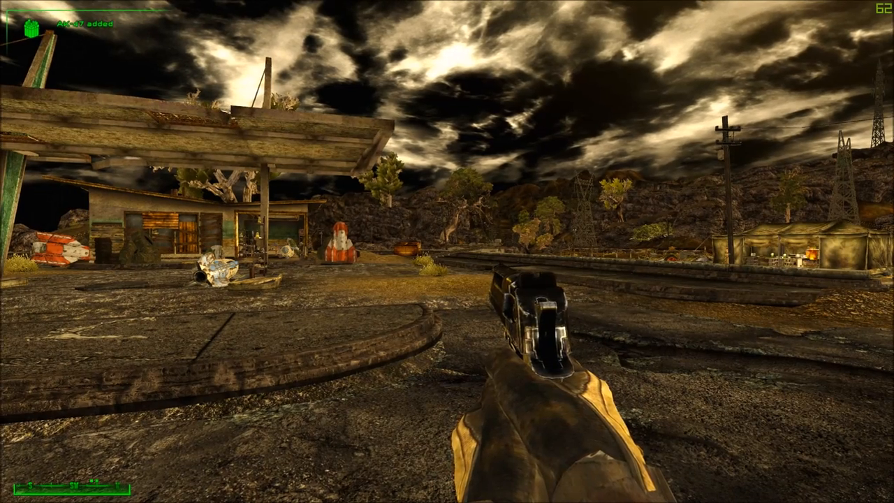
key(tab)
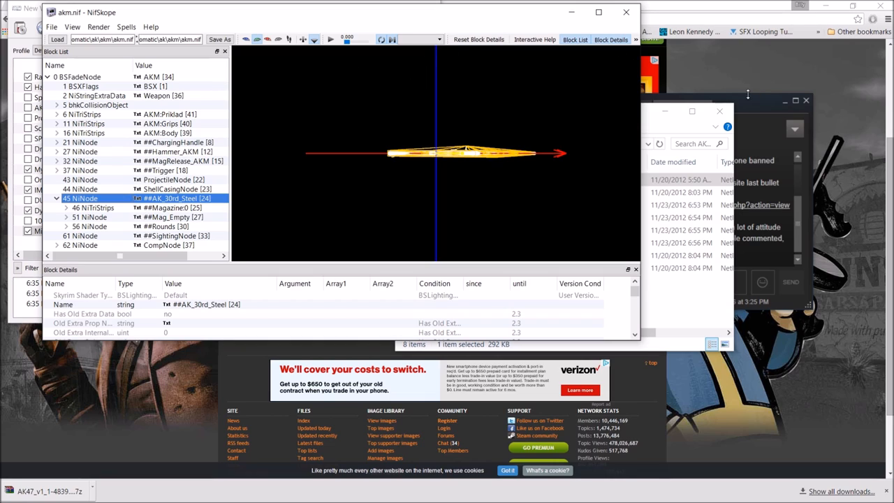
mouse_move(402, 127)
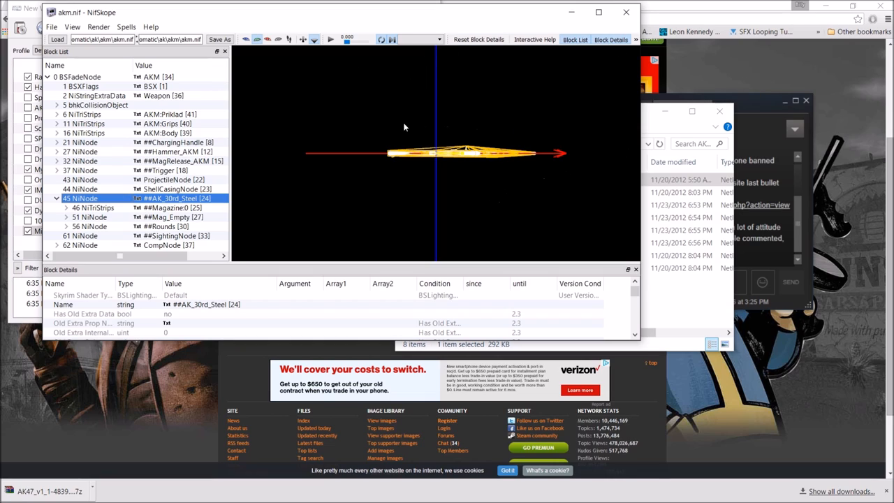
mouse_move(240, 63)
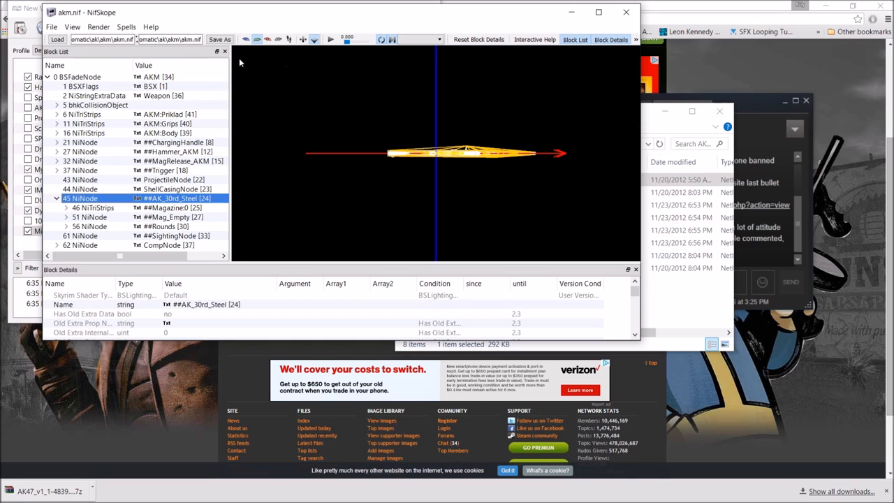
mouse_move(304, 49)
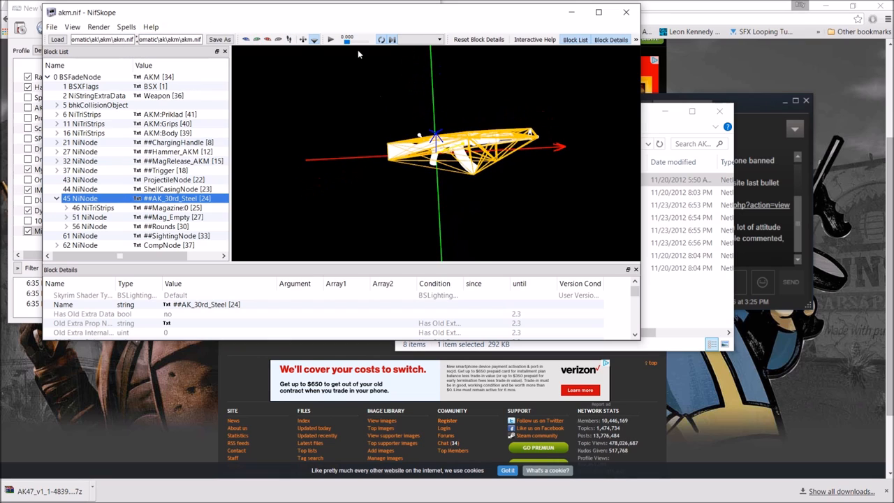
mouse_move(594, 12)
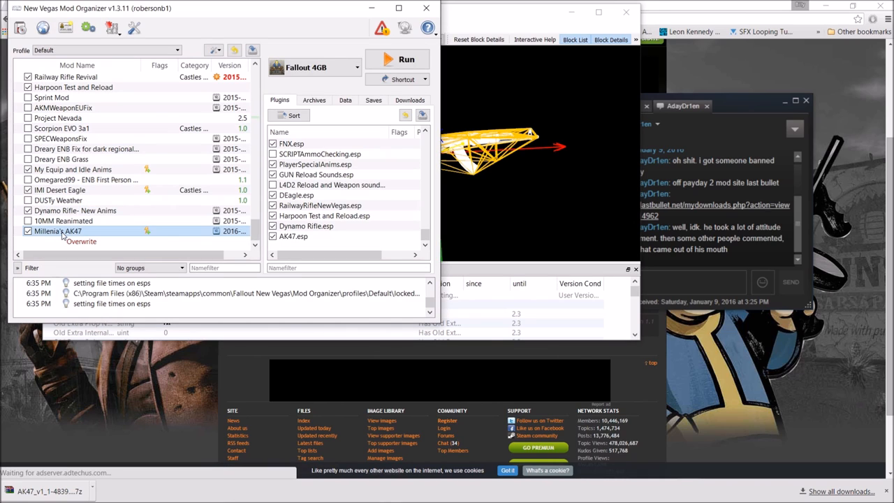
Open AK47.nif from Millenia's AK47 meshes\weapons\AK47 folder in NifSkope
right_click(57, 230)
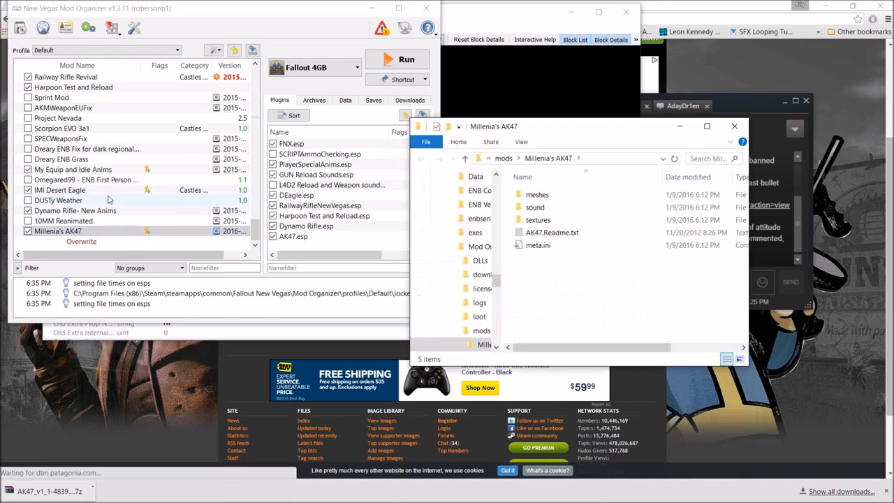
double_click(537, 194)
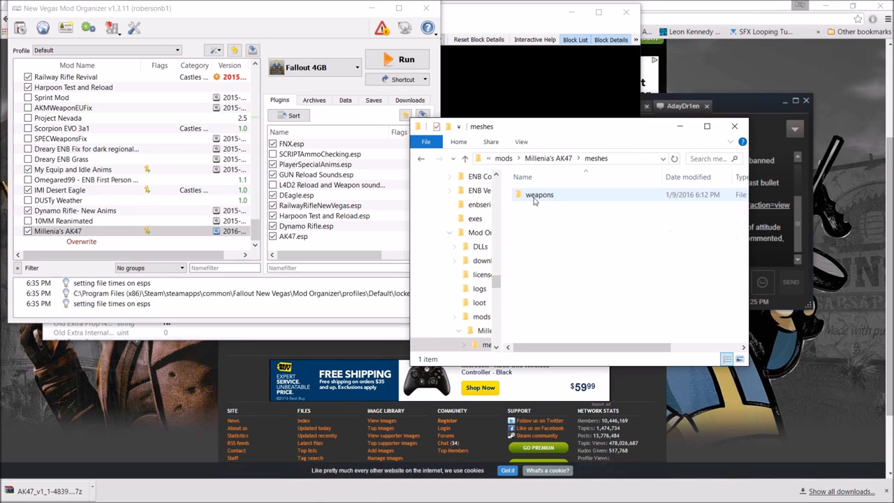
double_click(539, 194)
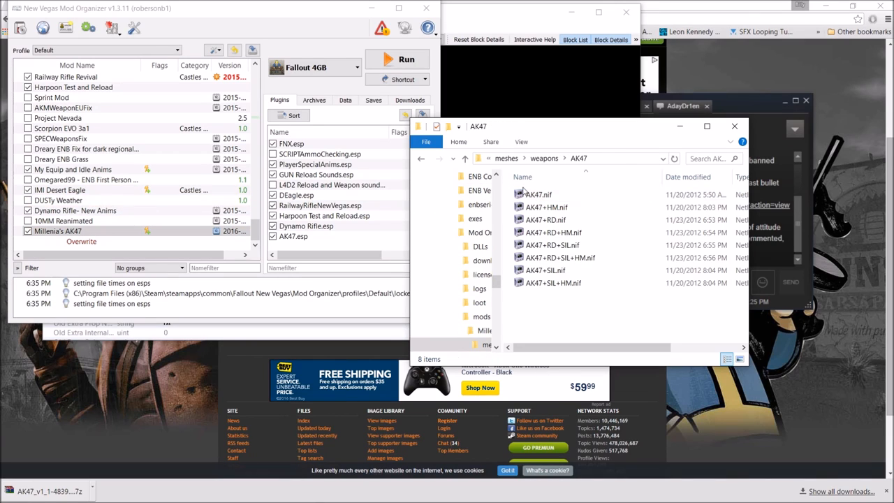
click(538, 194)
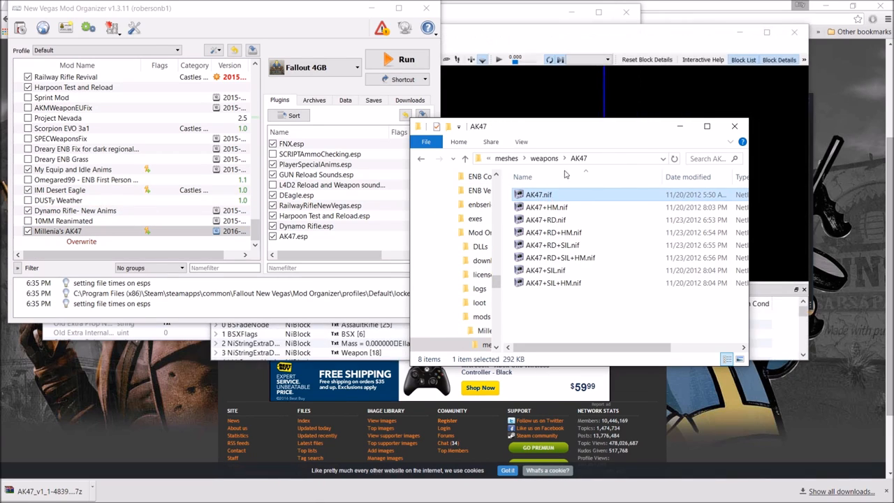
double_click(538, 194)
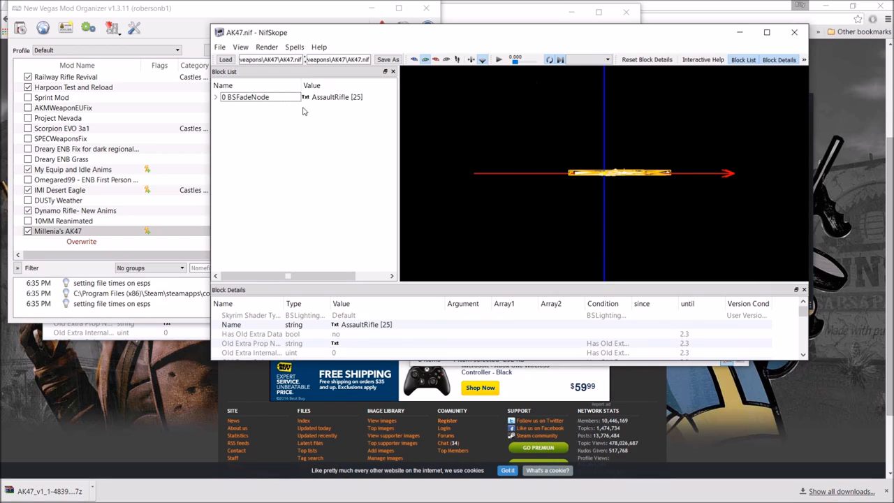
mouse_move(544, 147)
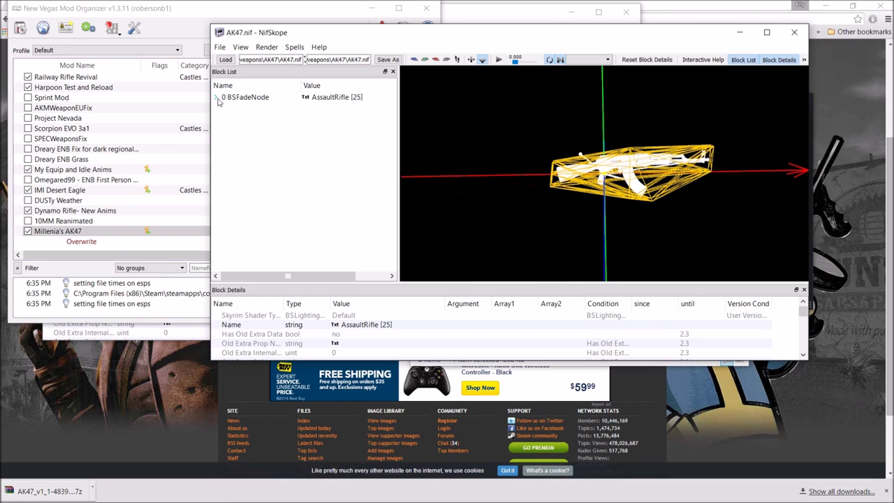
Expand AK47.nif's root BSFadeNode to list parts like ##SightingNode, ##Magazine, Trigger and ##Bolt
click(215, 97)
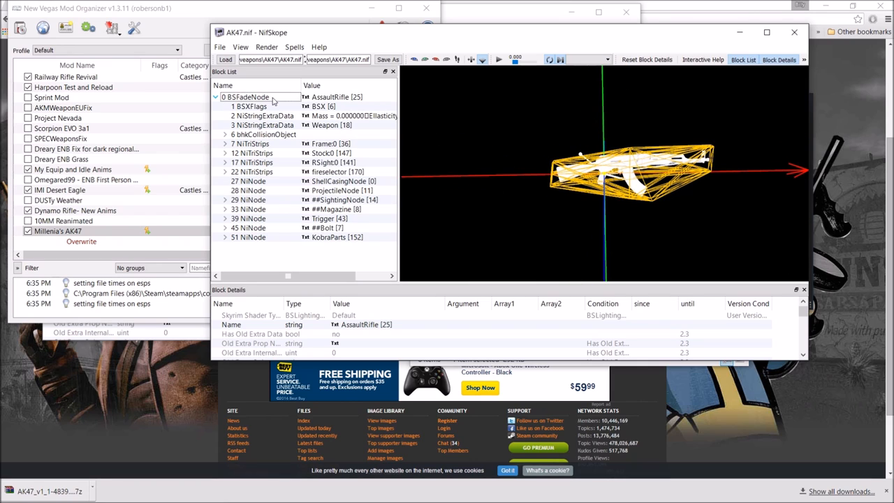
mouse_move(308, 103)
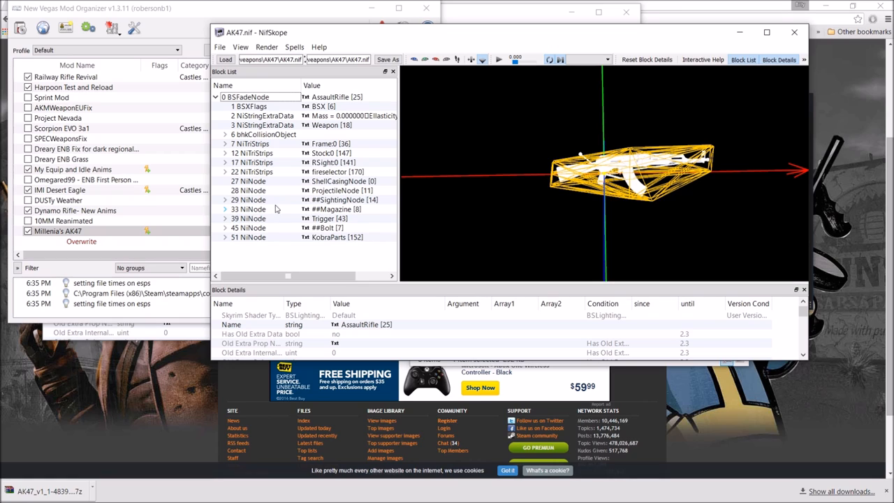
mouse_move(278, 239)
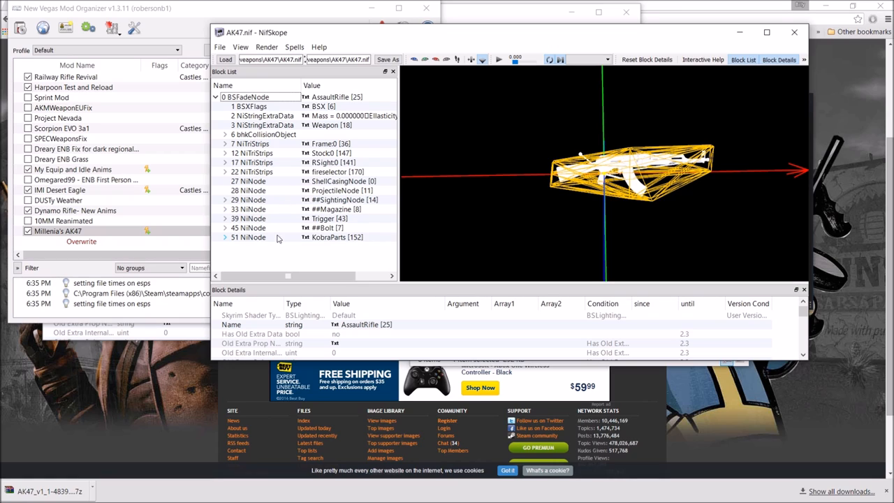
mouse_move(328, 233)
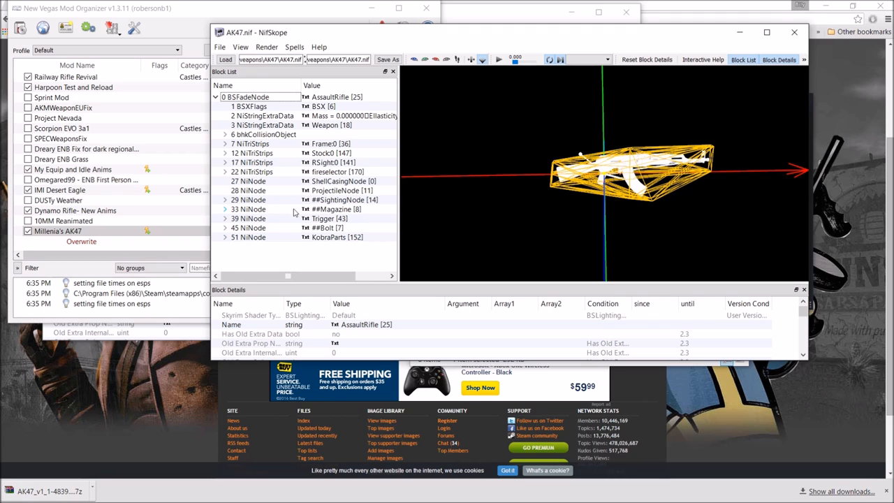
mouse_move(338, 214)
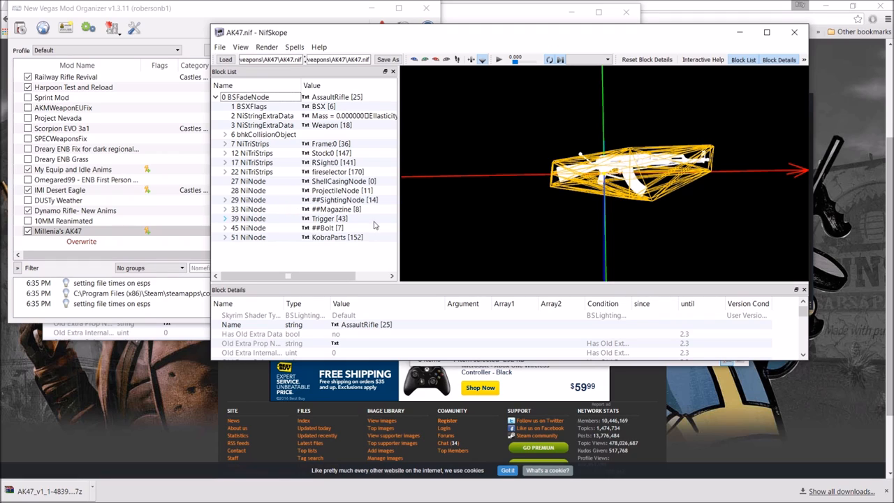
mouse_move(368, 229)
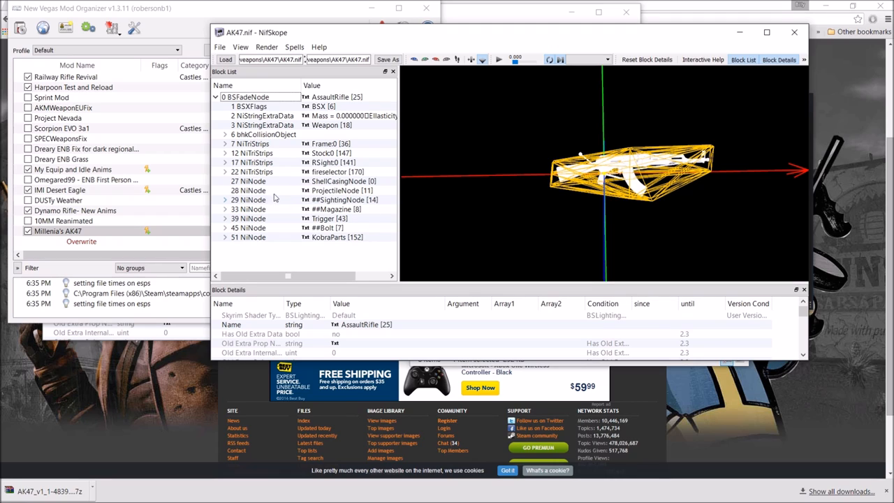
mouse_move(292, 216)
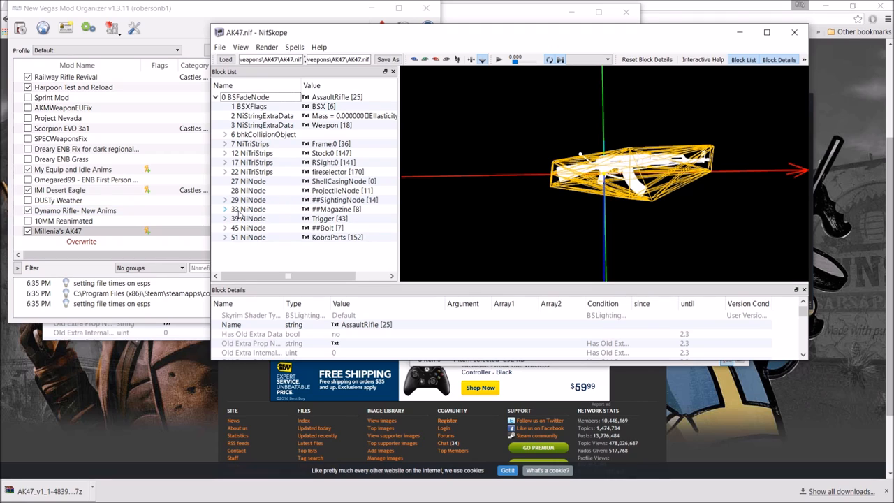
mouse_move(248, 217)
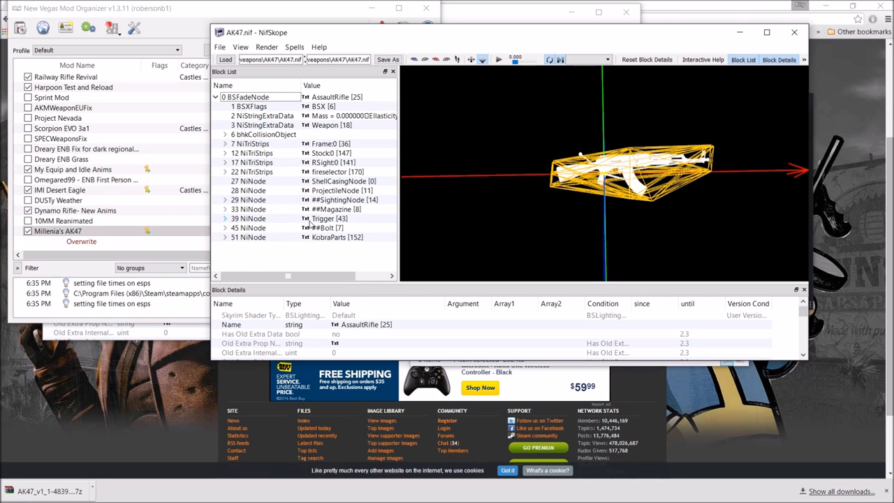
mouse_move(267, 222)
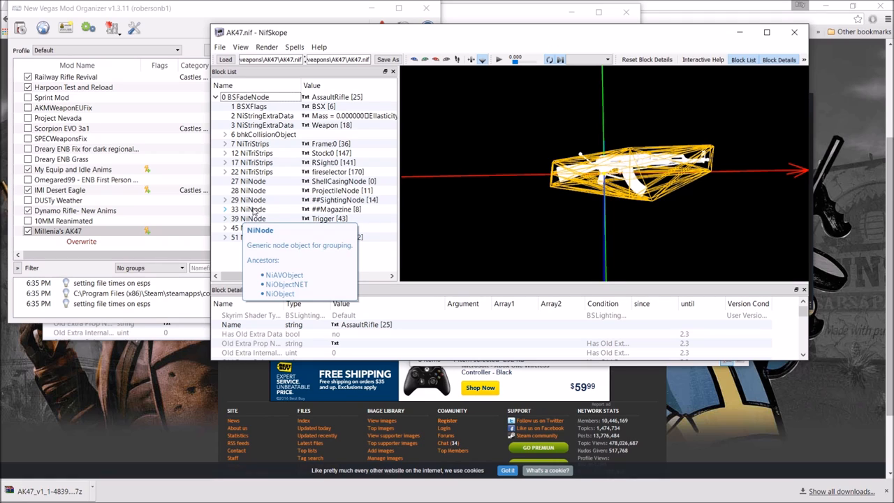
mouse_move(325, 214)
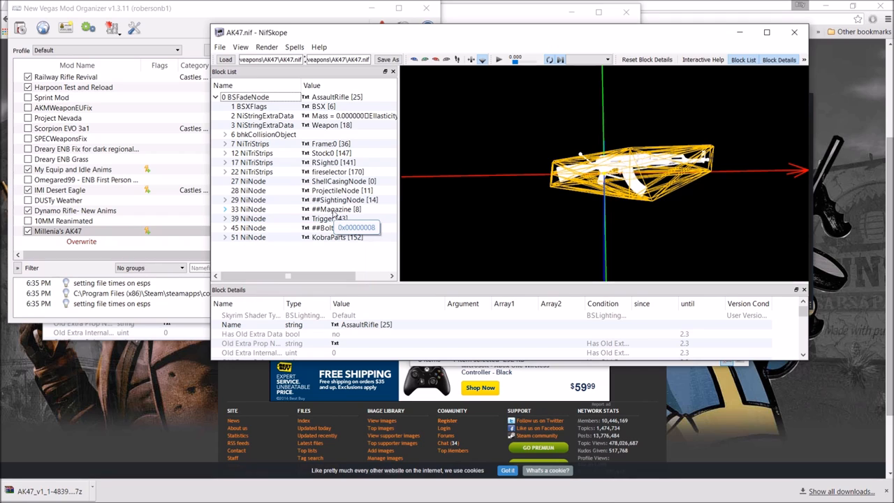
mouse_move(249, 209)
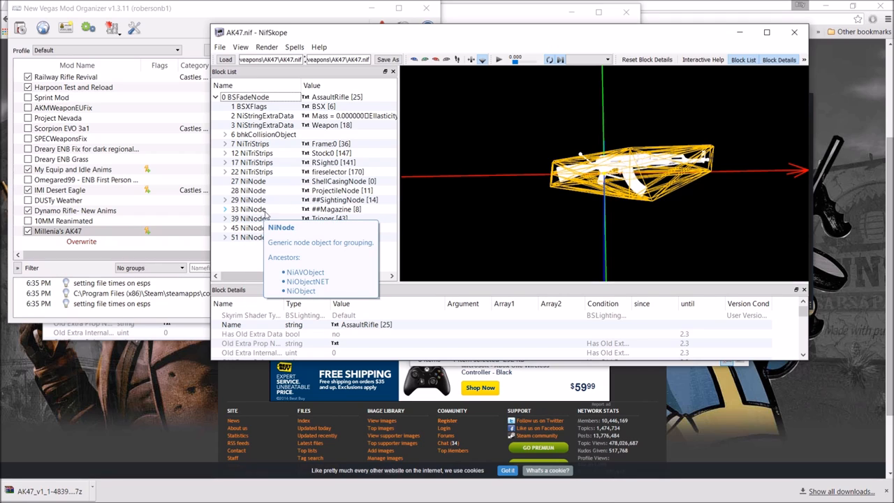
mouse_move(293, 213)
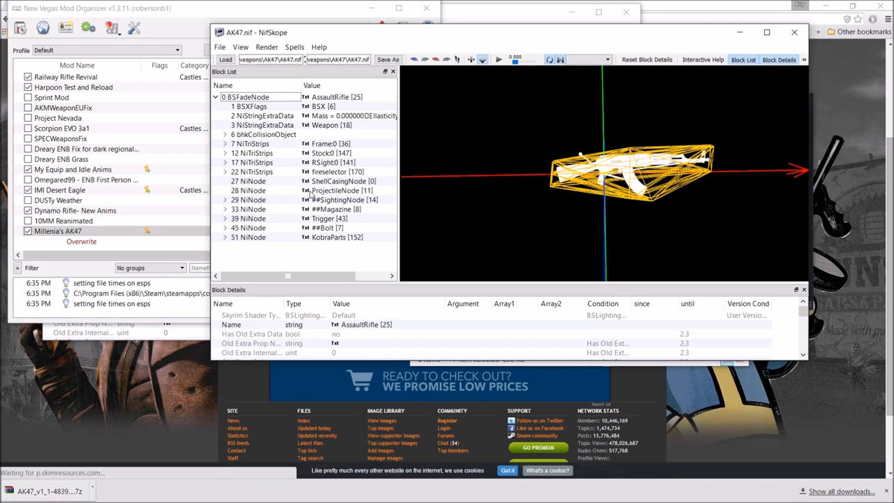
mouse_move(654, 253)
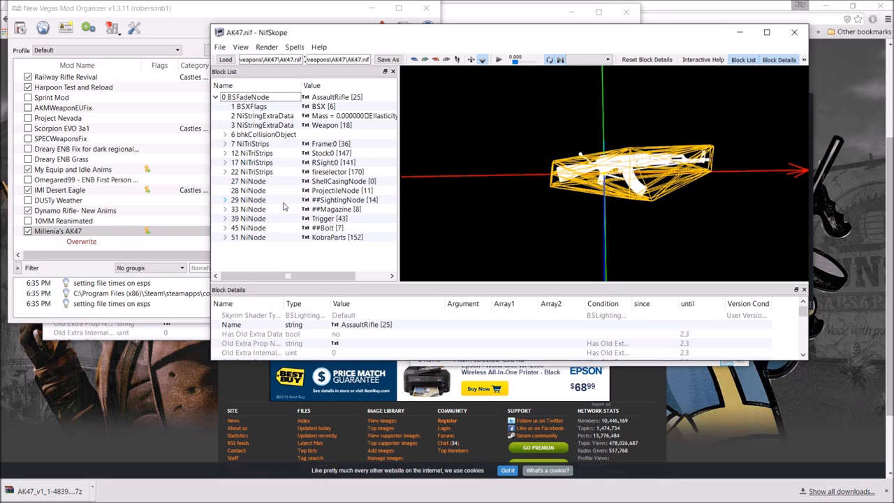
mouse_move(315, 215)
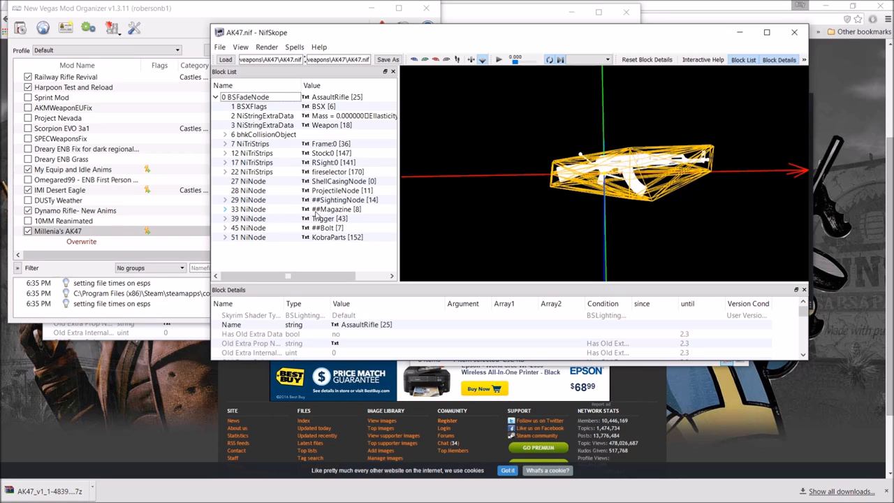
mouse_move(286, 214)
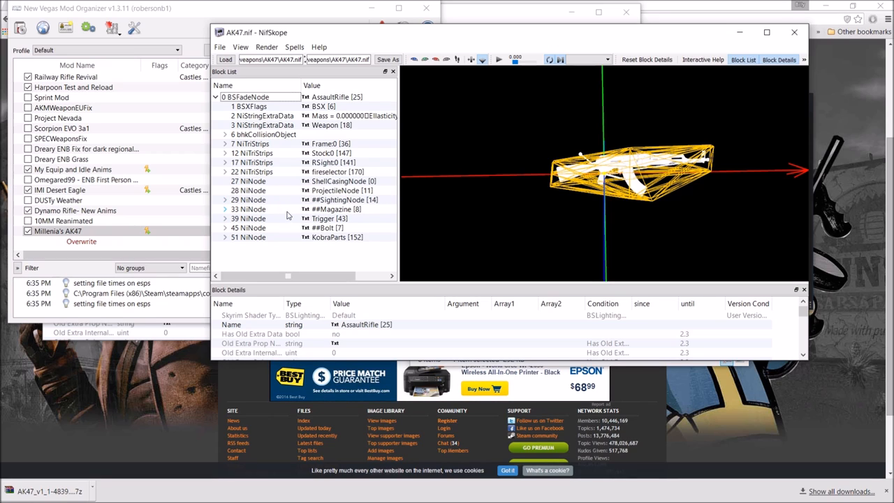
mouse_move(345, 213)
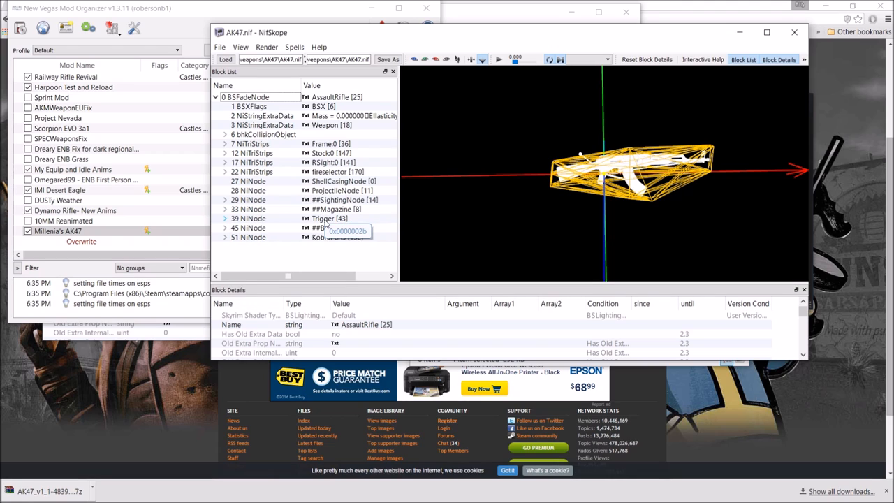
mouse_move(282, 214)
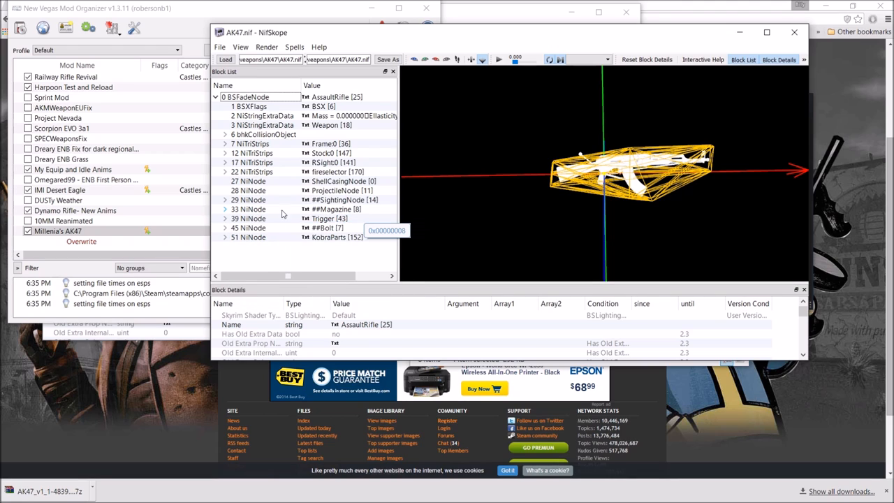
mouse_move(349, 233)
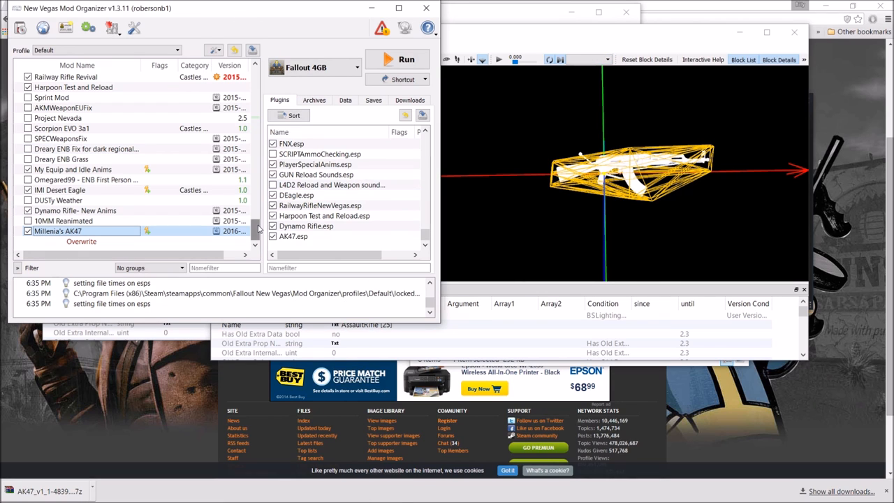
Scroll the mod list to the top and bring up the AK's and AR-15s meshes mod's options
scroll(up, 3)
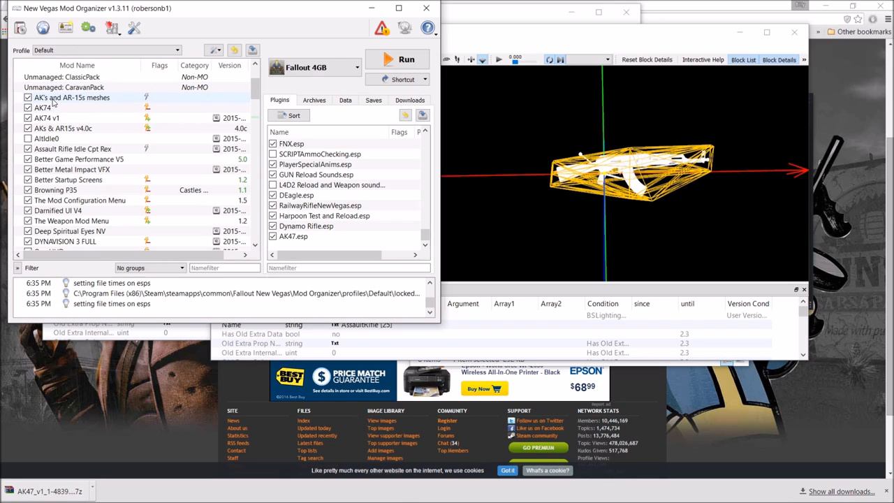
right_click(70, 97)
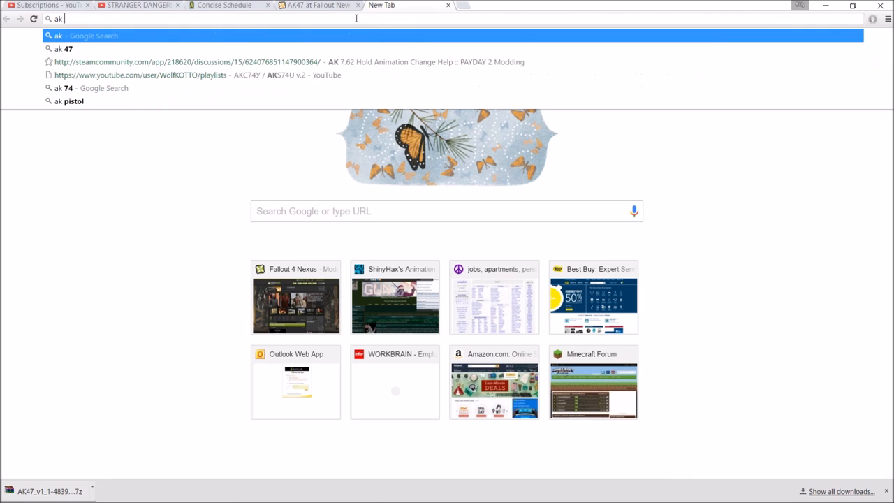
Open the AKs and AR15s Weapons Pack Nexus page, then stop it loading
text(s and ar15s weapons pack)
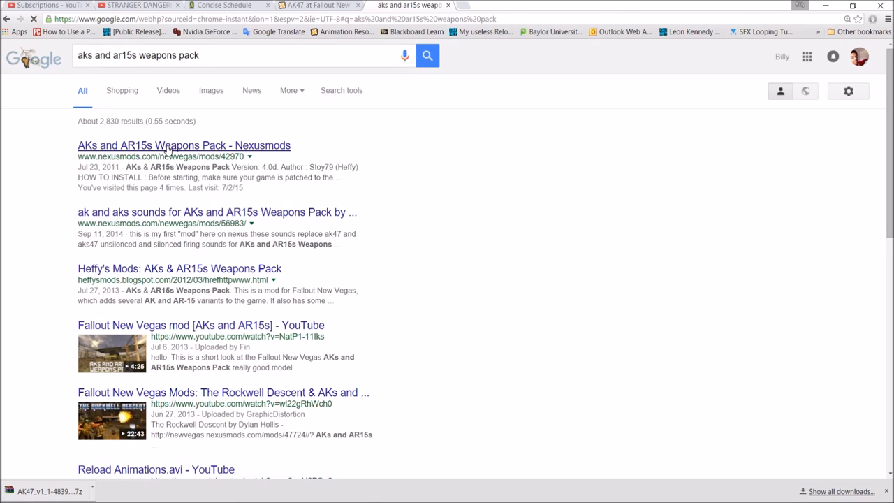
click(182, 145)
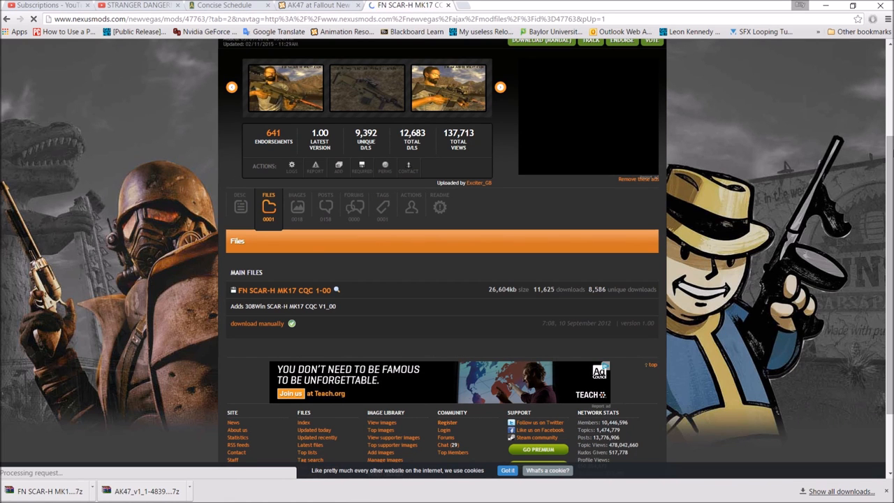
click(34, 19)
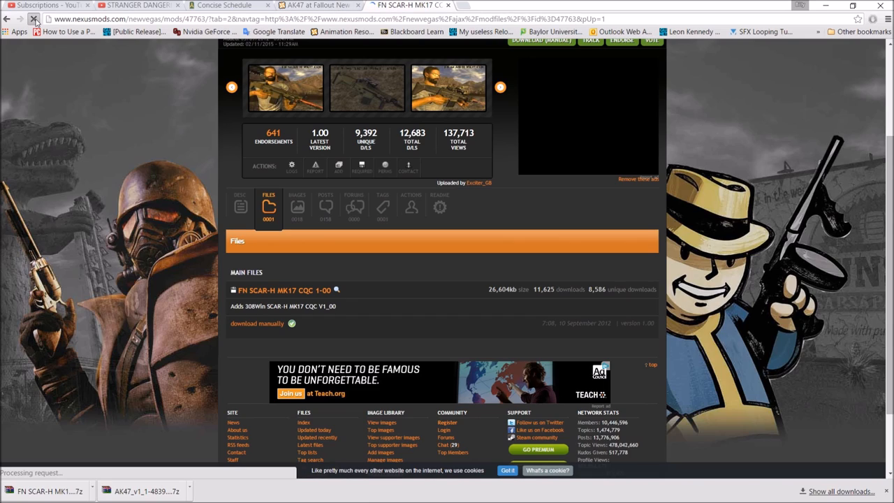
click(33, 19)
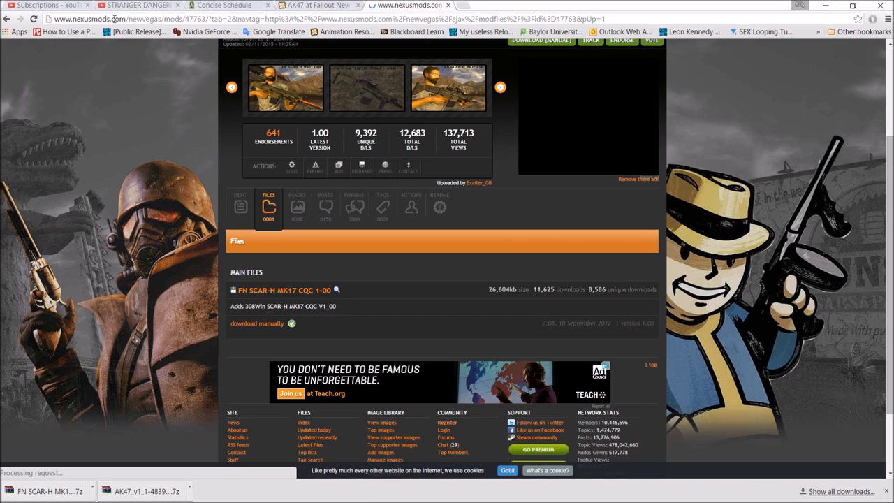
mouse_move(355, 5)
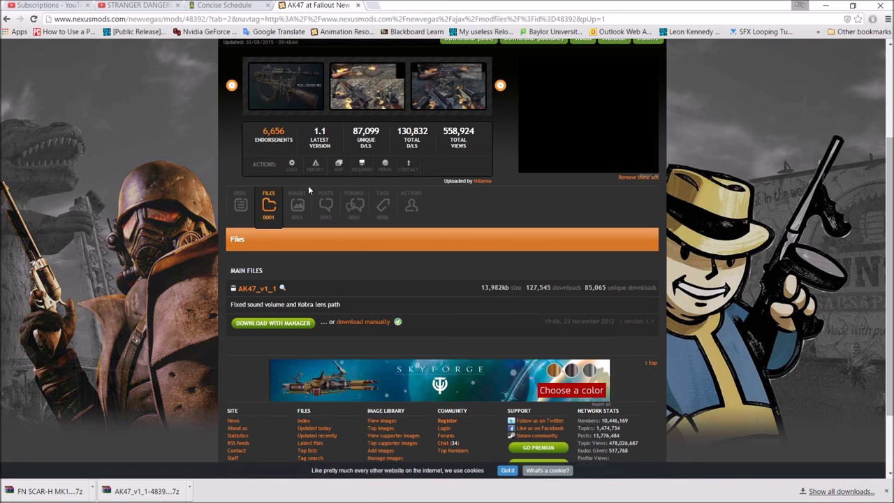
Reopen the recently closed FN SCAR-H MK17 CQC Pack page from Chrome's history
click(887, 20)
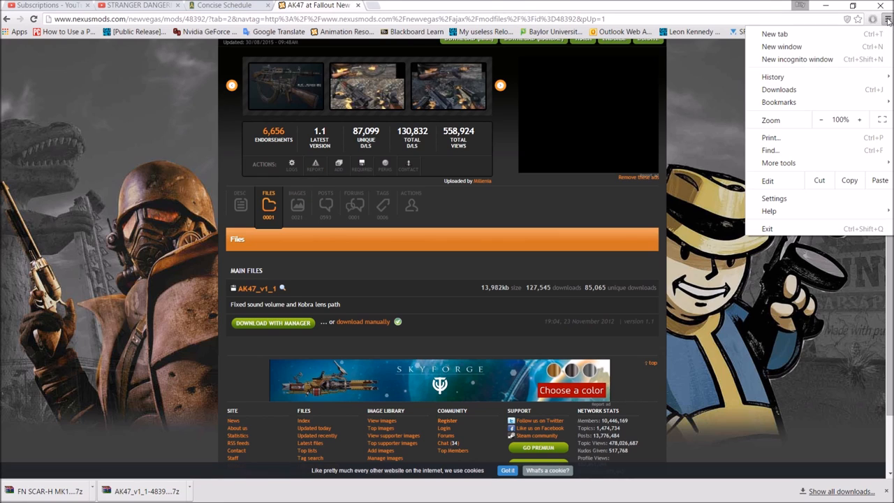
click(772, 77)
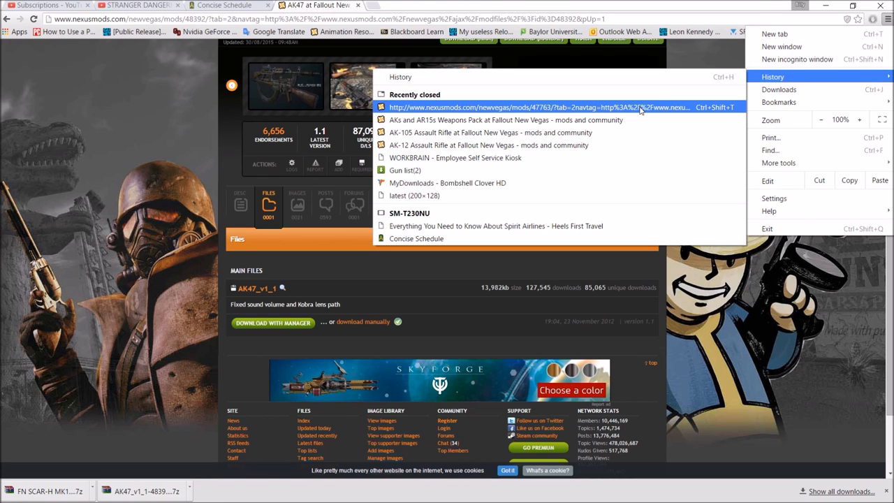
click(537, 106)
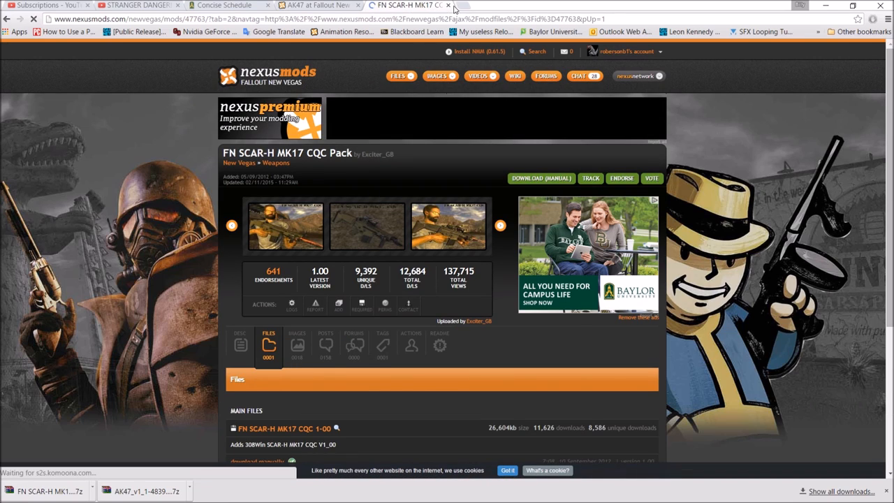
Dismiss WinRAR's notice and browse Exciter FN SCAR-H MK17 CQC v.1.00 > meshes > NCG SCAR-H Assault Rifle
scroll(down, 3)
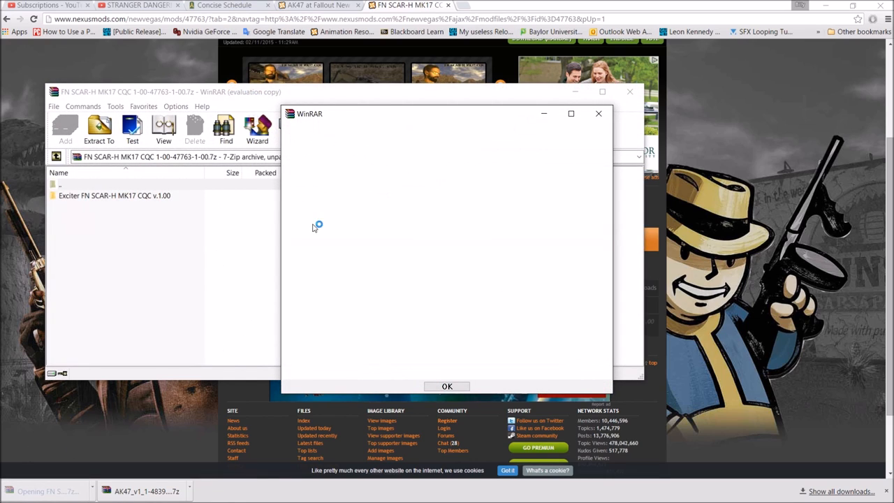
click(446, 386)
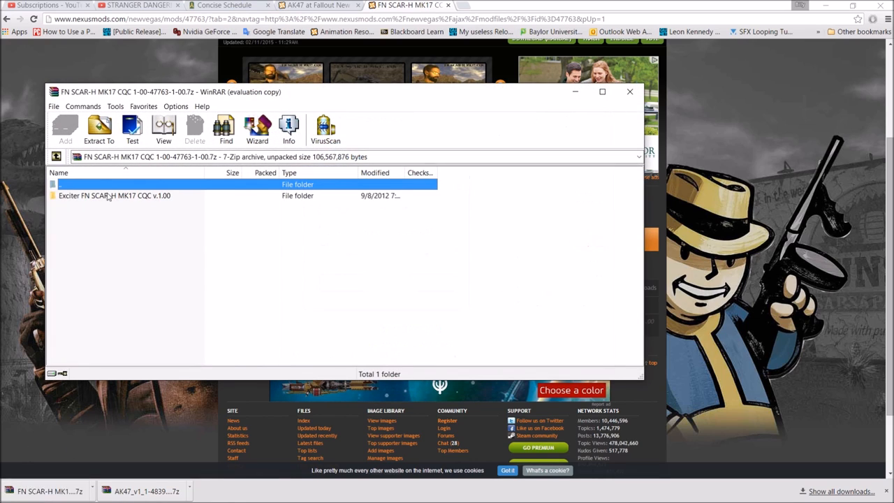
double_click(114, 196)
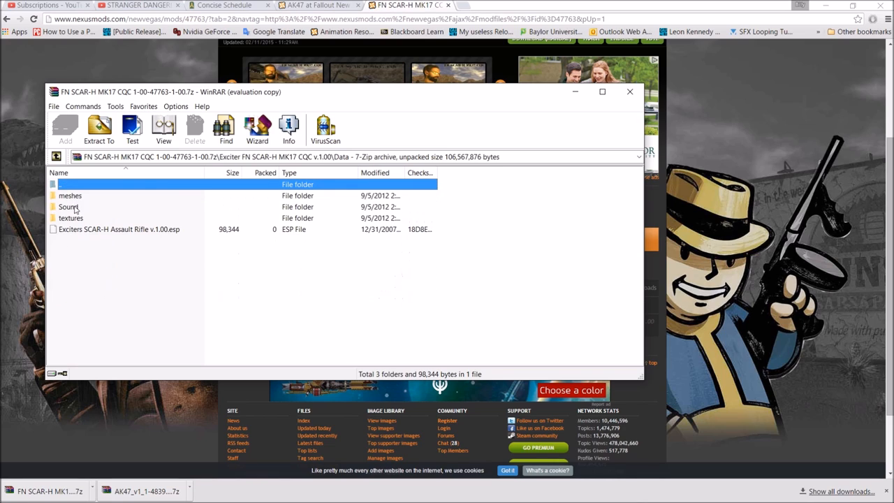
double_click(69, 195)
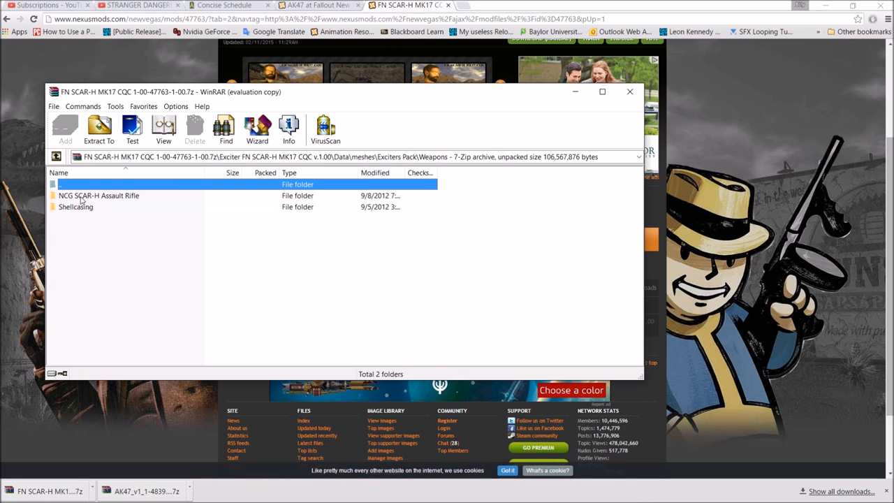
double_click(98, 194)
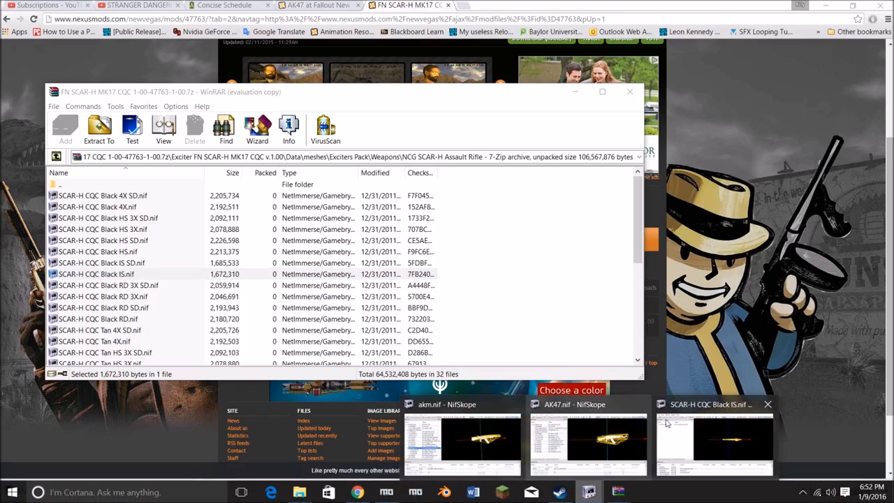
In the SCAR-H CQC Black IS window, expand BSFadeNode and ##AK_30rd_Steel, selecting its :0 shape
click(713, 436)
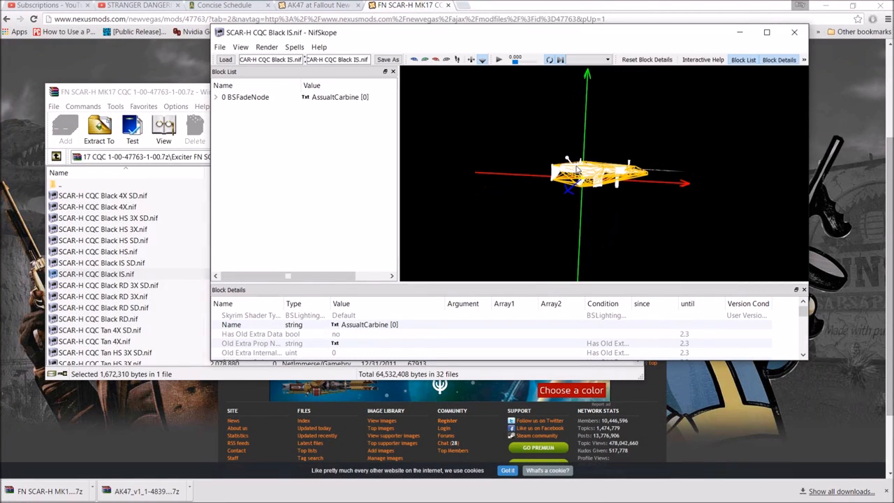
drag(587, 175, 572, 175)
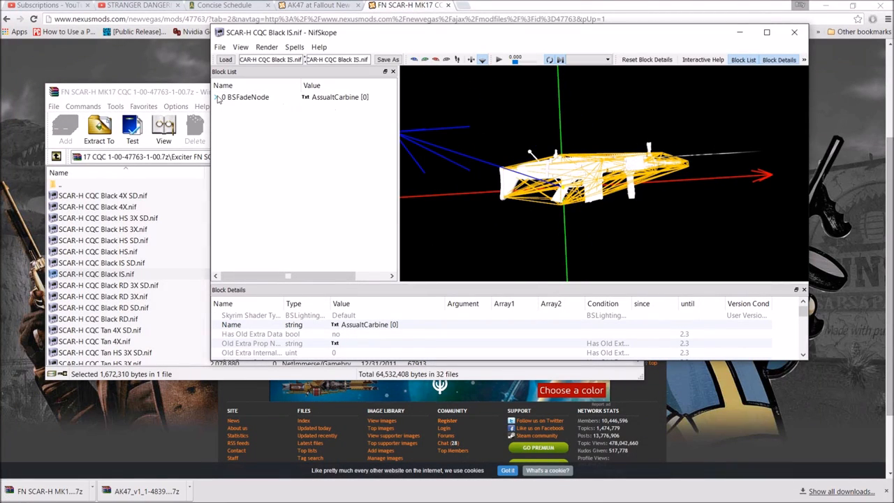
click(217, 96)
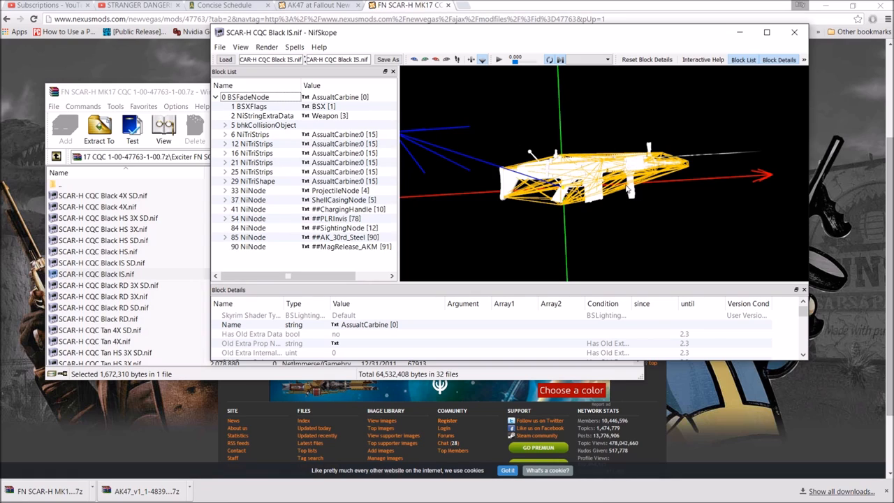
mouse_move(330, 215)
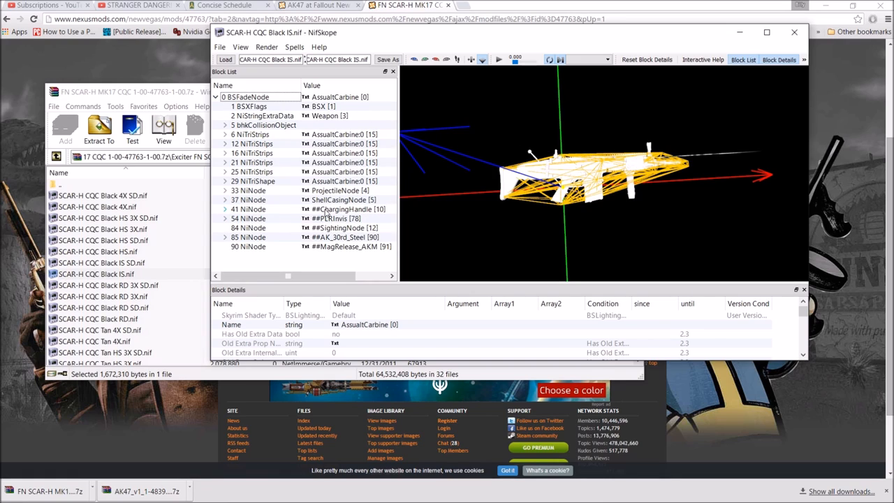
mouse_move(316, 234)
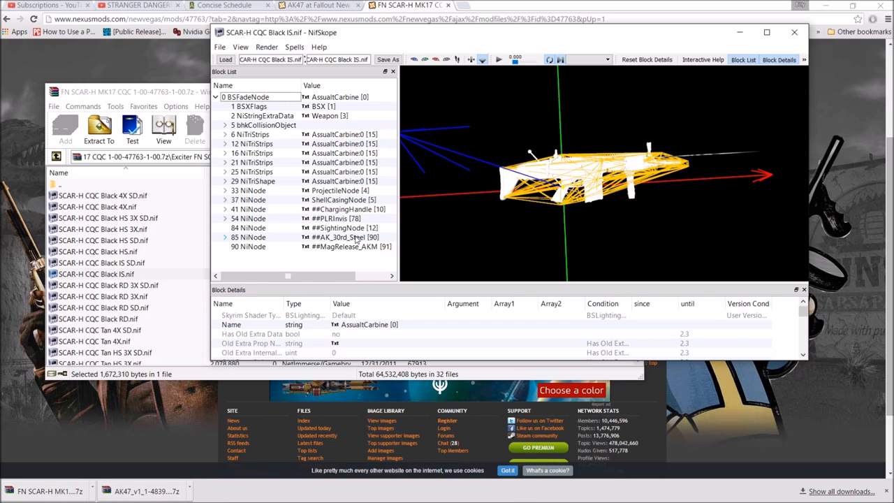
mouse_move(351, 215)
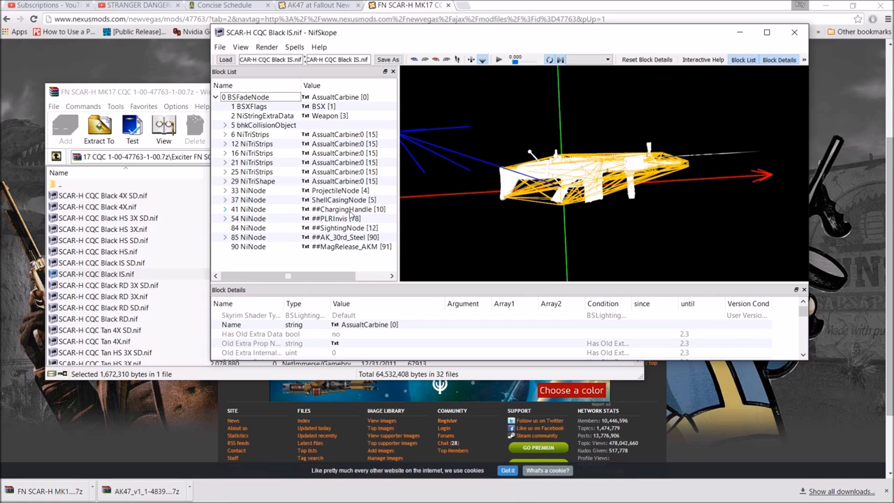
mouse_move(276, 237)
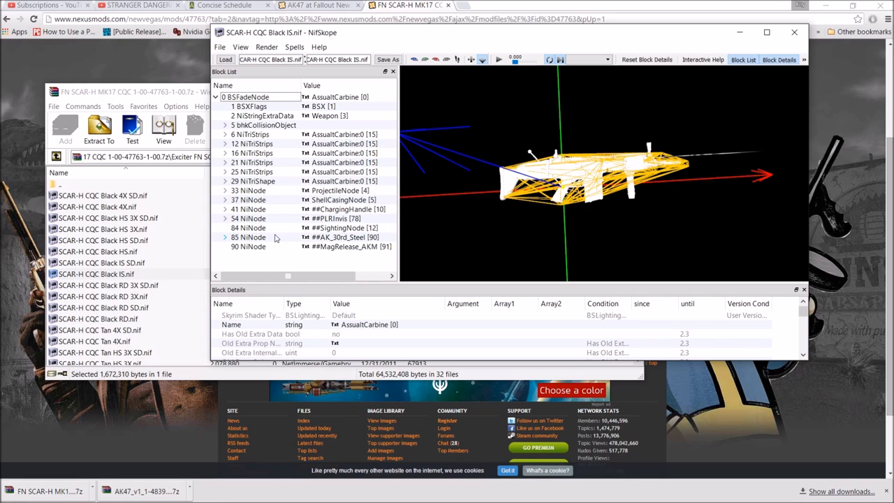
mouse_move(316, 237)
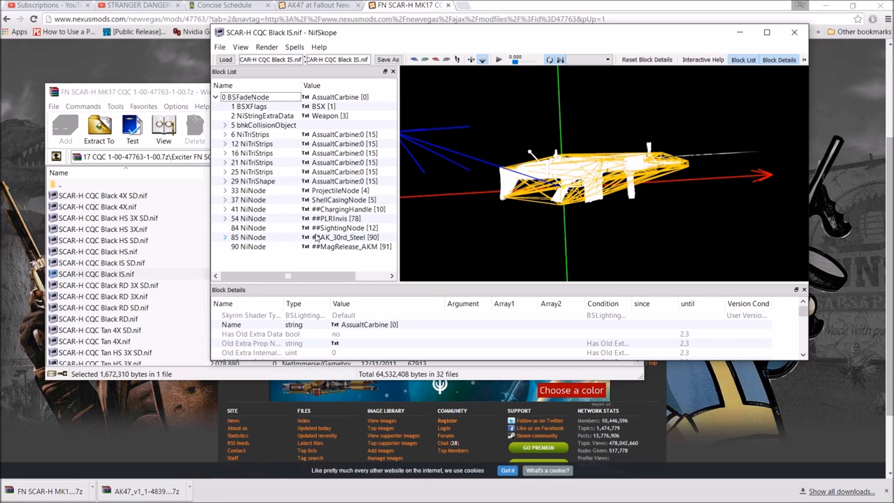
mouse_move(324, 213)
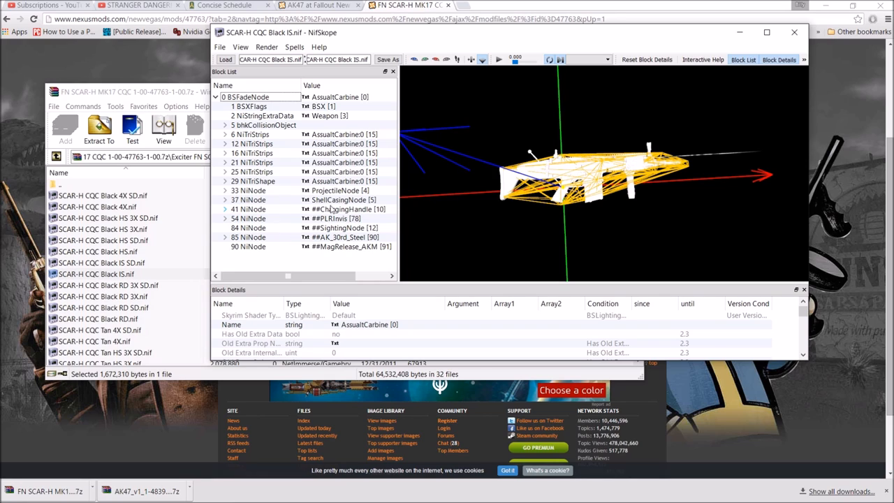
click(225, 199)
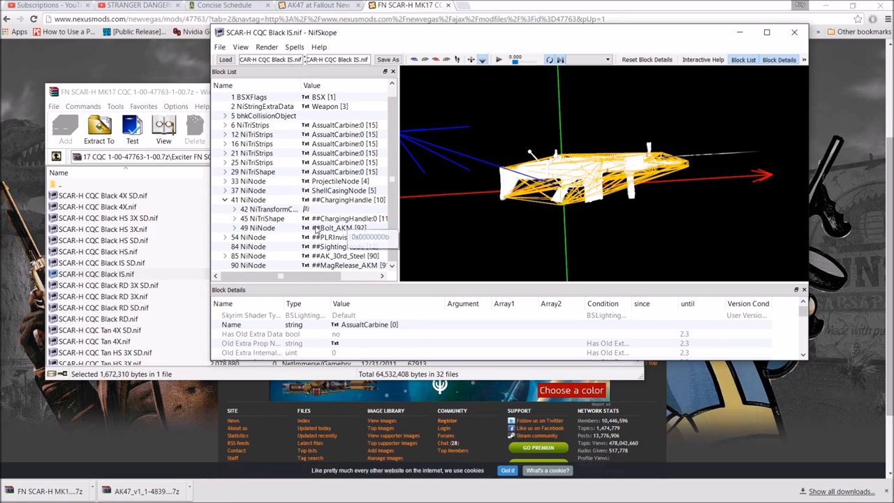
click(225, 209)
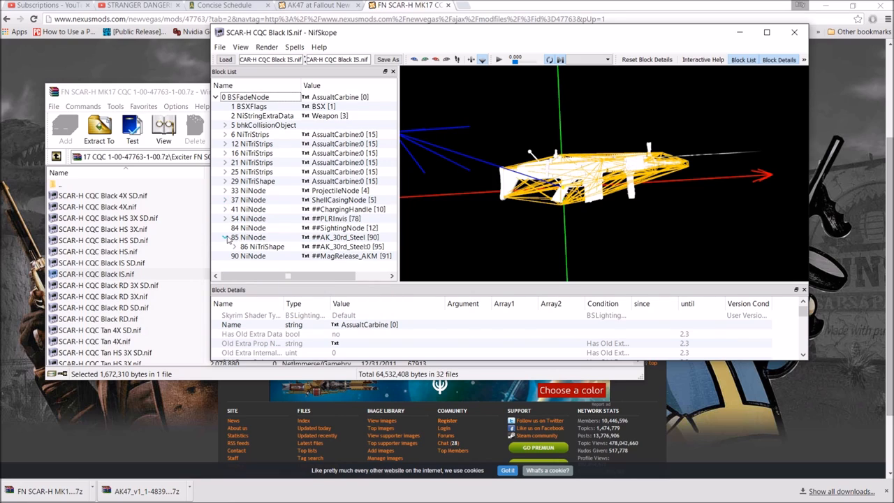
click(261, 245)
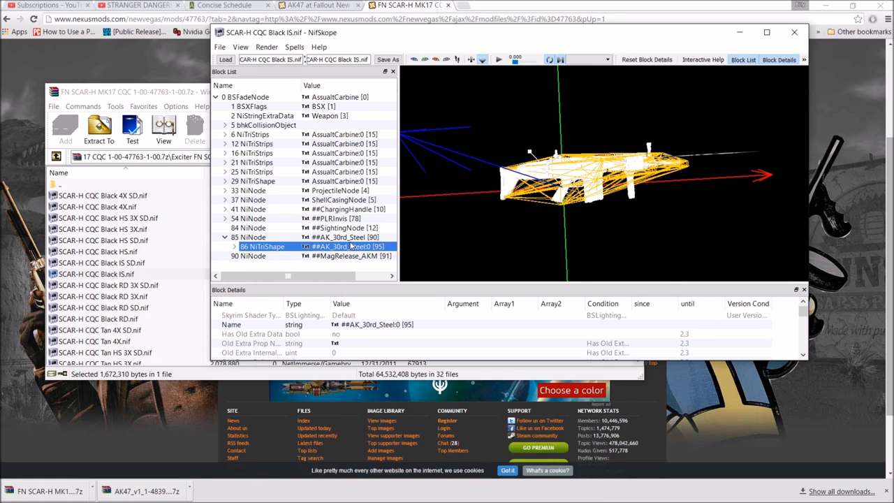
right_click(279, 245)
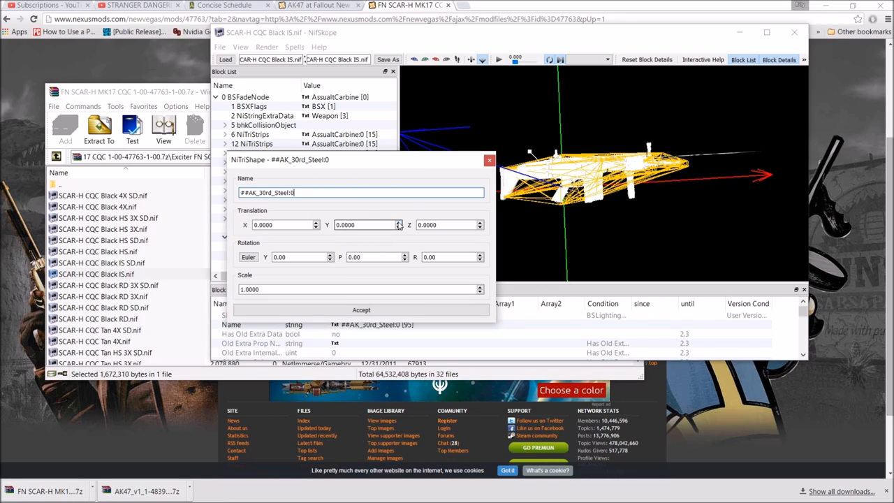
triple_click(368, 224)
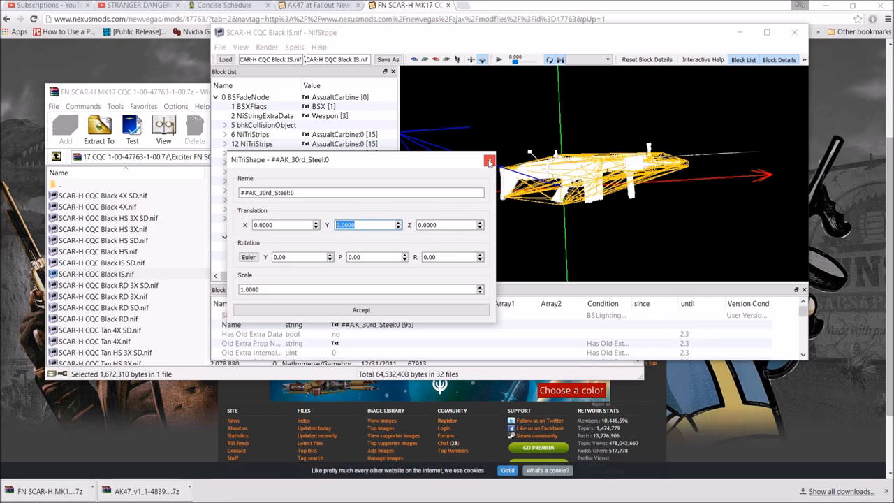
click(488, 161)
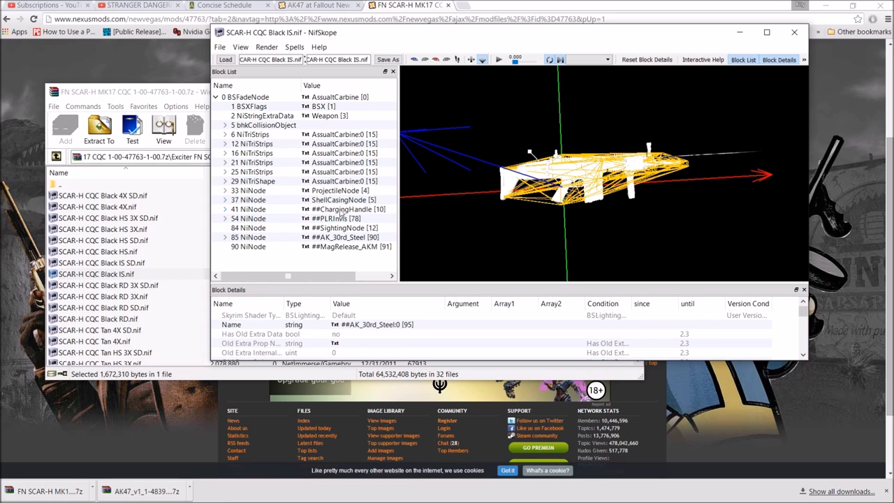
mouse_move(481, 205)
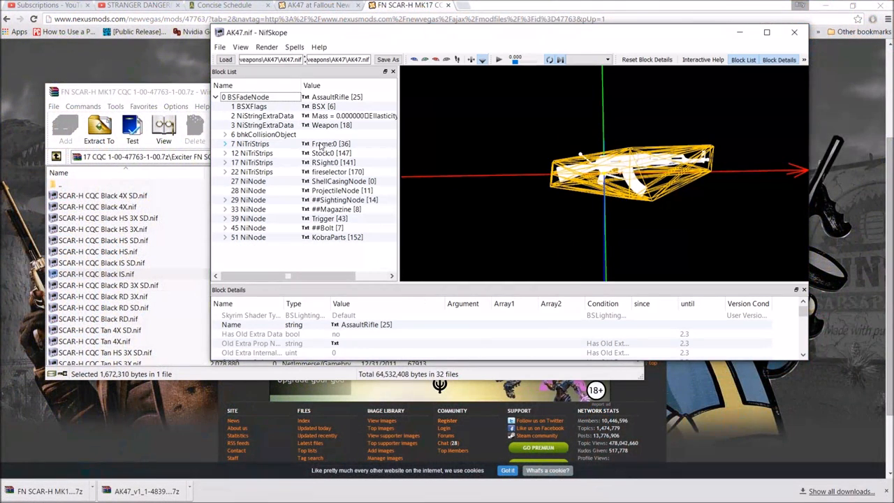
mouse_move(400, 180)
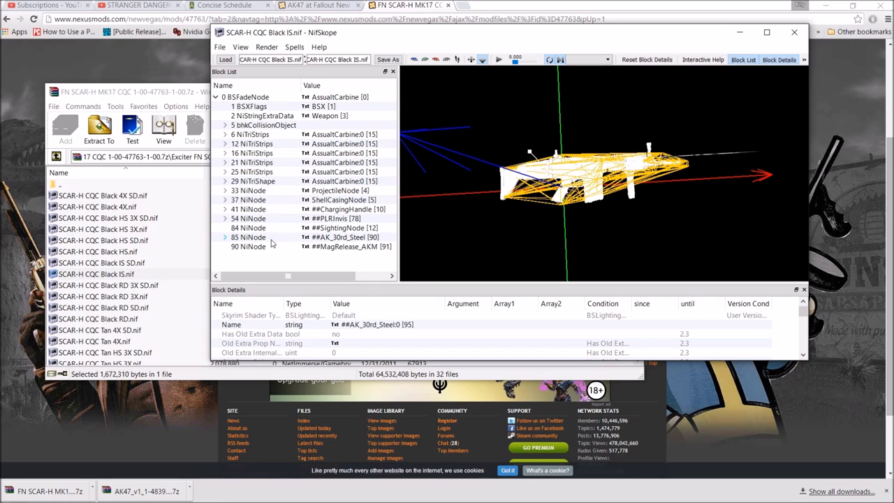
mouse_move(270, 242)
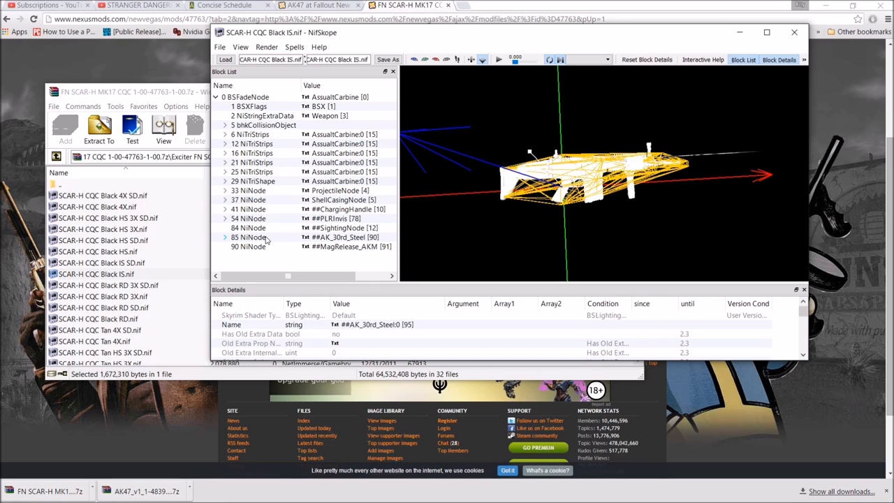
mouse_move(249, 245)
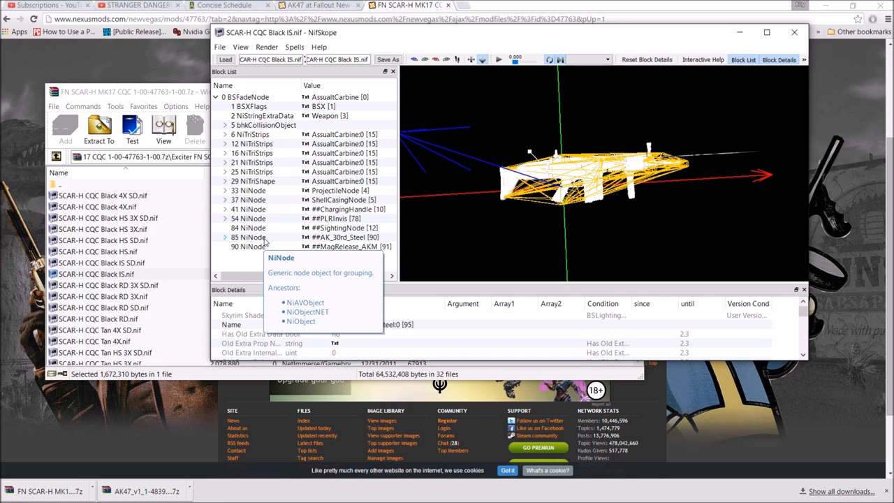
Copy the ##AK_30rd_Steel node branch from the SCAR-H CQC Black IS model
right_click(247, 237)
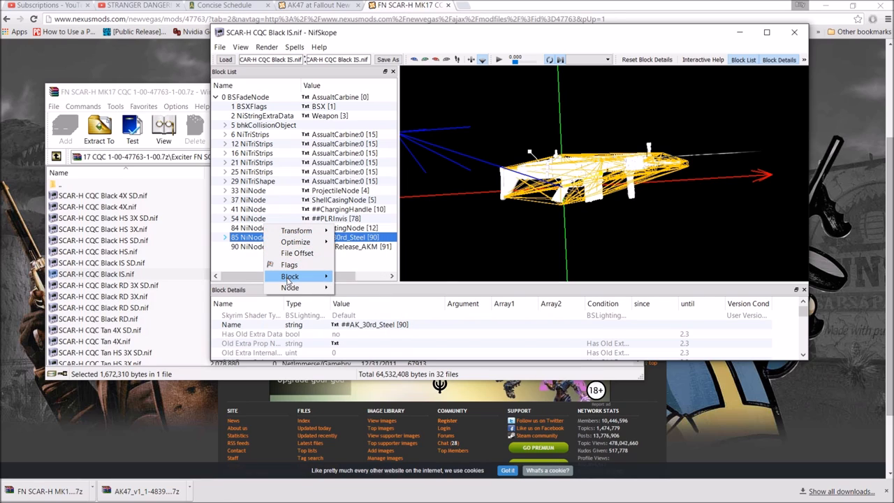
click(289, 276)
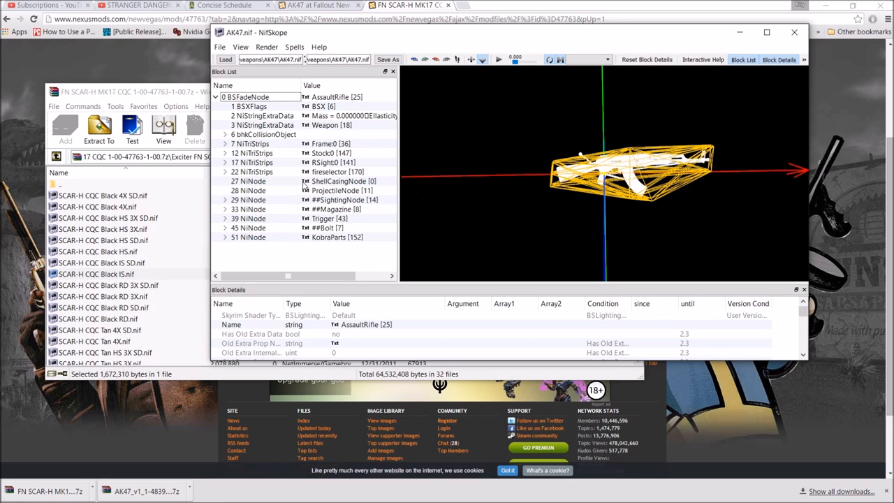
mouse_move(279, 247)
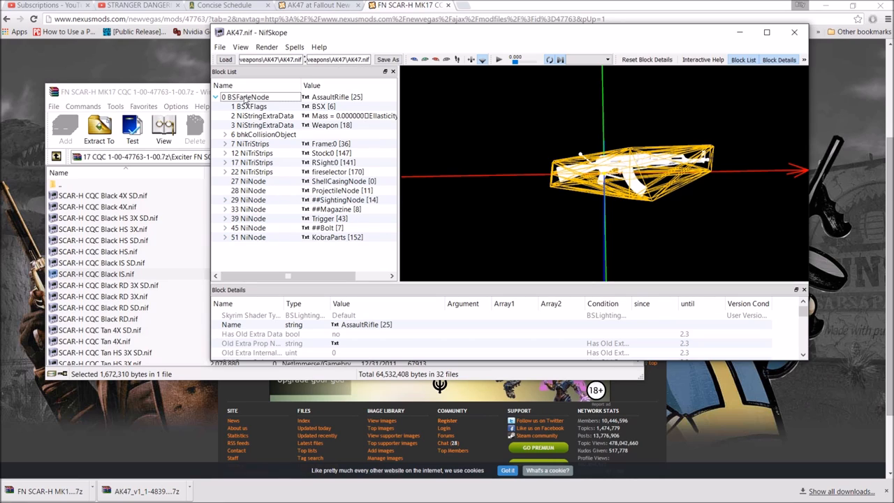
Paste the branch under AK47's root BSFadeNode and rename the new node ##AK_30rd_Steel
right_click(245, 96)
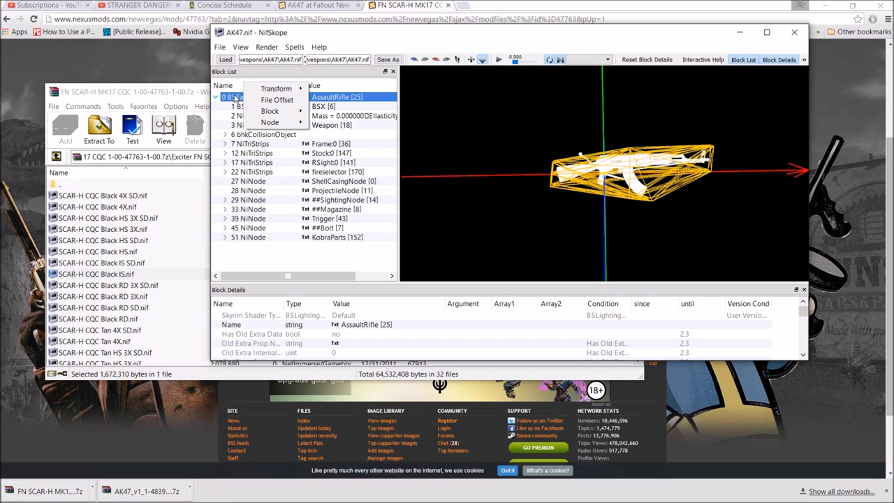
mouse_move(277, 99)
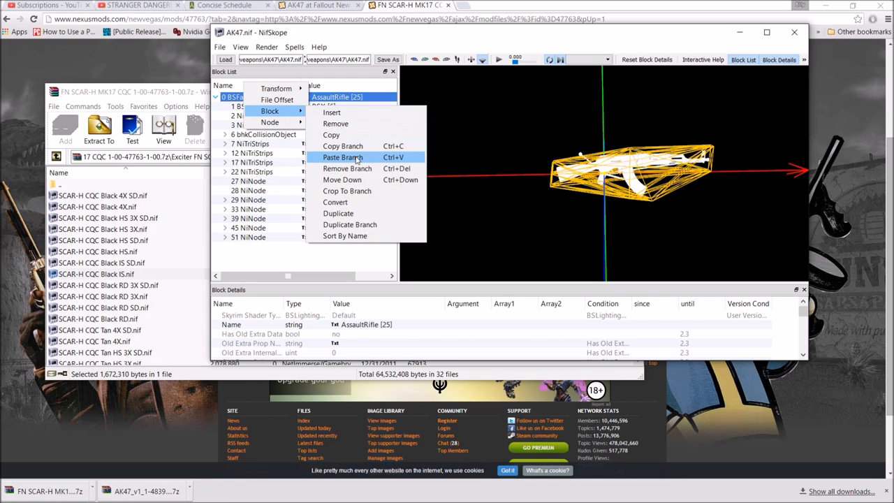
click(342, 156)
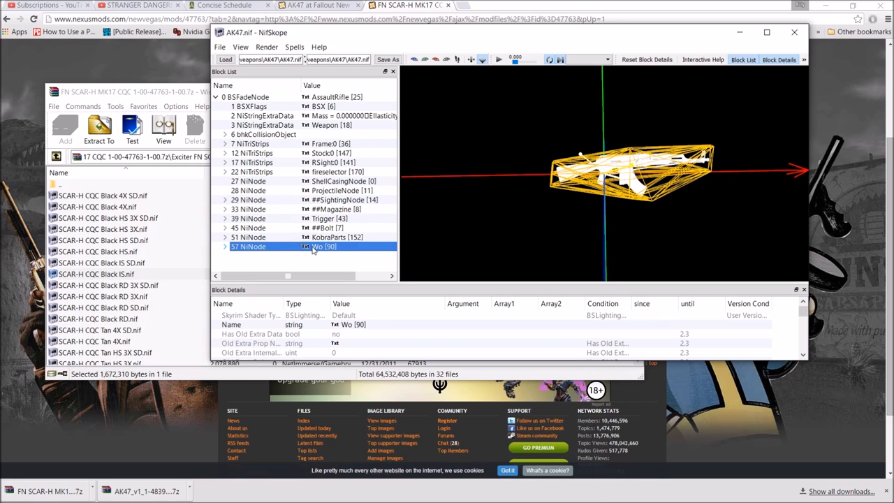
right_click(280, 245)
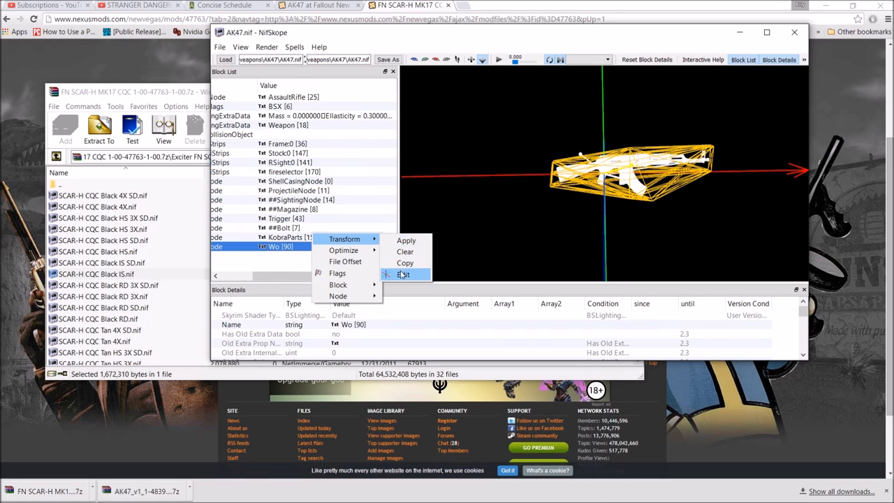
click(403, 273)
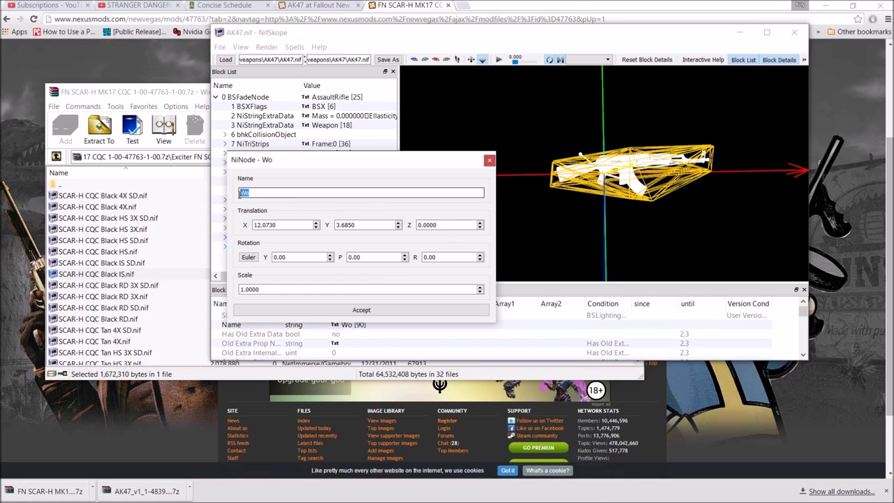
text(#)
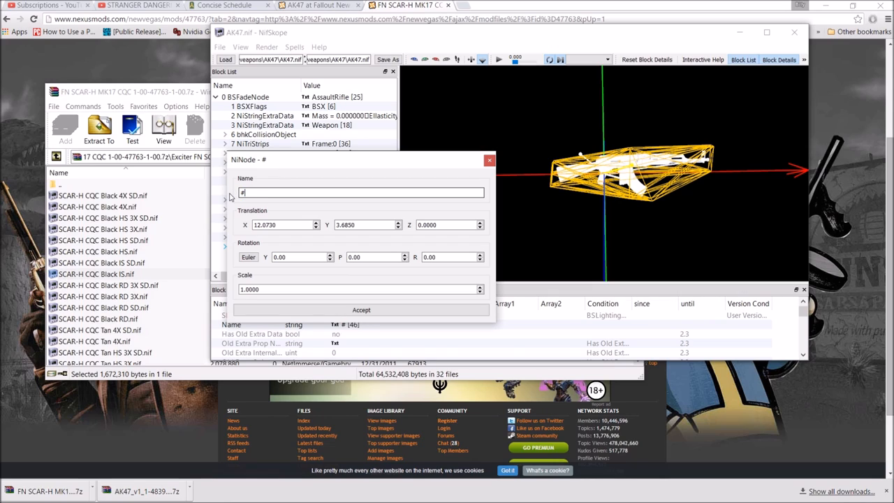
text(#)
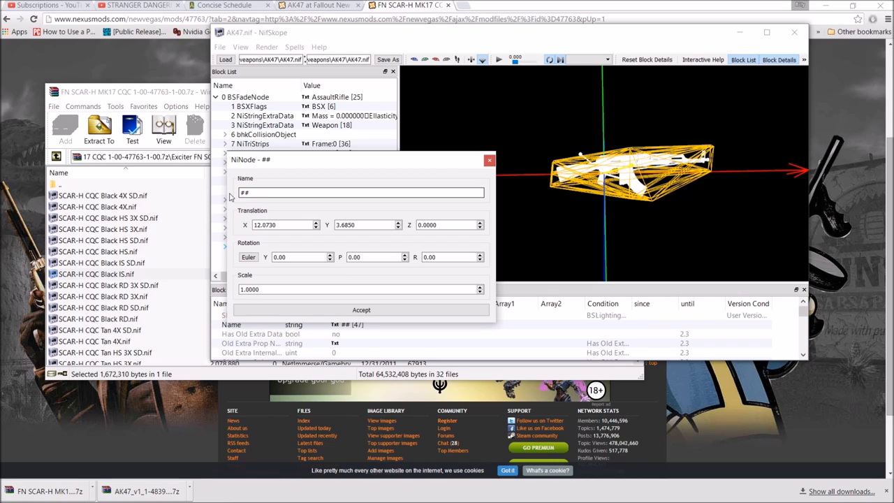
text(AK_30rd_St)
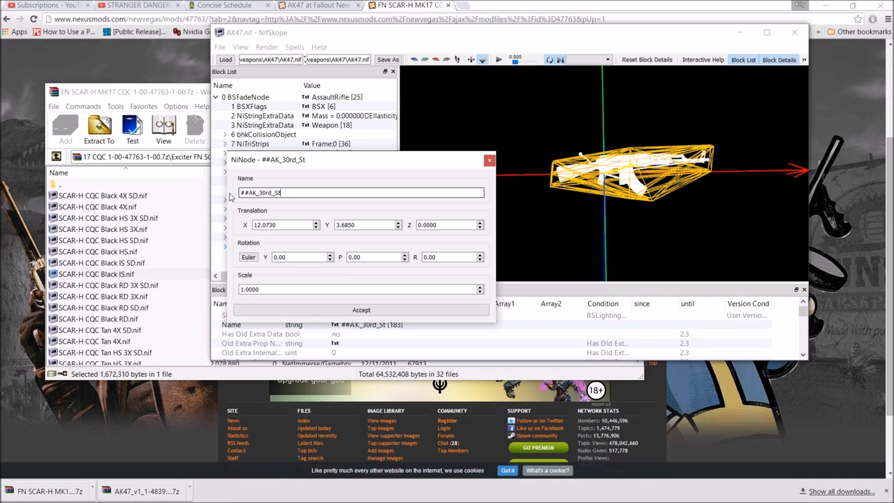
text(eel)
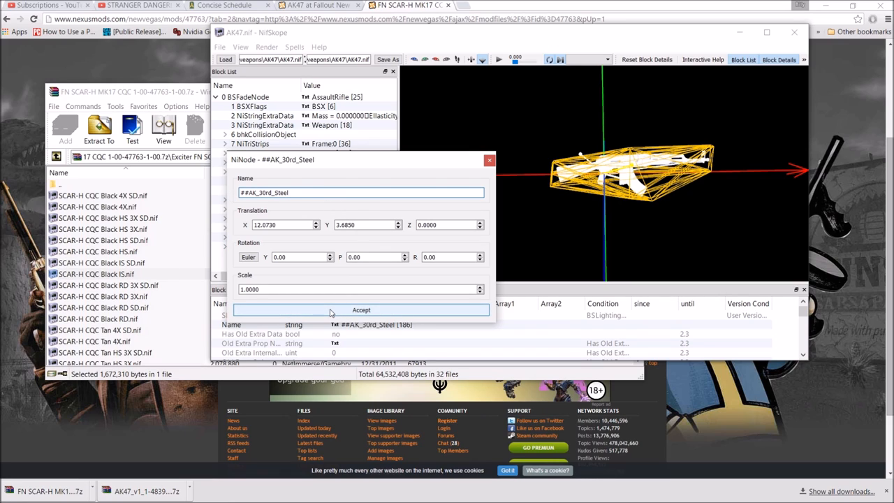
click(361, 309)
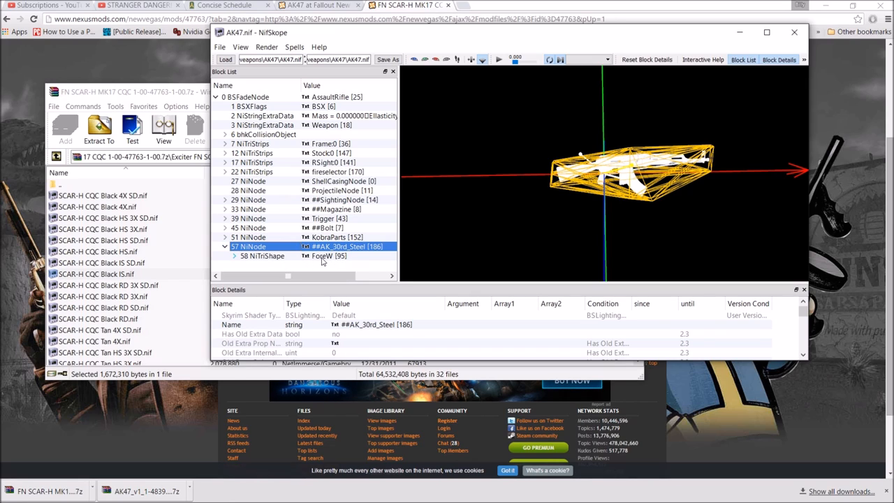
mouse_move(572, 211)
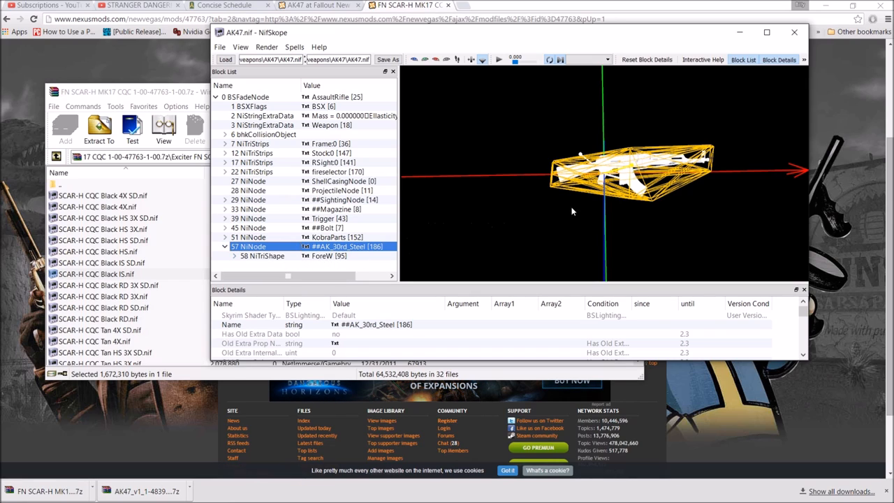
mouse_move(308, 266)
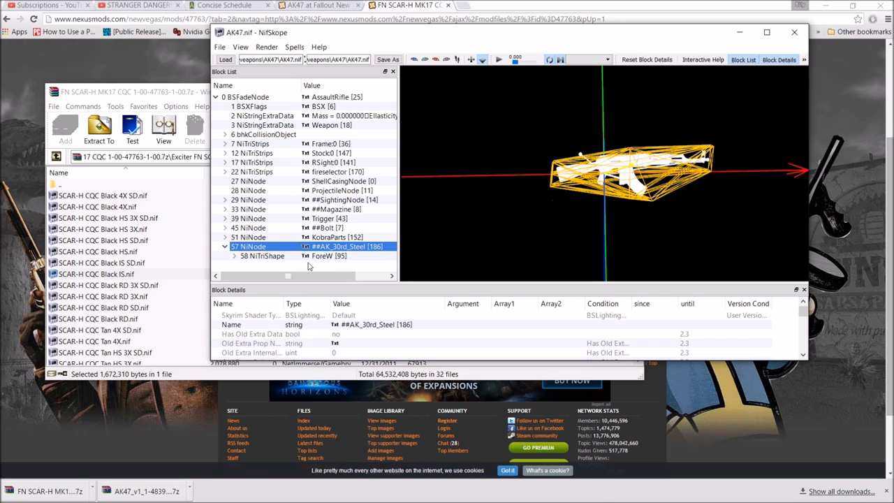
mouse_move(352, 254)
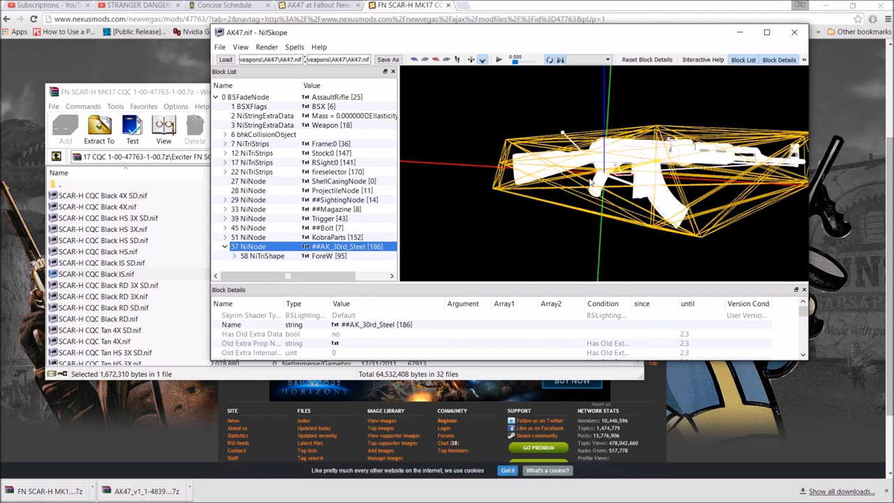
drag(593, 189, 635, 199)
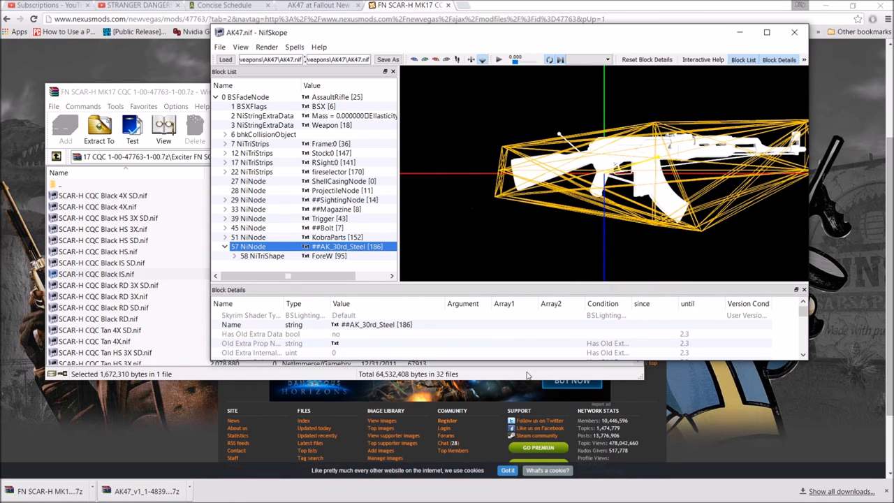
mouse_move(610, 247)
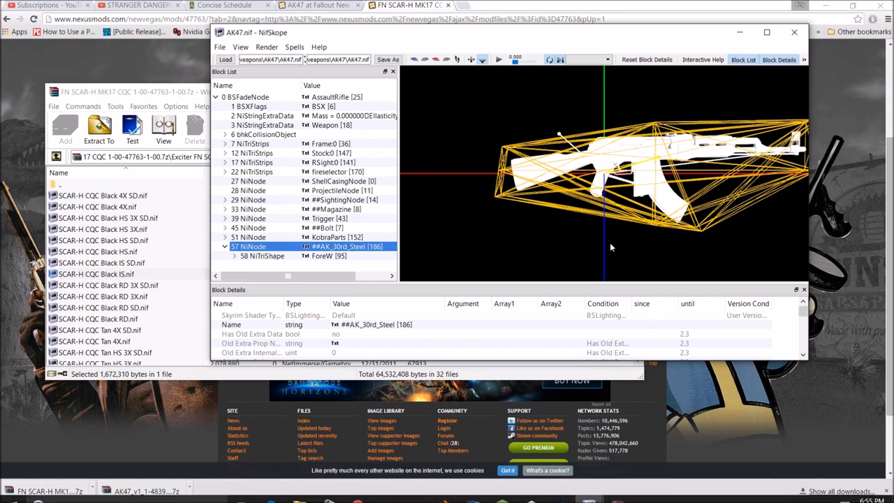
Copy branch ##Magazine:0 and paste it under node 57 ##AK_30rd_Steel
right_click(262, 255)
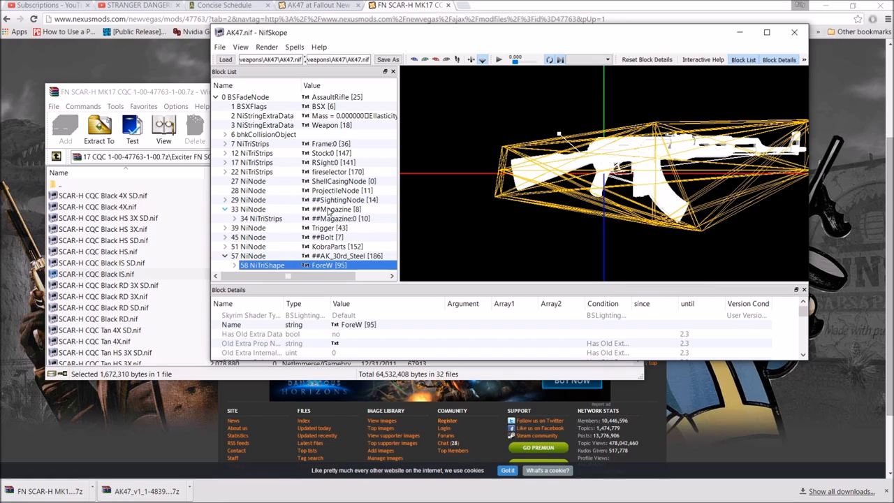
mouse_move(677, 199)
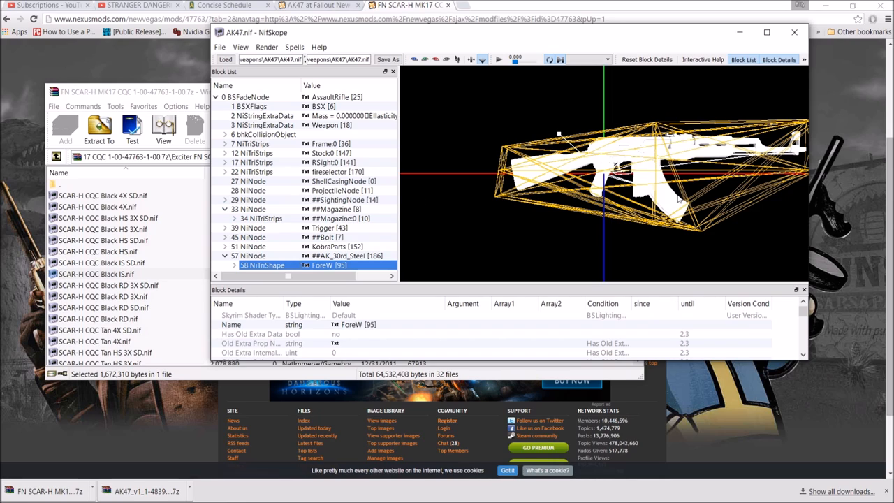
mouse_move(664, 197)
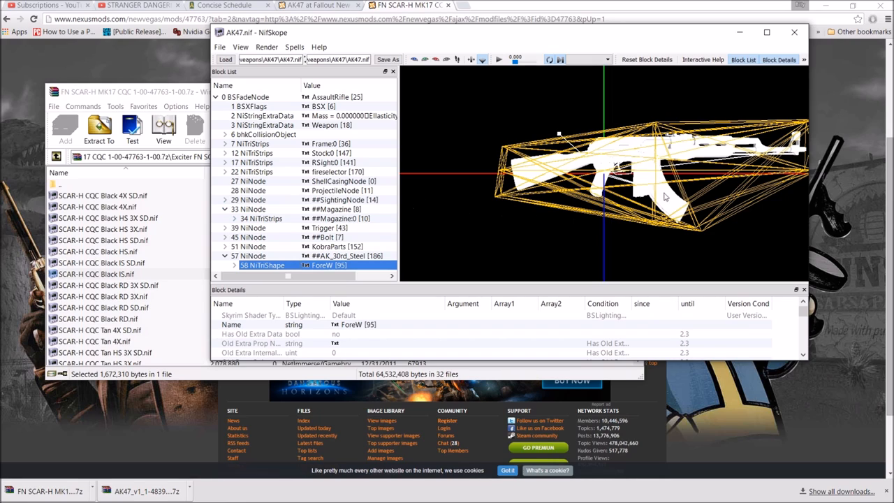
right_click(261, 218)
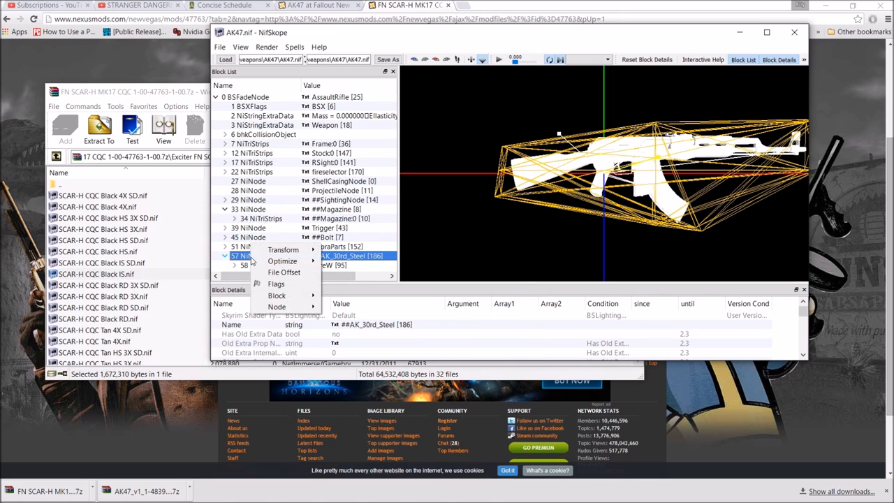
click(276, 294)
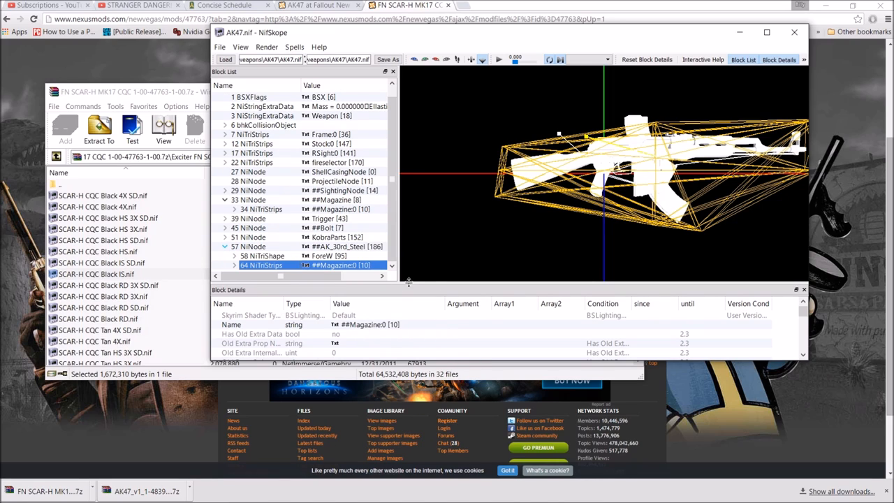
mouse_move(408, 236)
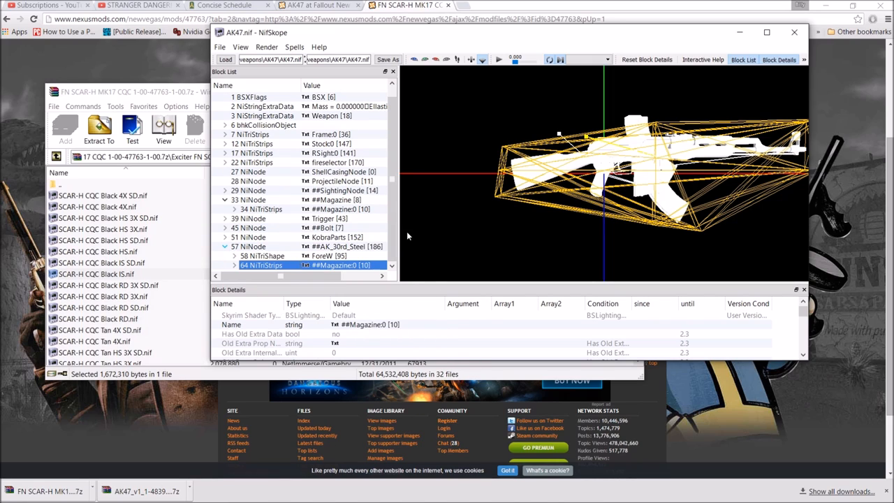
Set the pasted ##Magazine:0 translation to X -13.0346, Y -3.4391 and accept
right_click(261, 264)
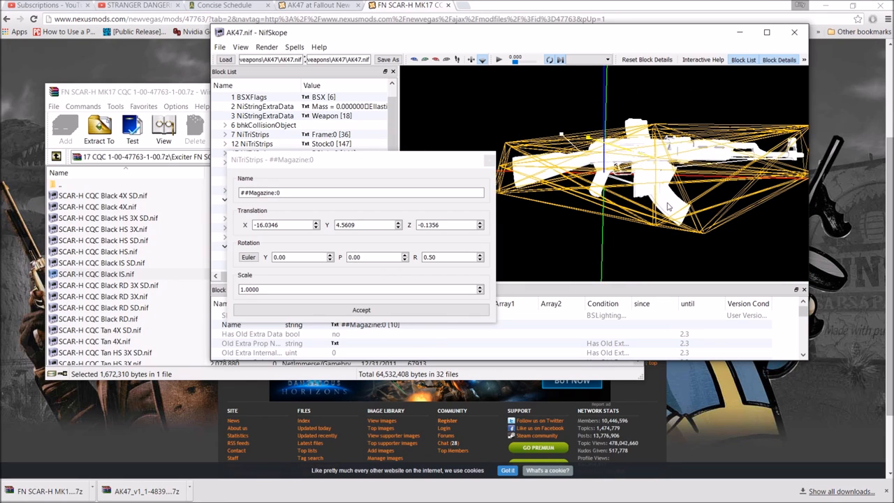
triple_click(283, 224)
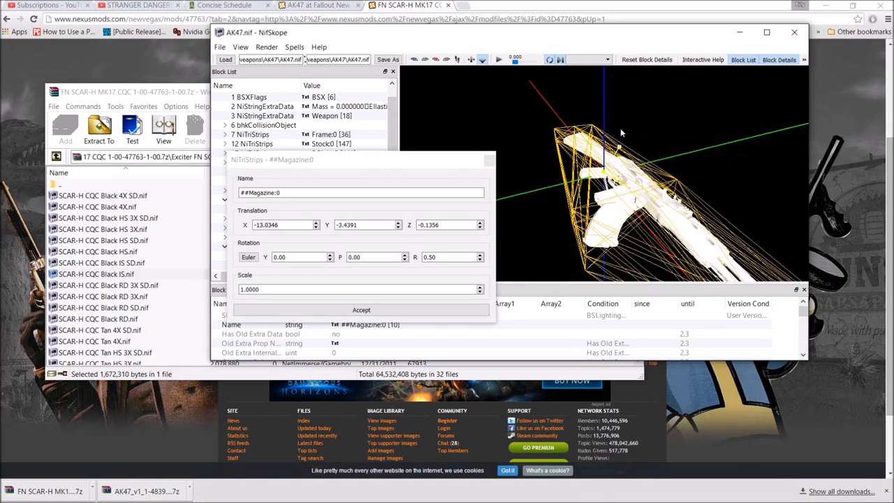
drag(621, 133, 632, 188)
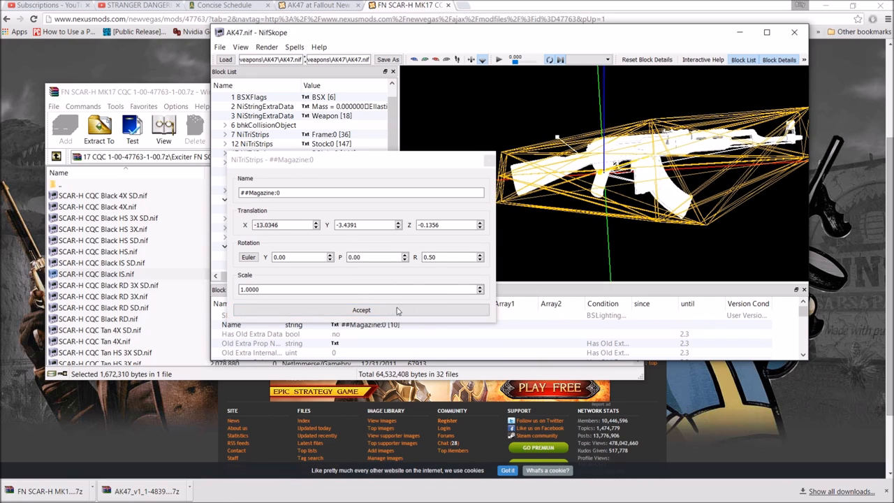
click(361, 310)
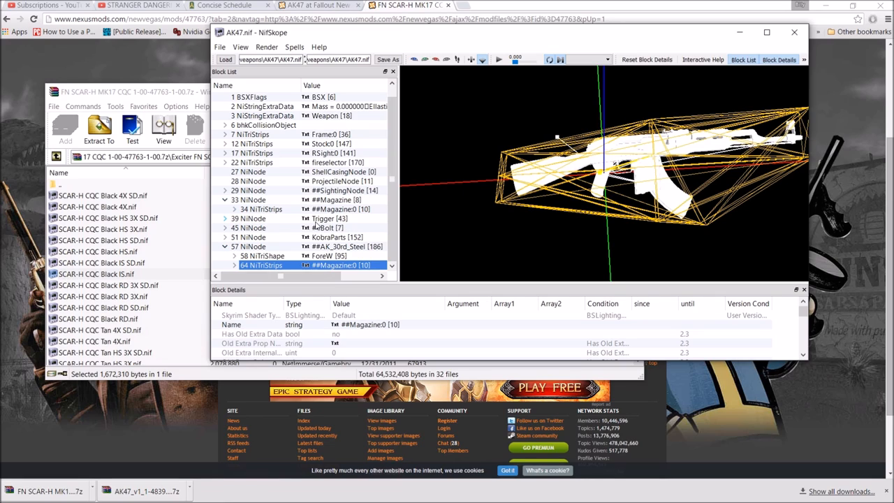
mouse_move(290, 161)
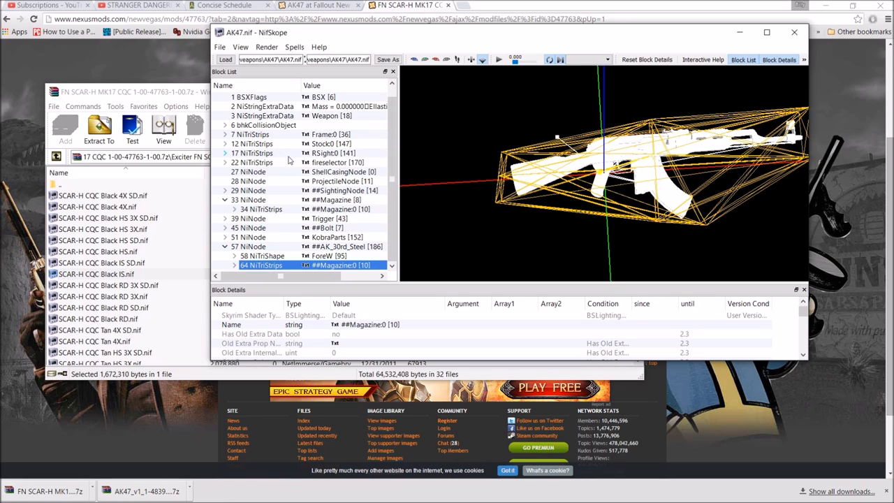
mouse_move(352, 251)
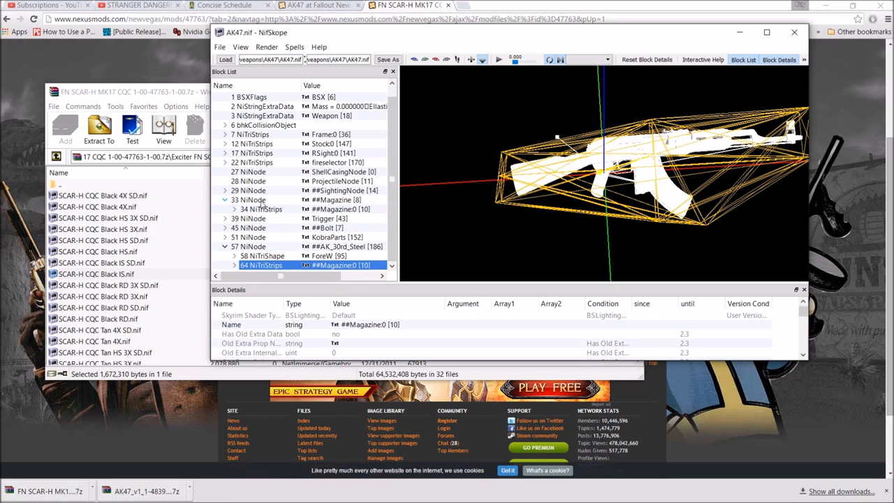
Remove AK47's original ##Magazine:0 mesh and the ForeW shape under ##AK_30rd_Steel
right_click(260, 209)
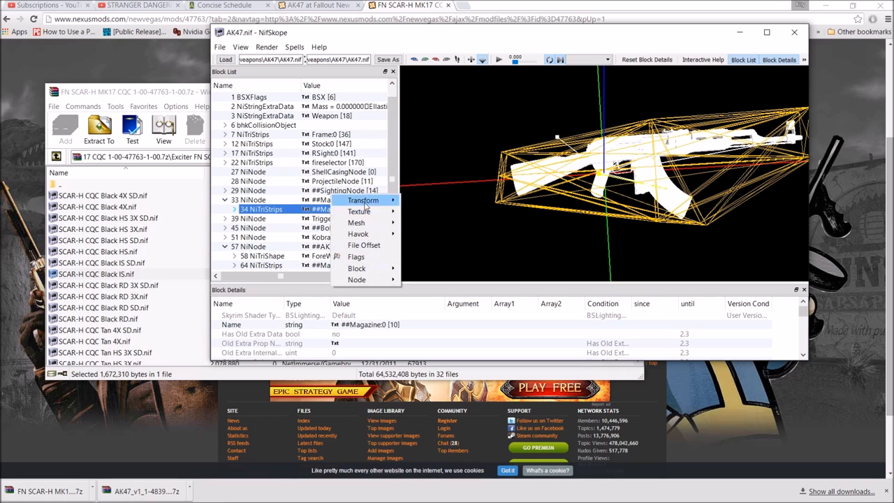
click(357, 268)
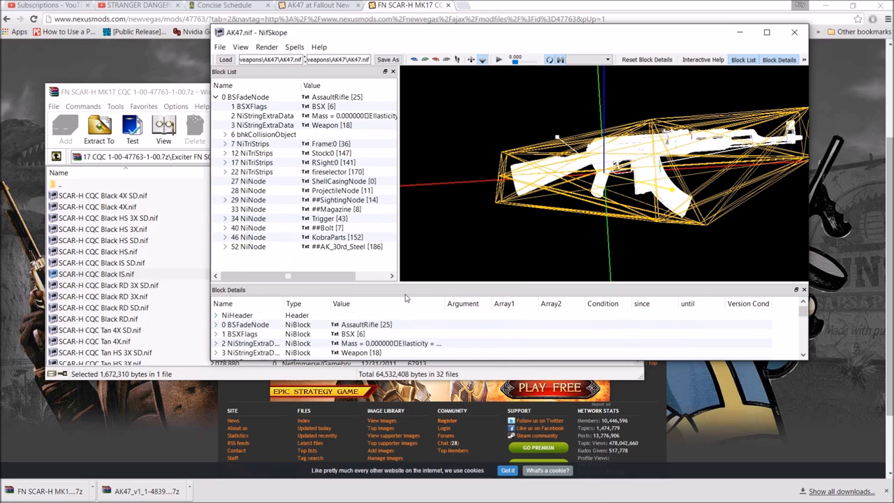
mouse_move(452, 234)
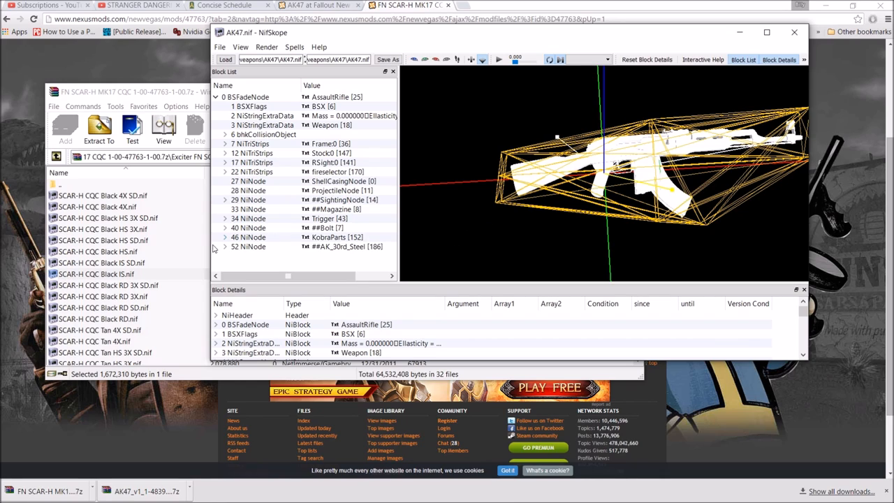
click(224, 245)
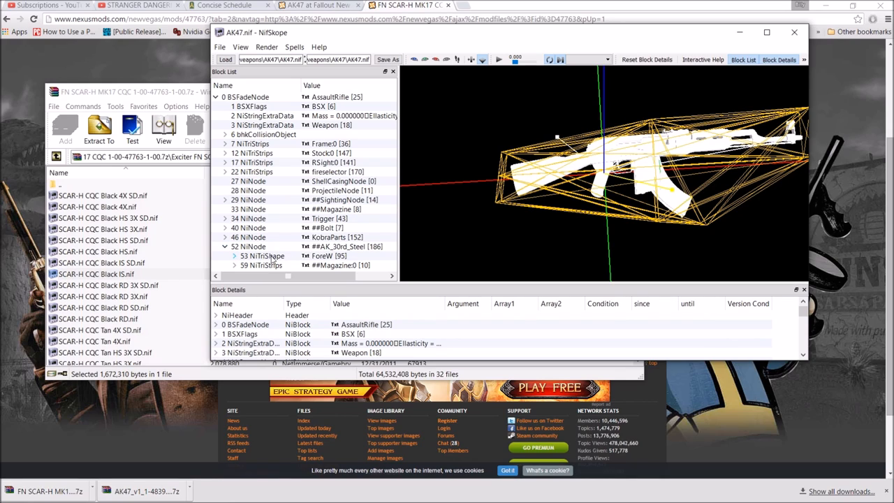
right_click(261, 256)
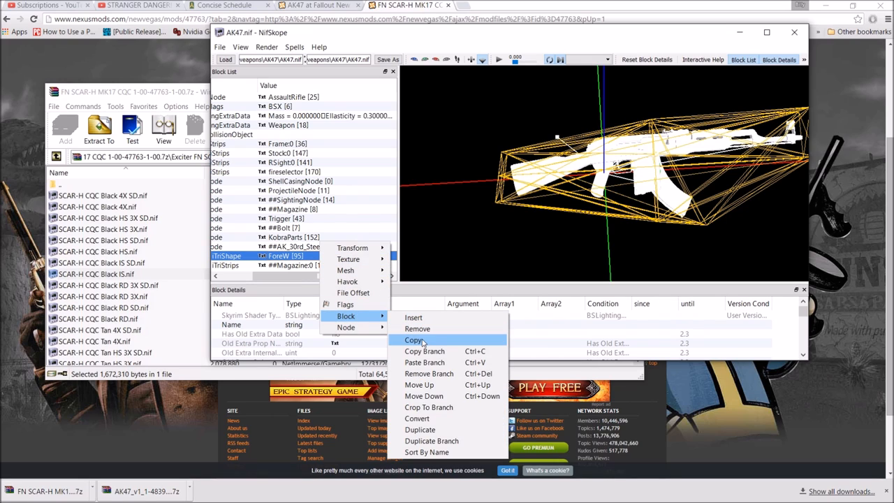
mouse_move(428, 373)
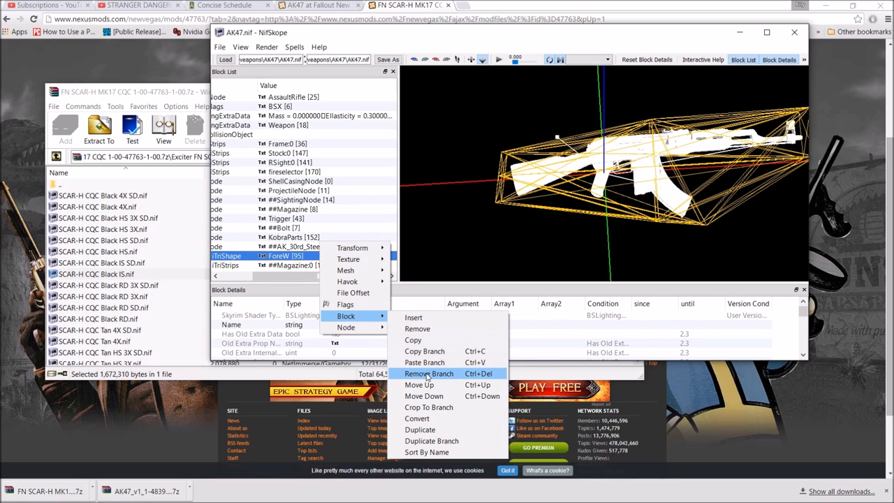
click(429, 372)
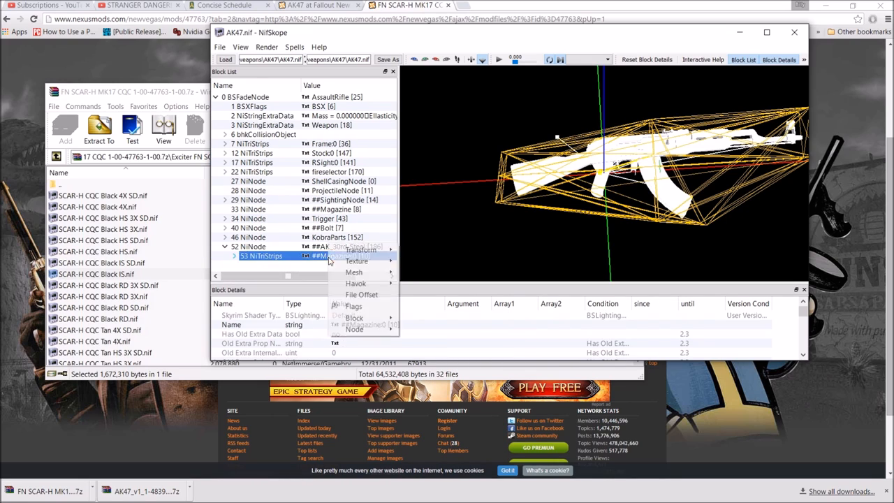
Rename the ##Magazine:0 strips under ##AK_30rd_Steel to AK_30rd_Steel
click(361, 250)
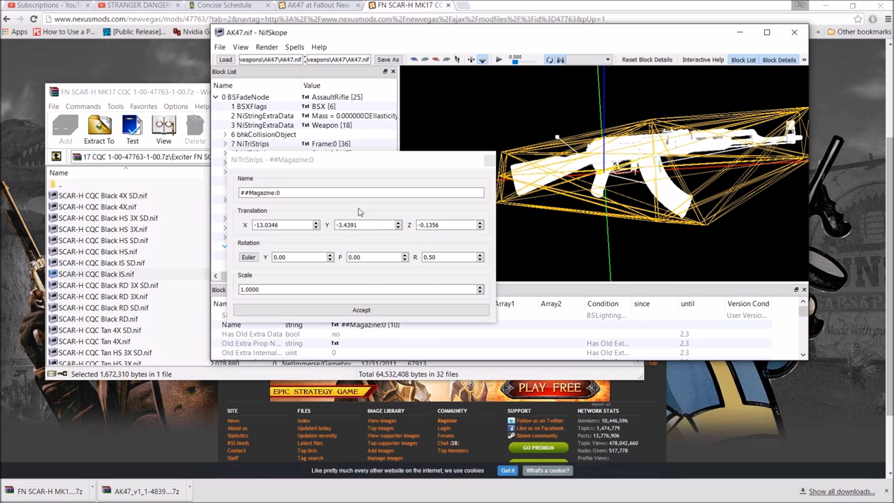
triple_click(358, 192)
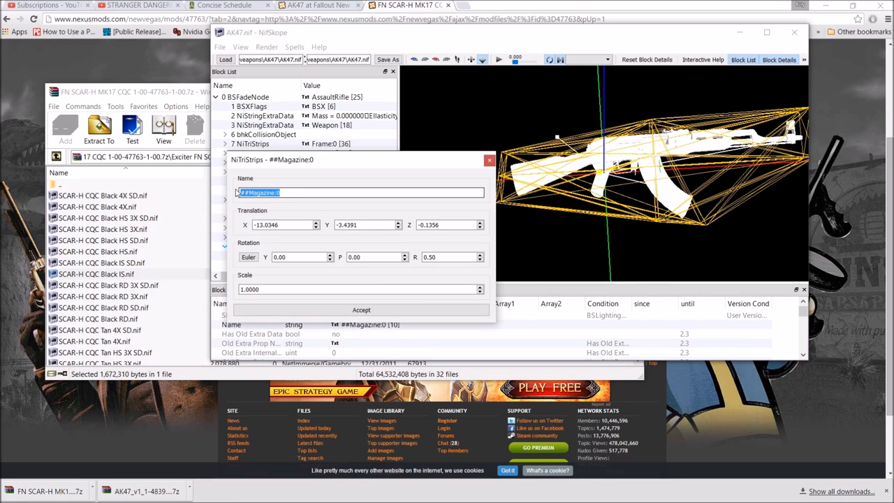
text(AK)
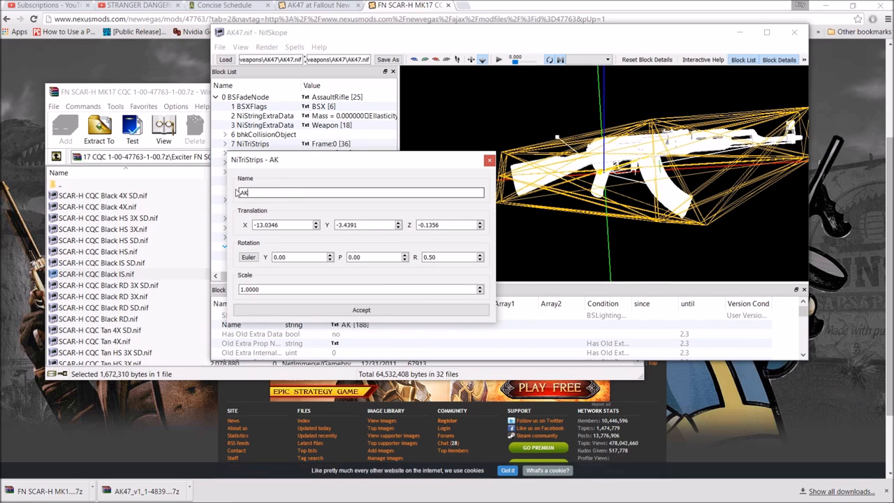
text(-30r)
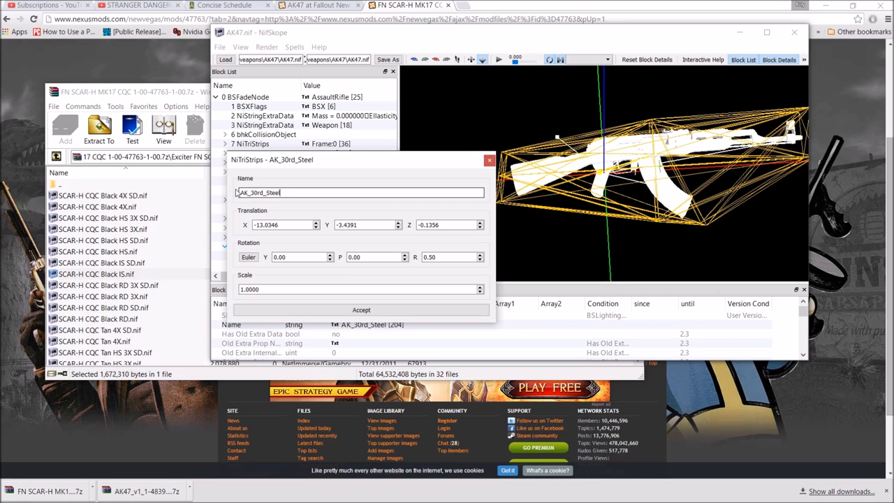
click(360, 309)
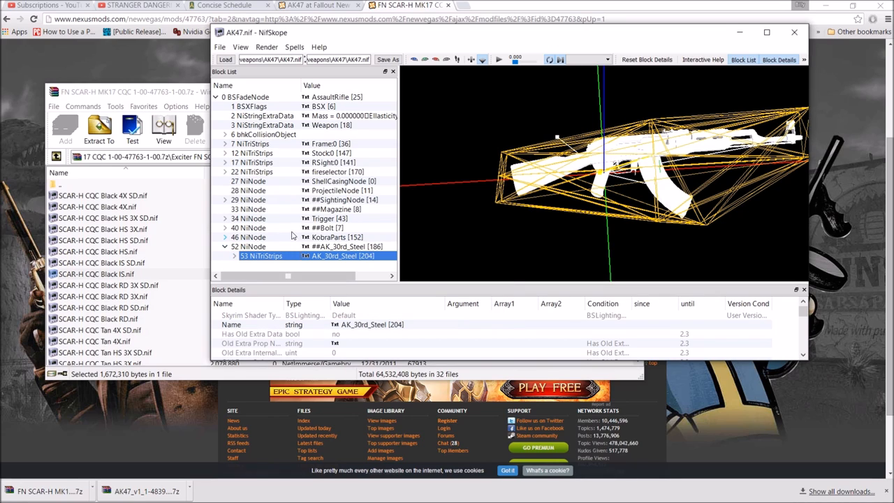
mouse_move(393, 220)
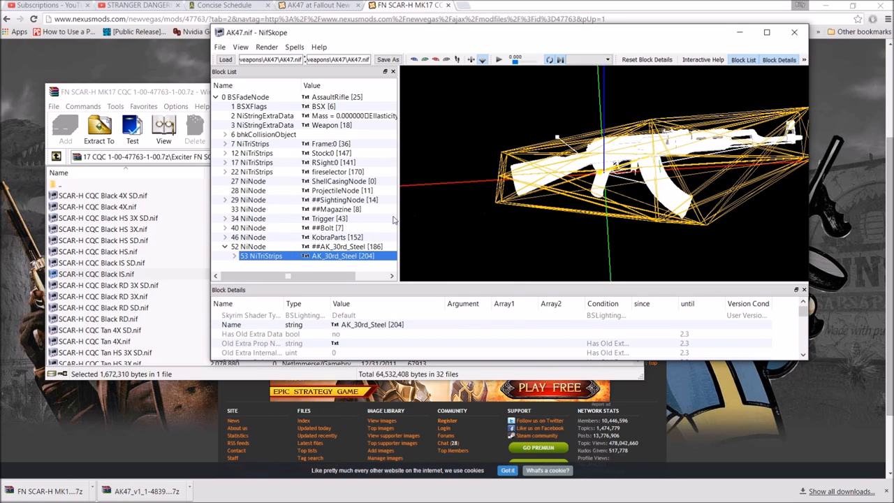
Reopen the AK_30rd_Steel transform settings and close them without changes
click(251, 245)
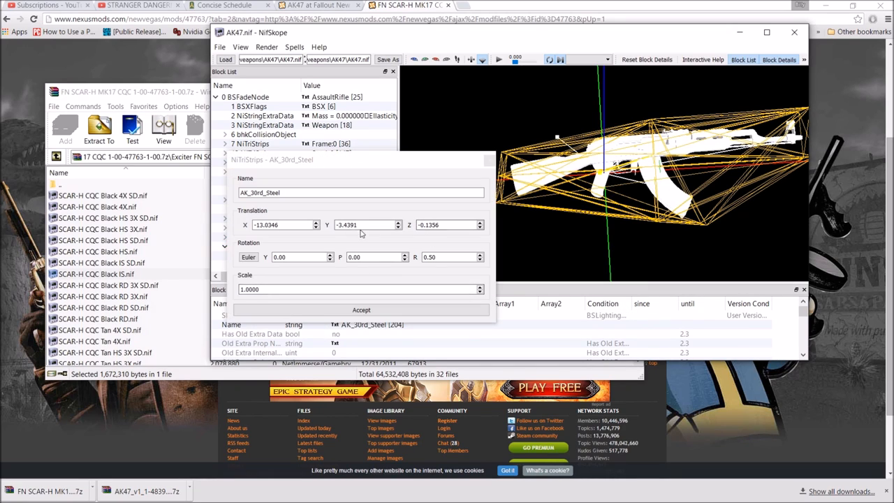
triple_click(283, 224)
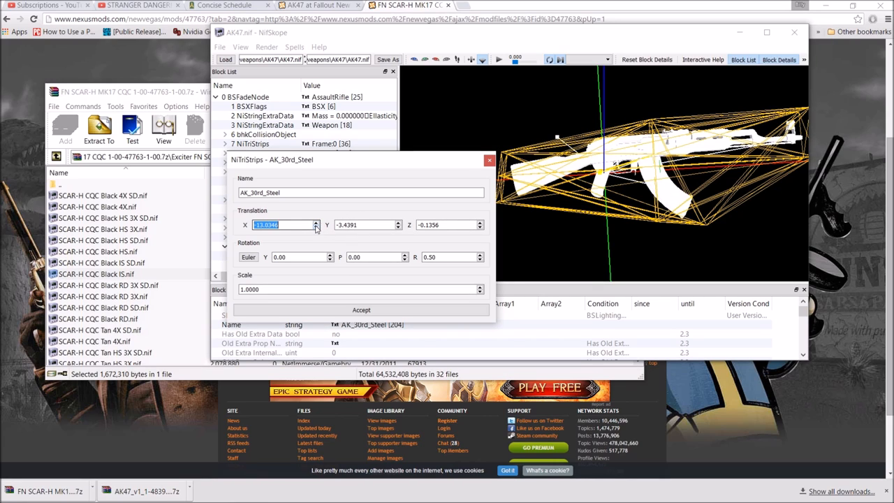
click(361, 309)
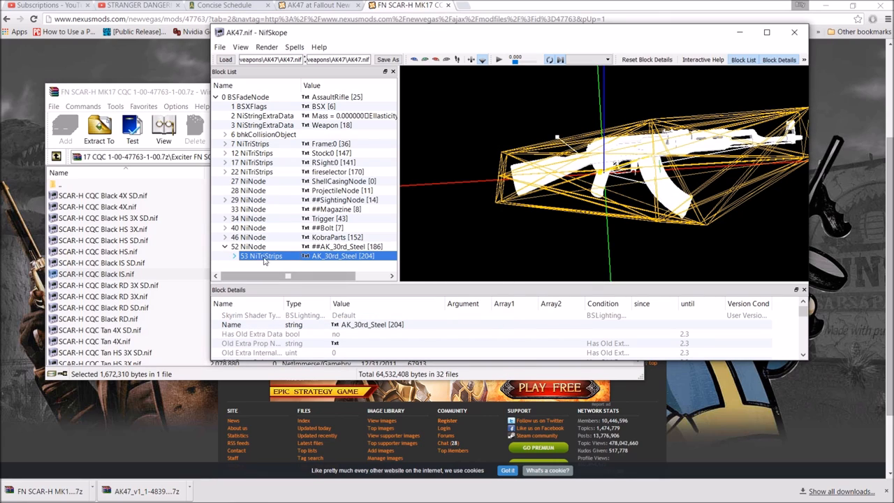
mouse_move(291, 260)
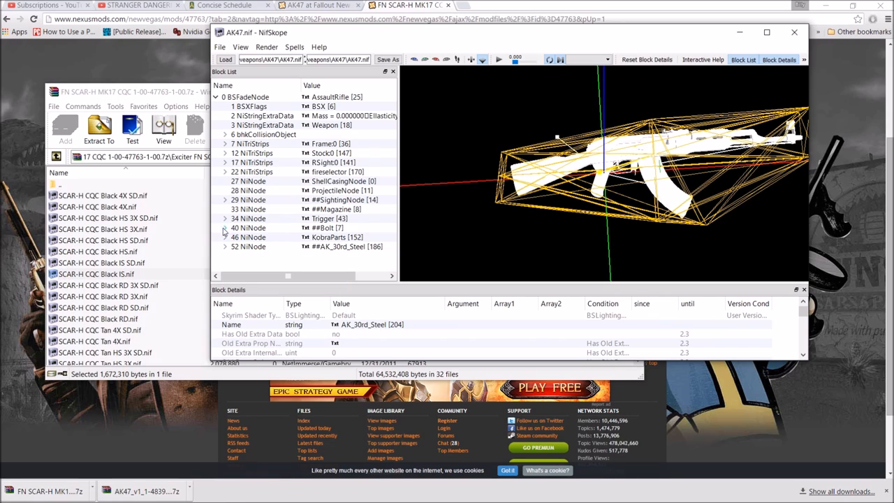
Expand ##Bolt in AK47.nif, then copy SCAR-H CQC Black IS's ##ChargingHandle branch
click(225, 228)
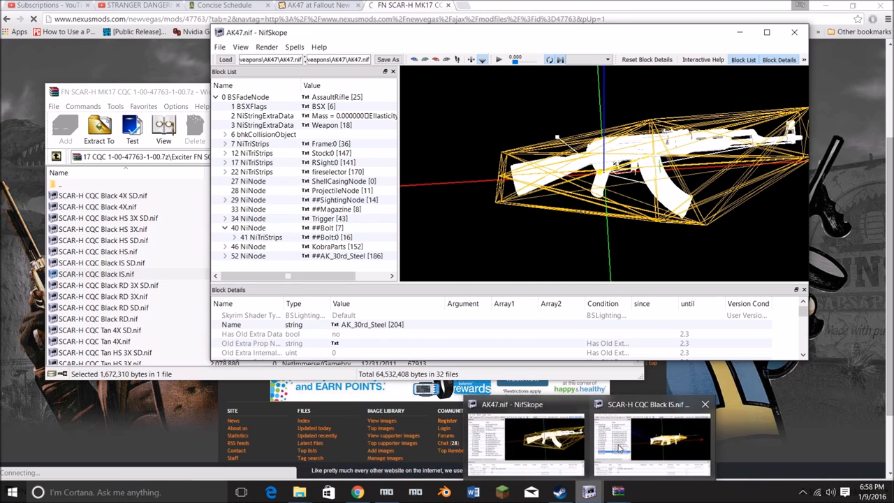
click(649, 440)
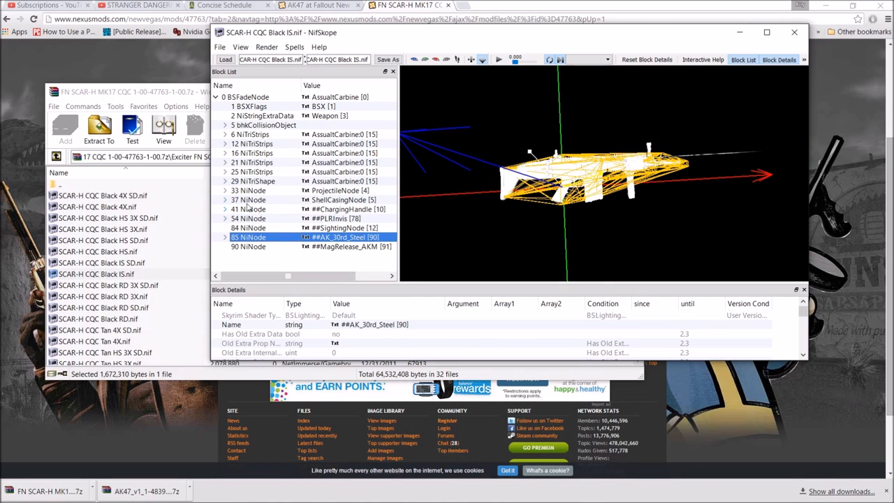
click(224, 199)
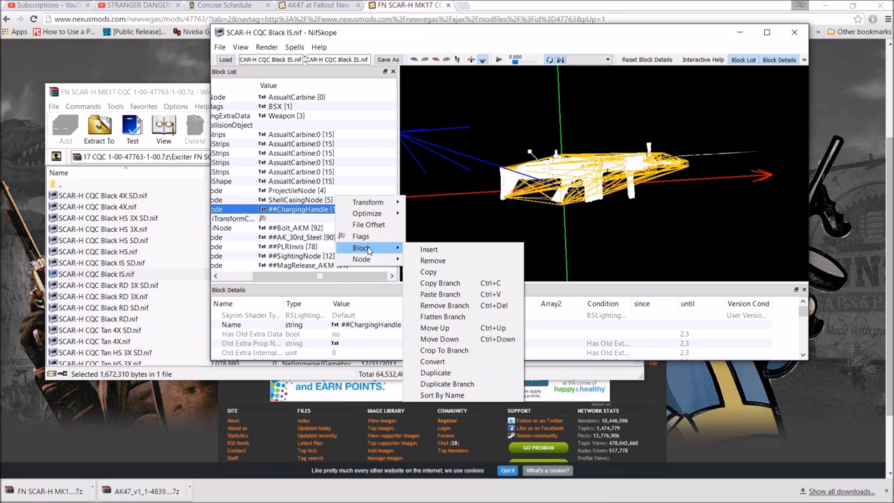
mouse_move(461, 282)
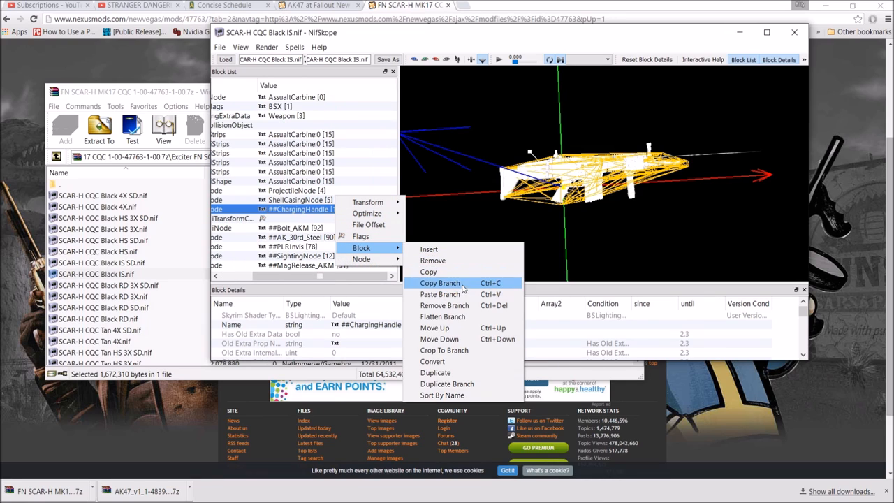
click(439, 283)
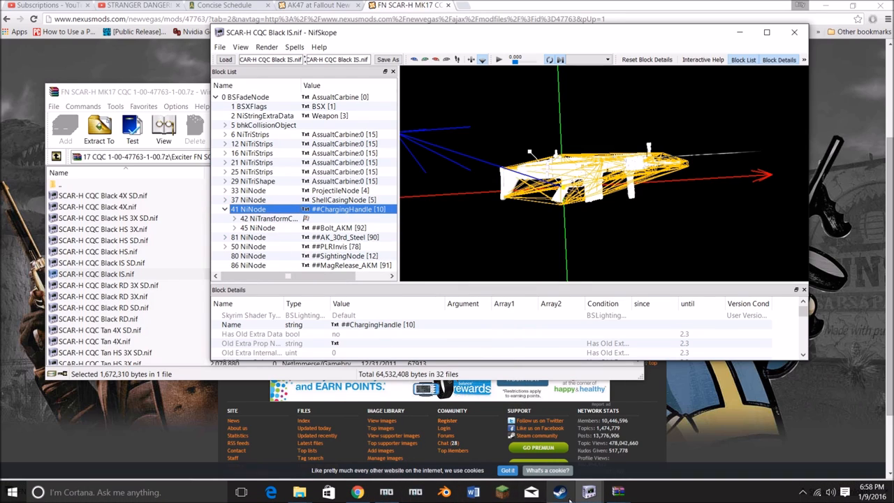
mouse_move(618, 492)
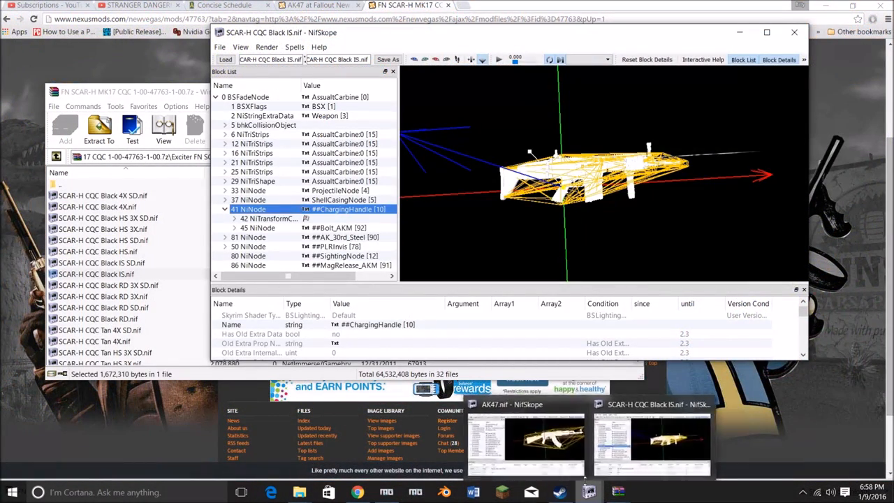
Return to AK47.nif and bring up the block actions menu for pasting
click(524, 436)
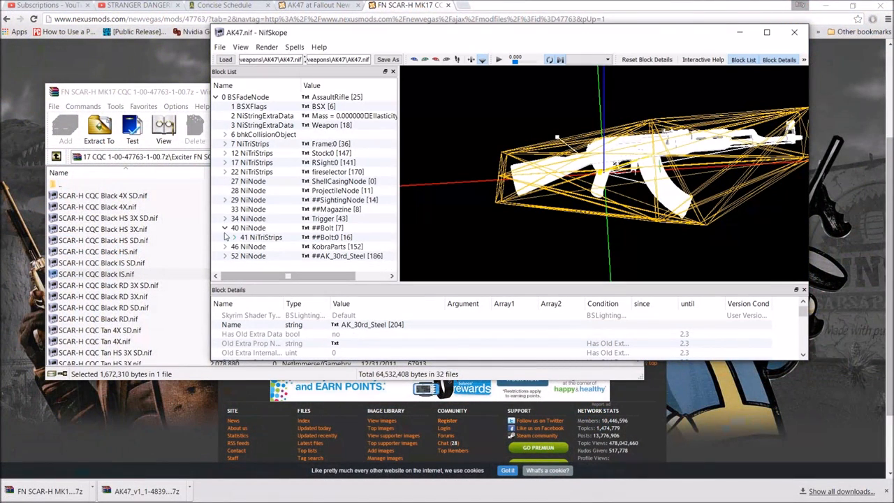
right_click(248, 96)
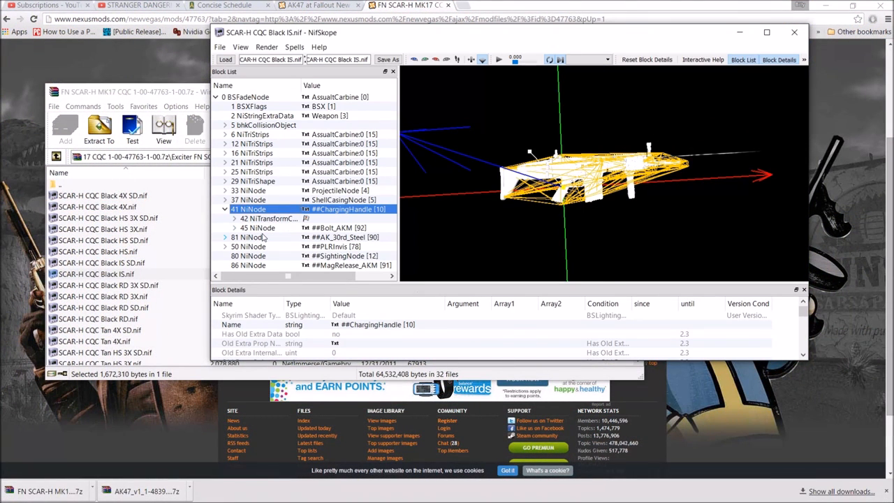
mouse_move(337, 237)
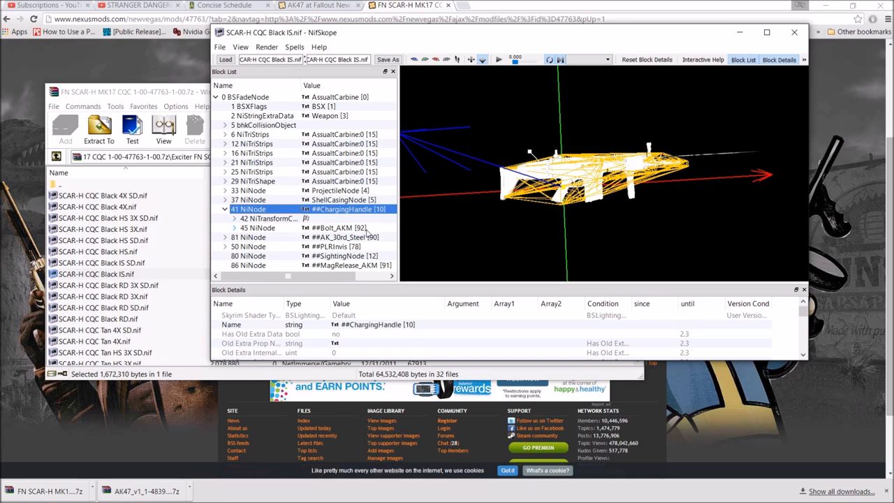
mouse_move(617, 491)
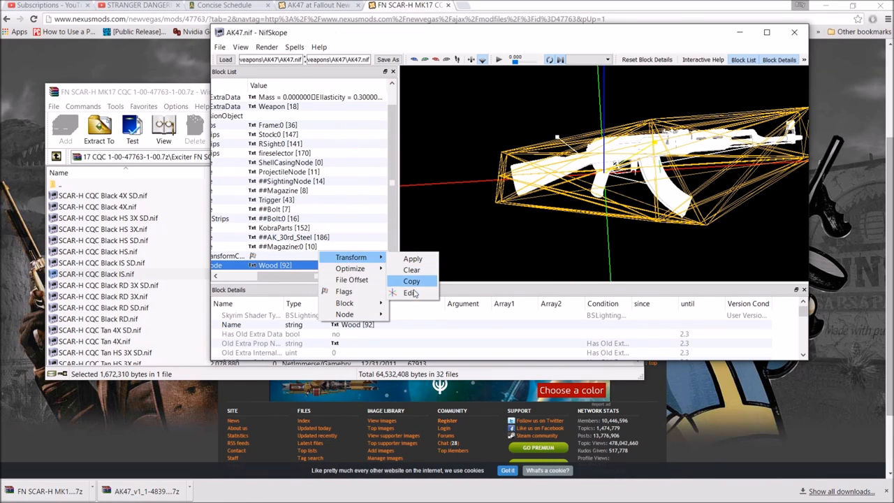
Rename the pasted Wood node to ##Bolt_AKM
click(410, 293)
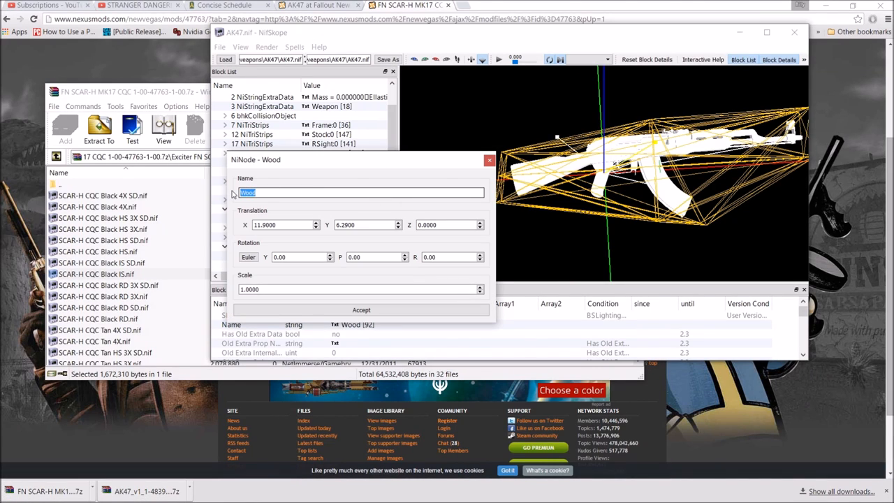
text(##)
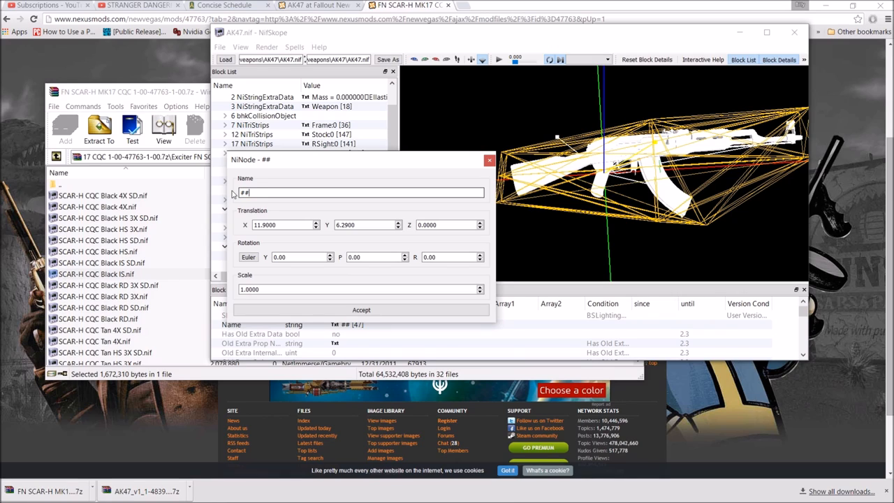
text(Bolt_AKM)
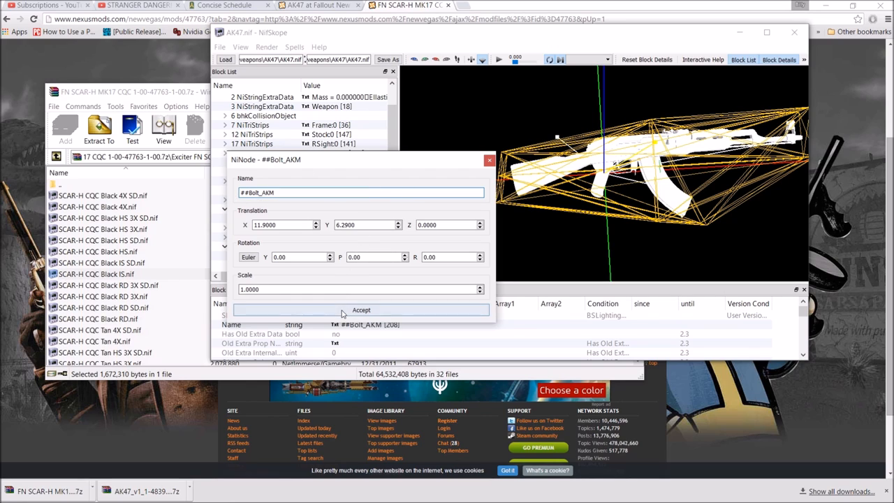
click(361, 309)
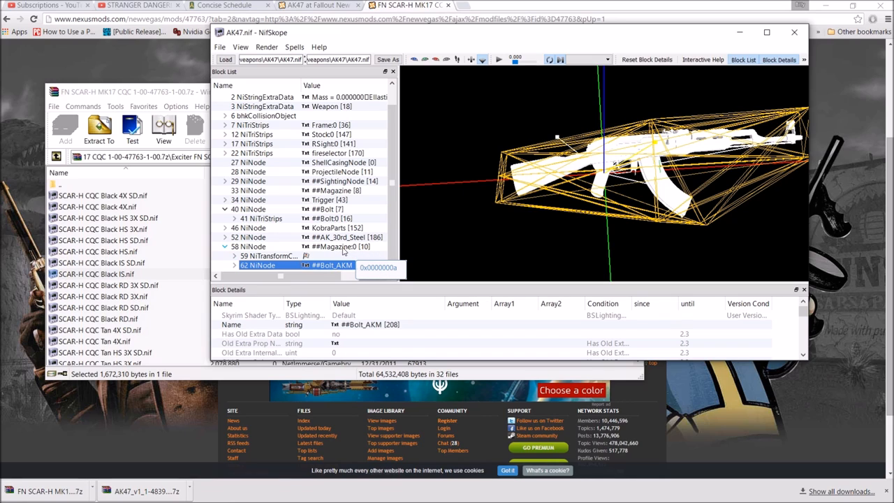
Rename the pasted ##Magazine:0 node to ##ChargingHandle
right_click(293, 247)
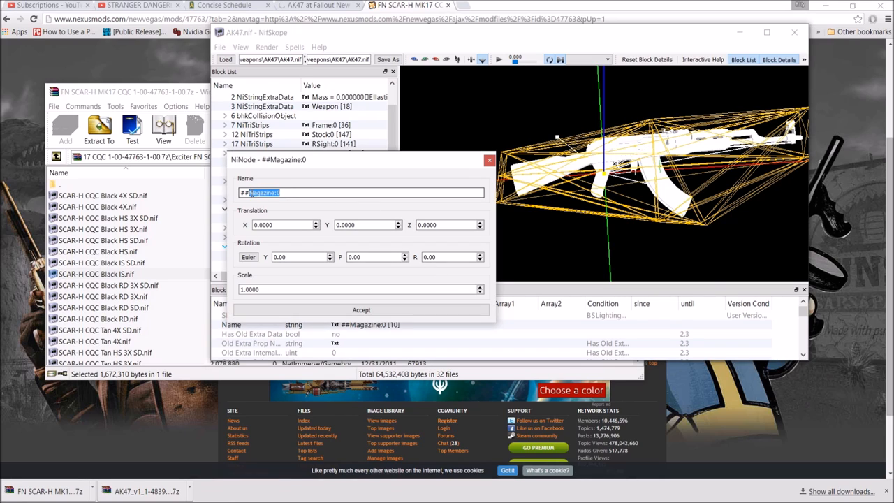
text(##Charg)
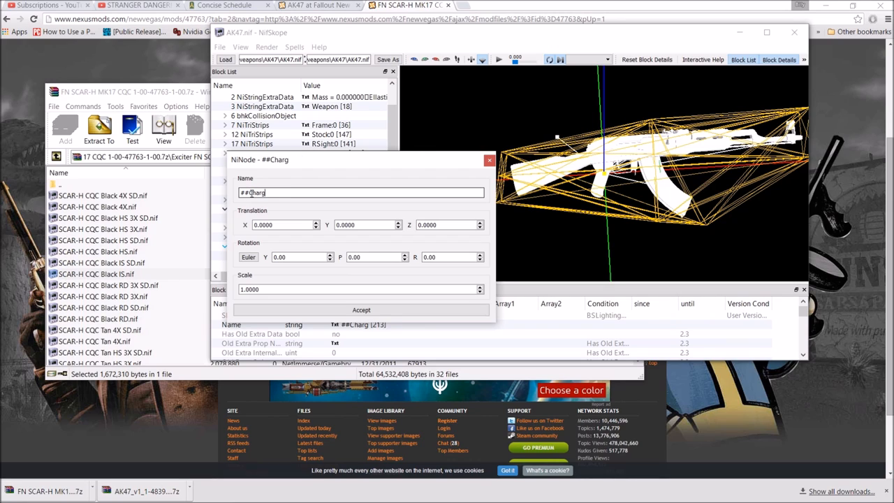
text(ingHandle)
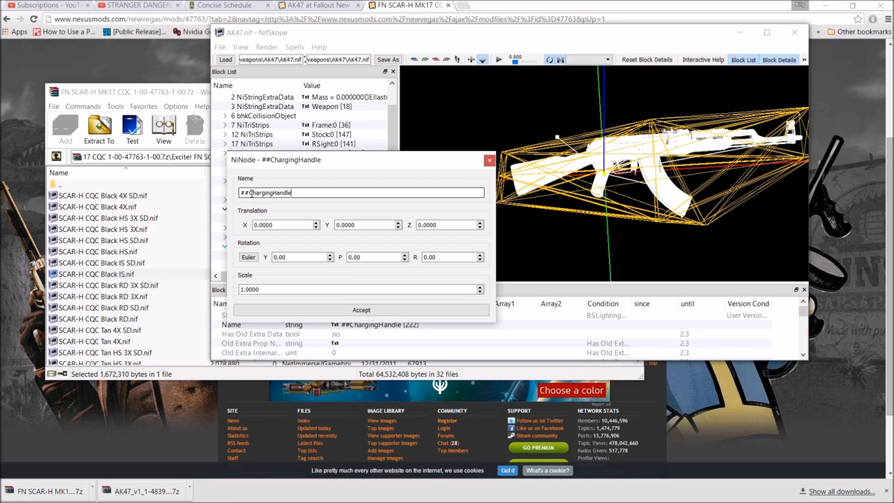
click(361, 310)
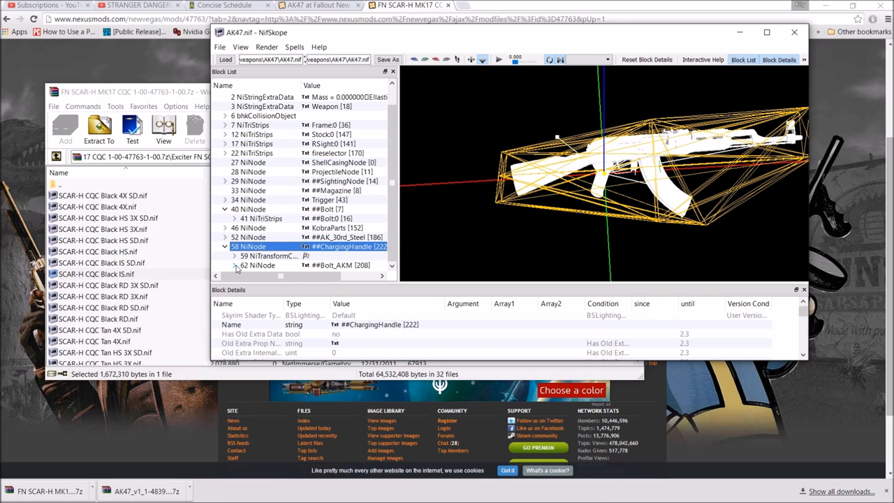
mouse_move(268, 256)
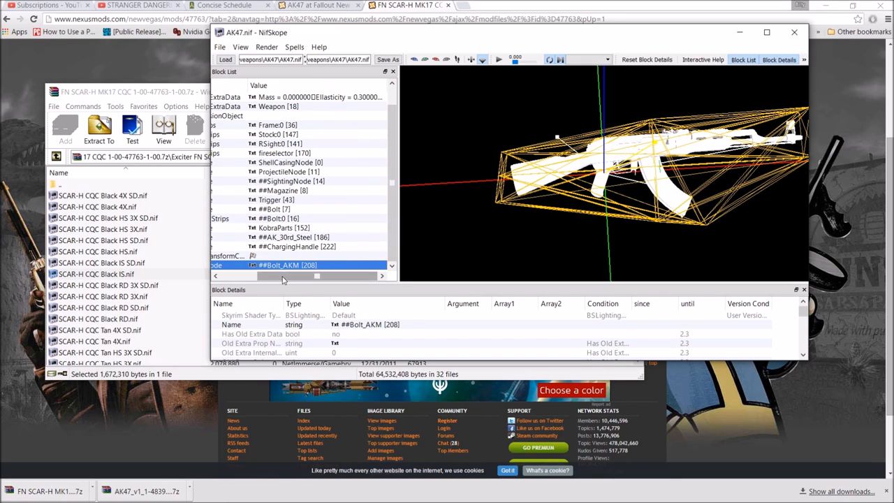
click(314, 246)
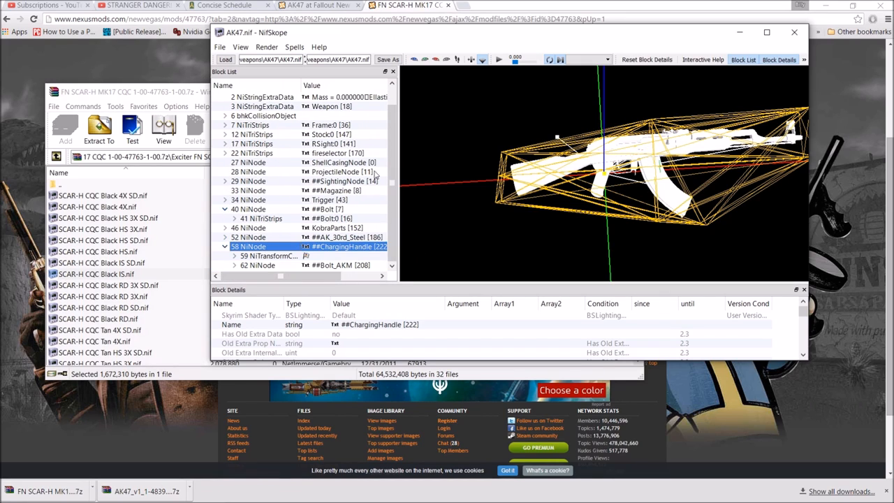
scroll(up, 3)
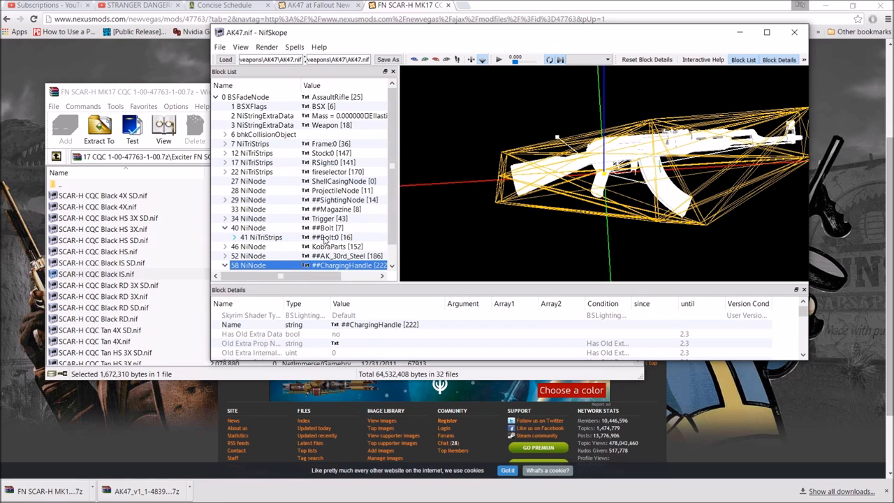
right_click(273, 237)
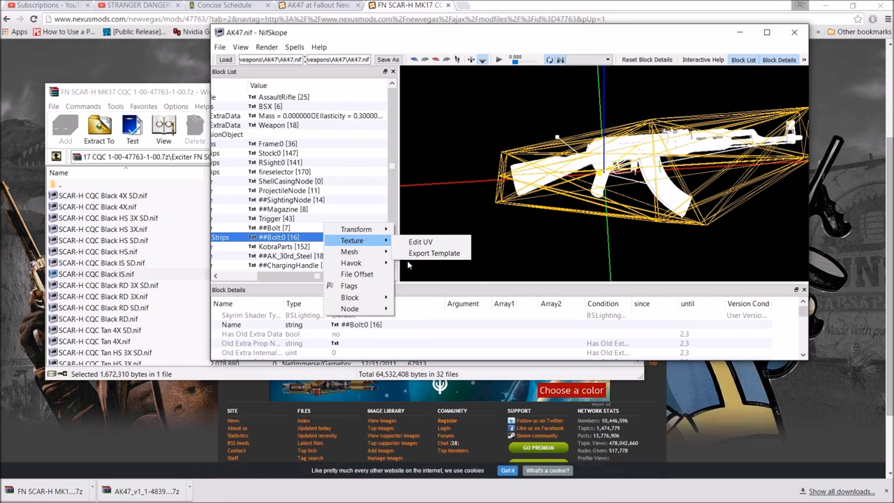
click(356, 229)
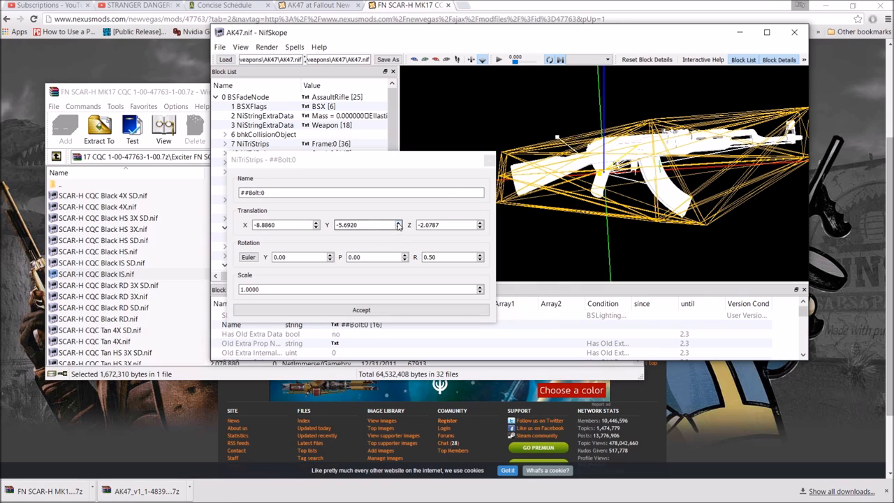
triple_click(366, 224)
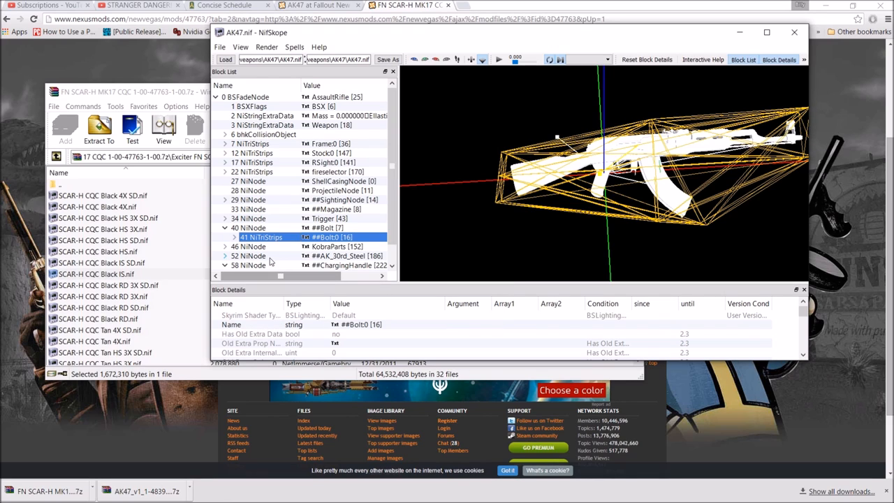
Copy the ##Bolt:0 mesh and paste it under the ##ChargingHandle node
right_click(261, 237)
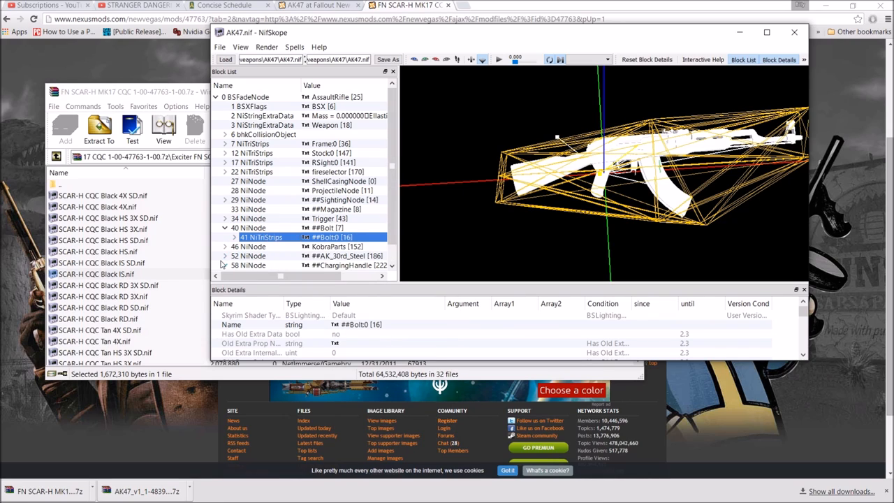
mouse_move(381, 234)
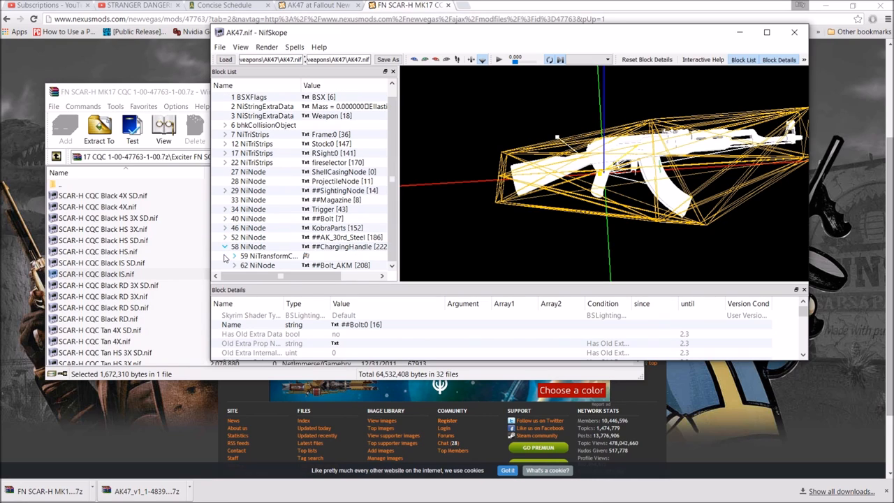
right_click(249, 245)
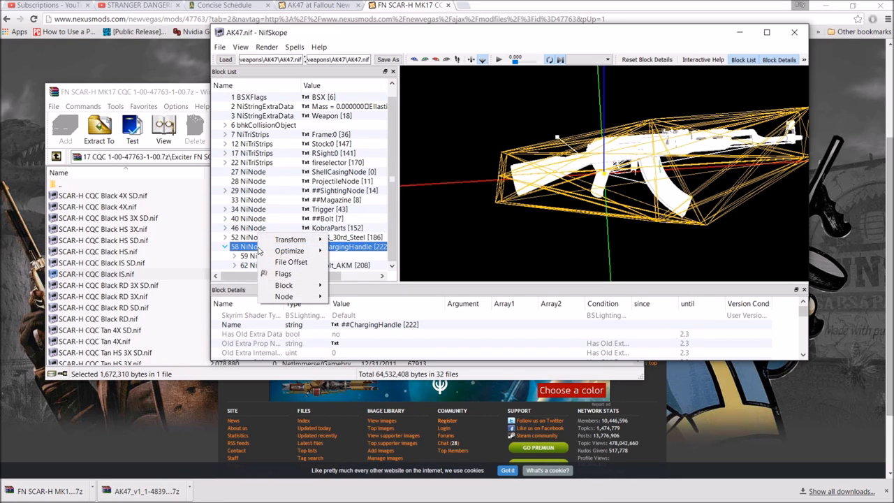
click(284, 285)
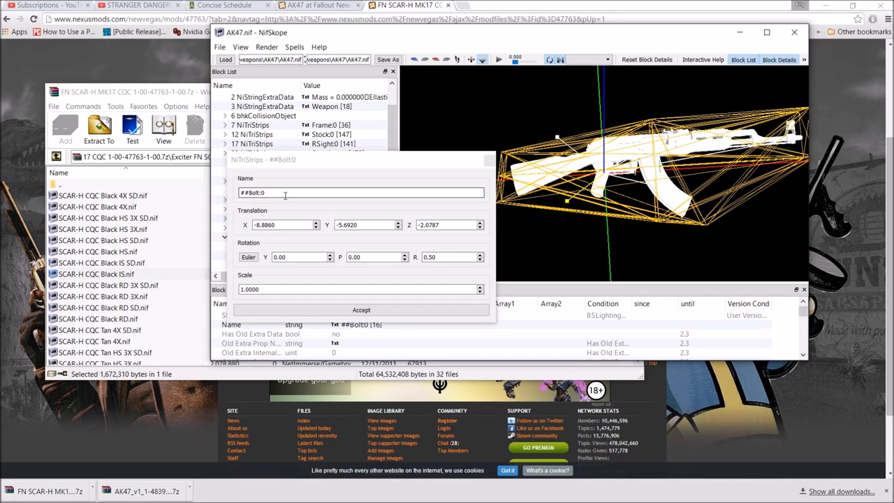
Rename the pasted bolt mesh copy to ChargingHandle
text(Char)
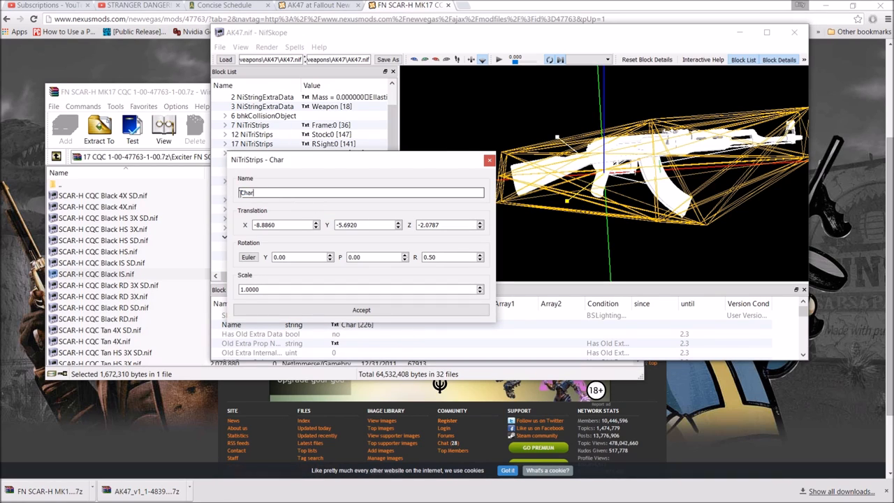
text(ChargingHandle)
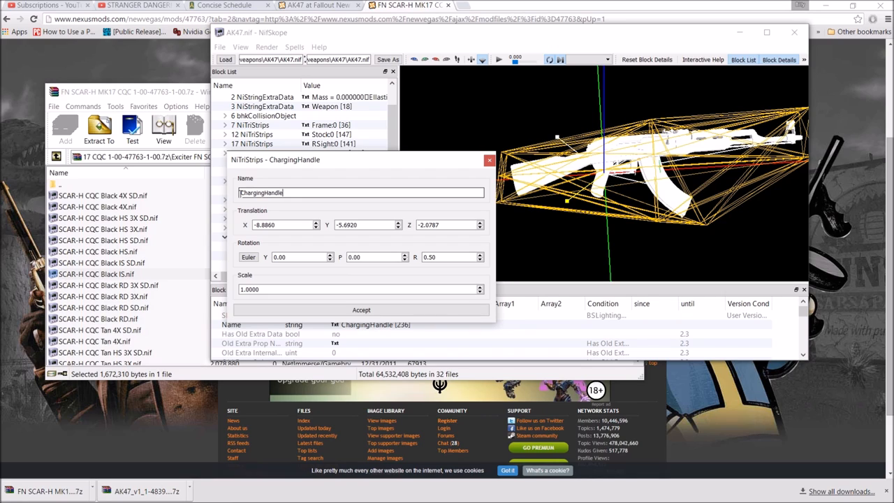
click(361, 310)
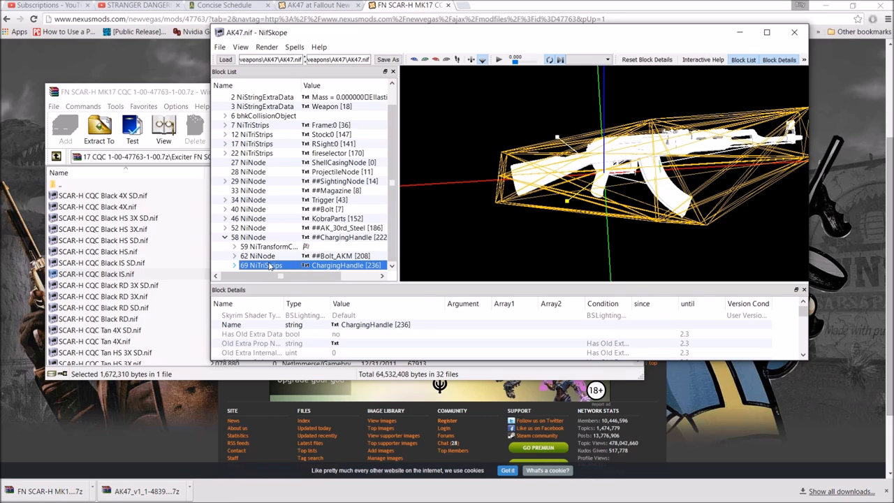
Edit the ChargingHandle translation fields, entering -0.8860 and 2.9213 while checking placement
right_click(262, 266)
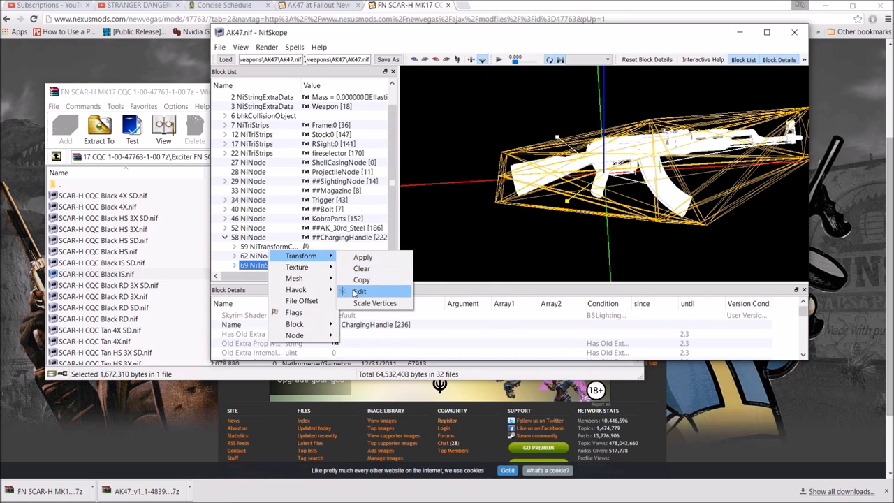
click(358, 291)
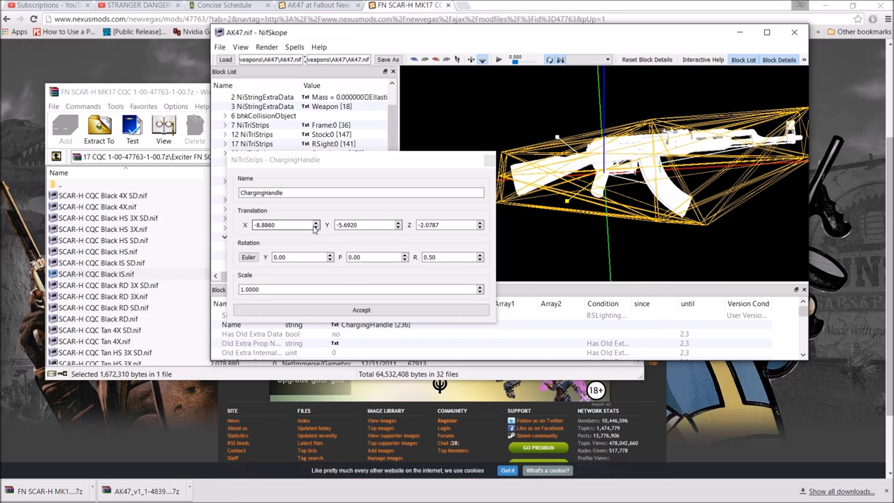
mouse_move(317, 230)
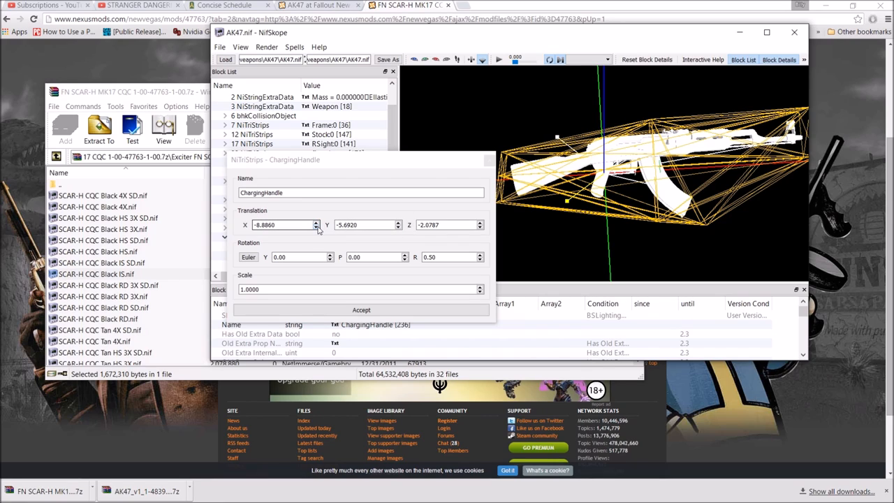
triple_click(283, 224)
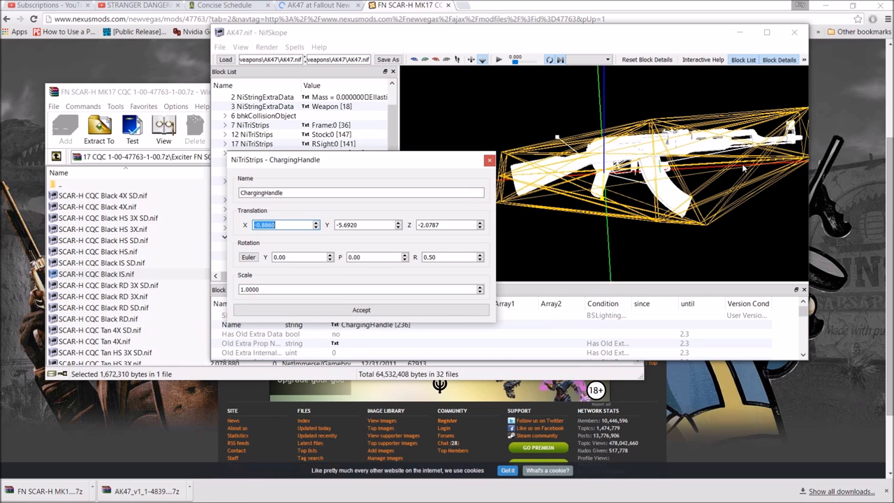
text(-0.8860)
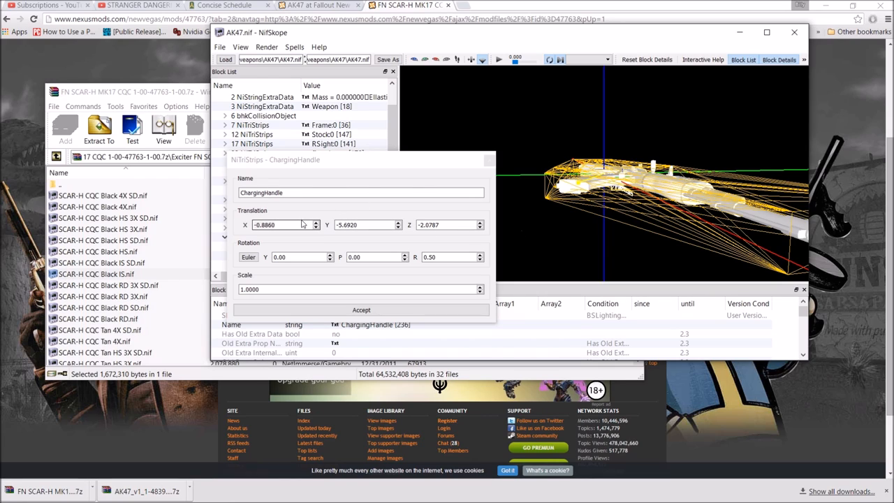
triple_click(283, 225)
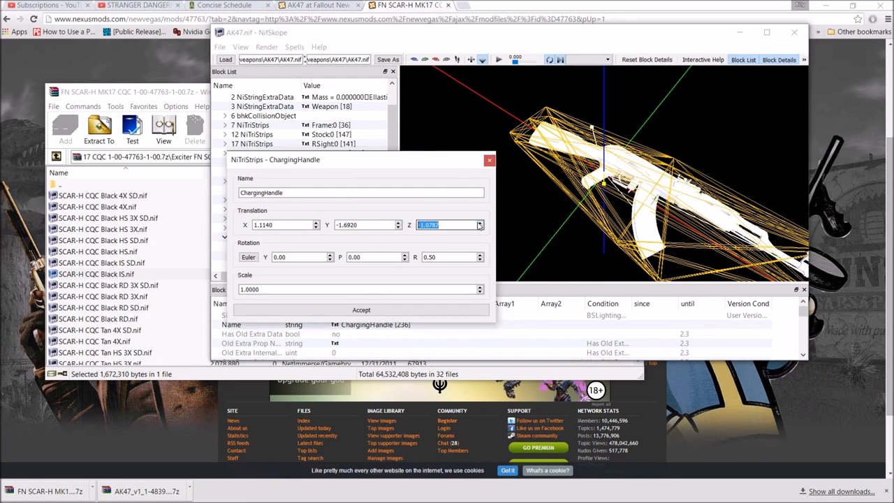
text(2.9213)
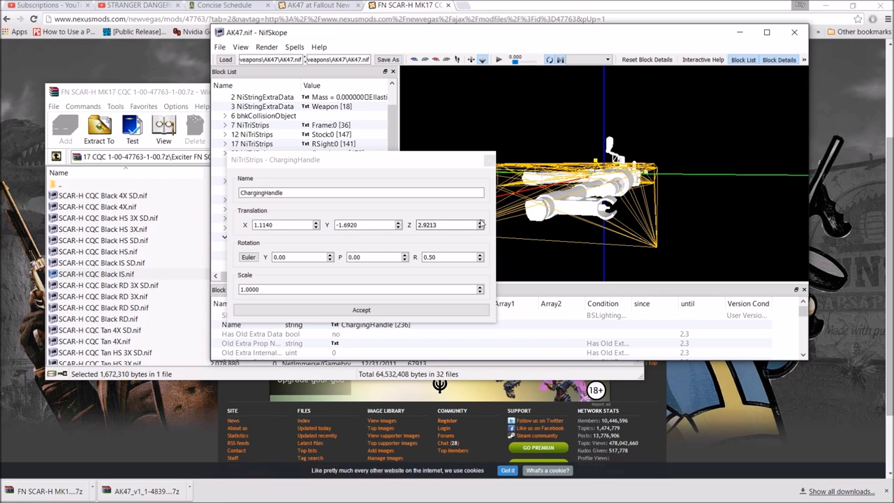
triple_click(447, 224)
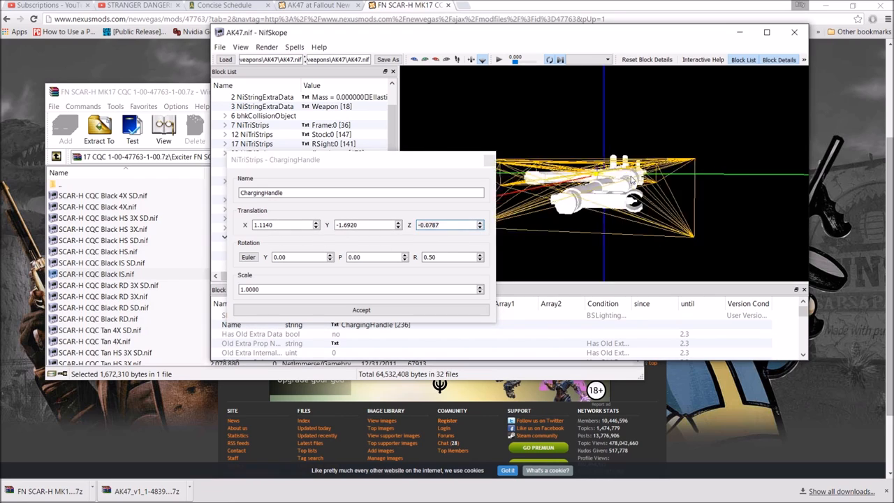
drag(607, 181, 551, 199)
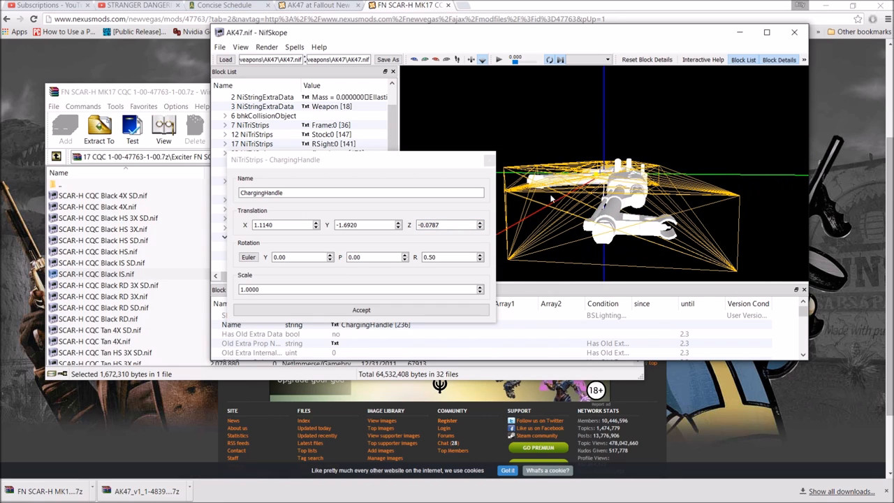
triple_click(367, 224)
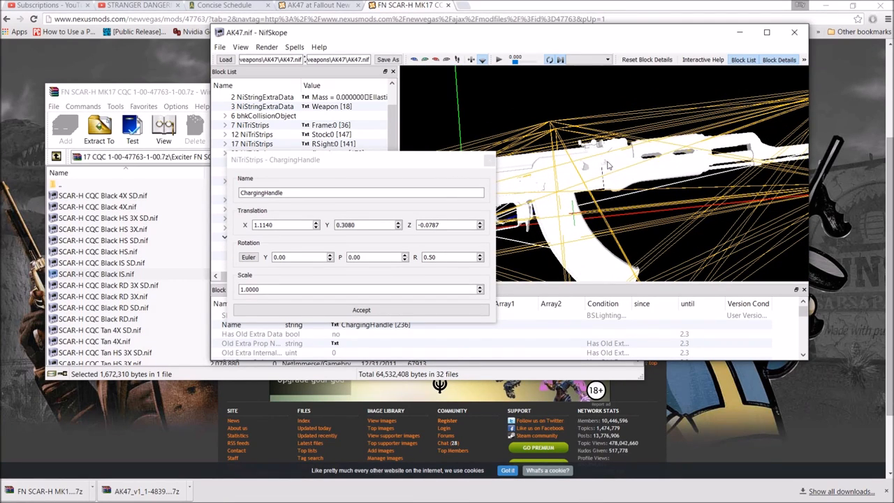
mouse_move(584, 175)
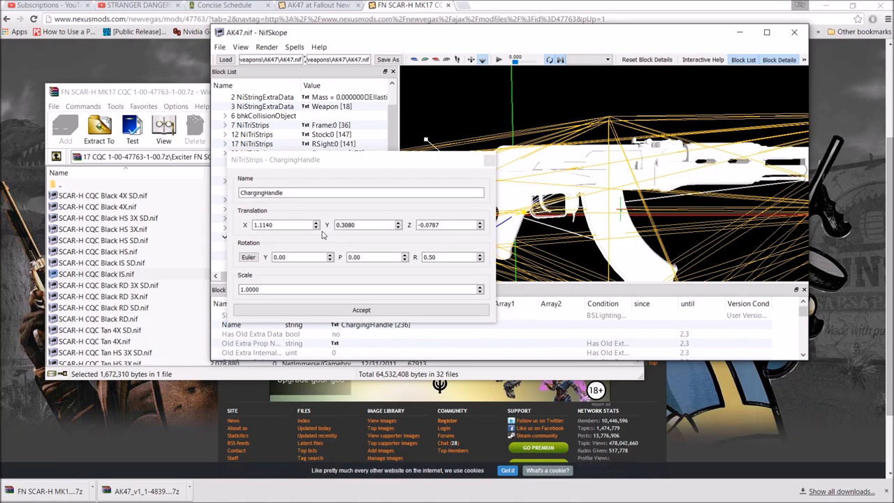
Re-enter ChargingHandle translation X -0.8860, set Y to 0.0000, and accept
triple_click(282, 224)
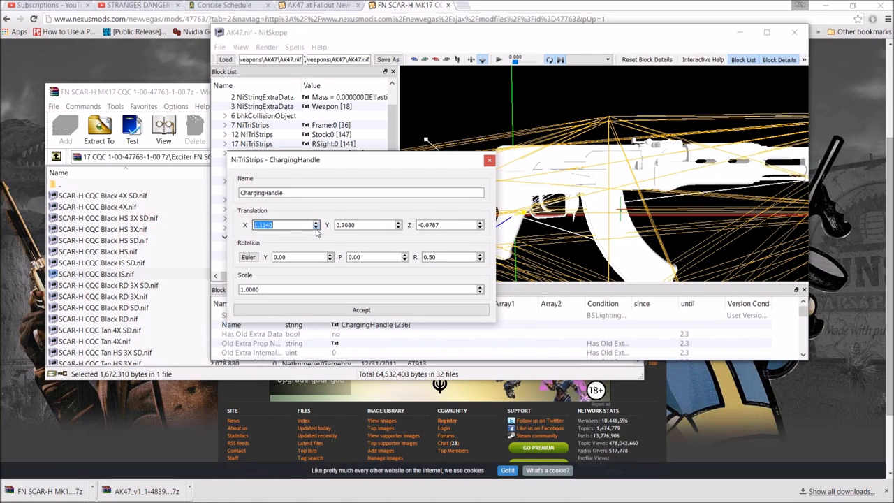
text(-0.8860)
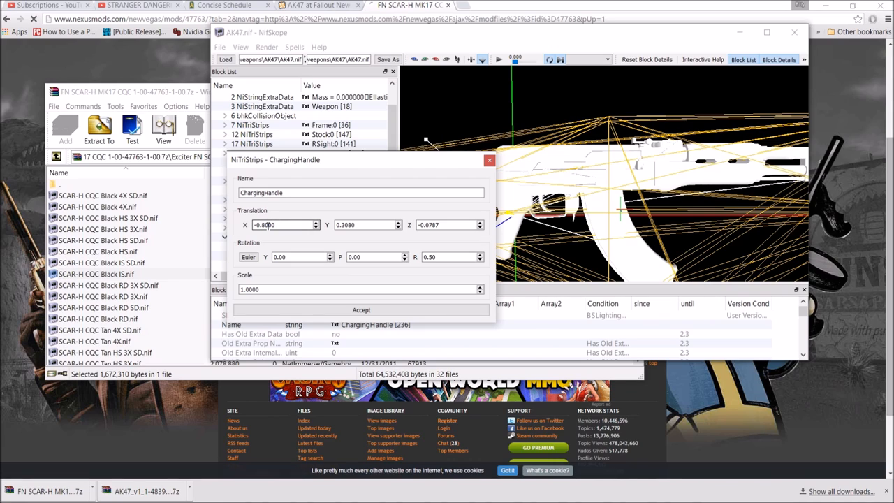
text(0.0000)
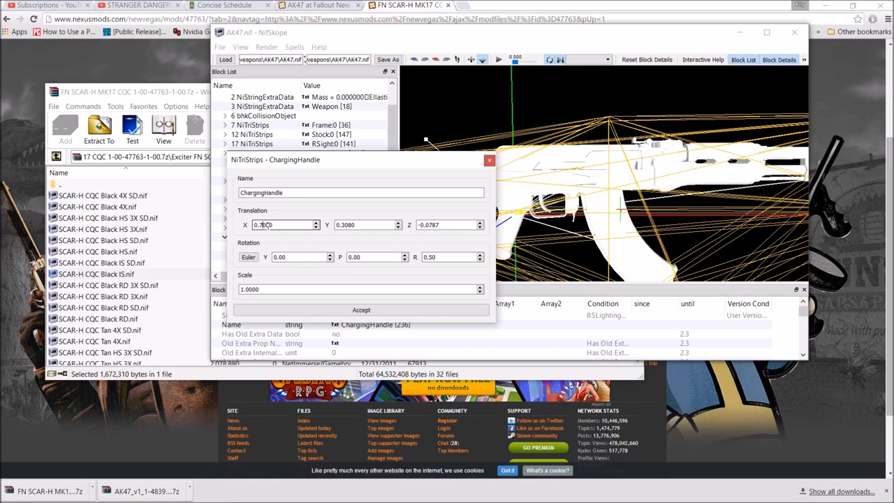
click(283, 224)
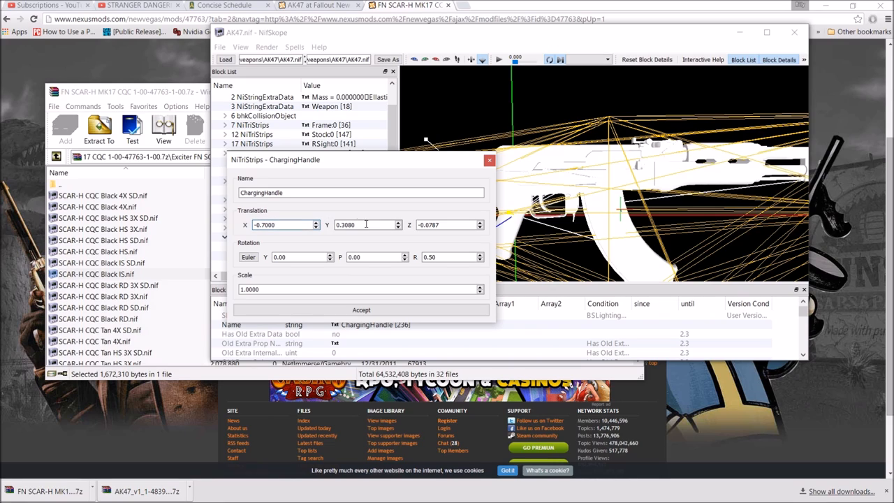
click(284, 224)
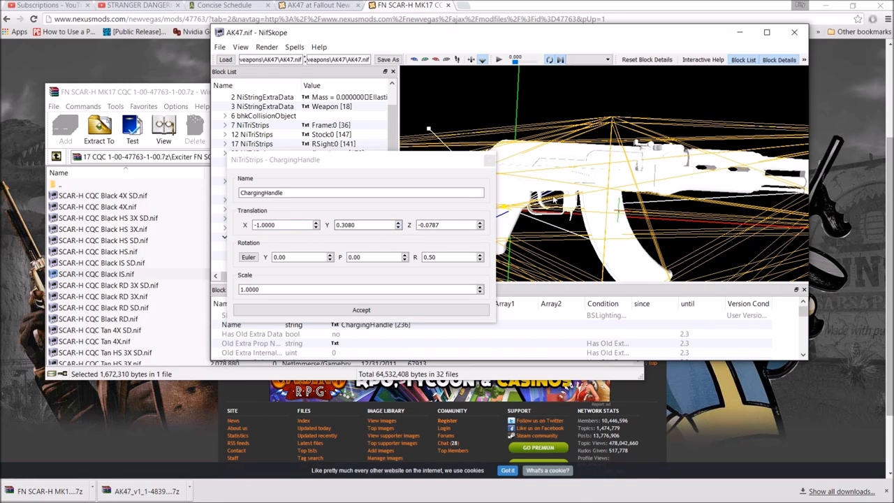
click(366, 224)
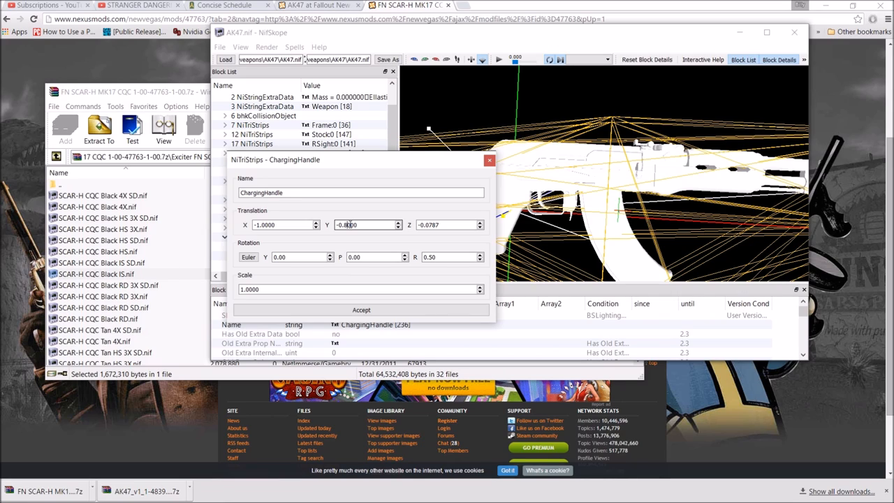
text(0.0000)
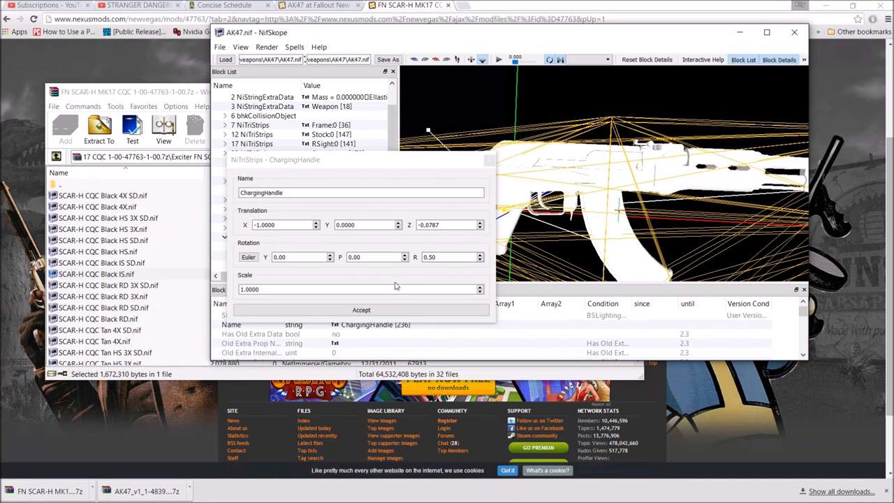
click(361, 309)
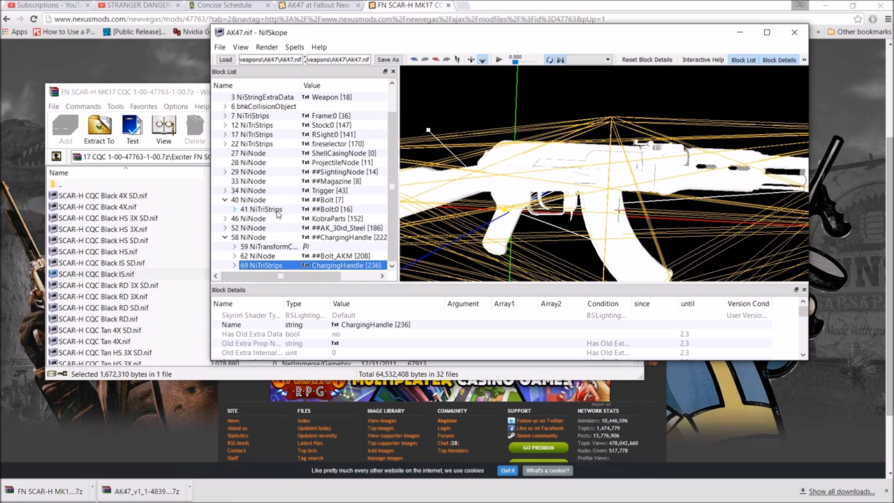
Remove the original ##Bolt0 mesh branch and collapse the ##ChargingHandle node
right_click(261, 209)
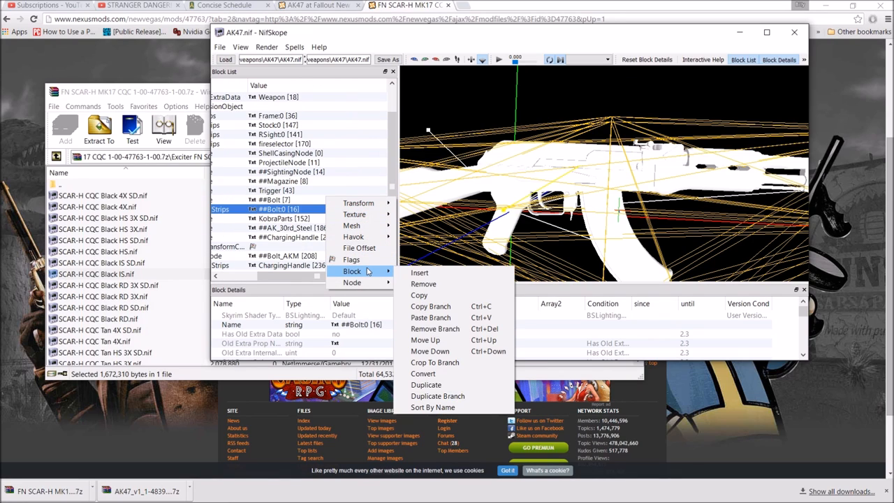
mouse_move(435, 328)
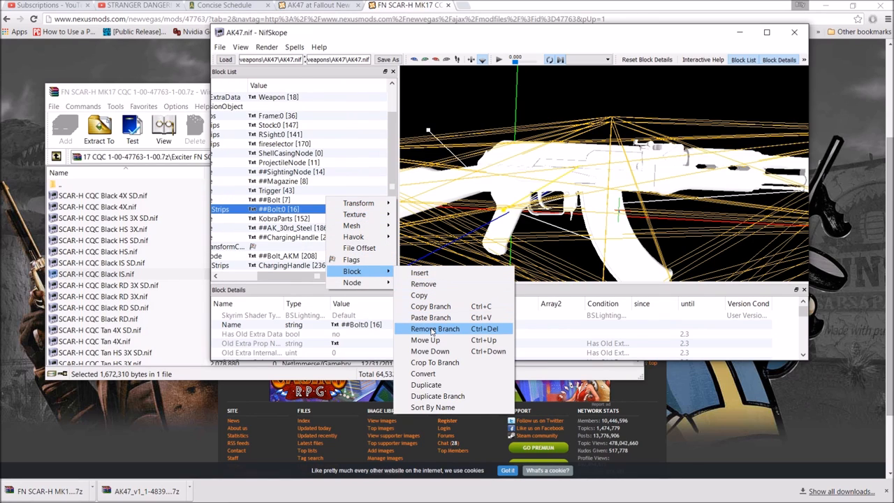
click(434, 328)
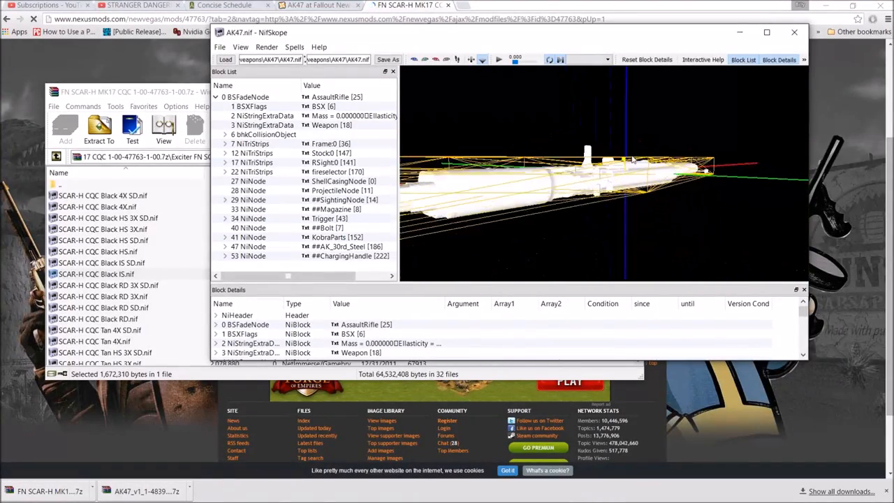
drag(628, 175, 565, 195)
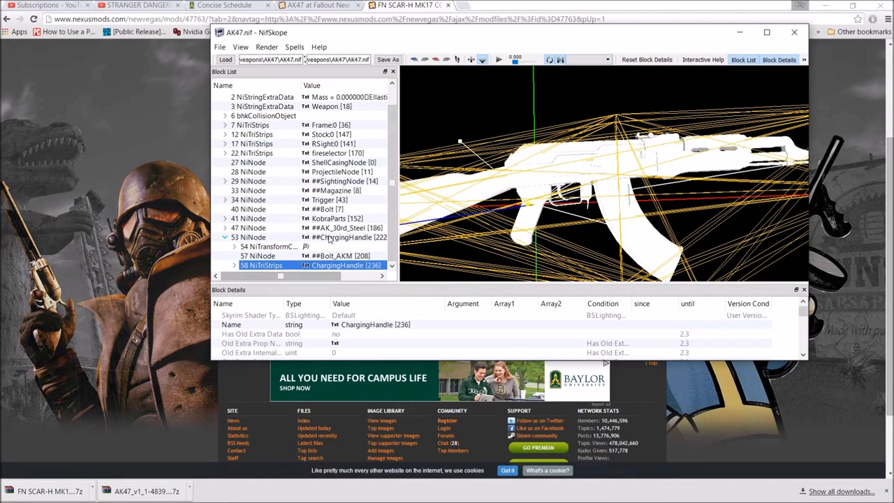
click(265, 237)
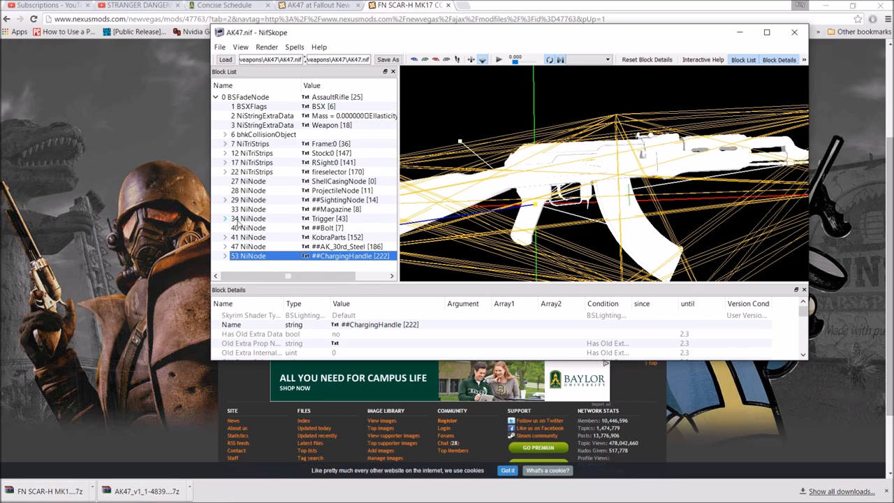
mouse_move(336, 246)
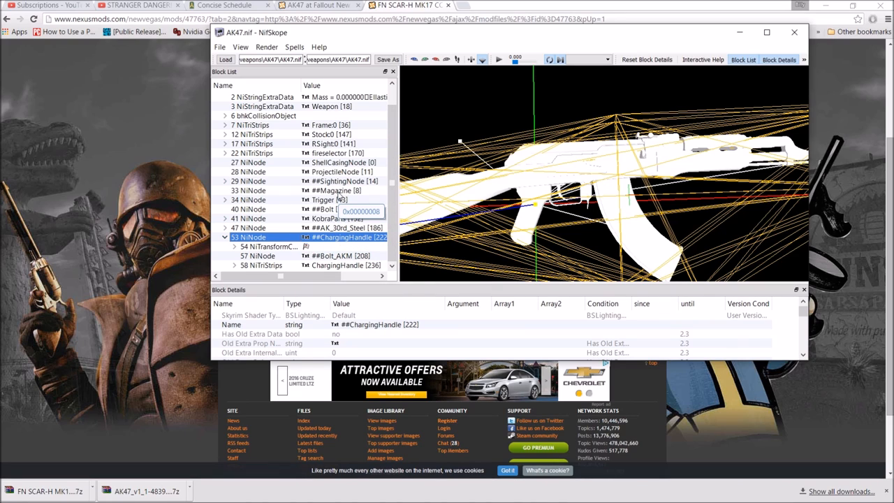
click(215, 96)
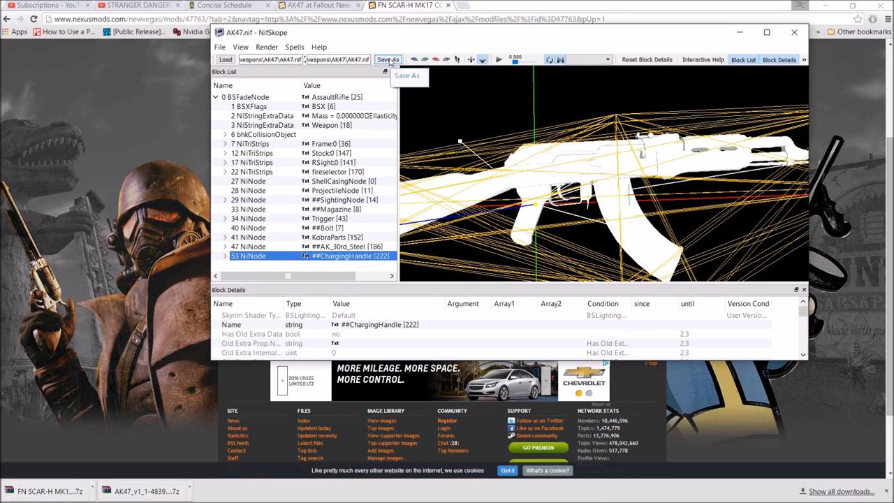
Save the model as AK47.nif, confirming replacement of the existing file
click(388, 59)
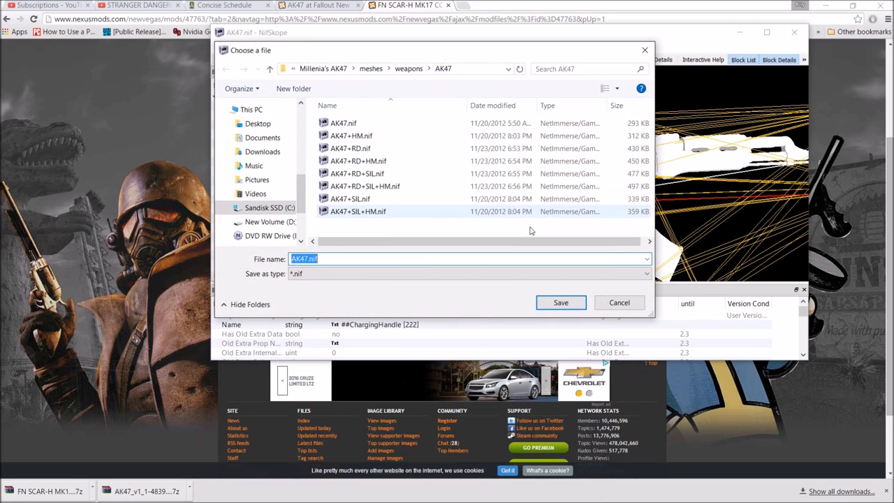
click(560, 302)
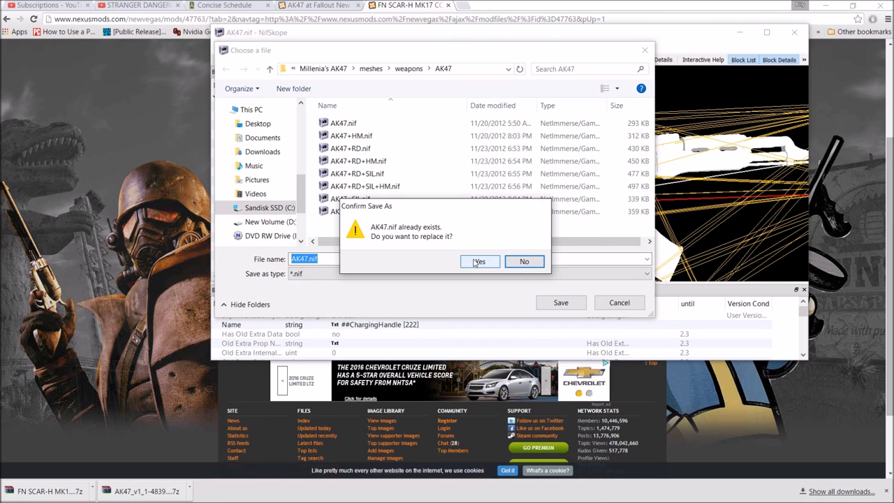
click(478, 261)
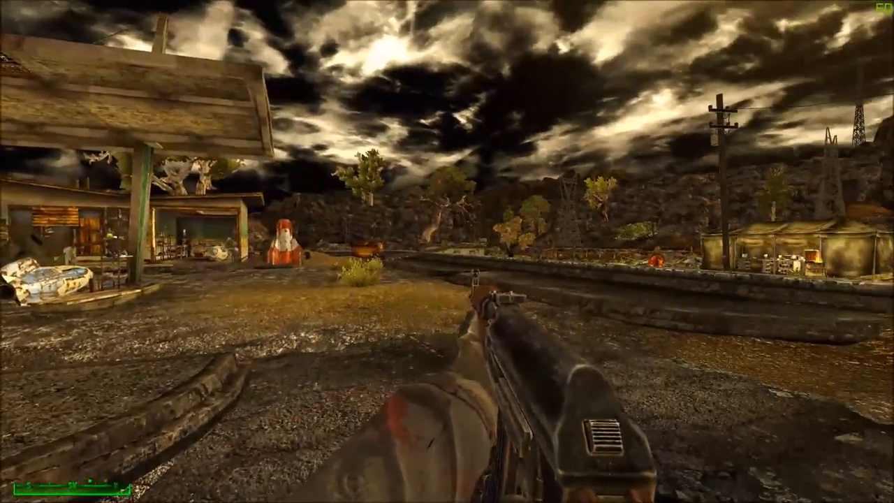
mouse_move(447, 251)
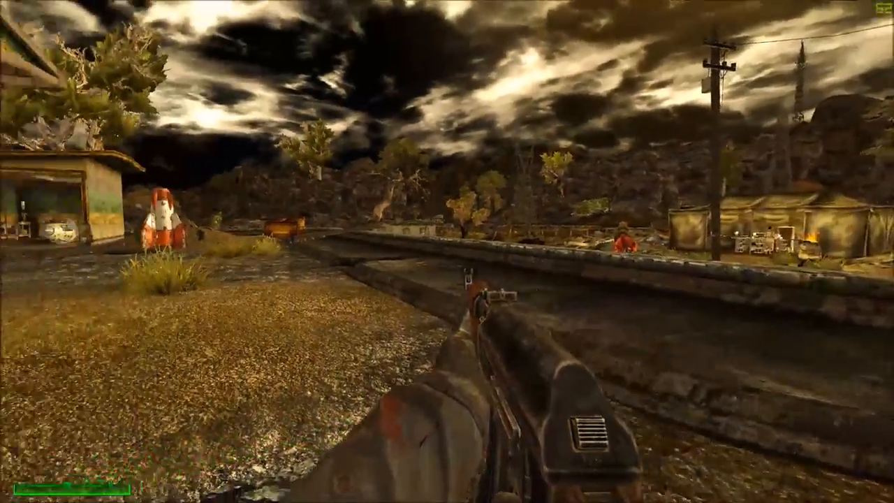
mouse_move(447, 251)
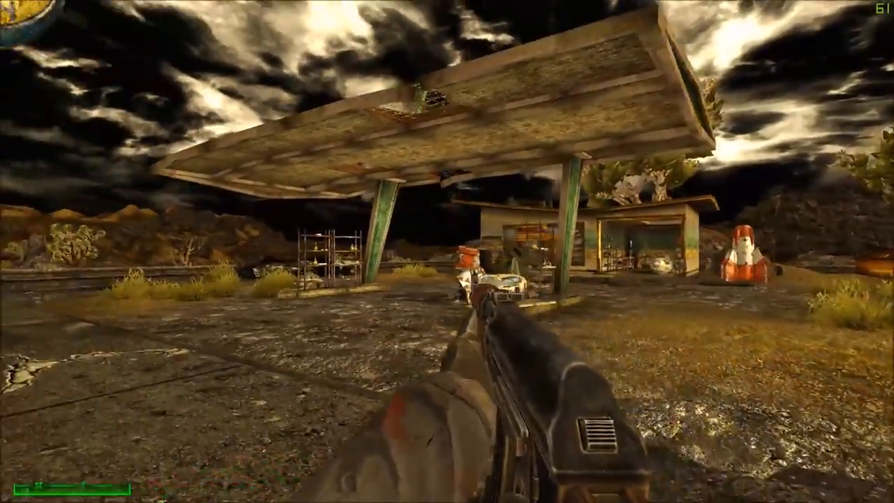
mouse_move(447, 251)
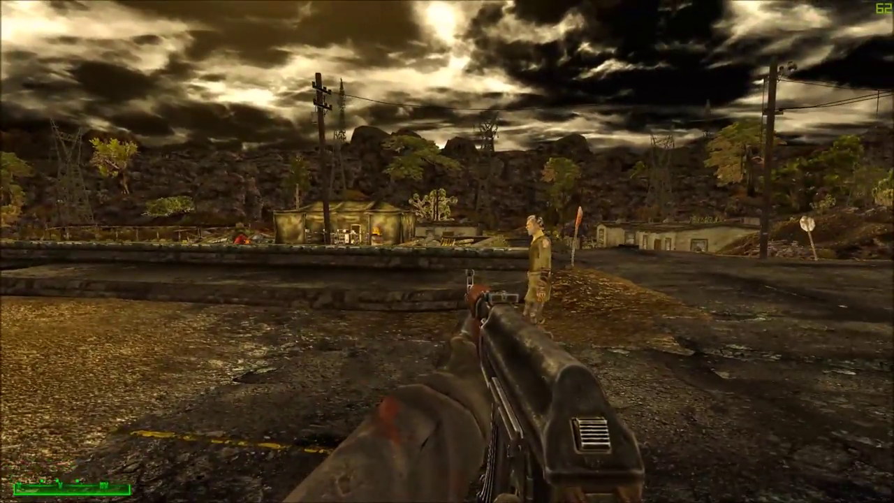
mouse_move(447, 251)
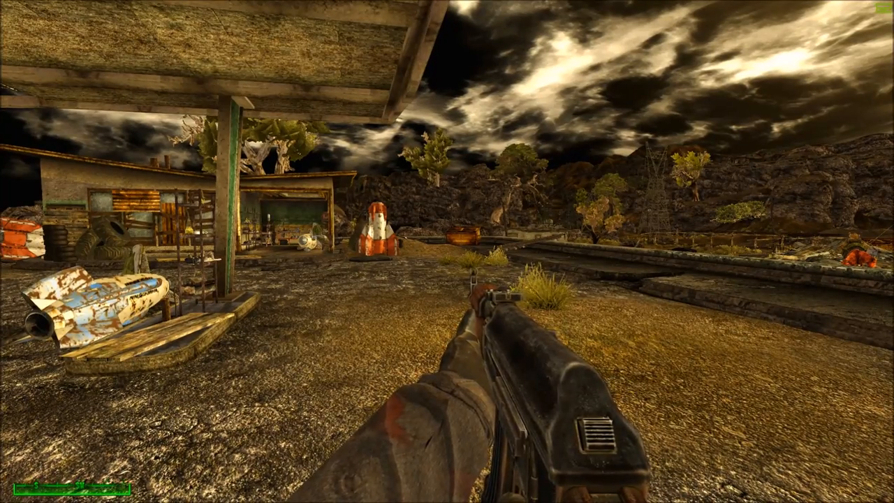
mouse_move(447, 251)
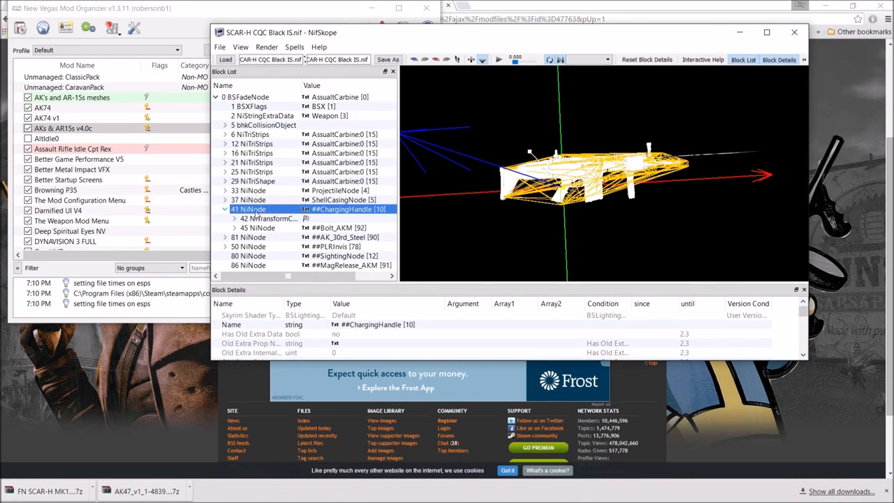
mouse_move(248, 209)
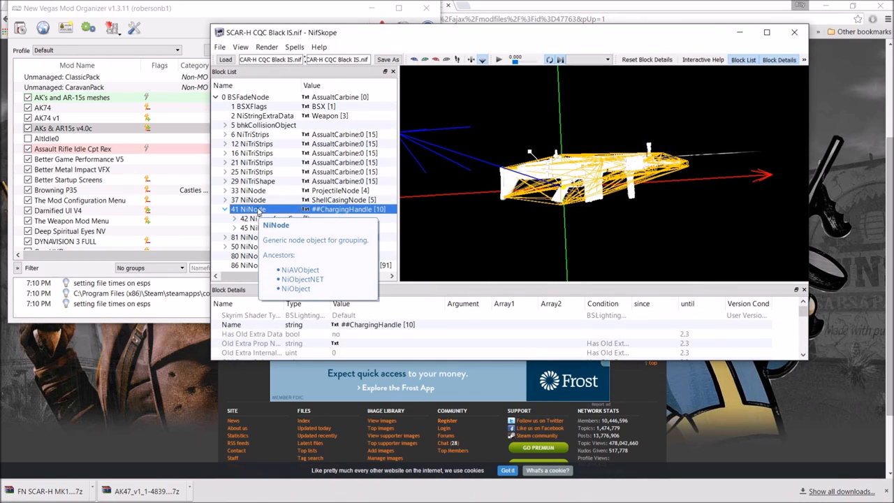
Bring up ##ChargingHandle's actions, then scroll Mod Organizer's list to My AK Reload
right_click(248, 209)
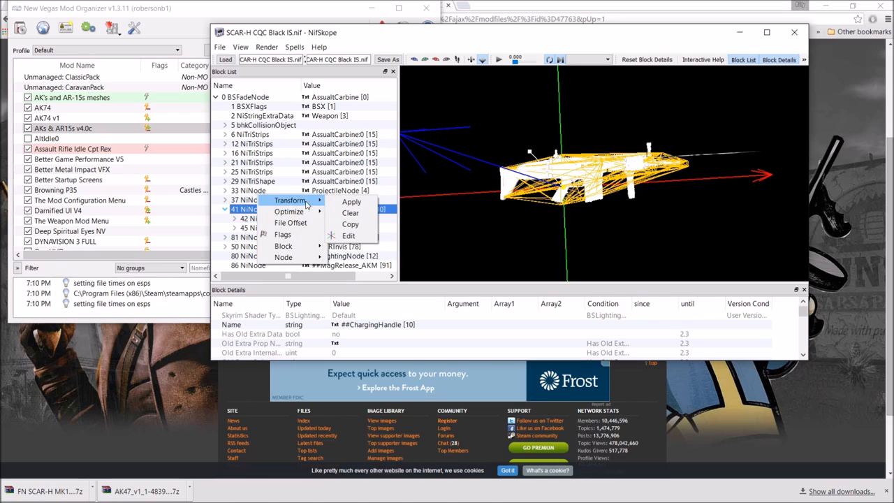
mouse_move(344, 187)
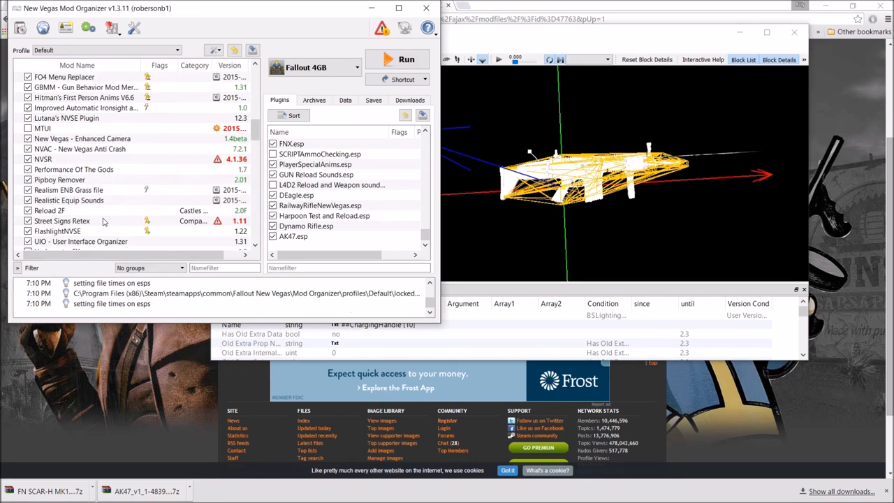
scroll(up, 3)
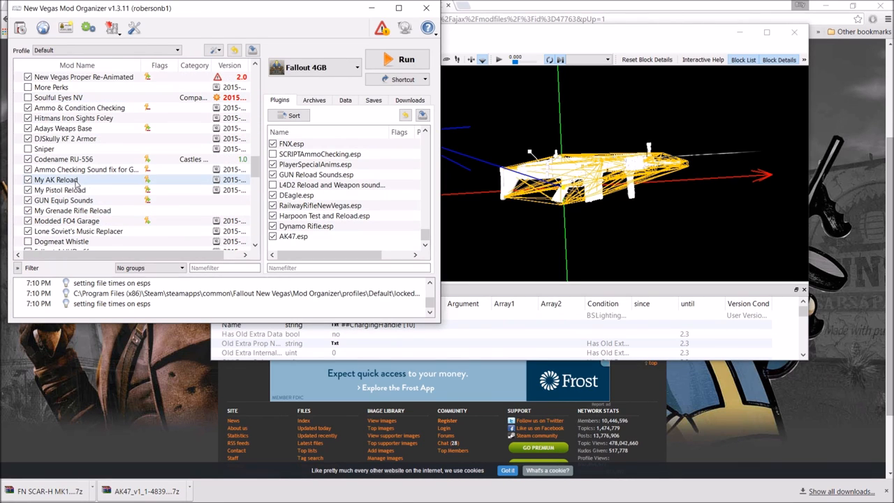
Open 2hareloadm.kf from My AK Reload's meshes\characters\_1stperson folder
double_click(56, 179)
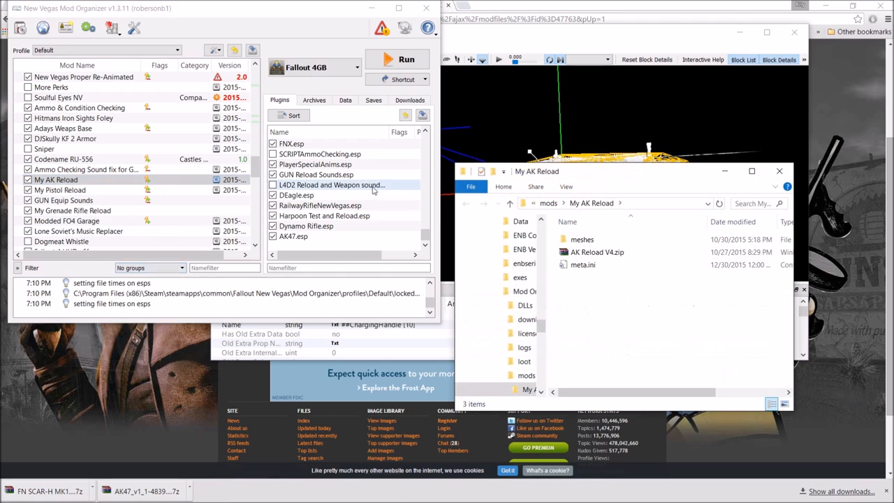
double_click(587, 239)
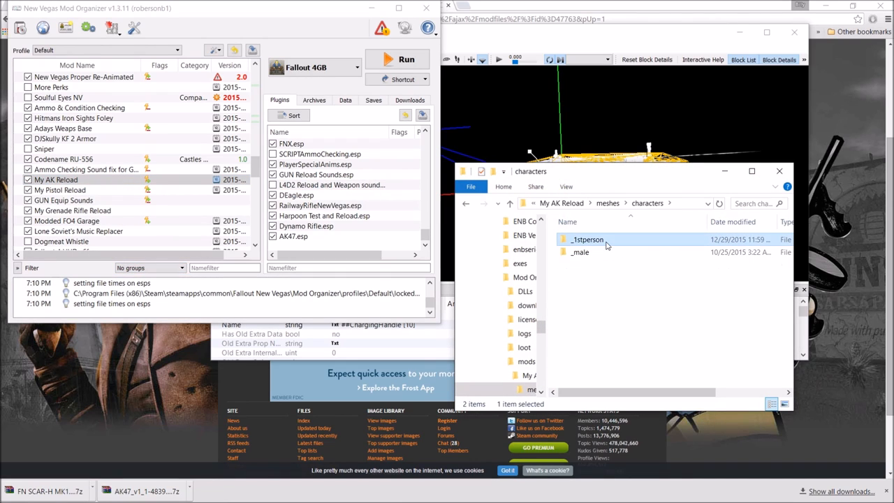
double_click(587, 239)
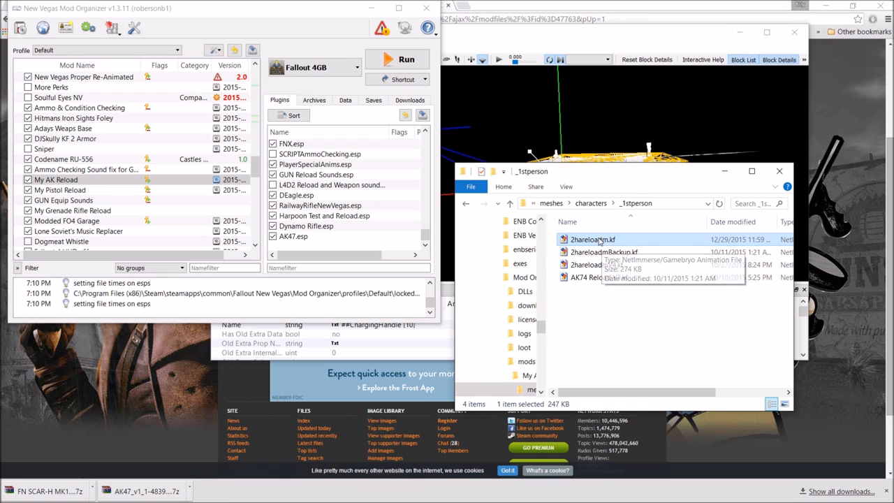
double_click(593, 239)
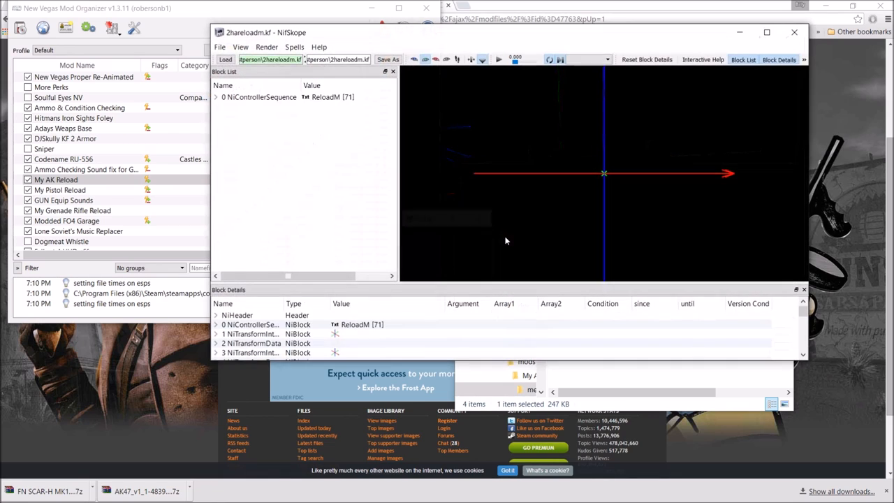
Expand the ReloadM sequence's Controlled Blocks and select NiTransformInterpolator block 121
click(216, 97)
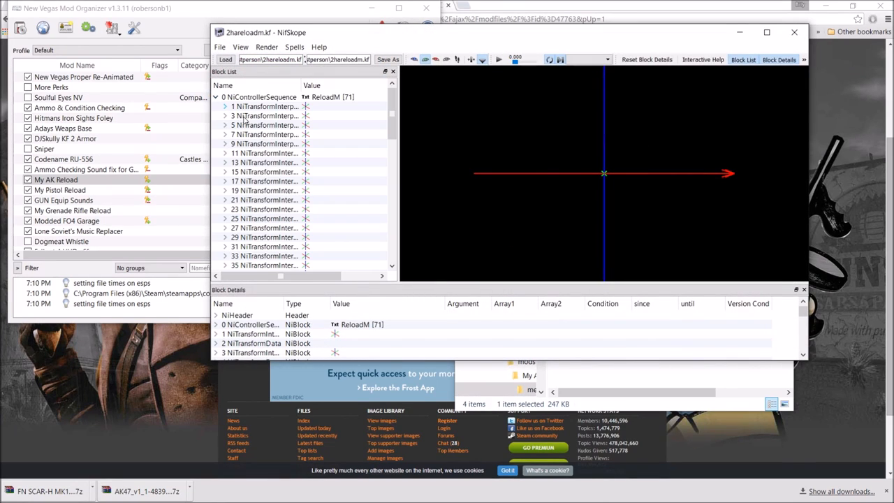
click(266, 97)
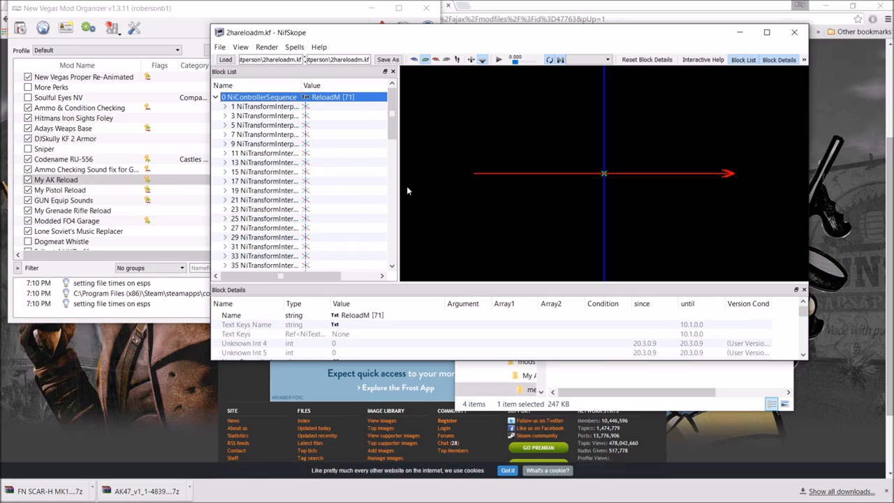
scroll(down, 3)
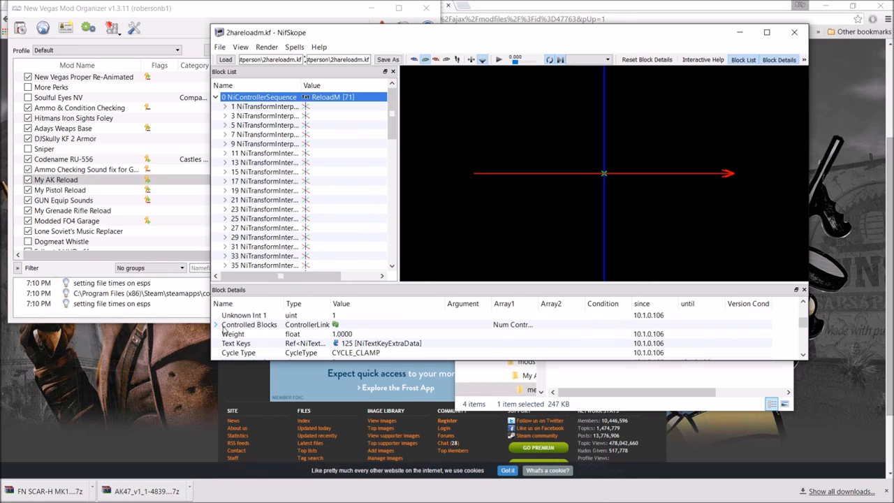
click(215, 324)
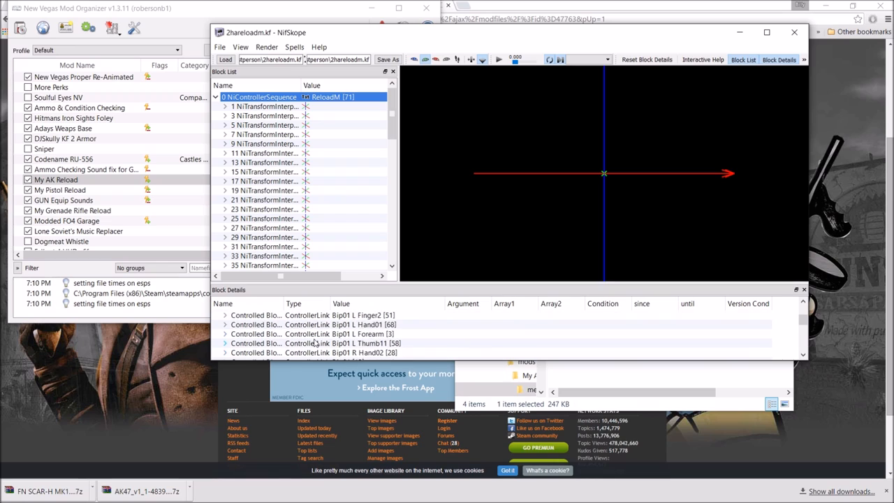
scroll(down, 3)
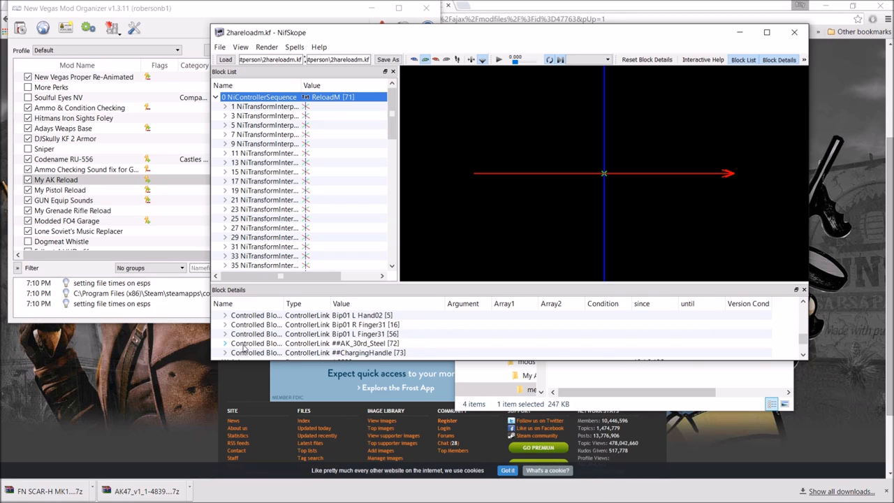
click(225, 343)
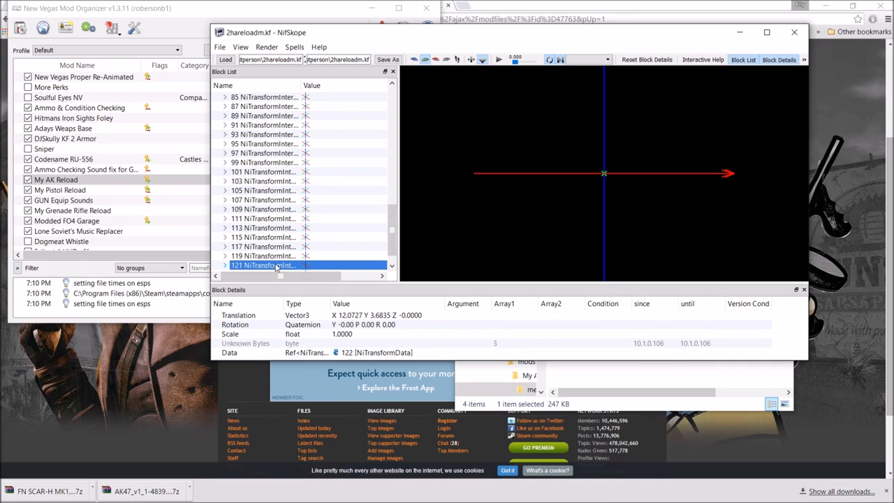
mouse_move(257, 272)
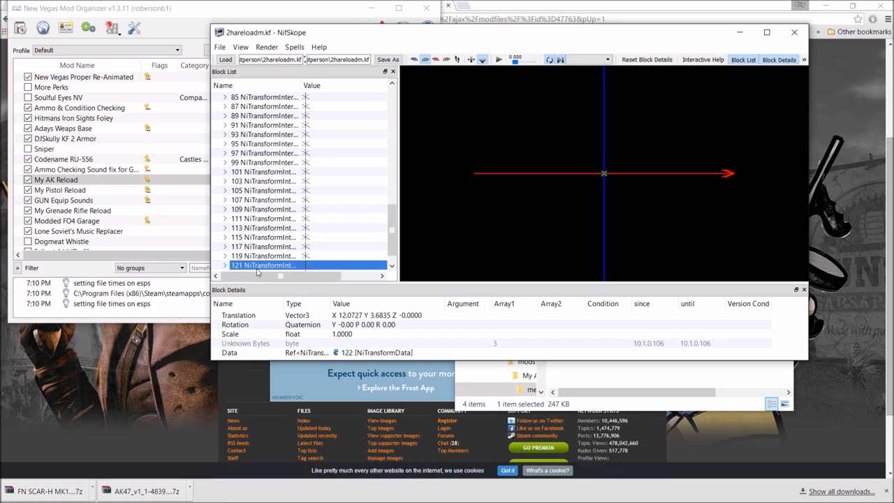
mouse_move(272, 265)
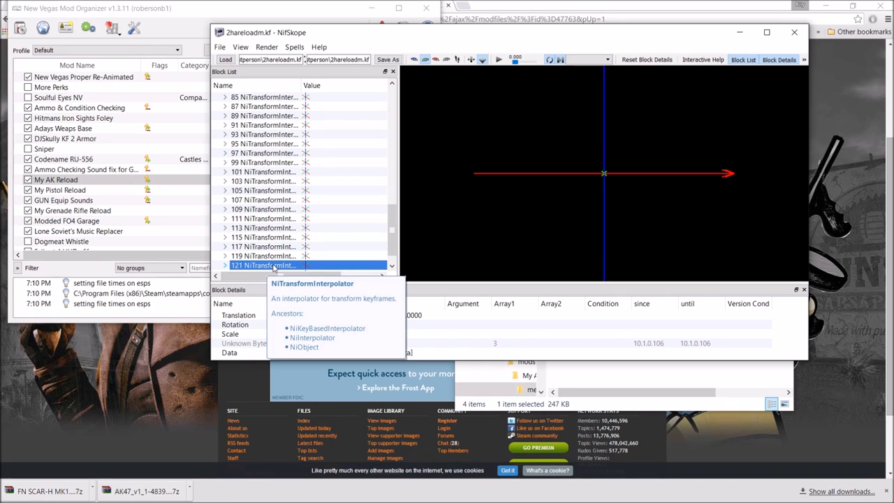
click(263, 265)
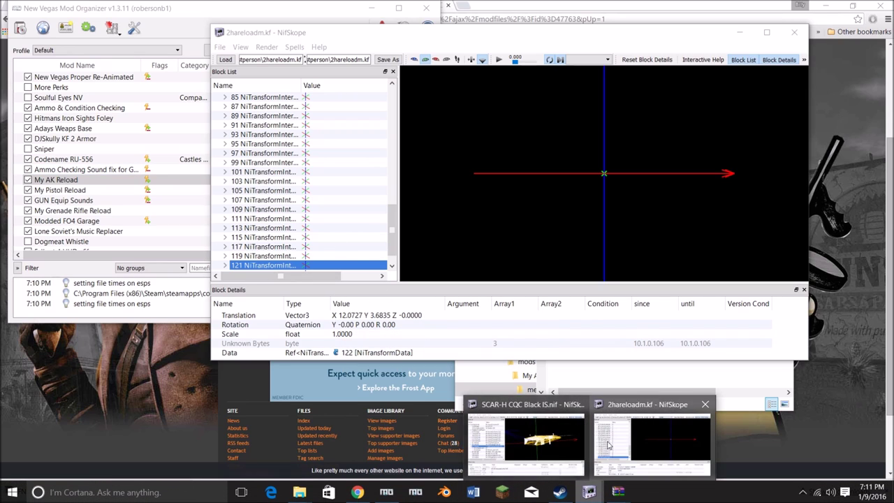
Open the SCAR-H ##ChargingHandle transform editor and compare it with the reload animation
click(525, 444)
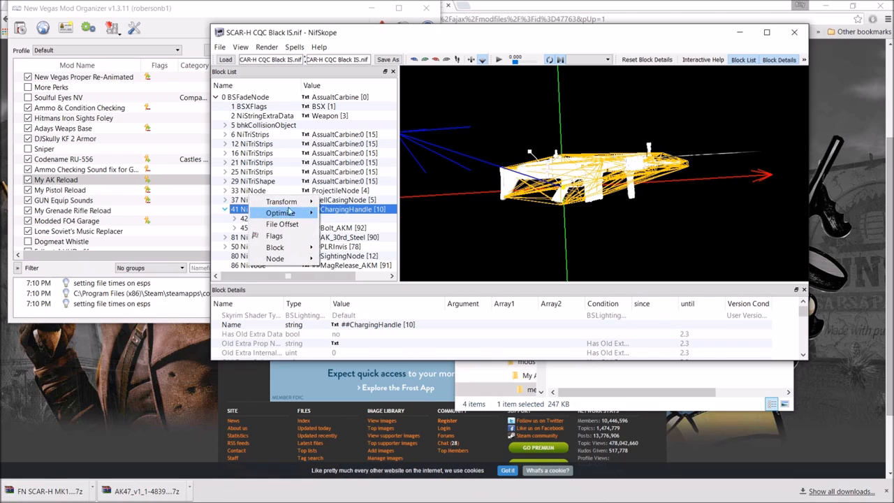
click(281, 201)
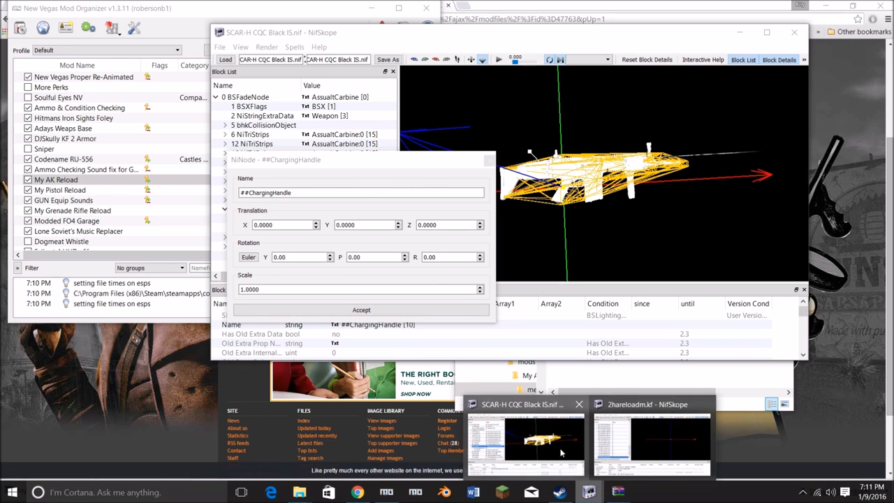
click(650, 440)
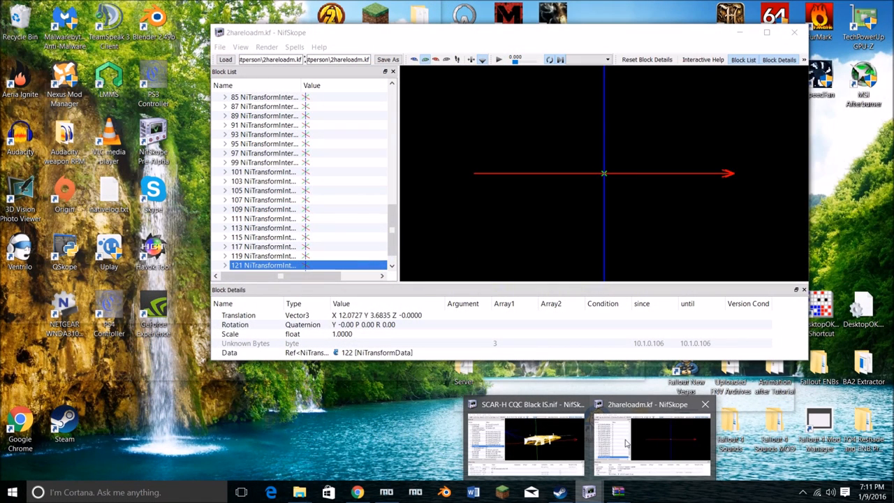
mouse_move(589, 444)
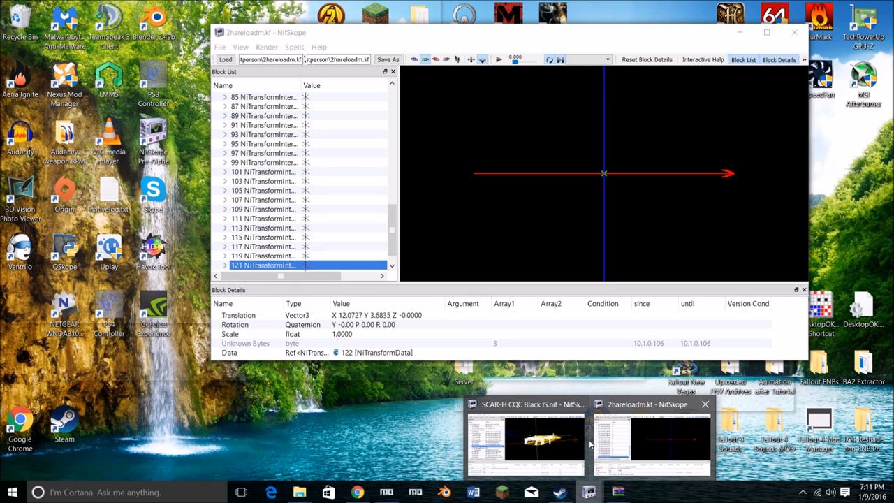
click(525, 440)
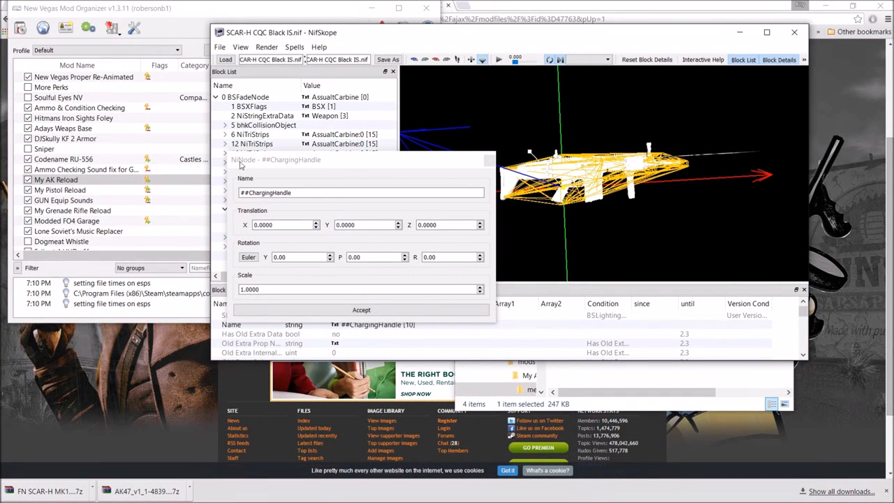
mouse_move(273, 235)
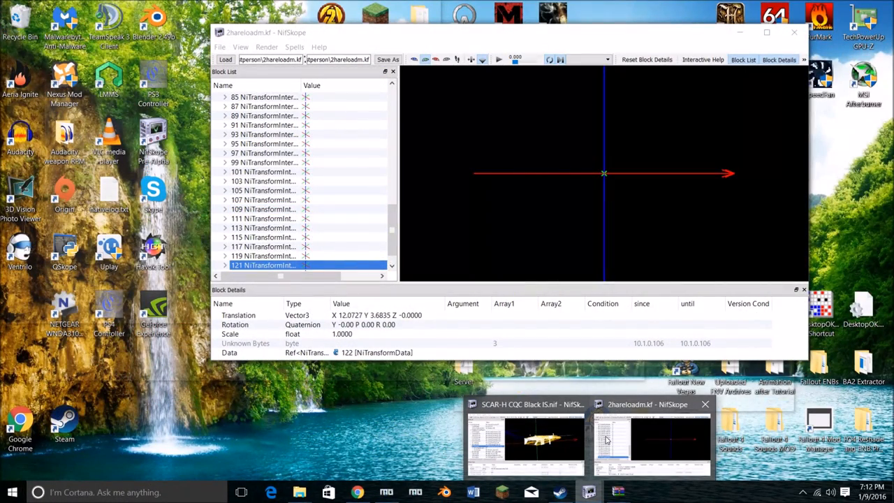
click(524, 440)
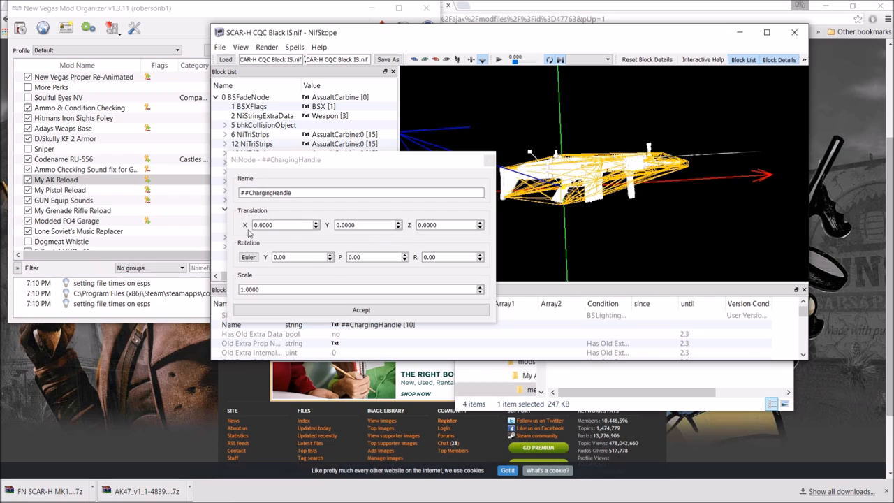
mouse_move(379, 210)
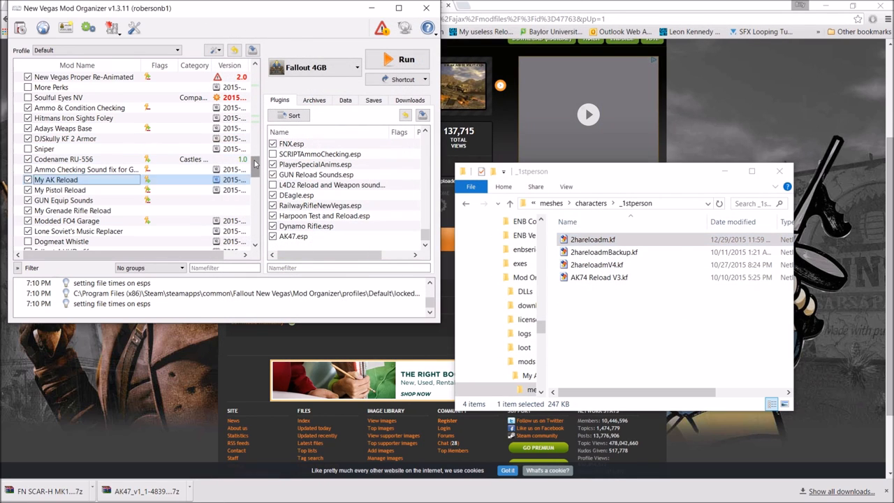
Open Millenia's AK47 mod folder in Explorer and enter its meshes folder
right_click(47, 231)
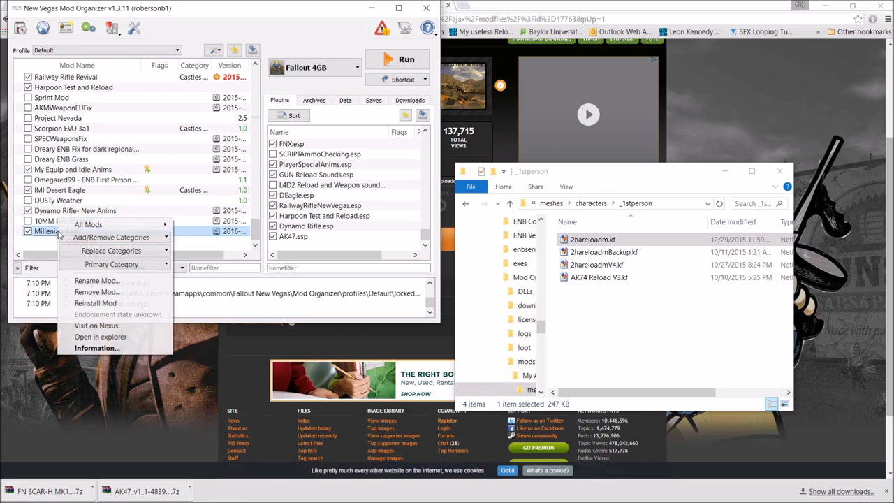
mouse_move(117, 314)
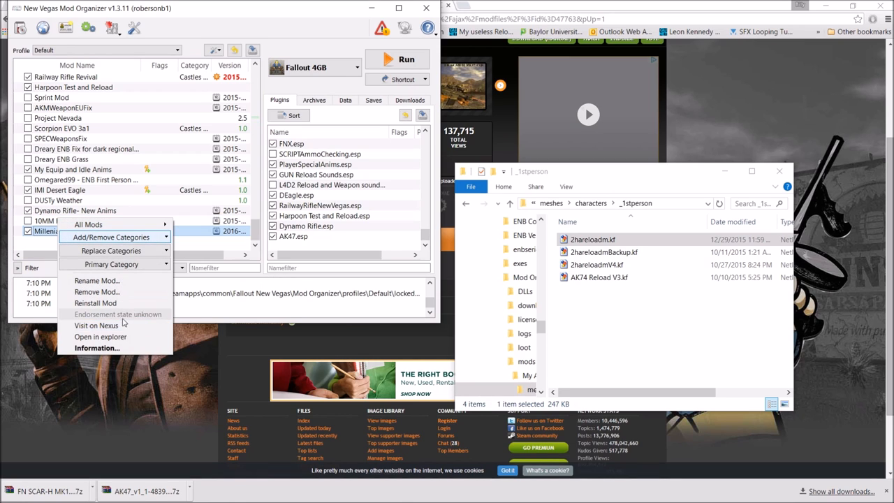
click(101, 336)
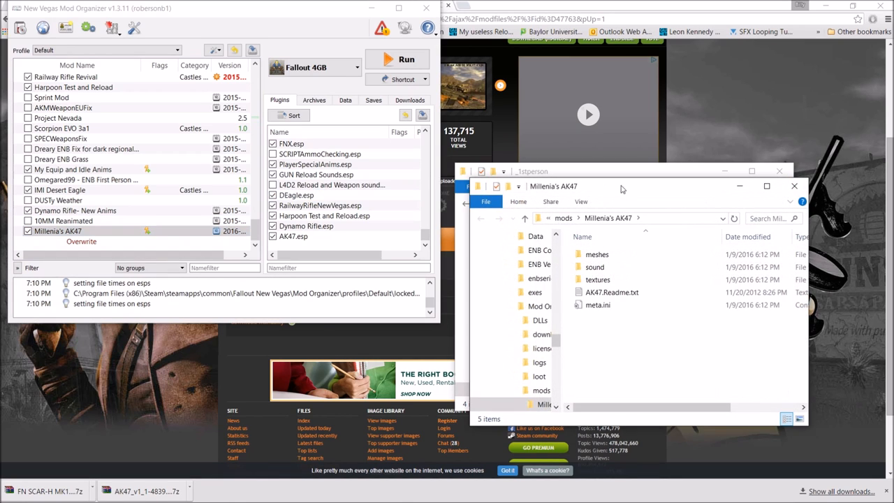
double_click(596, 254)
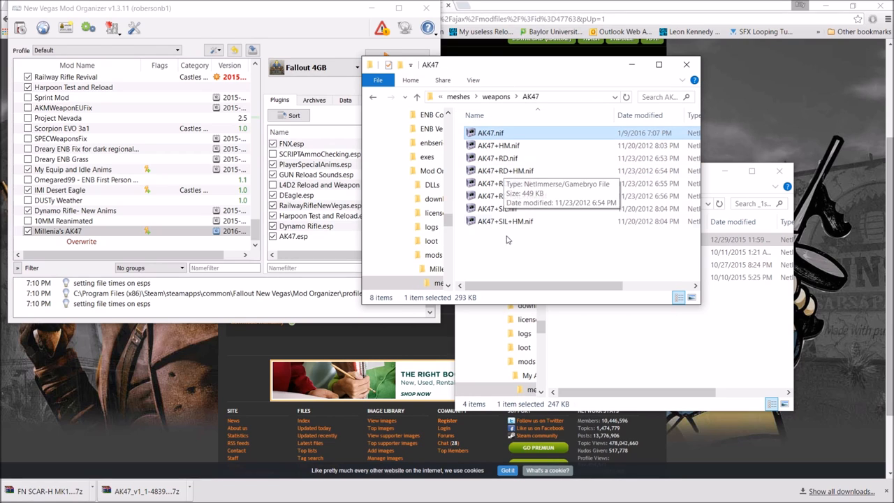
Locate and open AK47+RD.nif in the AK47 weapon meshes folder
click(497, 158)
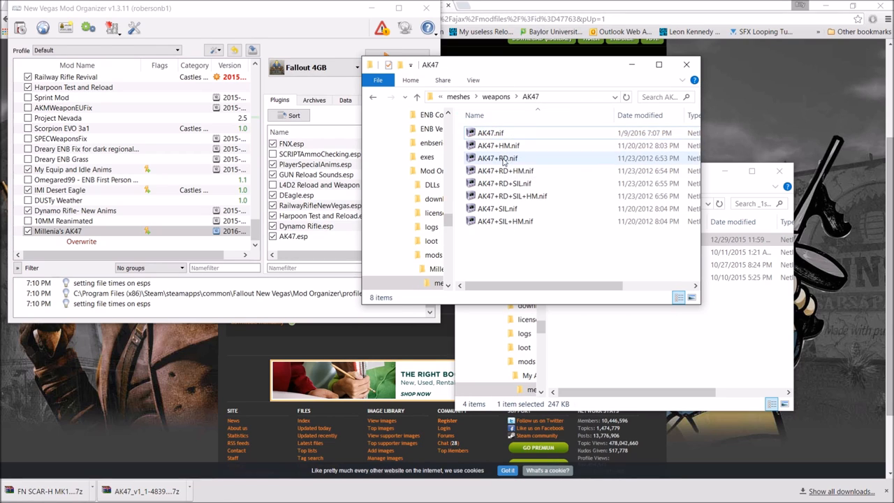
click(490, 132)
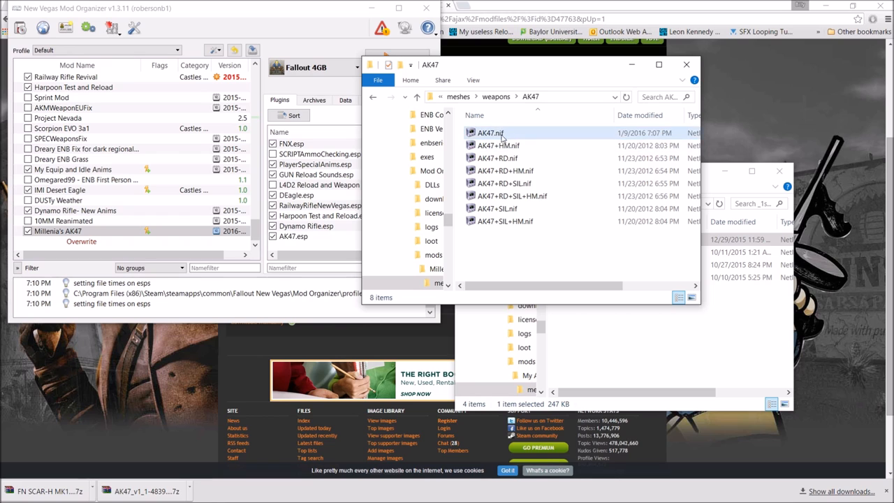
click(490, 133)
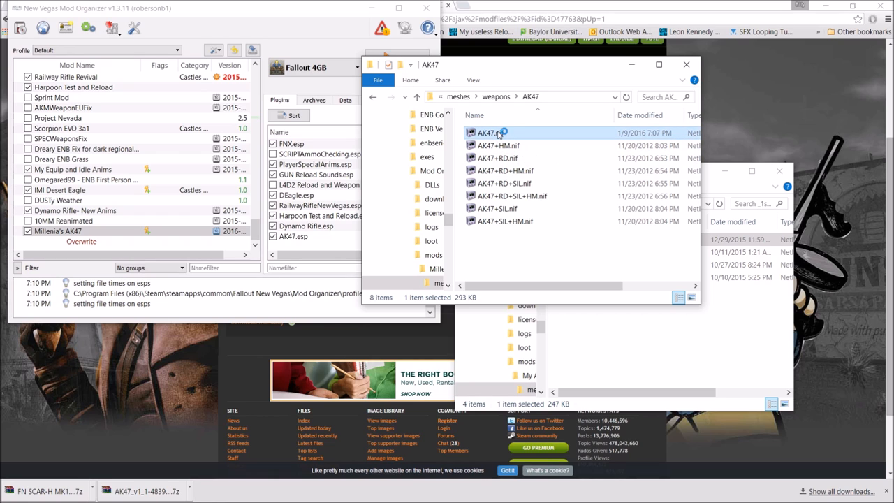
double_click(495, 132)
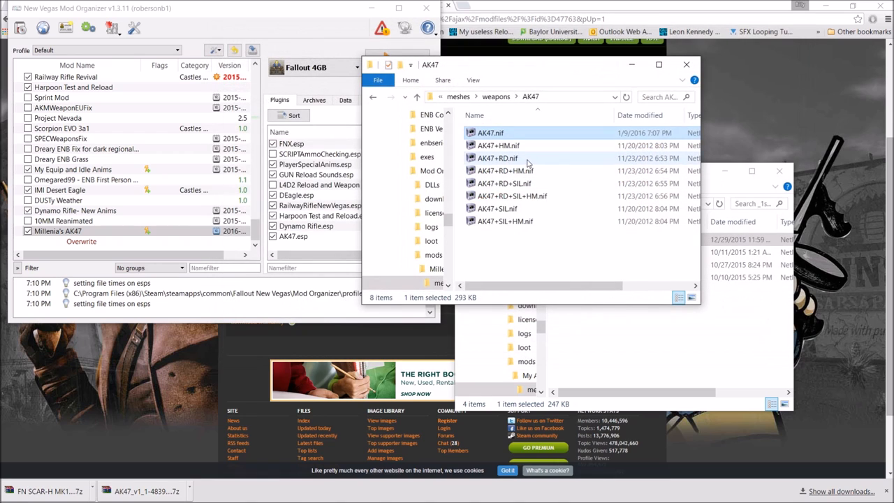
double_click(498, 158)
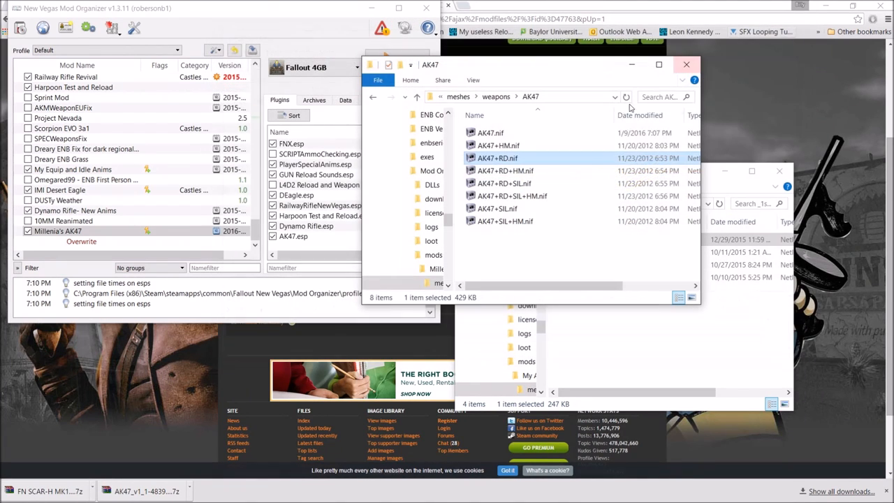
mouse_move(639, 263)
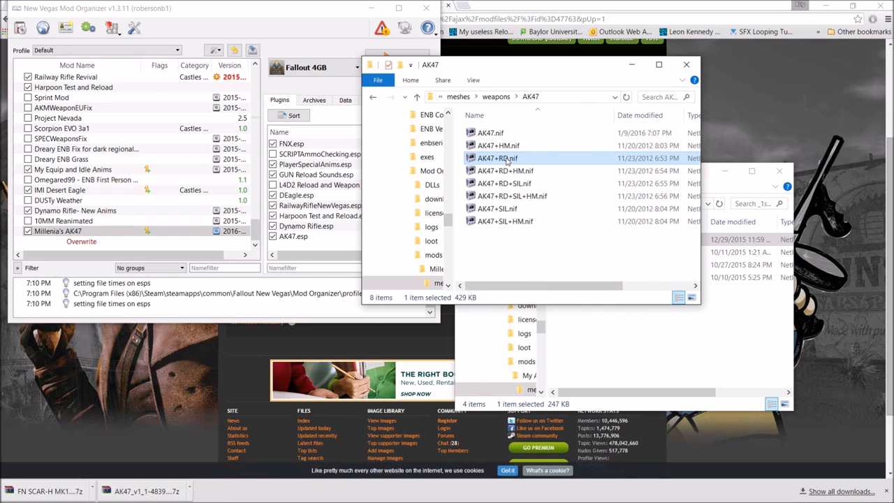
double_click(496, 157)
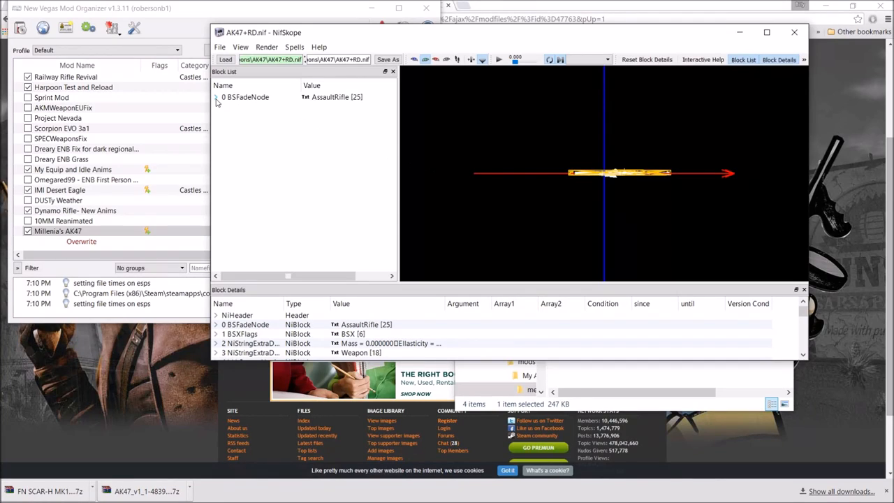
Expand AK47+RD's root, then open AK47.nif to confirm ##AK_30rd_Steel and ##ChargingHandle, and close it
click(216, 97)
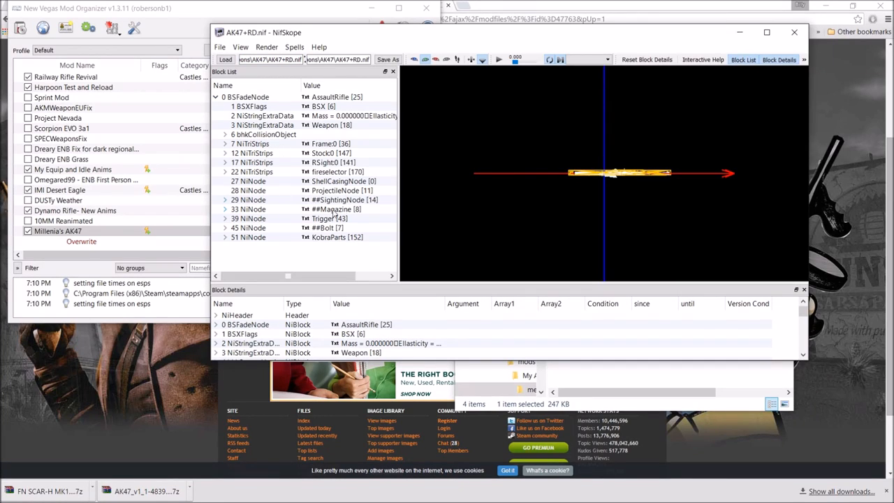
mouse_move(283, 218)
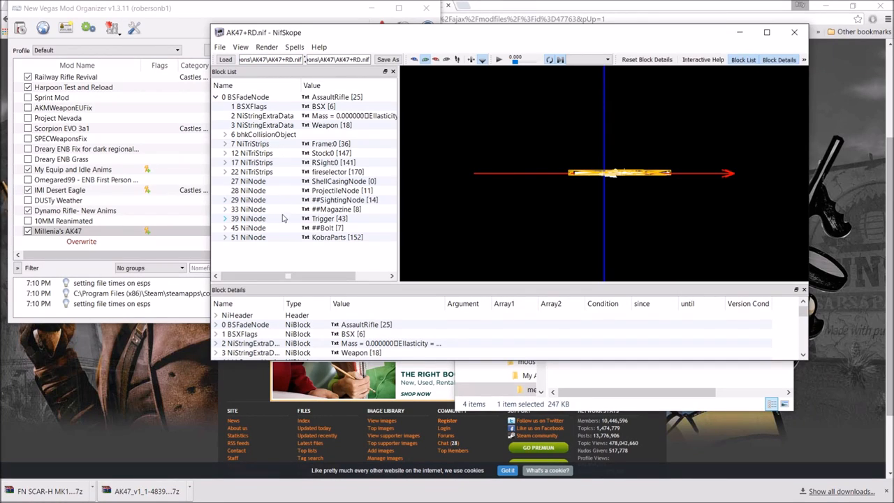
mouse_move(274, 218)
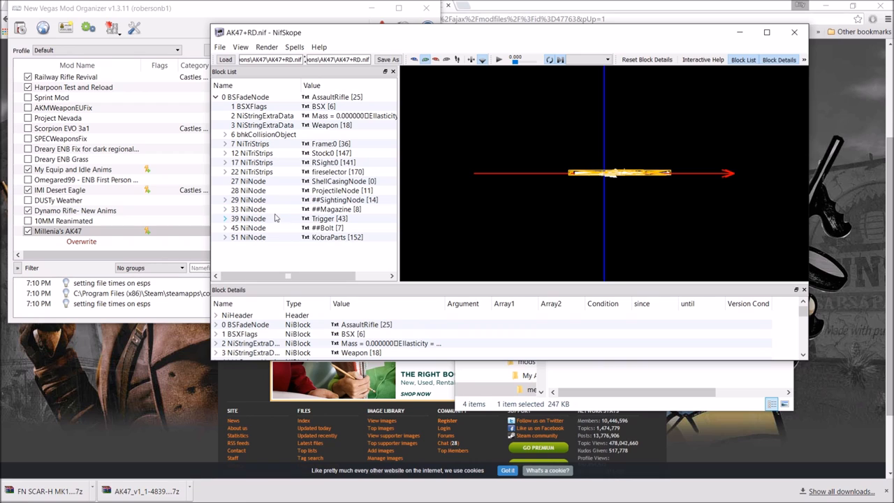
mouse_move(617, 121)
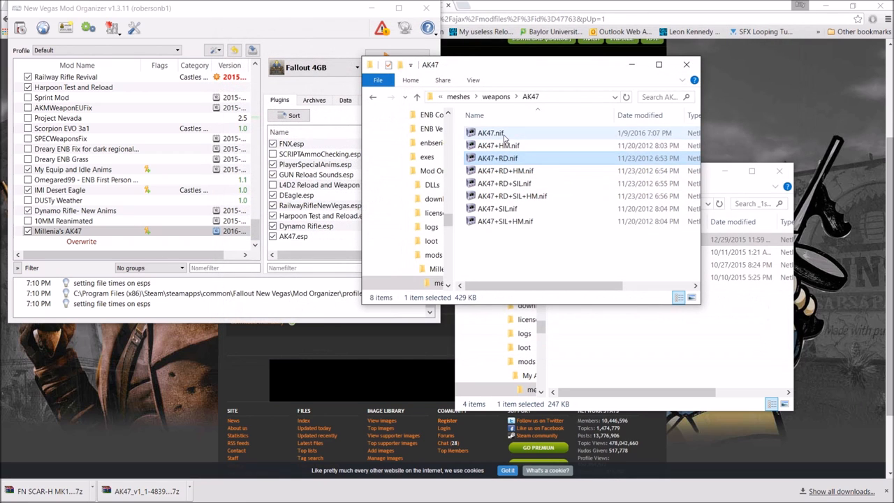
double_click(490, 132)
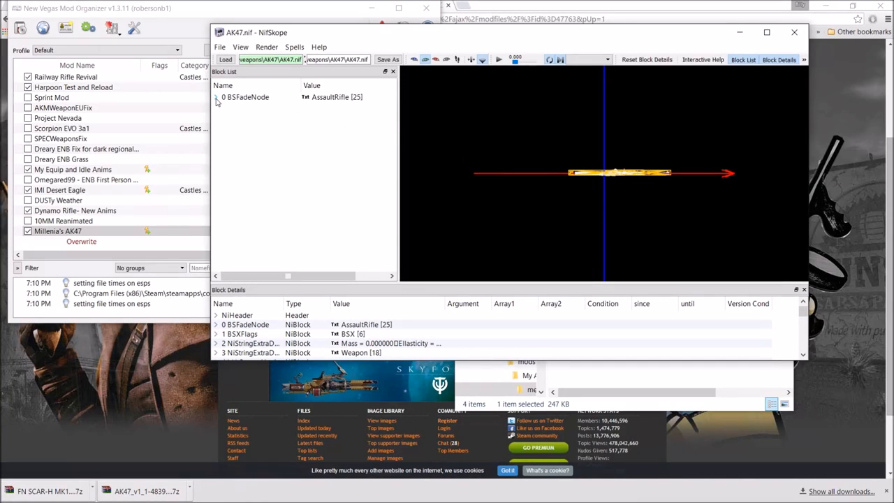
right_click(248, 246)
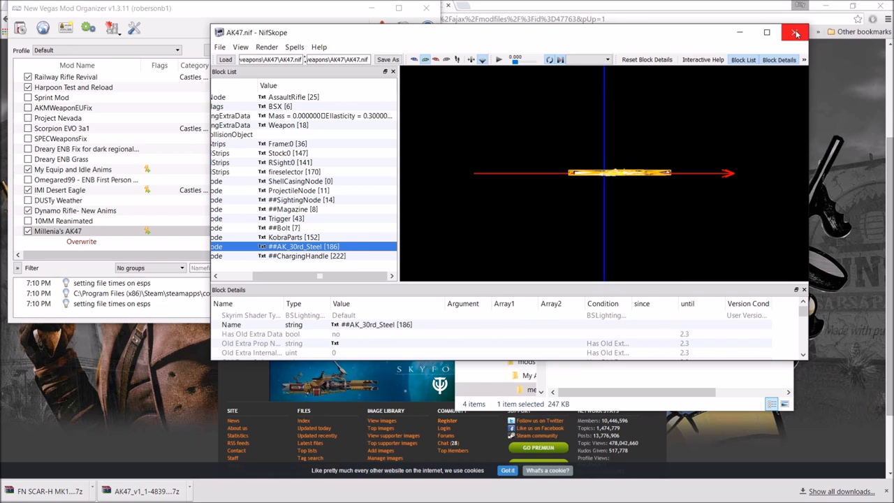
click(795, 32)
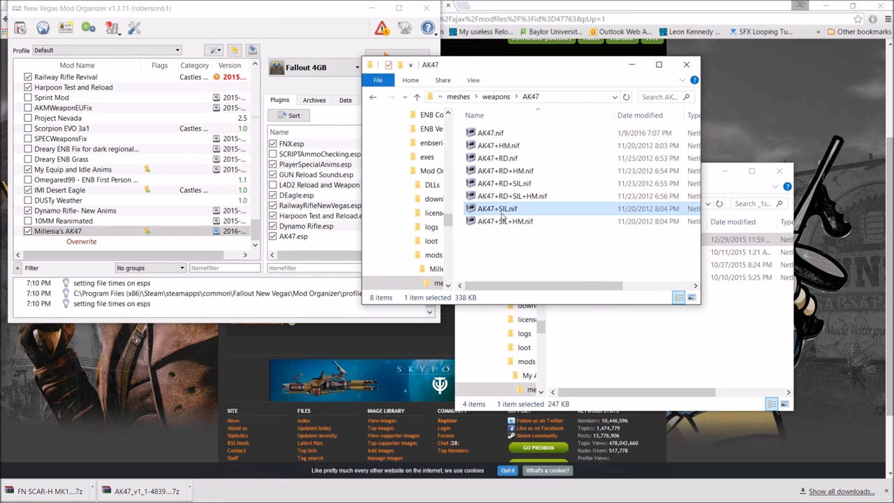
Open AK47+SIL.nif, expand its AssaultRifle root, and zoom and orbit around the gun
double_click(497, 208)
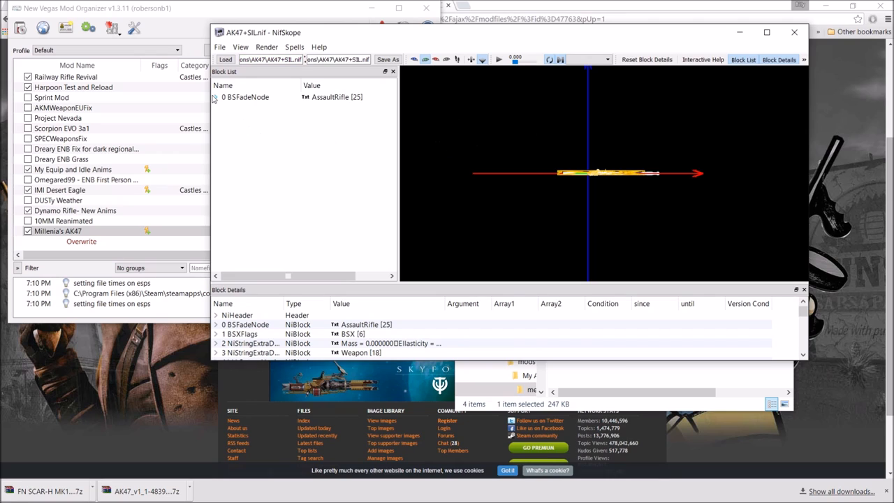
click(215, 96)
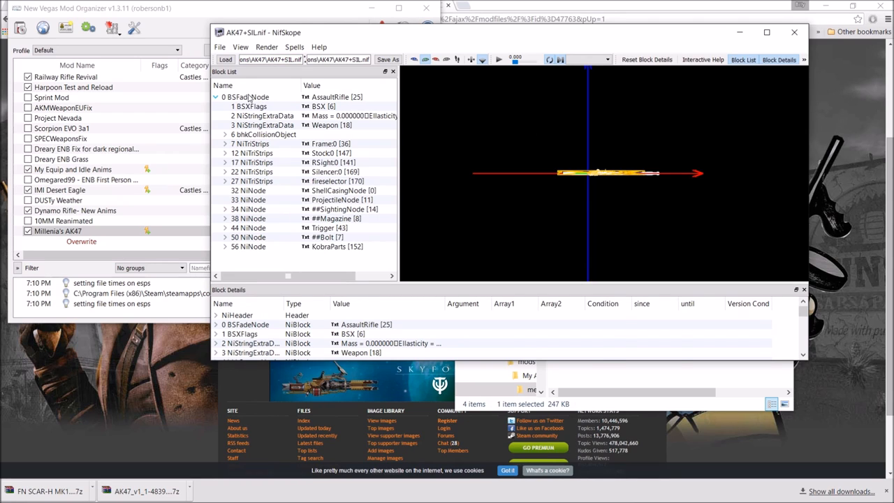
right_click(248, 96)
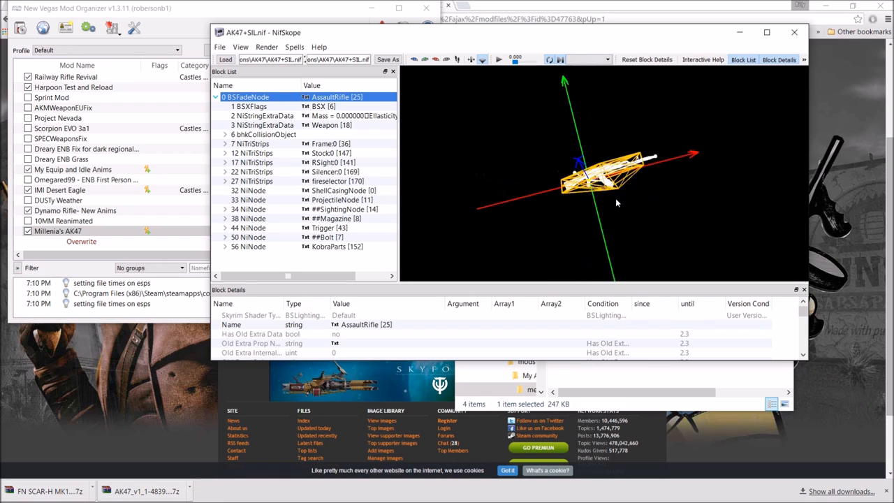
drag(614, 203, 607, 122)
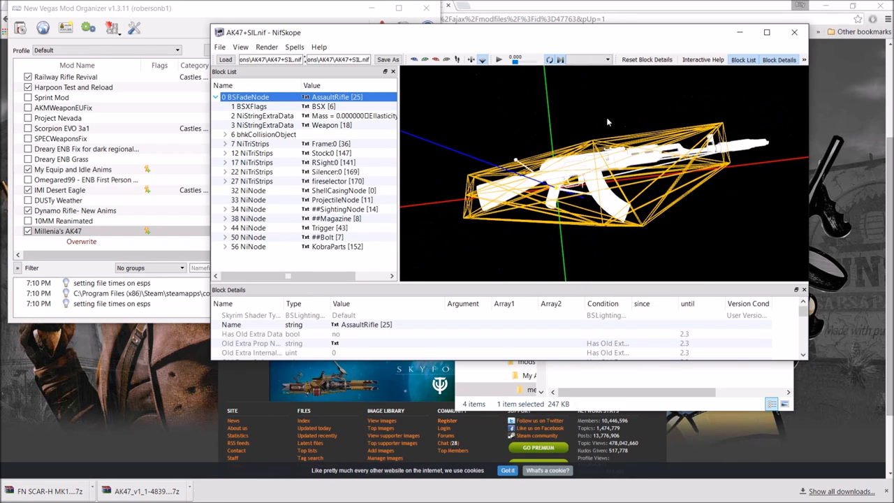
drag(608, 122, 551, 188)
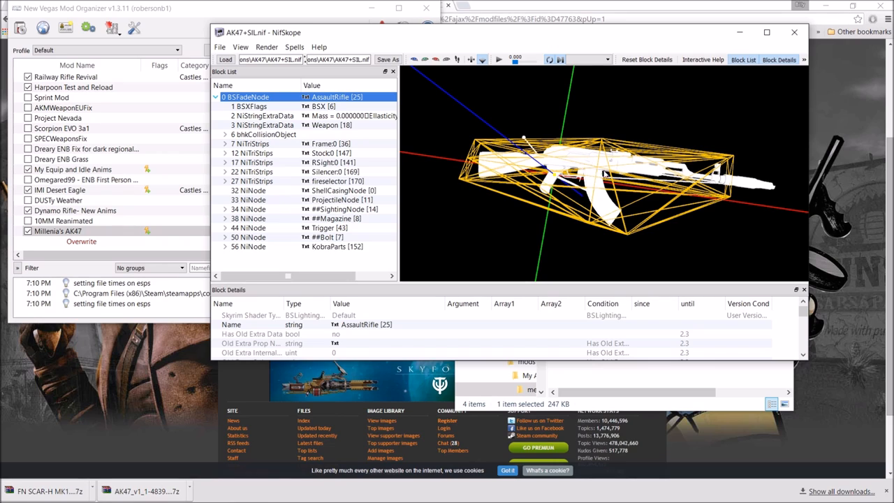
mouse_move(729, 73)
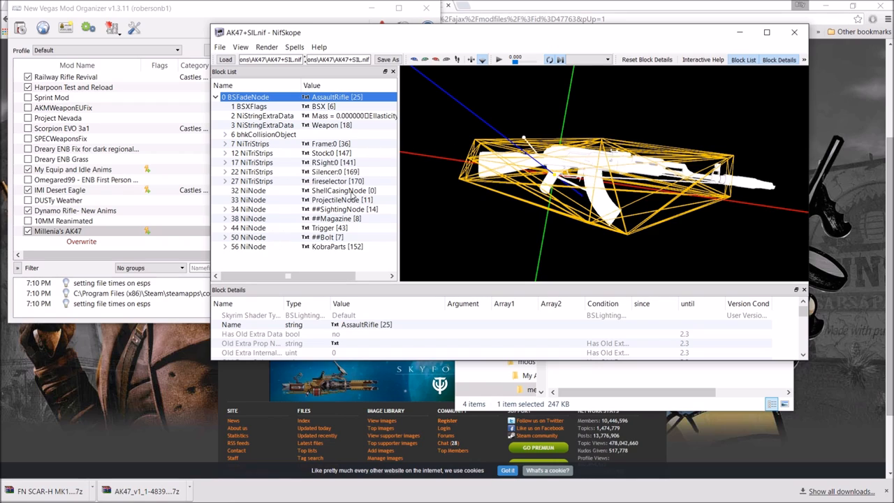
mouse_move(416, 215)
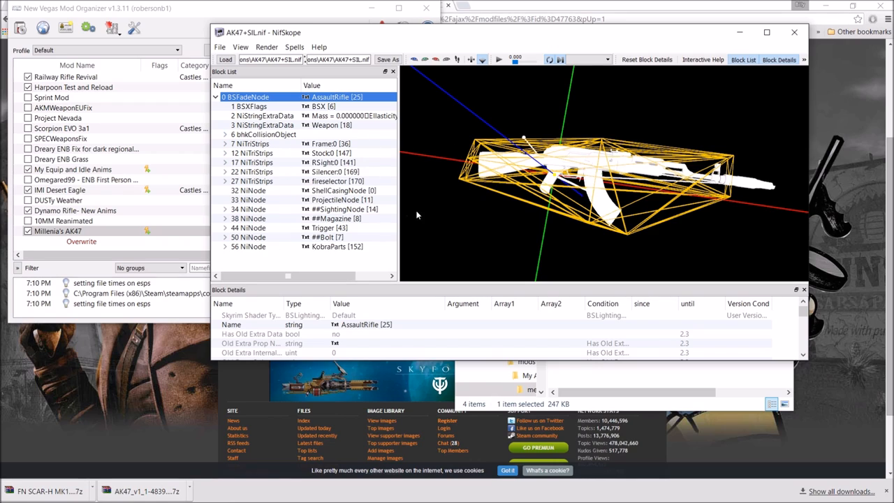
mouse_move(316, 127)
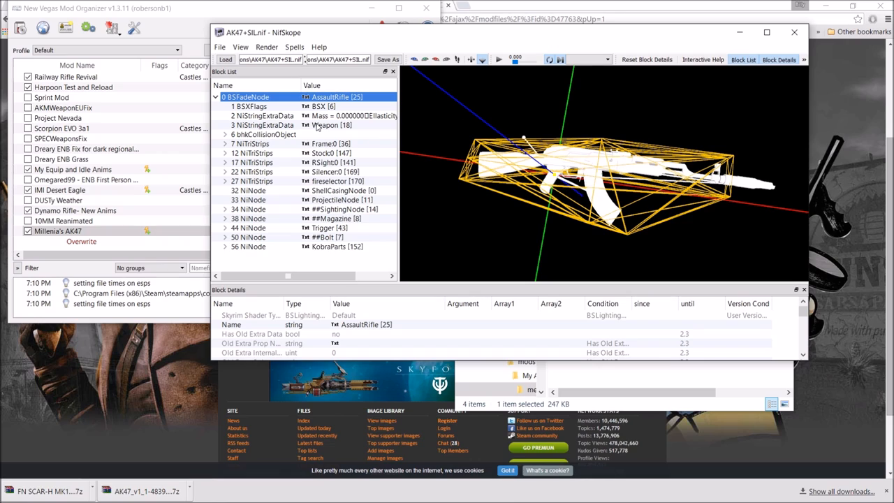
mouse_move(304, 128)
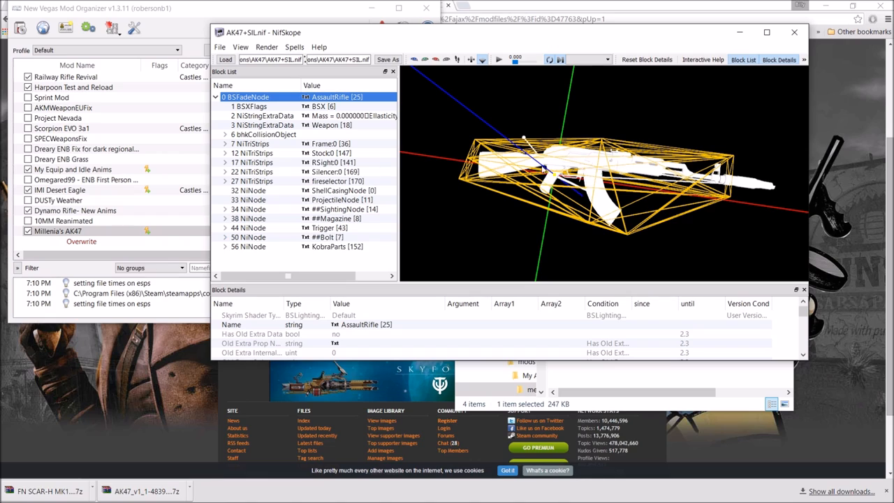
mouse_move(324, 137)
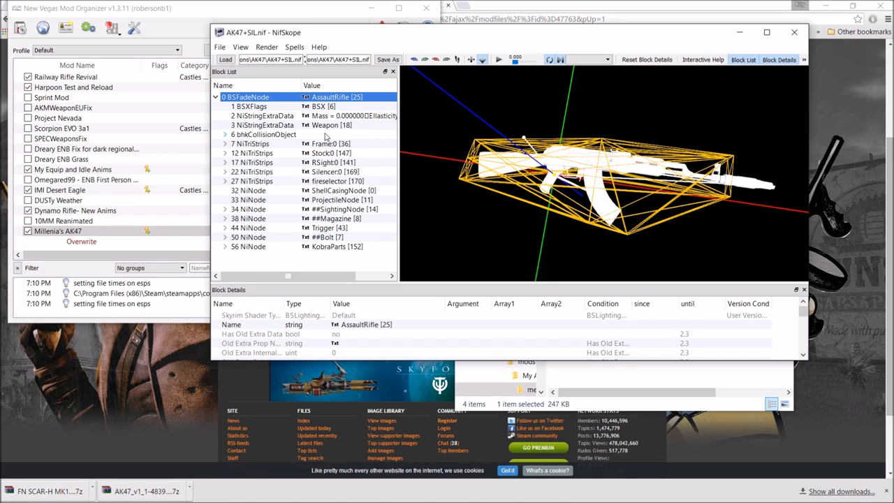
mouse_move(601, 162)
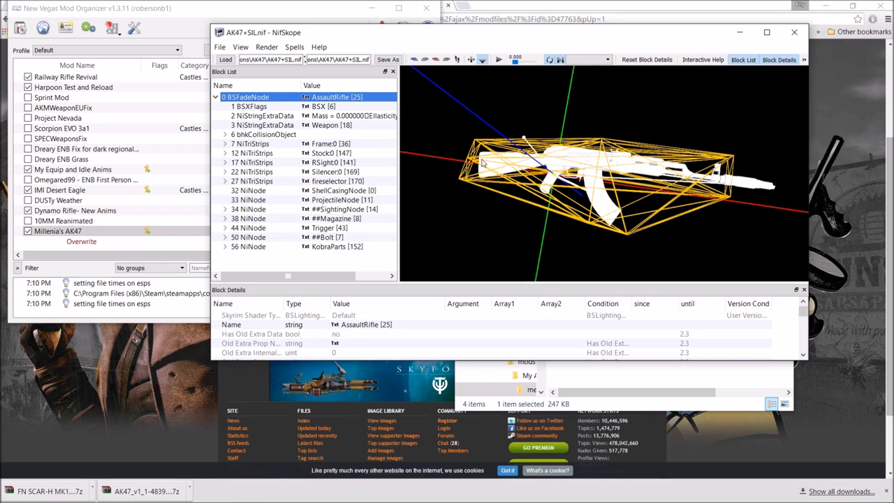
mouse_move(710, 80)
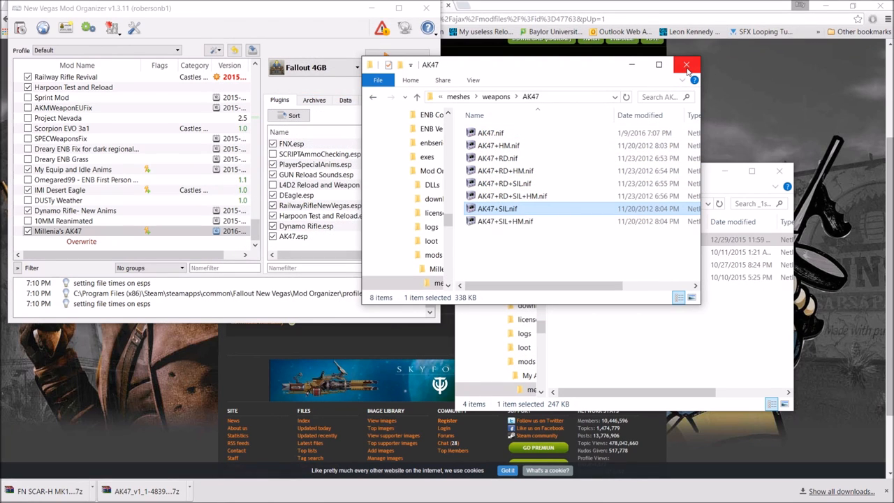
Close the AK47 meshes Explorer window
click(686, 64)
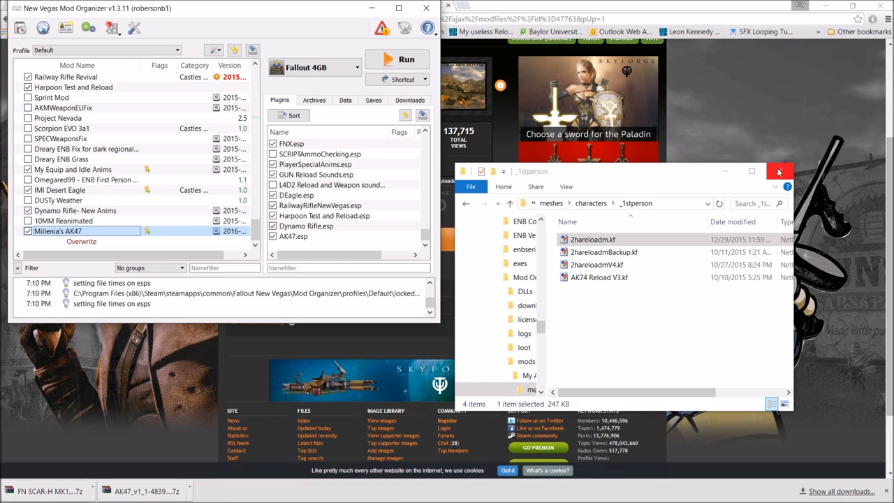
mouse_move(705, 196)
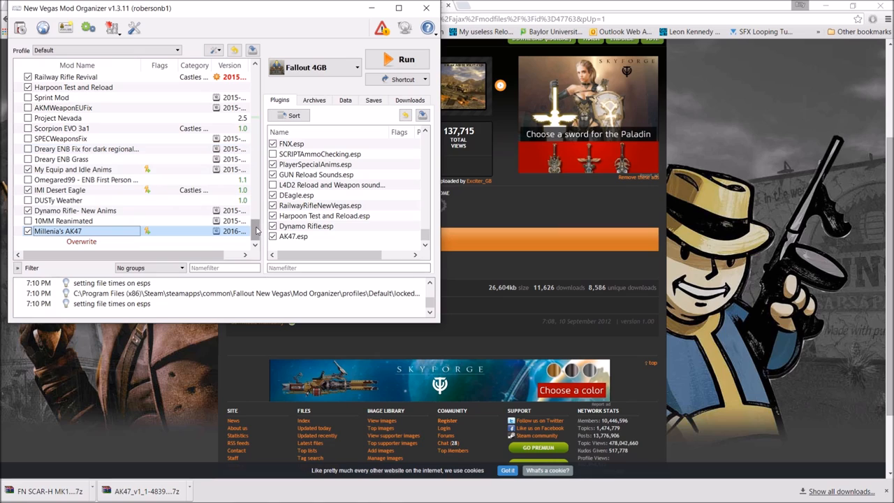
mouse_move(252, 237)
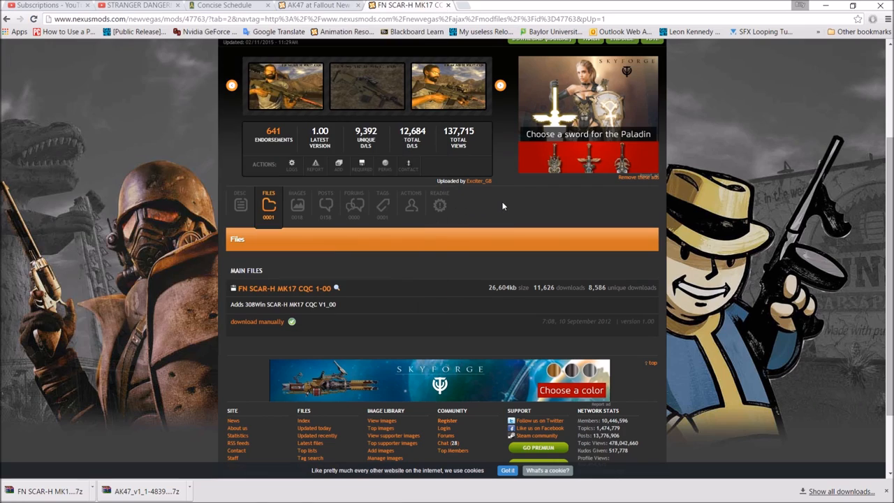
mouse_move(518, 428)
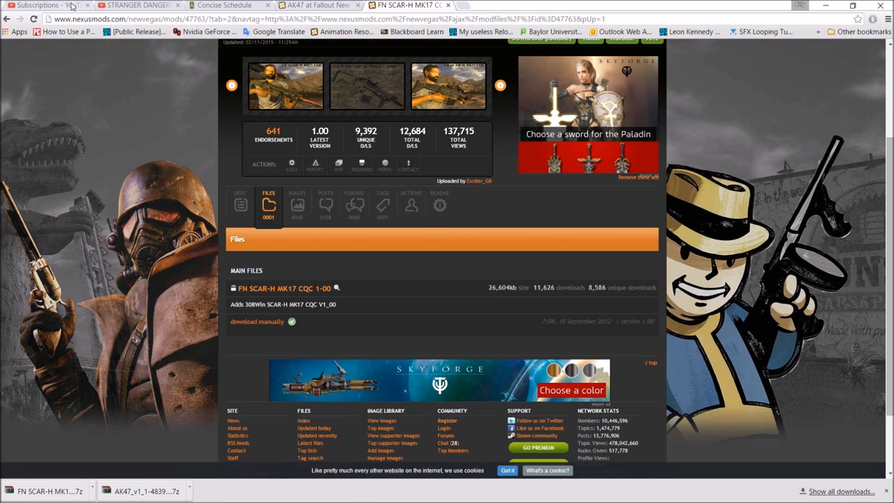
mouse_move(38, 6)
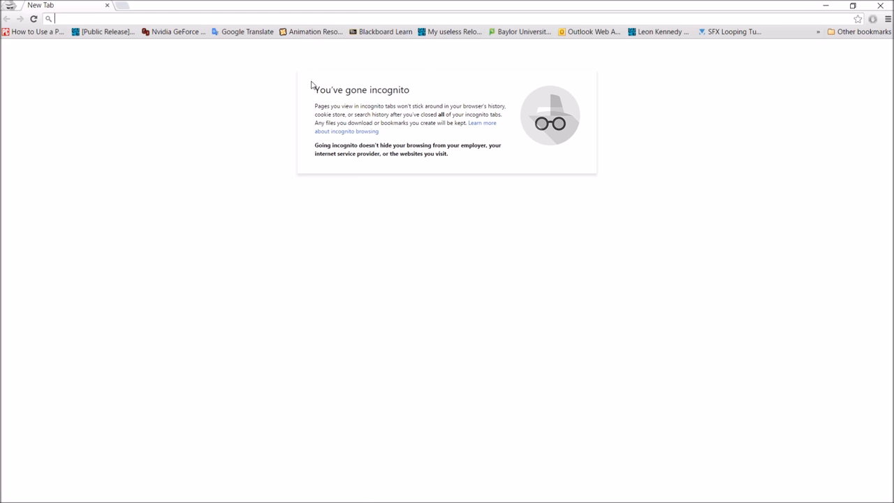
mouse_move(488, 92)
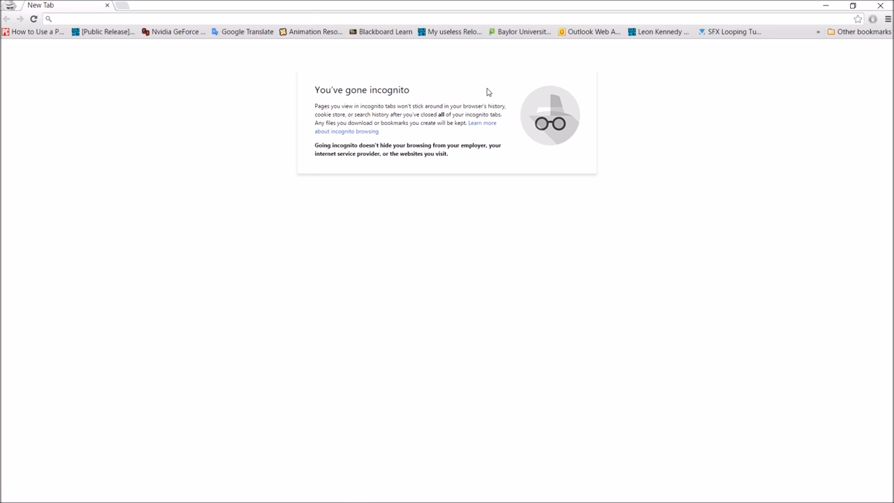
mouse_move(59, 128)
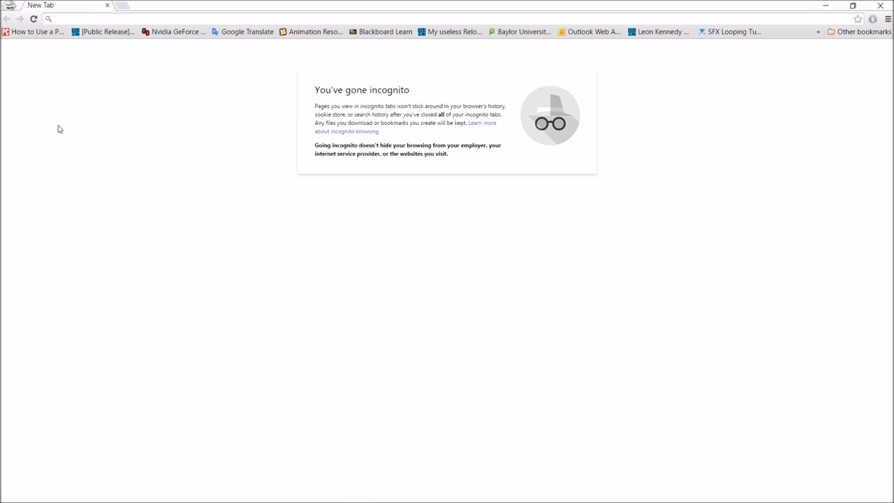
mouse_move(544, 69)
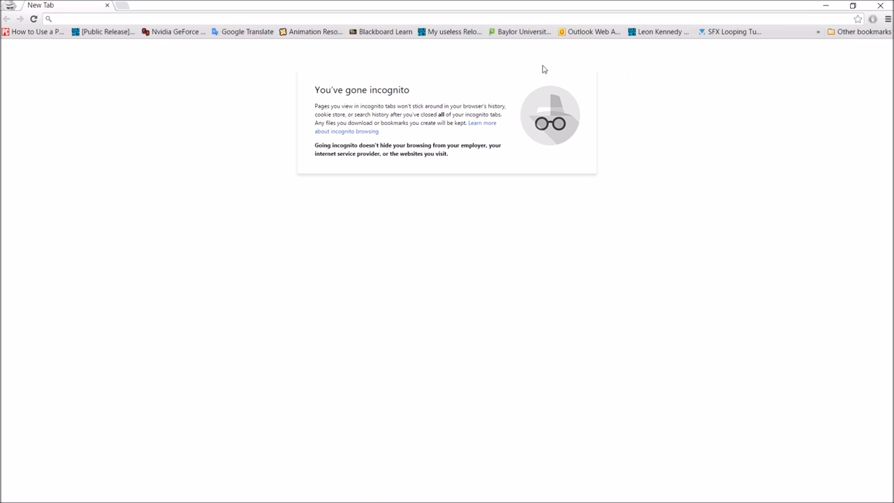
mouse_move(315, 31)
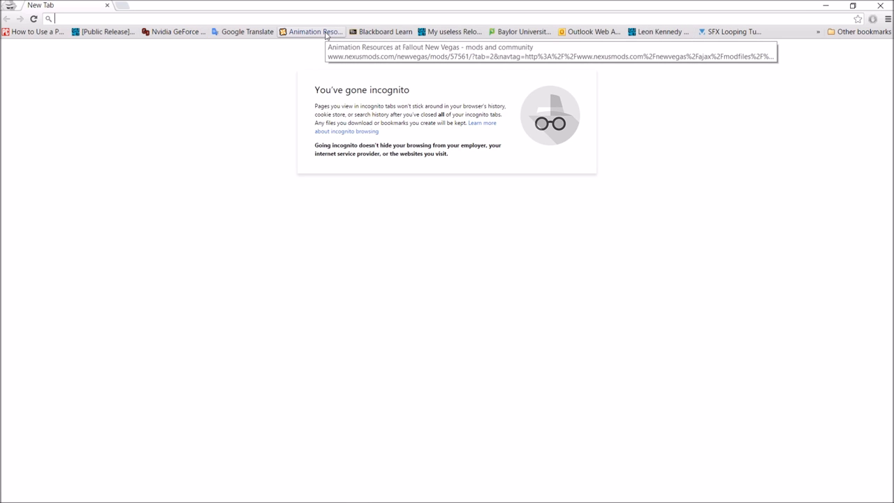
Enter gunnetwork in the incognito address bar to load gunetwork.org
text(gunn)
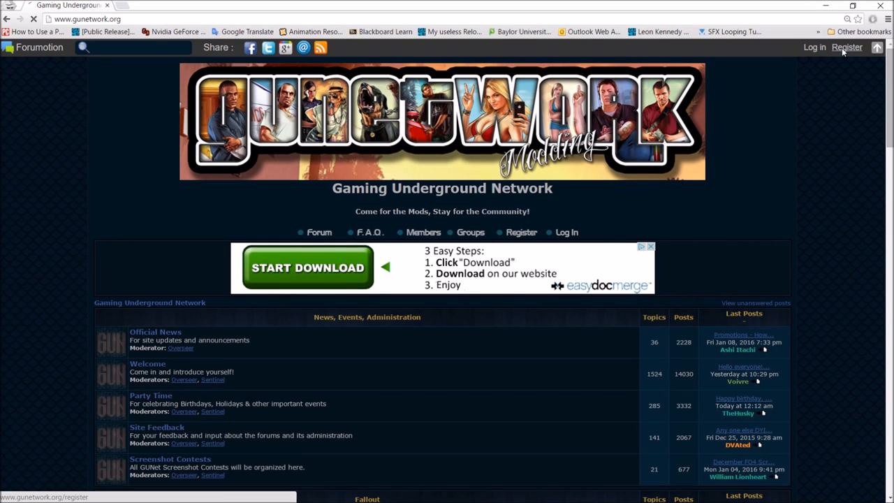
Go to Register, agree to the GUNetwork terms, and reach the username field
click(846, 47)
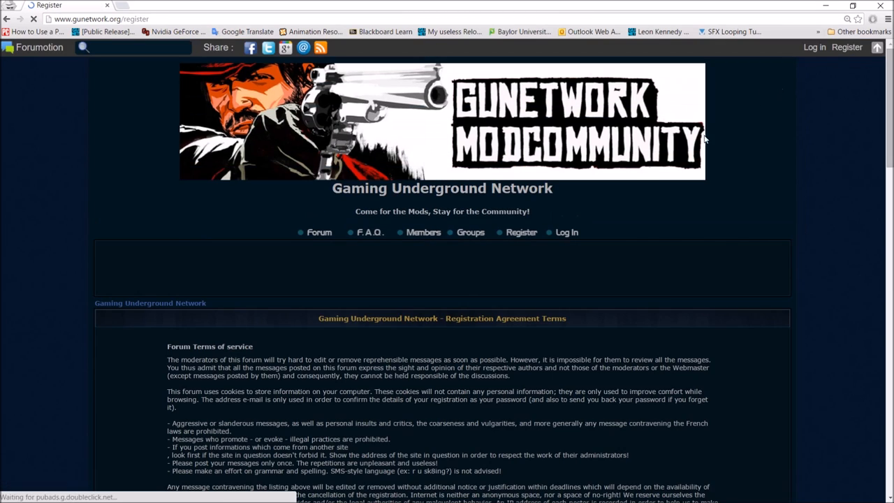
scroll(down, 3)
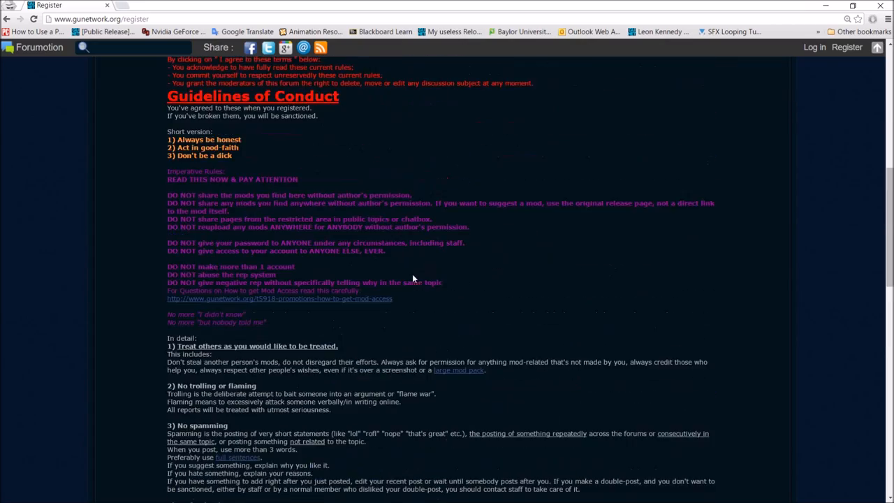
scroll(down, 3)
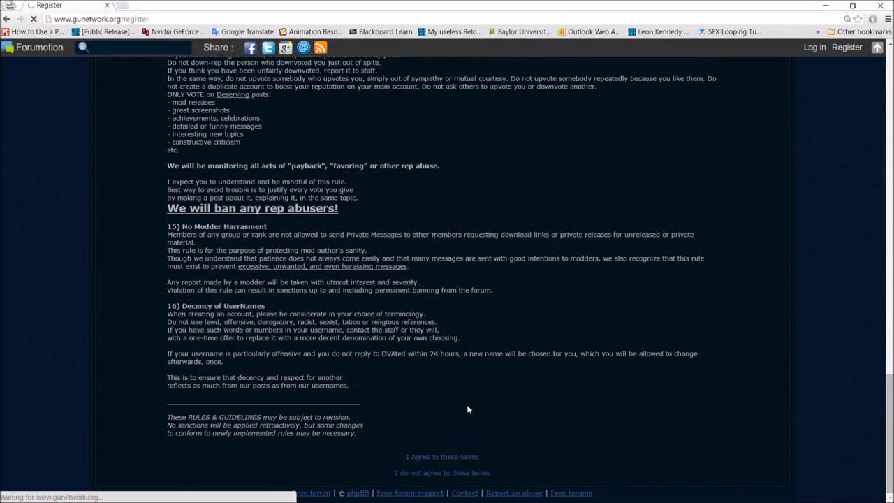
click(442, 456)
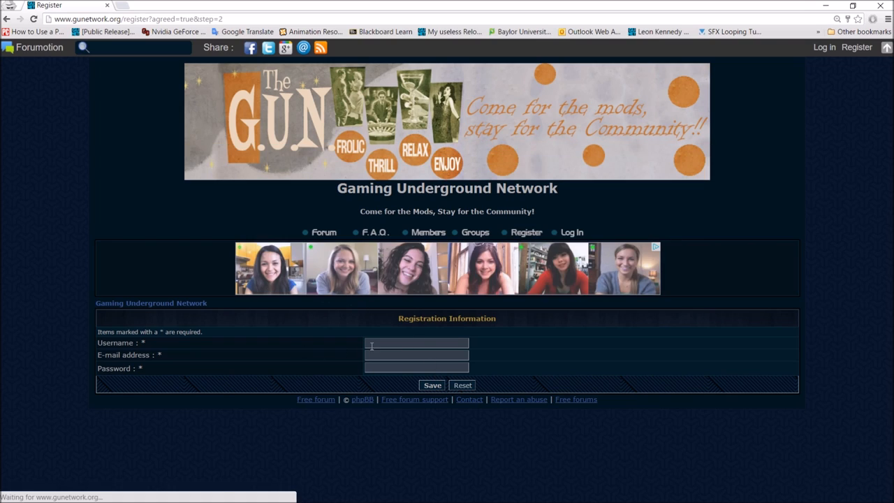
click(416, 343)
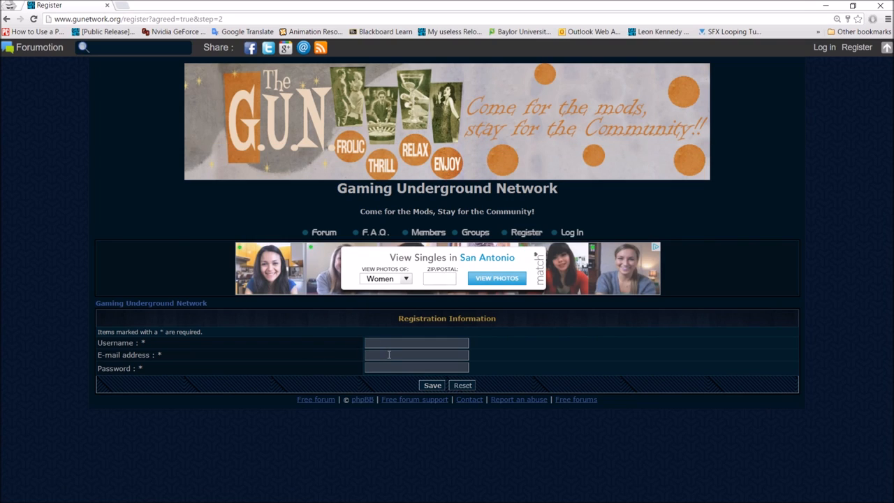
mouse_move(186, 344)
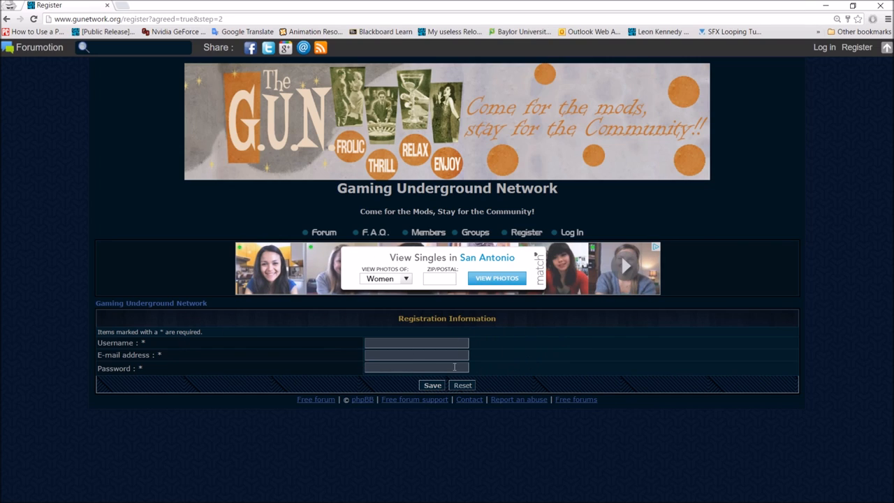
mouse_move(394, 360)
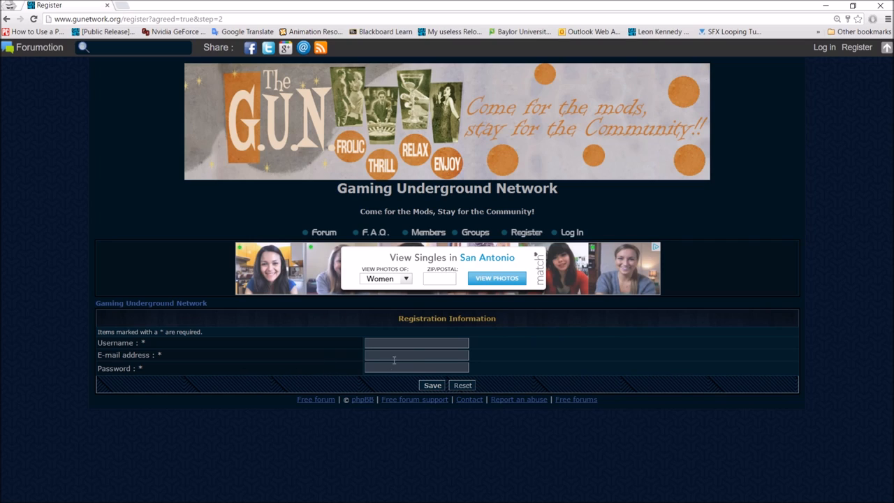
mouse_move(534, 324)
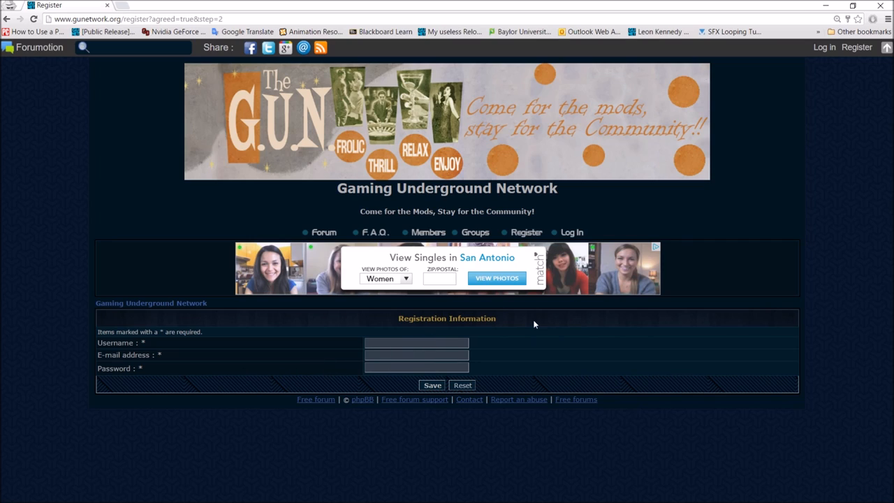
mouse_move(599, 313)
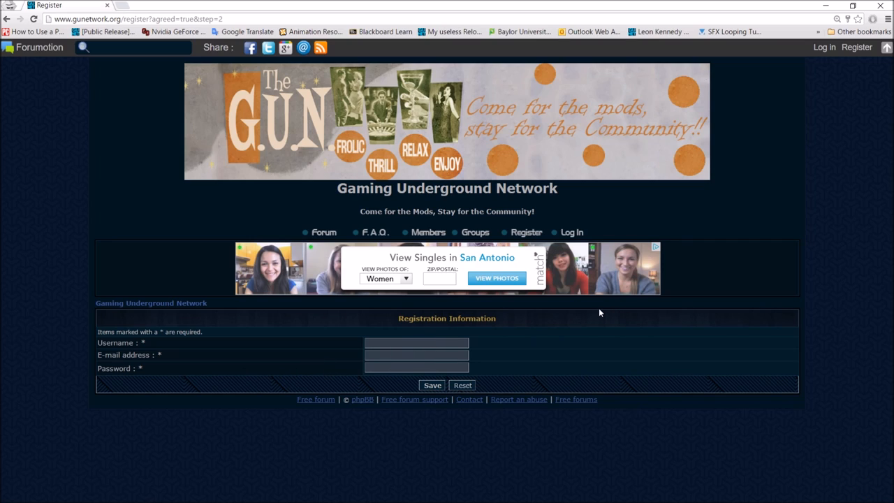
mouse_move(564, 357)
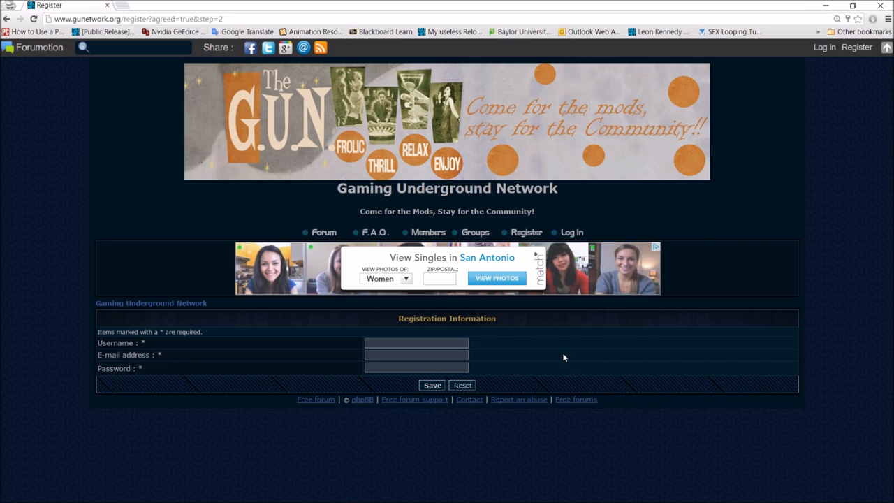
mouse_move(565, 82)
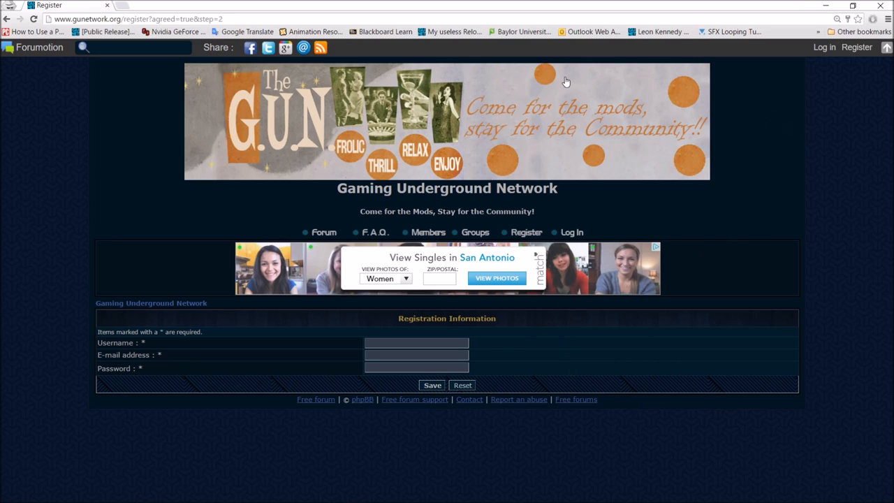
mouse_move(433, 4)
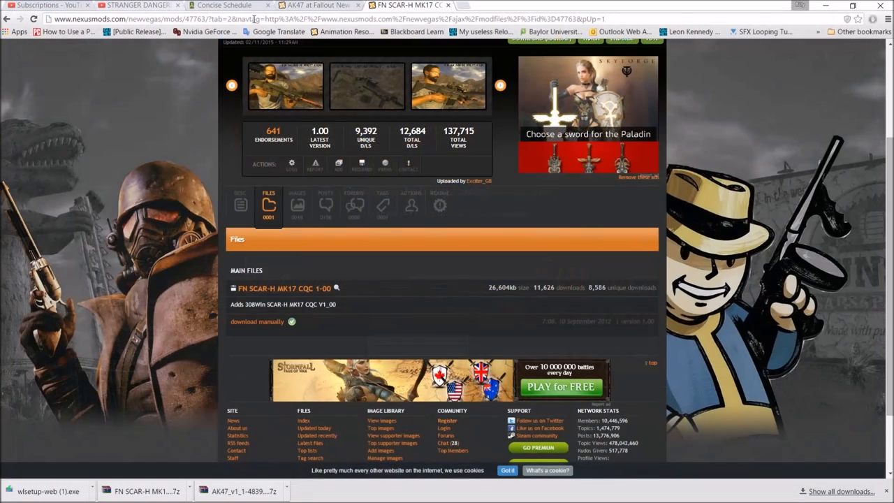
mouse_move(484, 31)
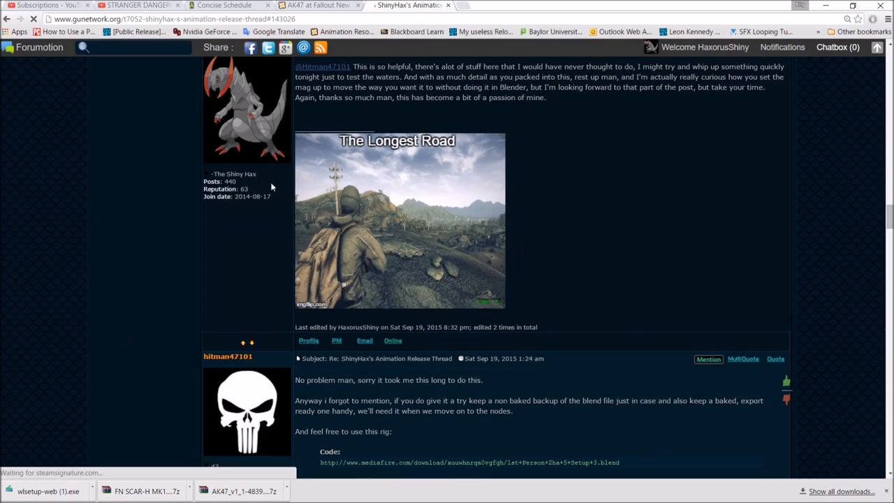
Enter Fallout Public Animation Mods and open Hitman's 1st Person Weapon Animation Overhaul thread
scroll(up, 3)
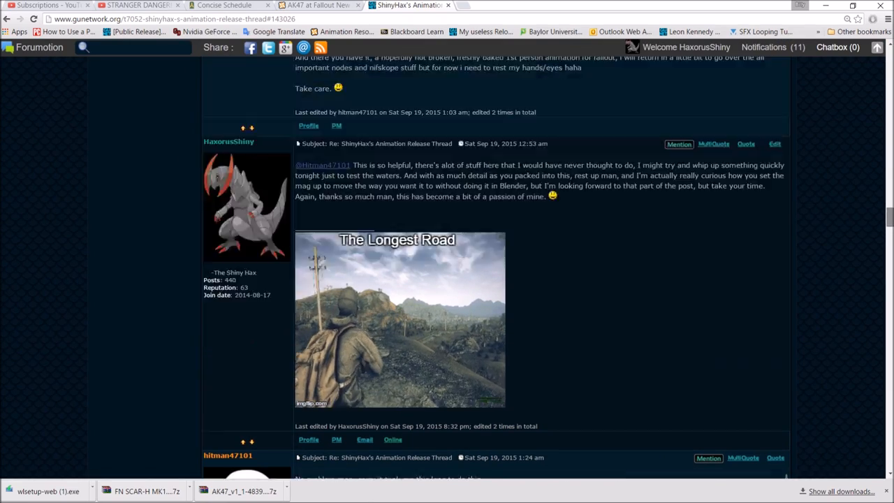
scroll(up, 3)
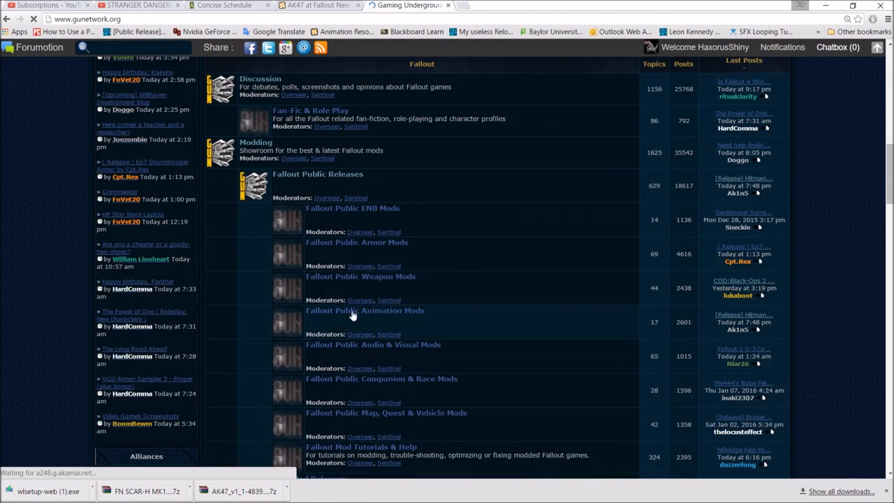
scroll(down, 3)
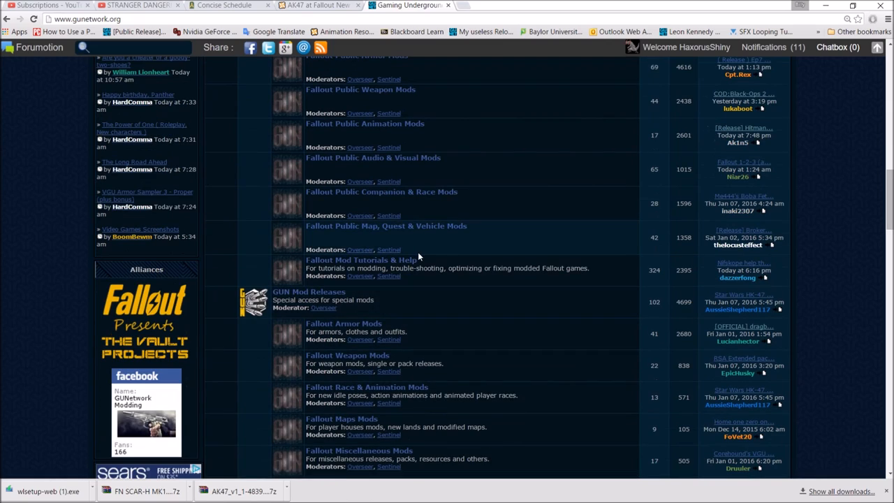
click(365, 124)
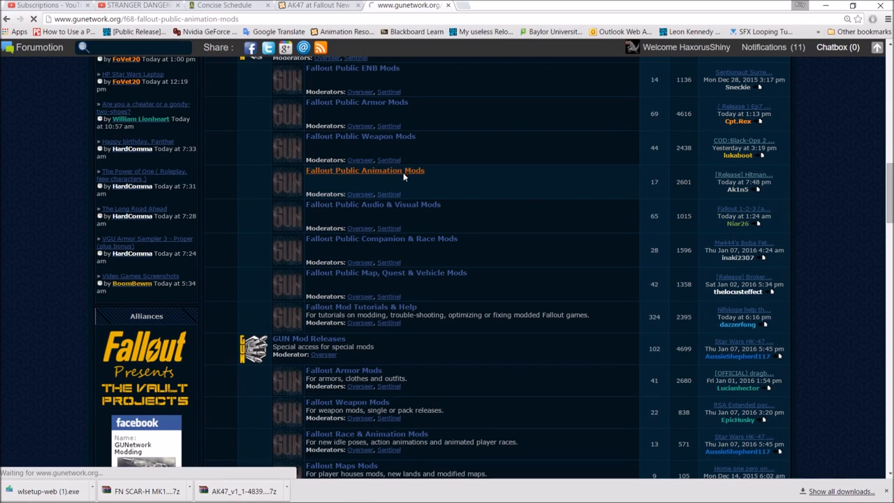
click(364, 169)
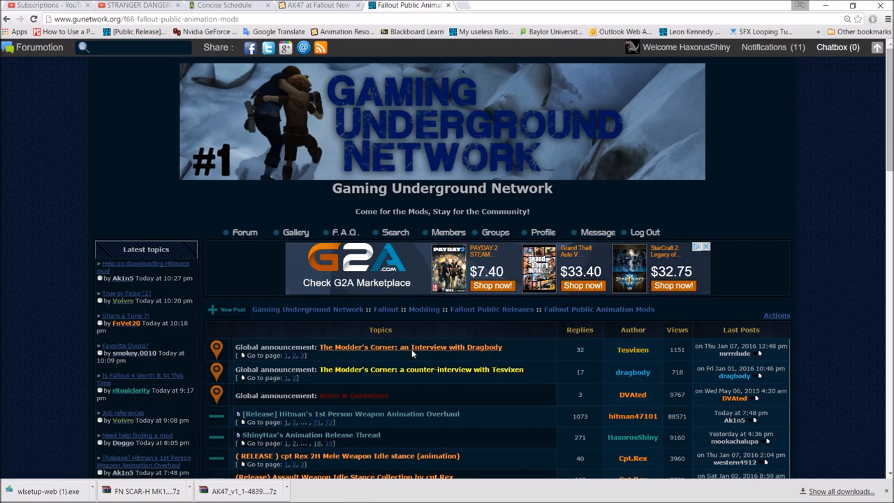
scroll(down, 3)
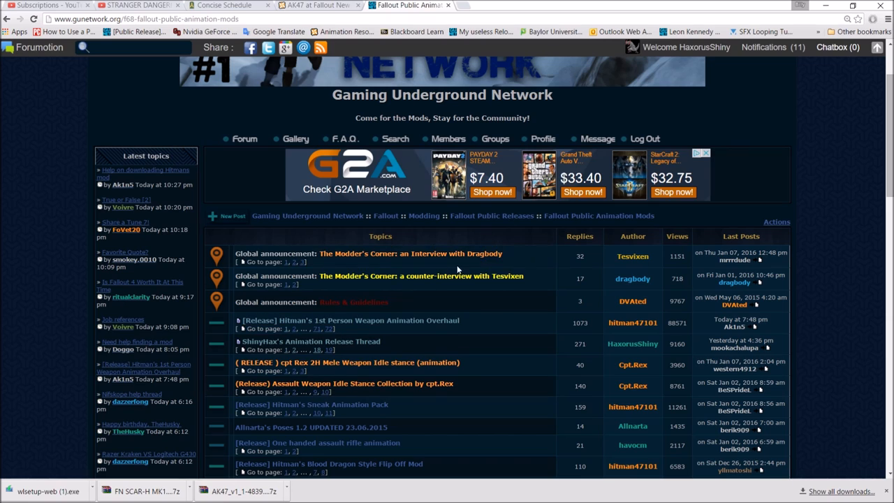
mouse_move(328, 333)
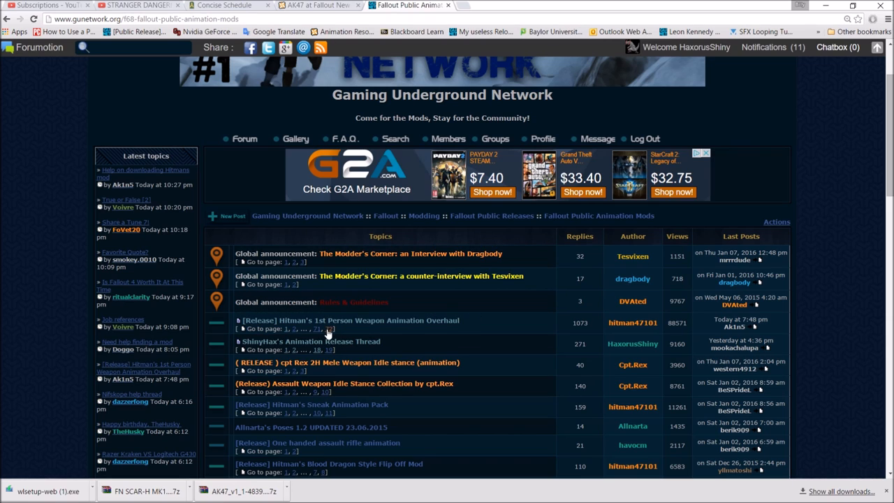
scroll(down, 3)
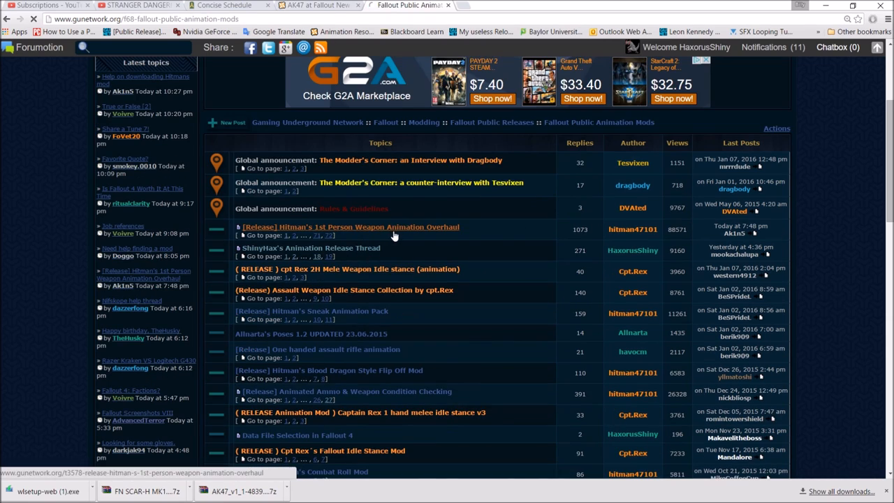
click(349, 227)
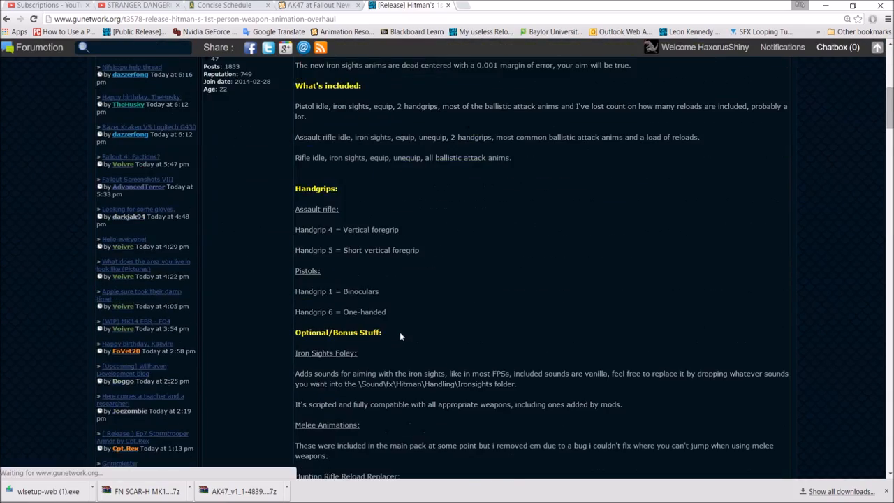
Browse the thread listing and open ShinyHax's Animation Release Thread
scroll(down, 3)
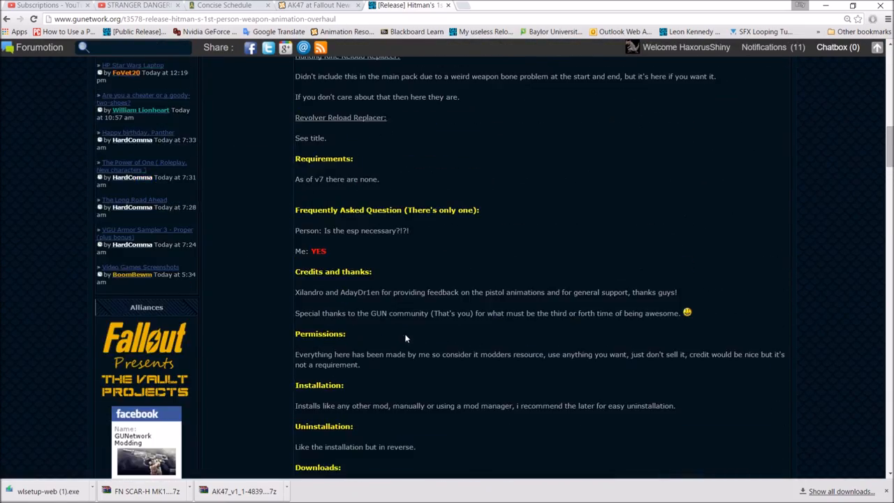
scroll(down, 3)
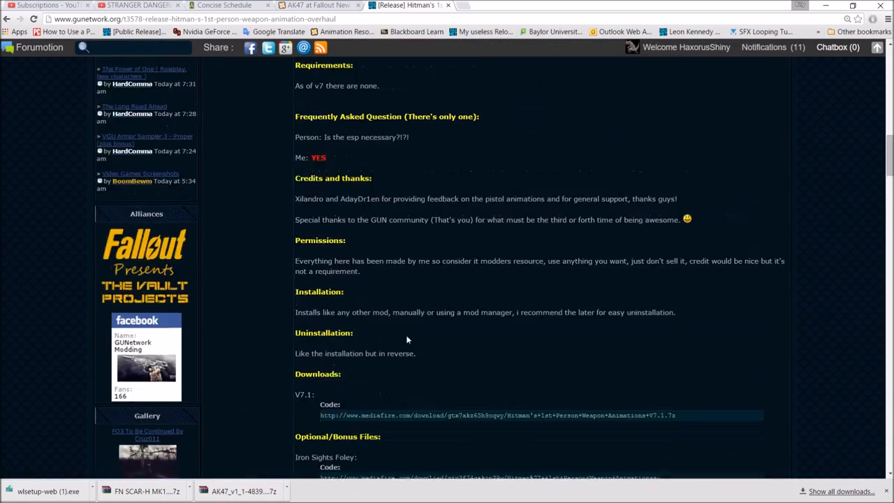
scroll(up, 3)
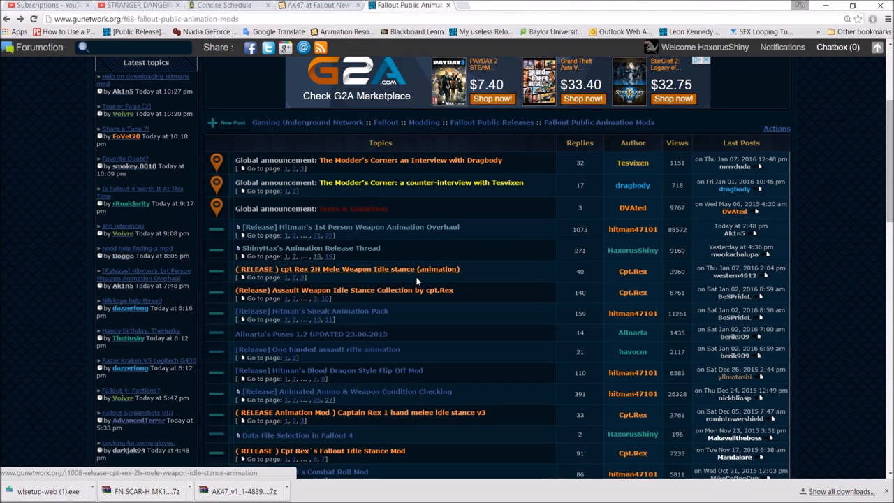
mouse_move(386, 349)
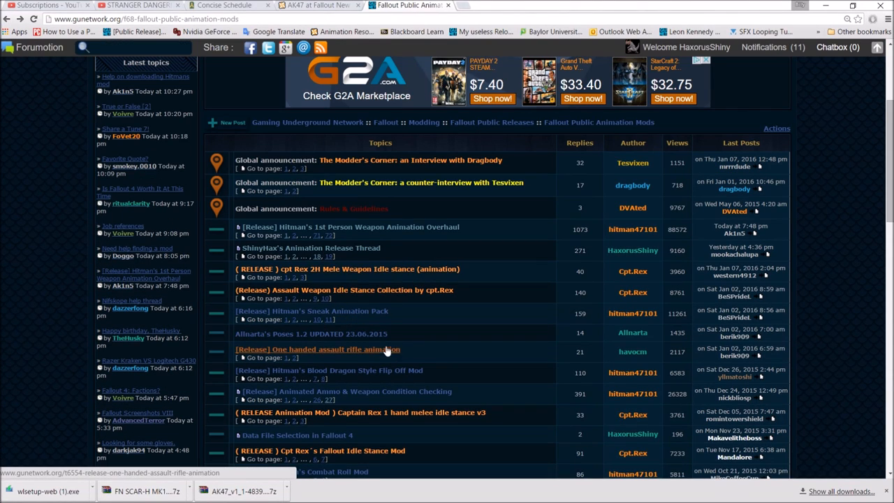
scroll(down, 3)
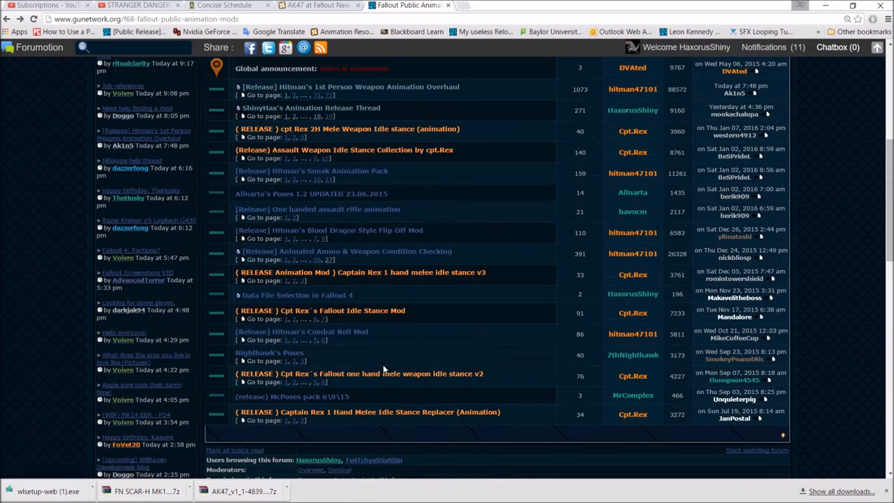
scroll(up, 3)
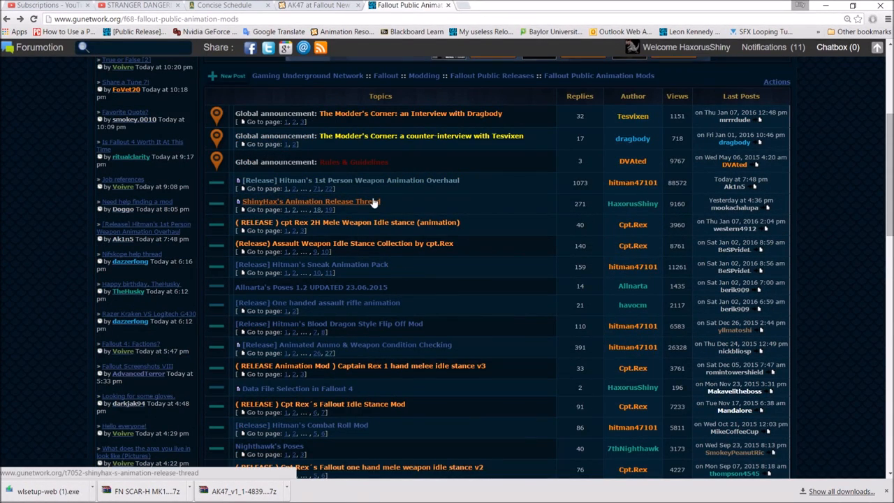
click(311, 201)
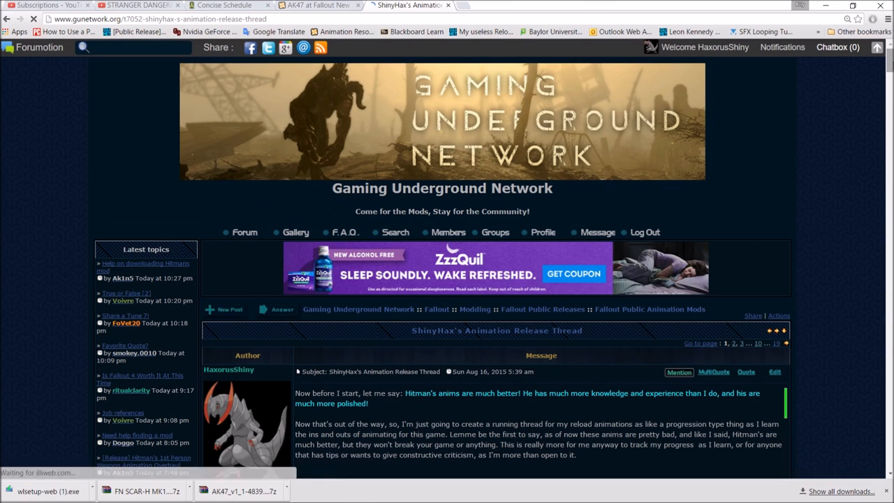
scroll(down, 3)
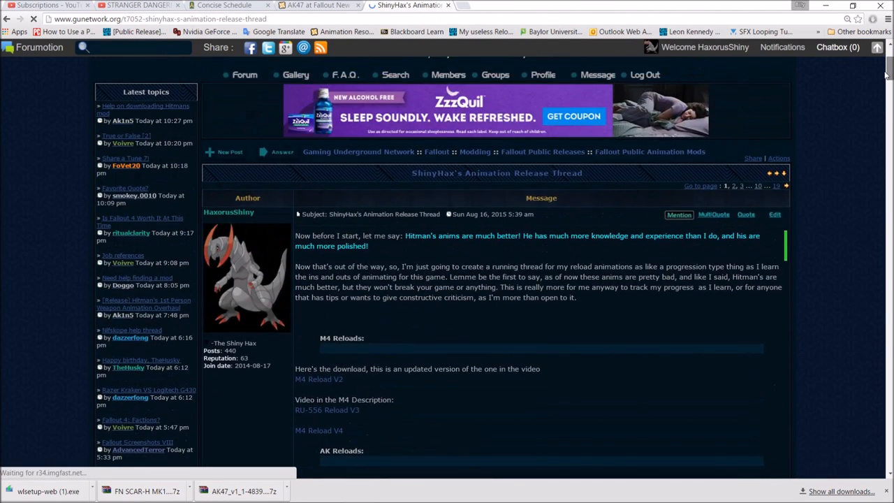
scroll(down, 3)
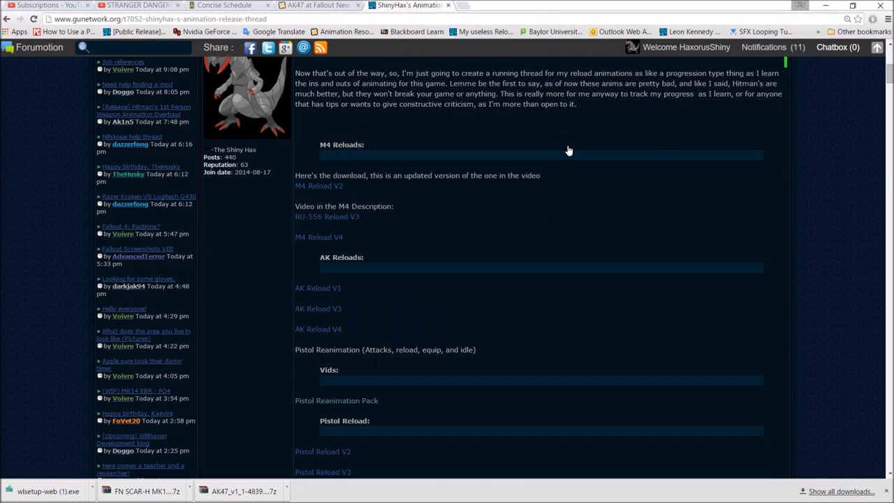
scroll(down, 3)
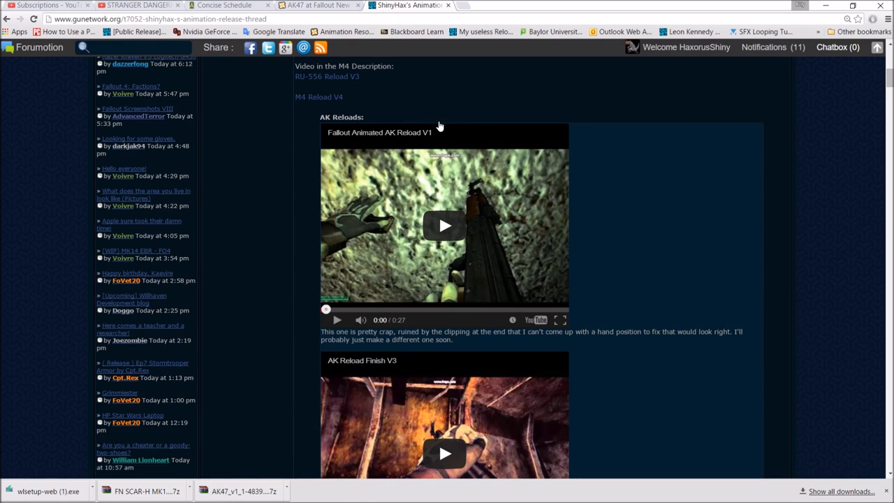
scroll(down, 3)
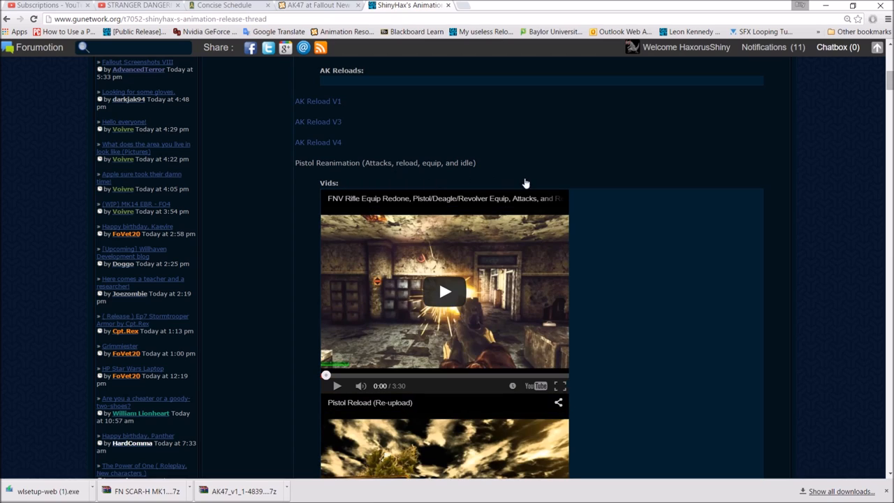
mouse_move(583, 184)
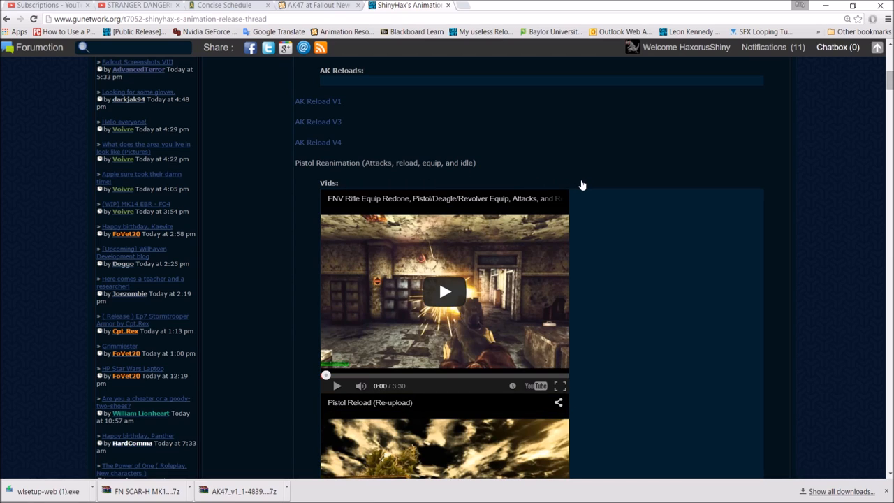
mouse_move(581, 189)
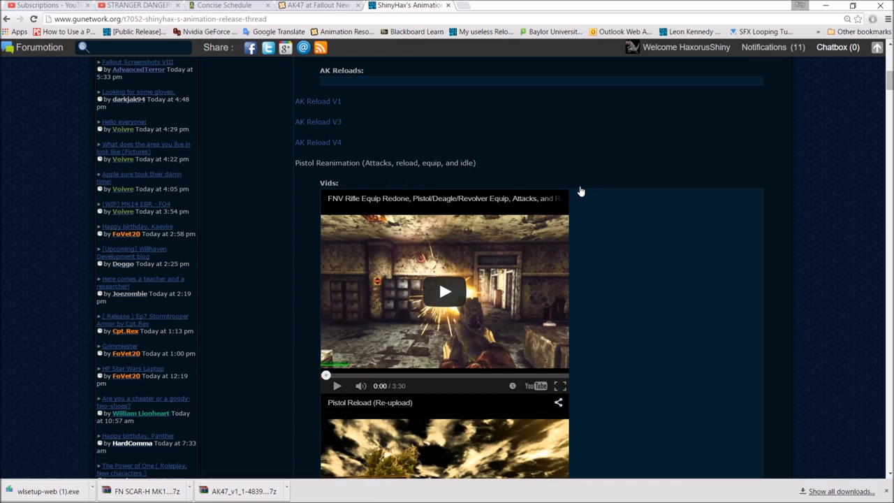
scroll(down, 3)
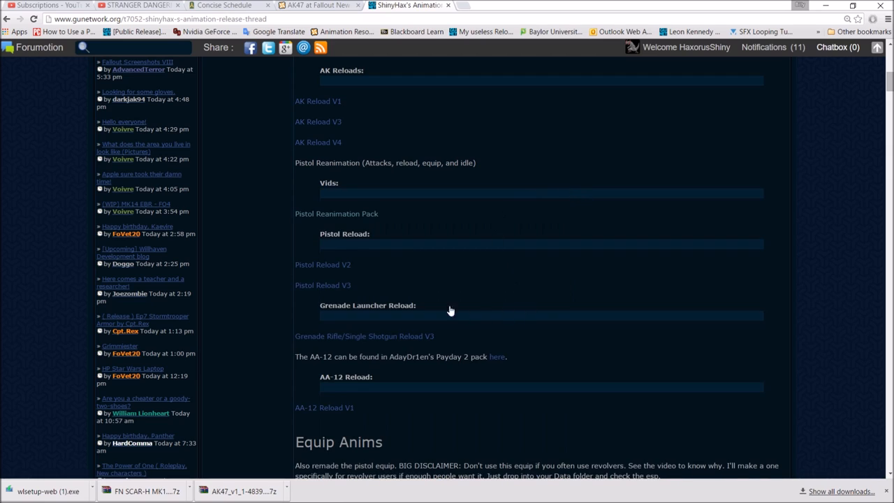
scroll(down, 3)
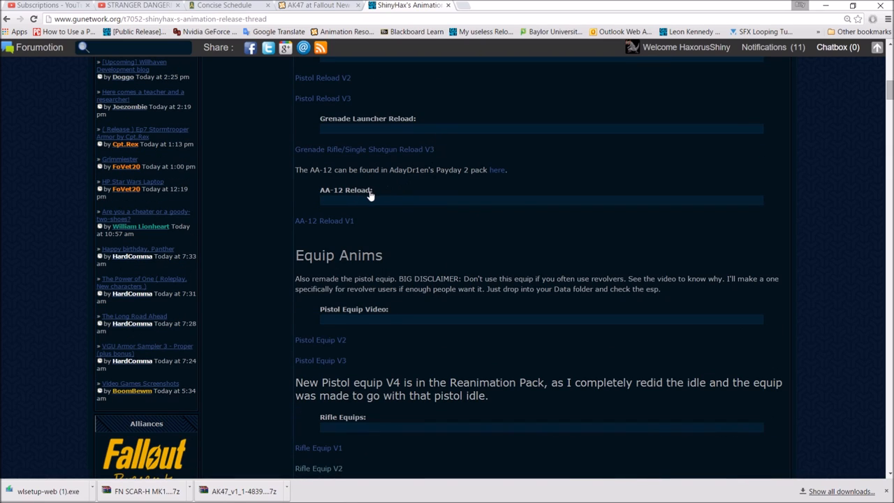
click(344, 190)
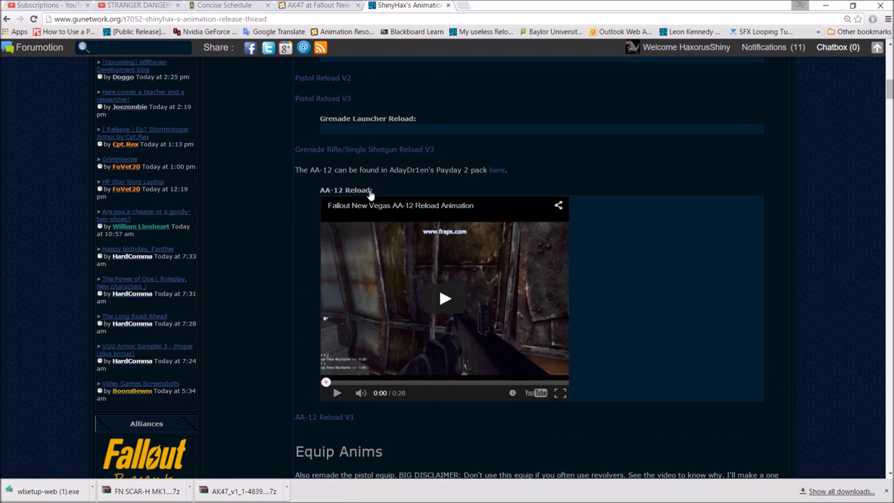
scroll(down, 3)
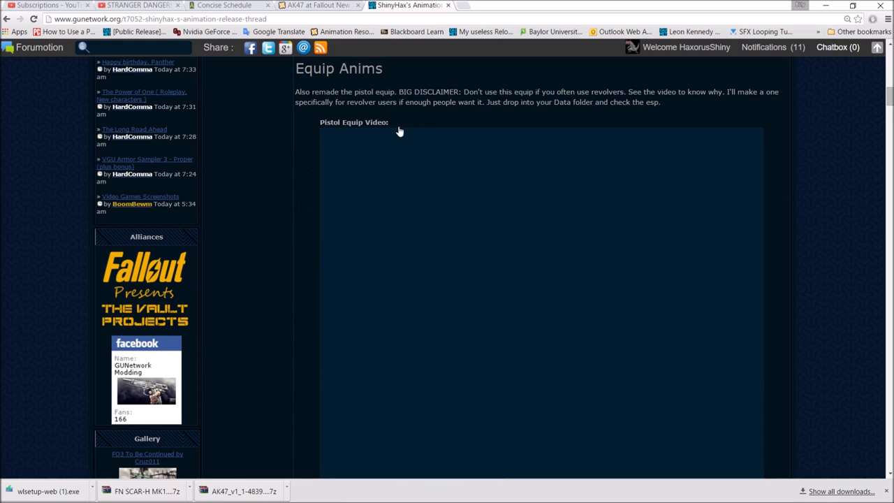
scroll(down, 3)
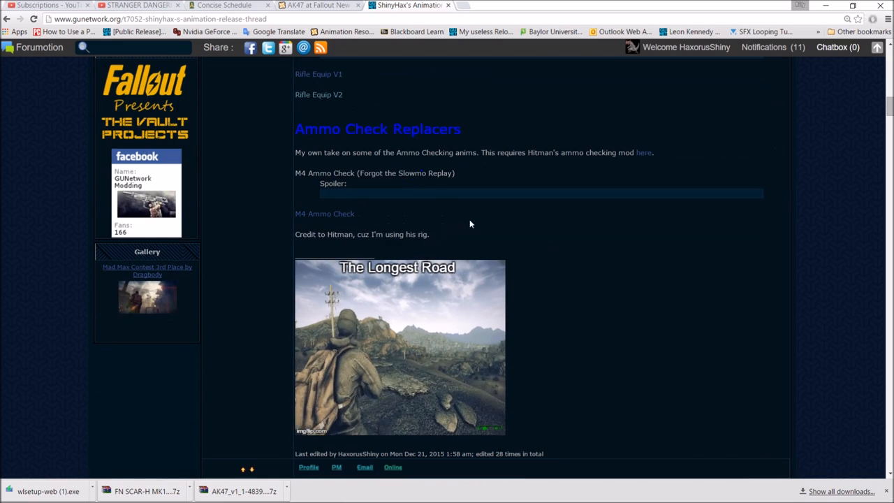
scroll(down, 3)
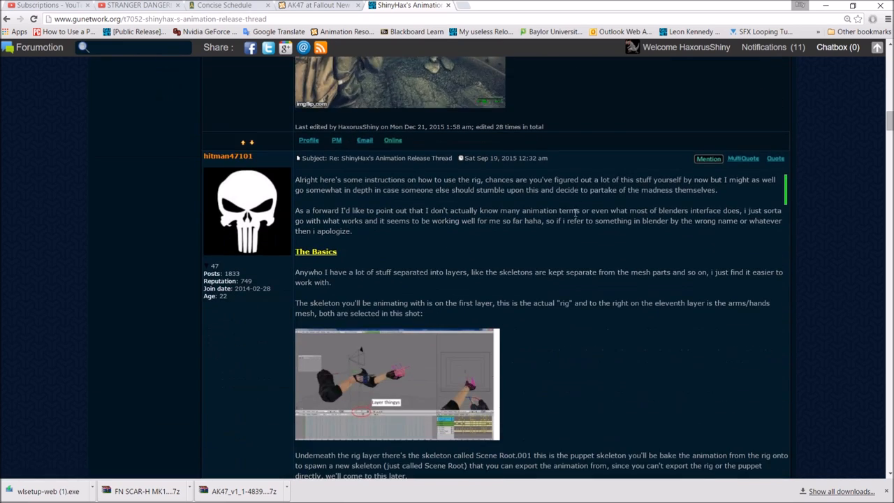
scroll(up, 3)
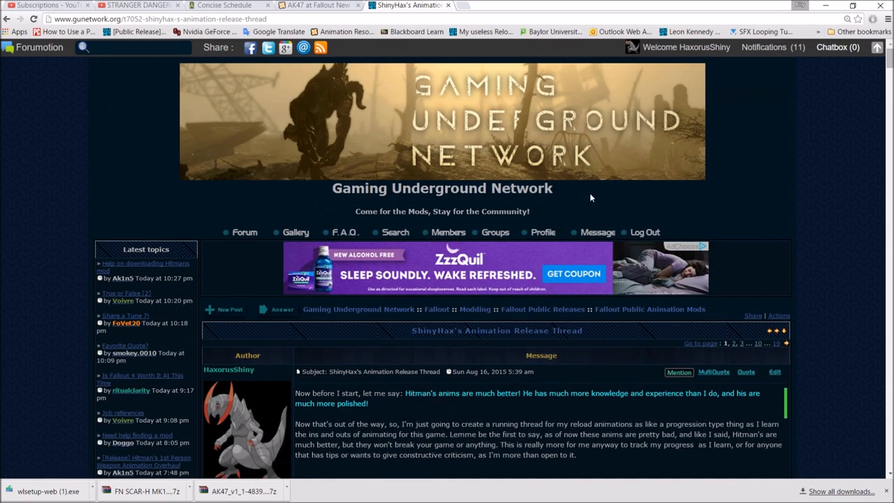
mouse_move(440, 120)
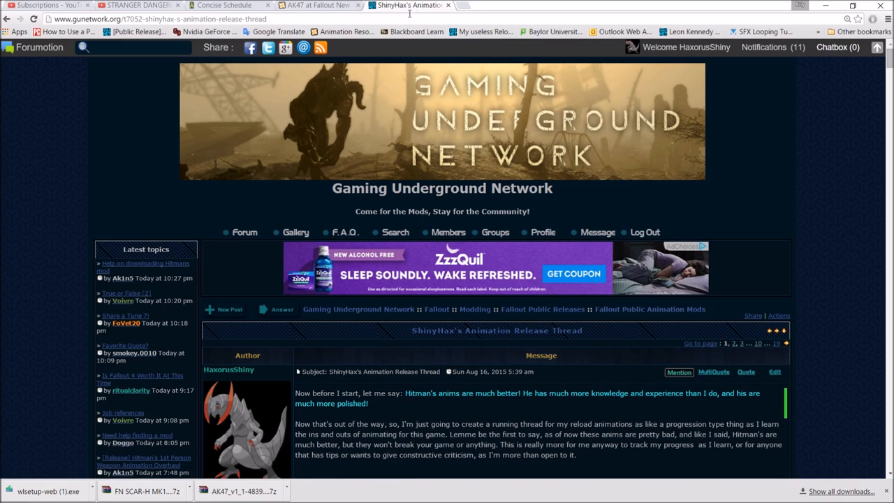
Replace the forum thread's address with a new search beginning 'hit'
click(161, 19)
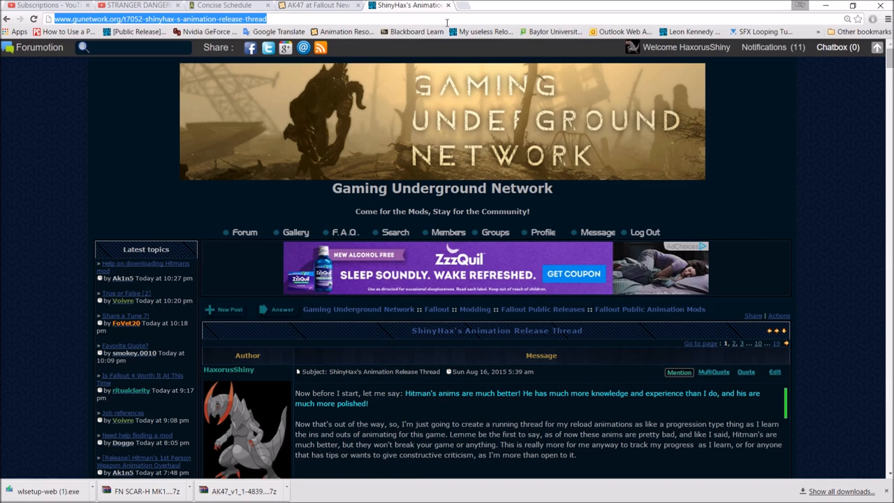
text(hitman agent 47)
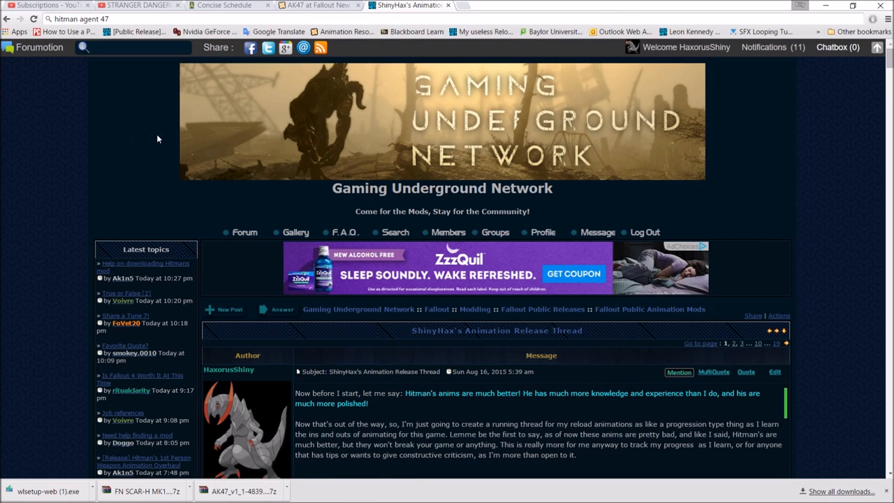
mouse_move(344, 32)
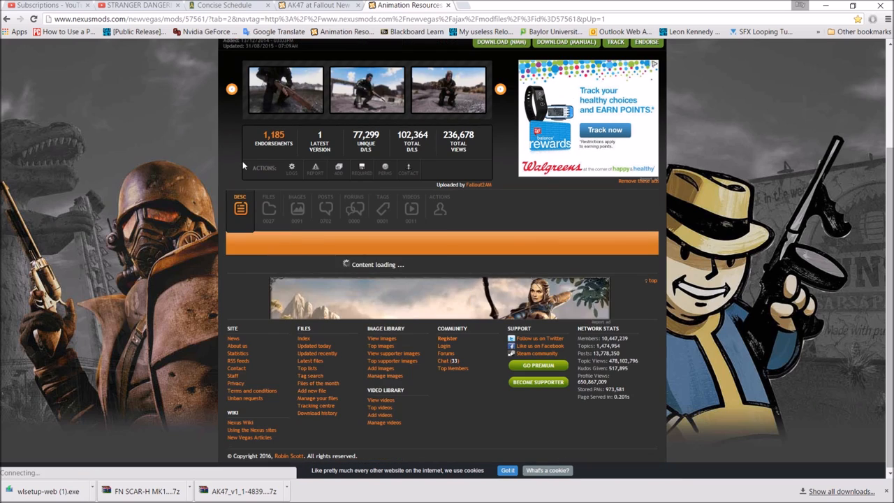
Browse the Animation Resources mod's 27-file list, then return to the top
click(268, 209)
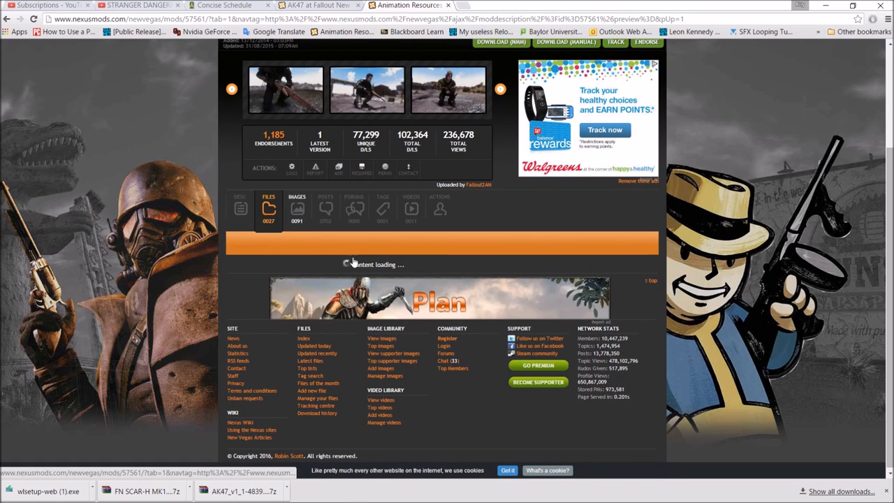
click(268, 209)
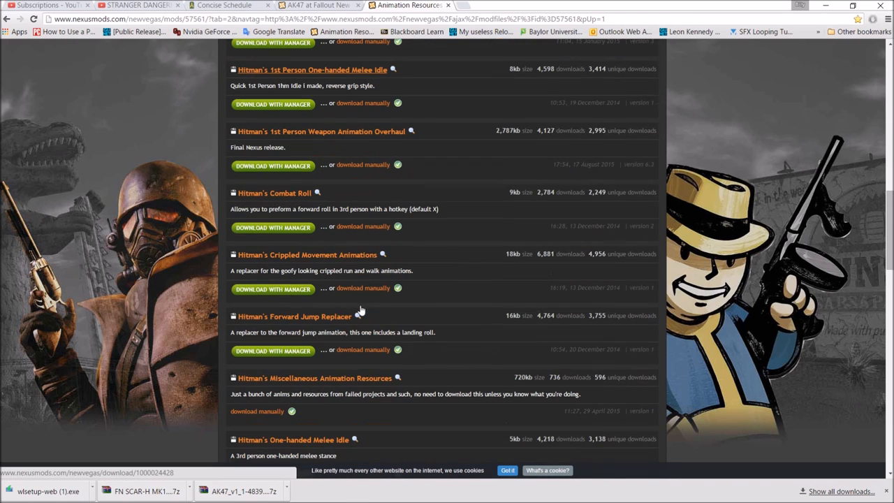
mouse_move(304, 142)
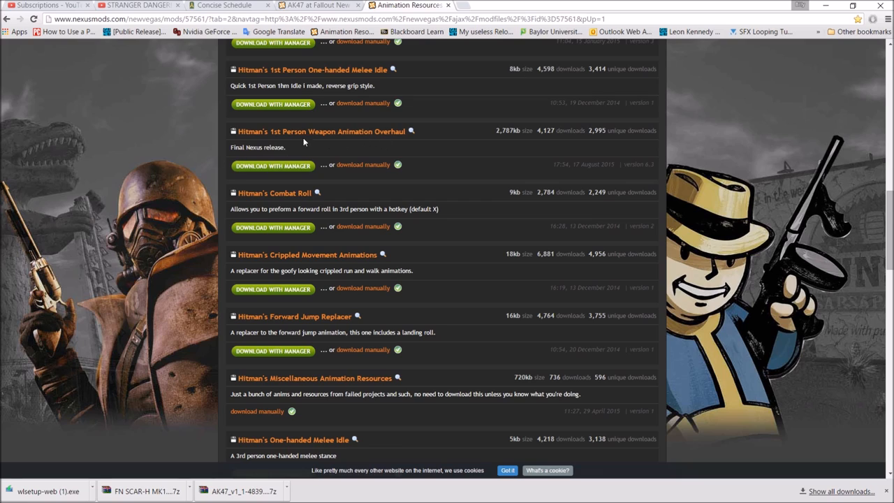
scroll(up, 3)
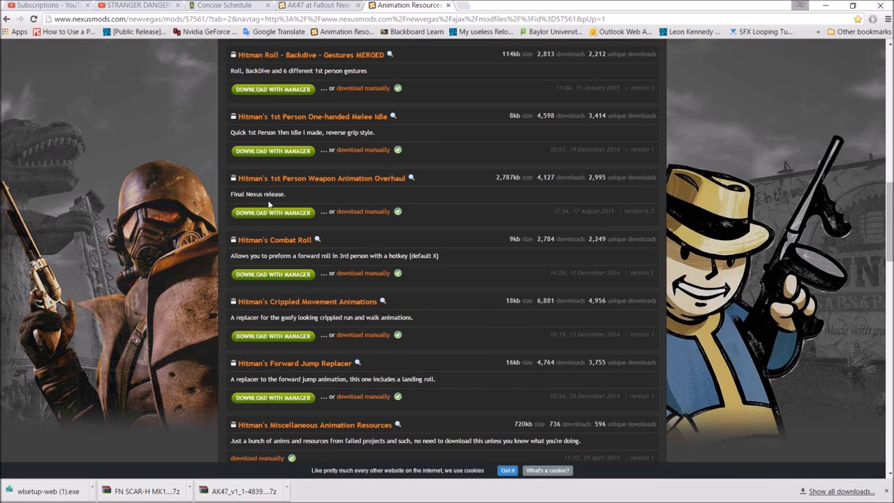
mouse_move(179, 226)
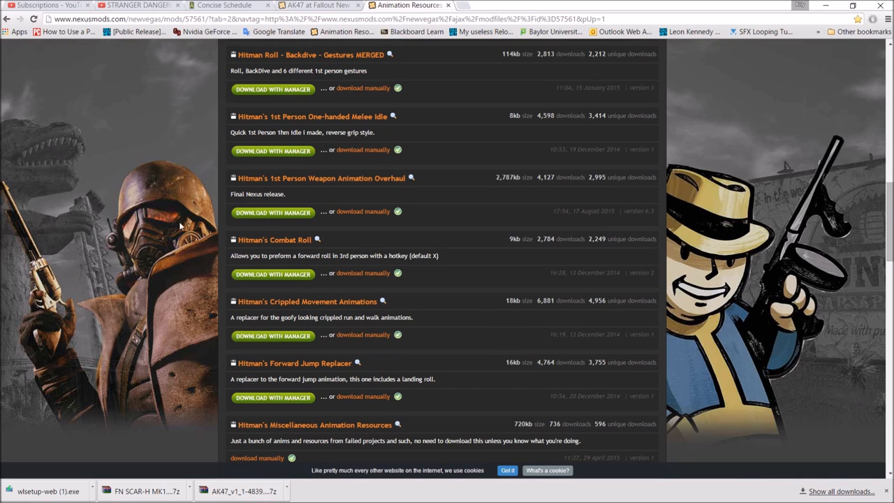
scroll(down, 3)
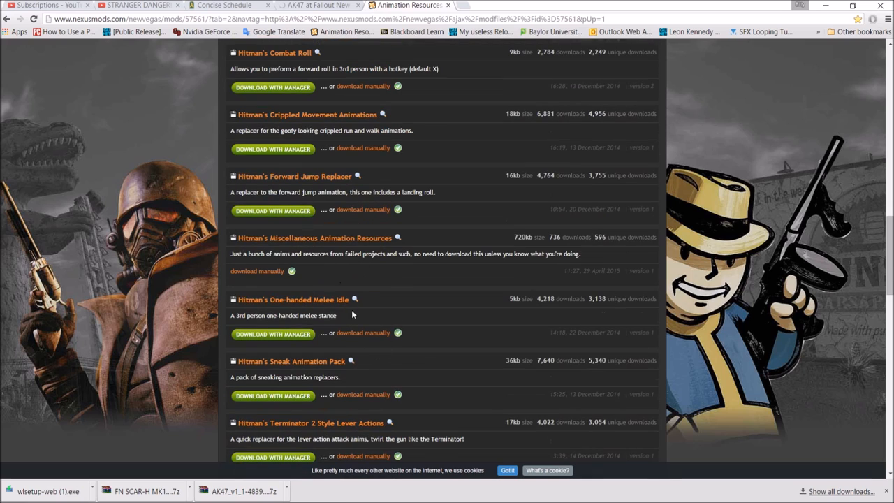
scroll(down, 3)
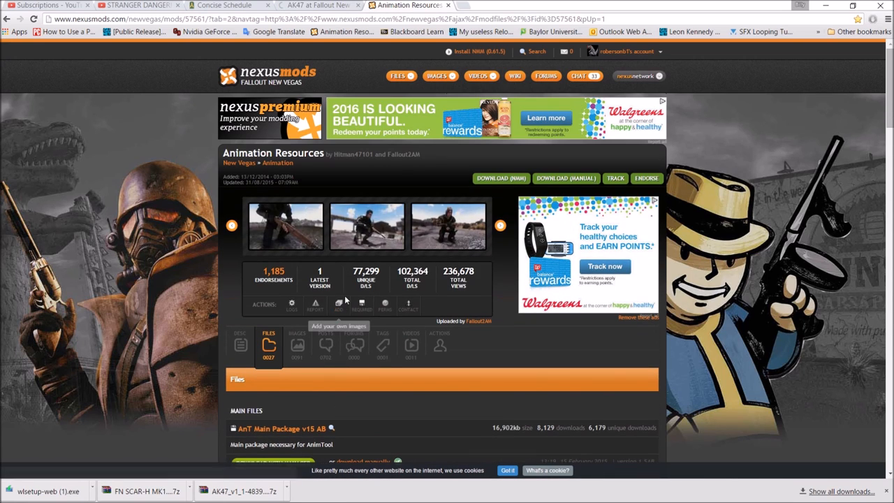
mouse_move(452, 143)
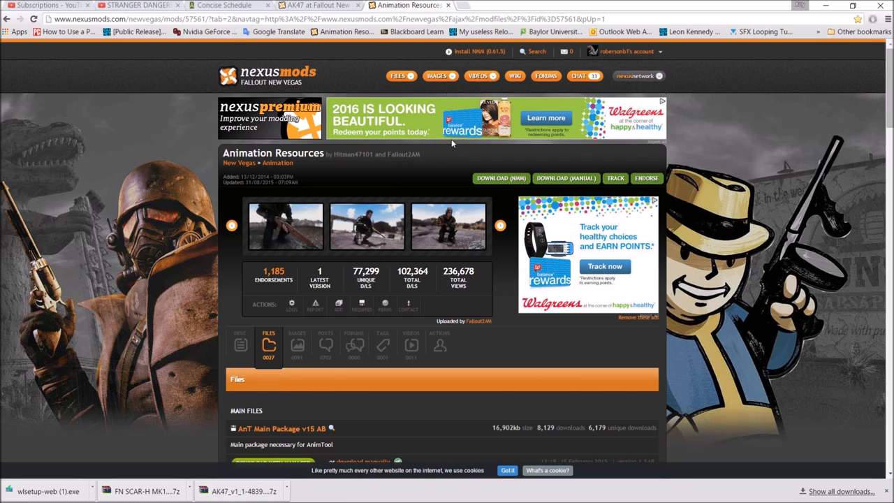
click(437, 76)
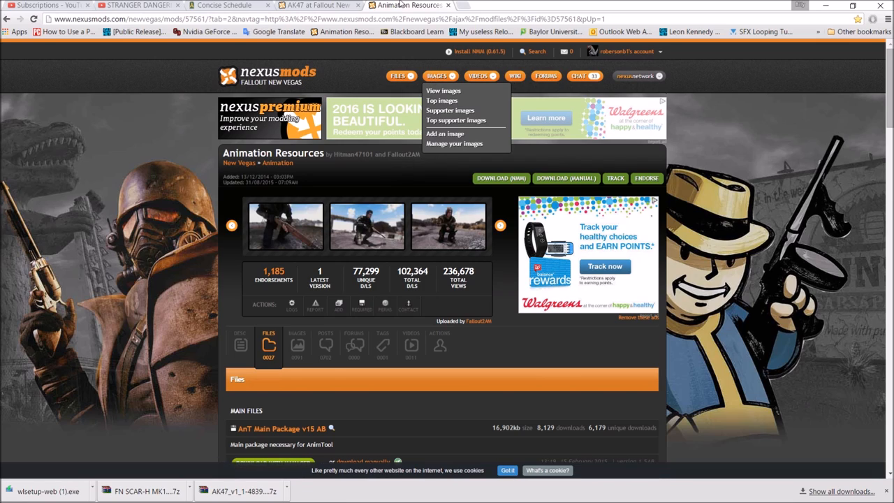
mouse_move(339, 12)
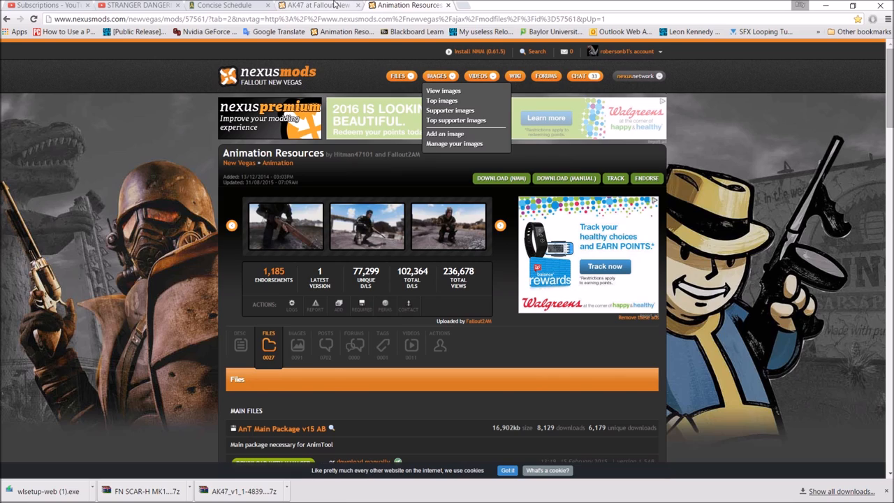
mouse_move(390, 116)
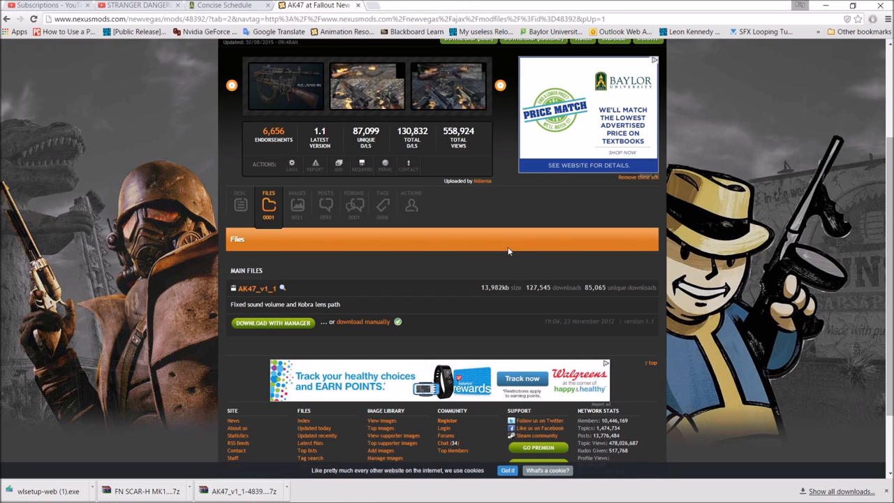
Show the AK47 mod page by Millenia with its AK47_v1_1 file, scrolled to the top
scroll(up, 3)
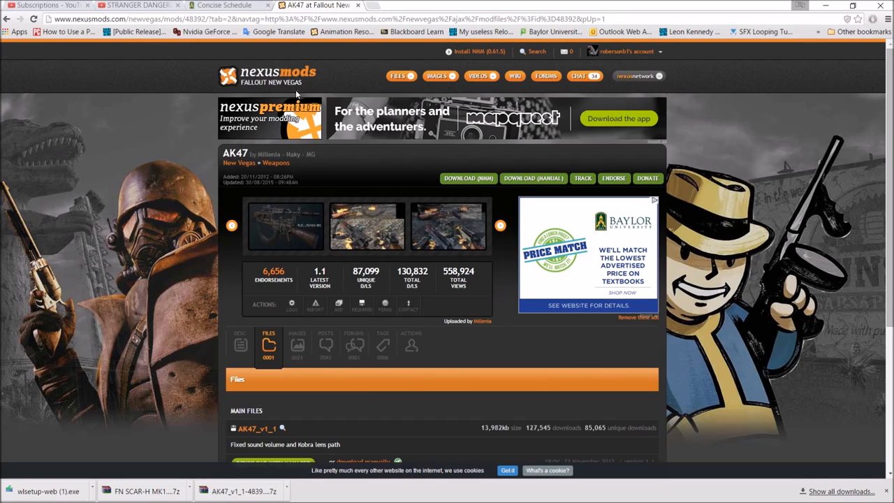
mouse_move(485, 222)
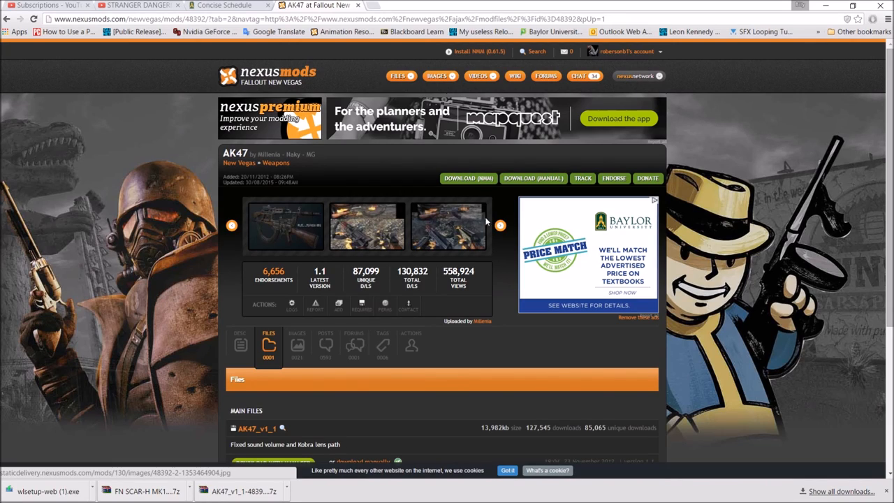
mouse_move(264, 108)
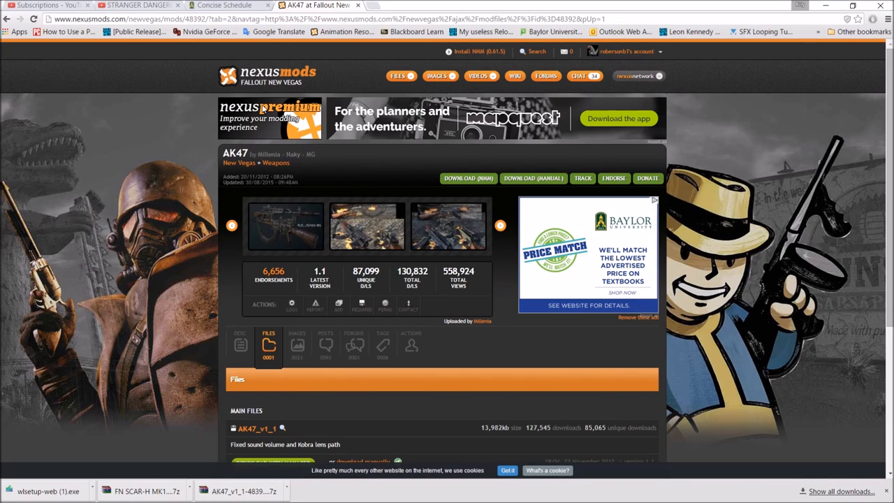
click(436, 75)
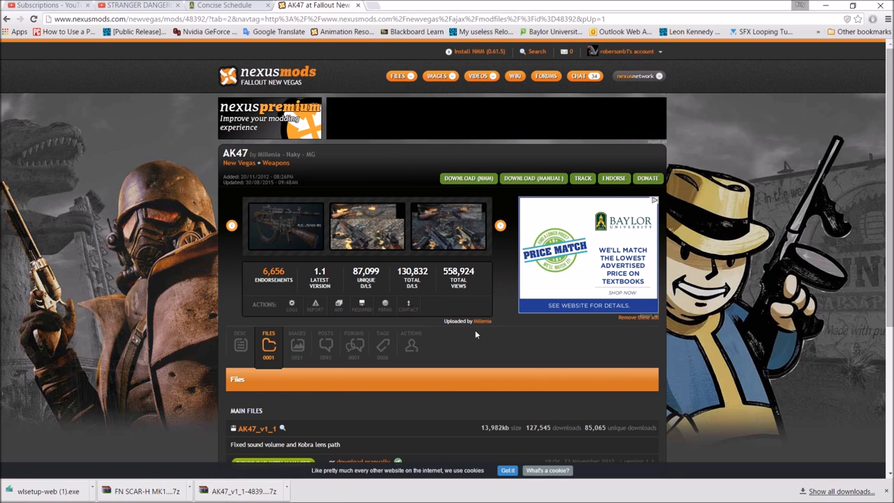
mouse_move(493, 456)
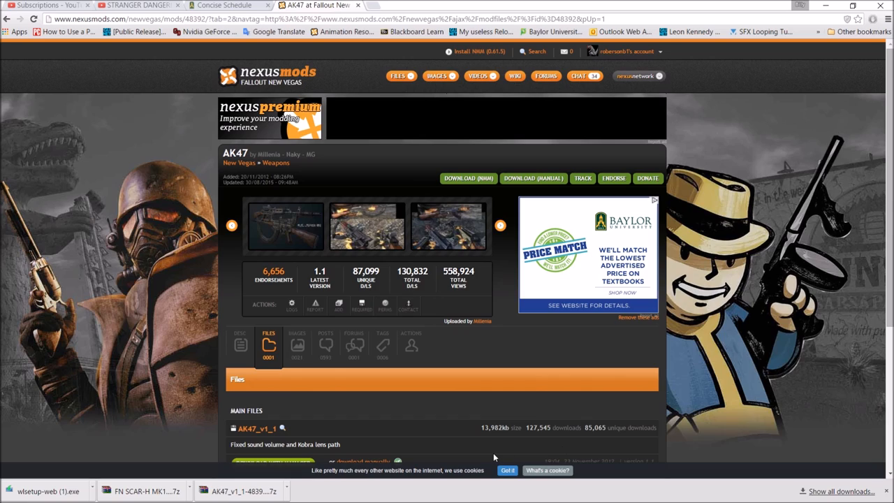
mouse_move(471, 329)
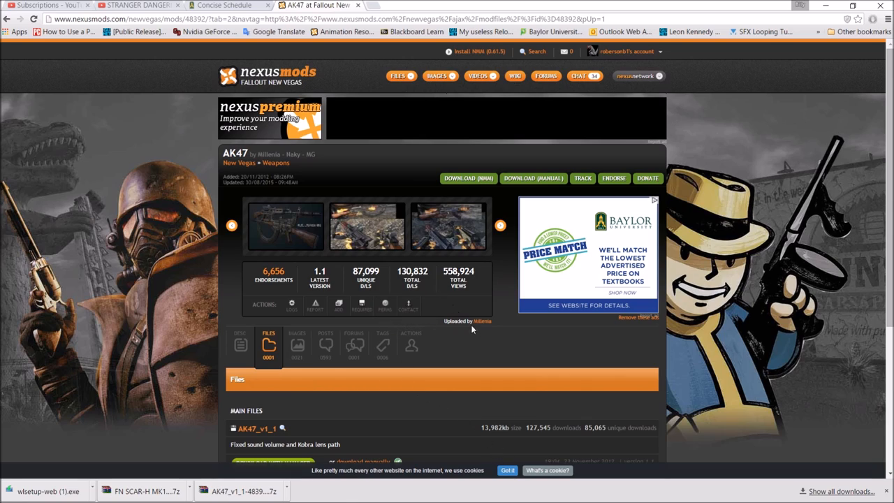
mouse_move(538, 326)
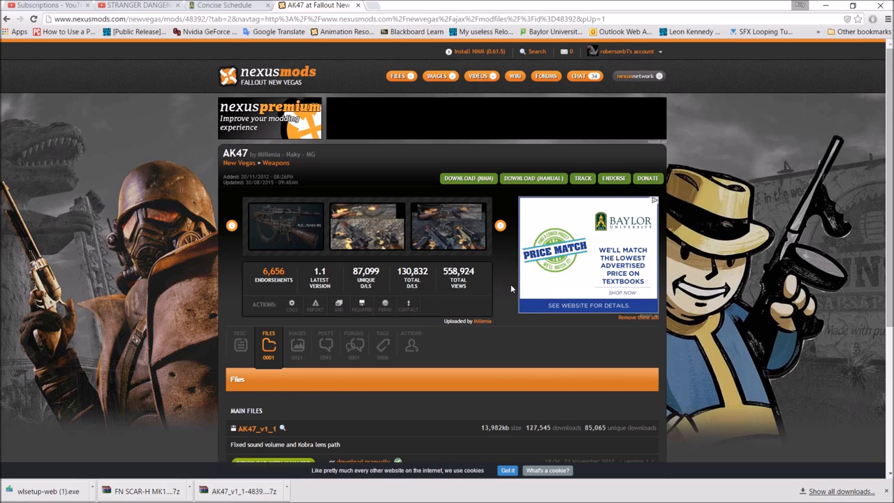
mouse_move(500, 227)
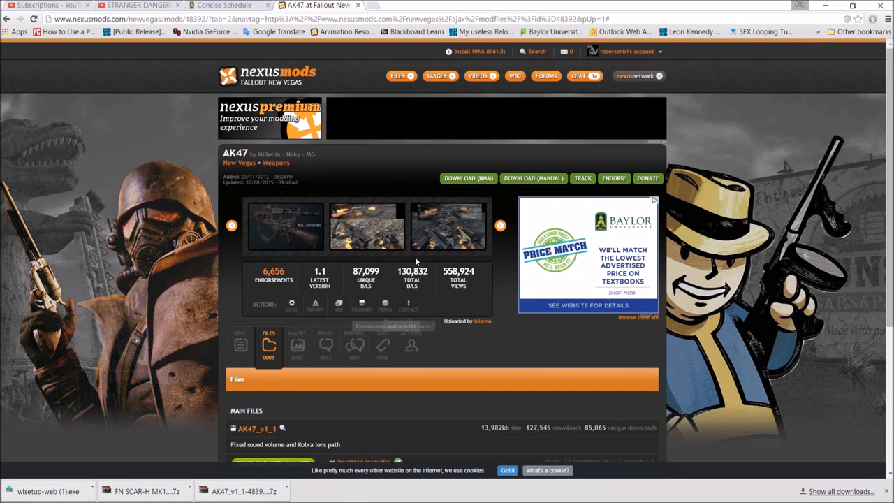
mouse_move(424, 423)
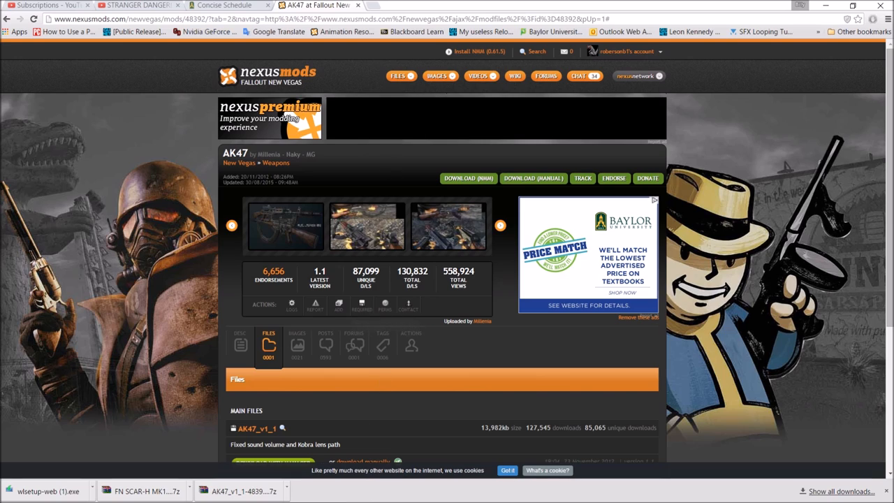
mouse_move(626, 485)
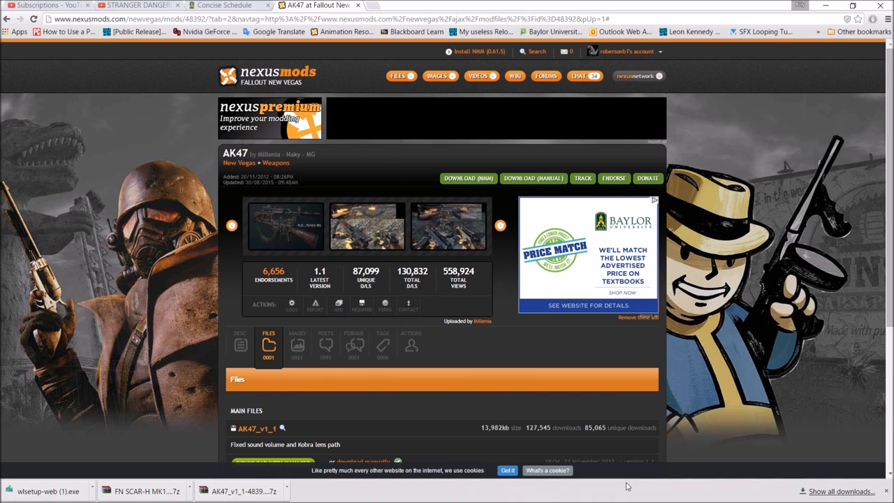
mouse_move(336, 216)
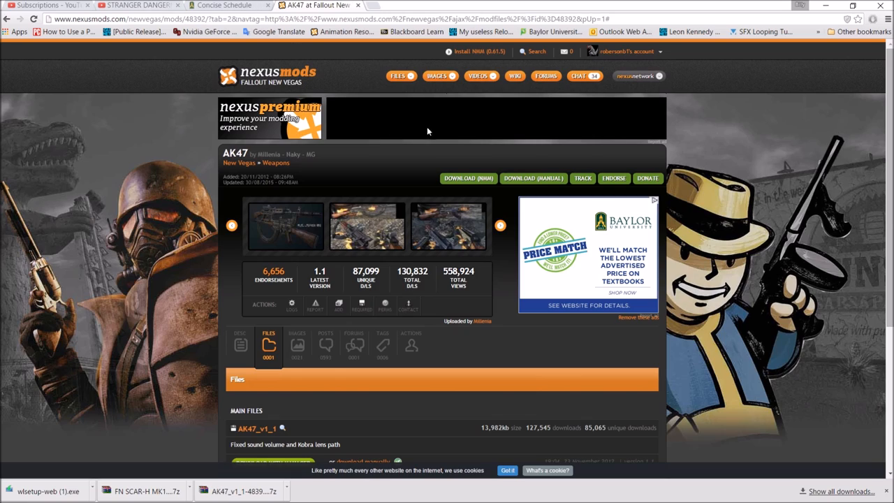
mouse_move(495, 310)
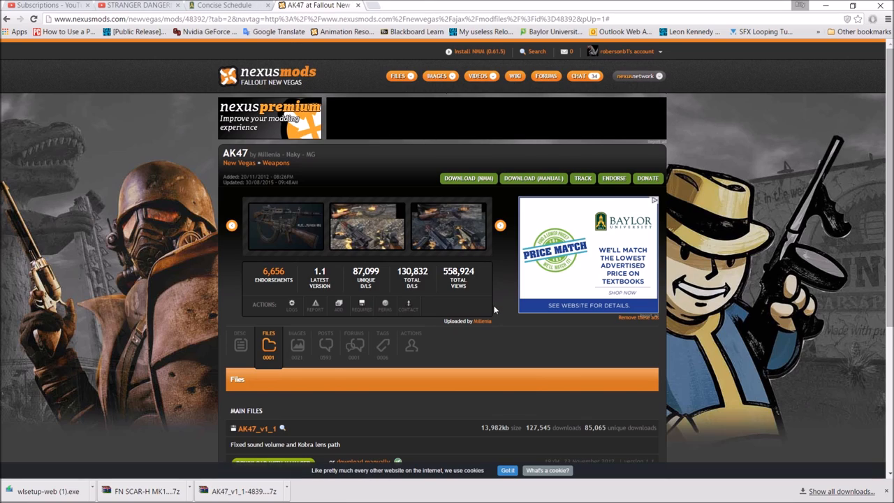